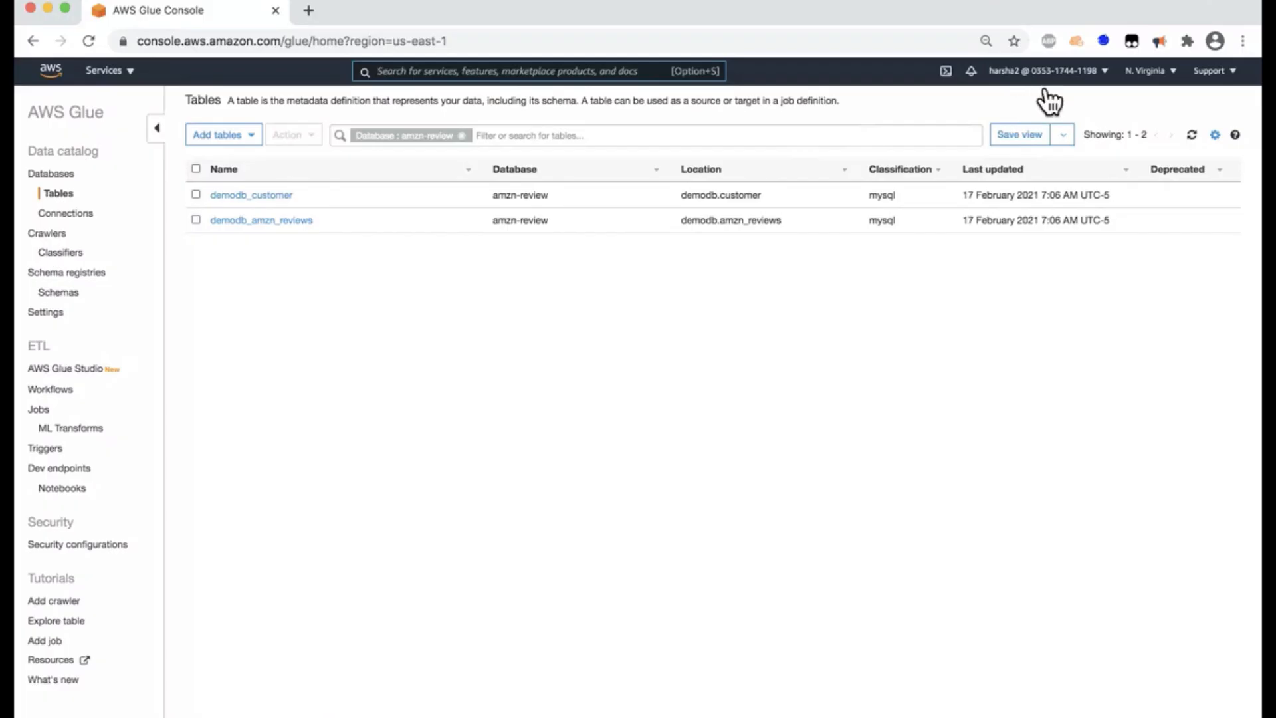
mouse_move(143, 240)
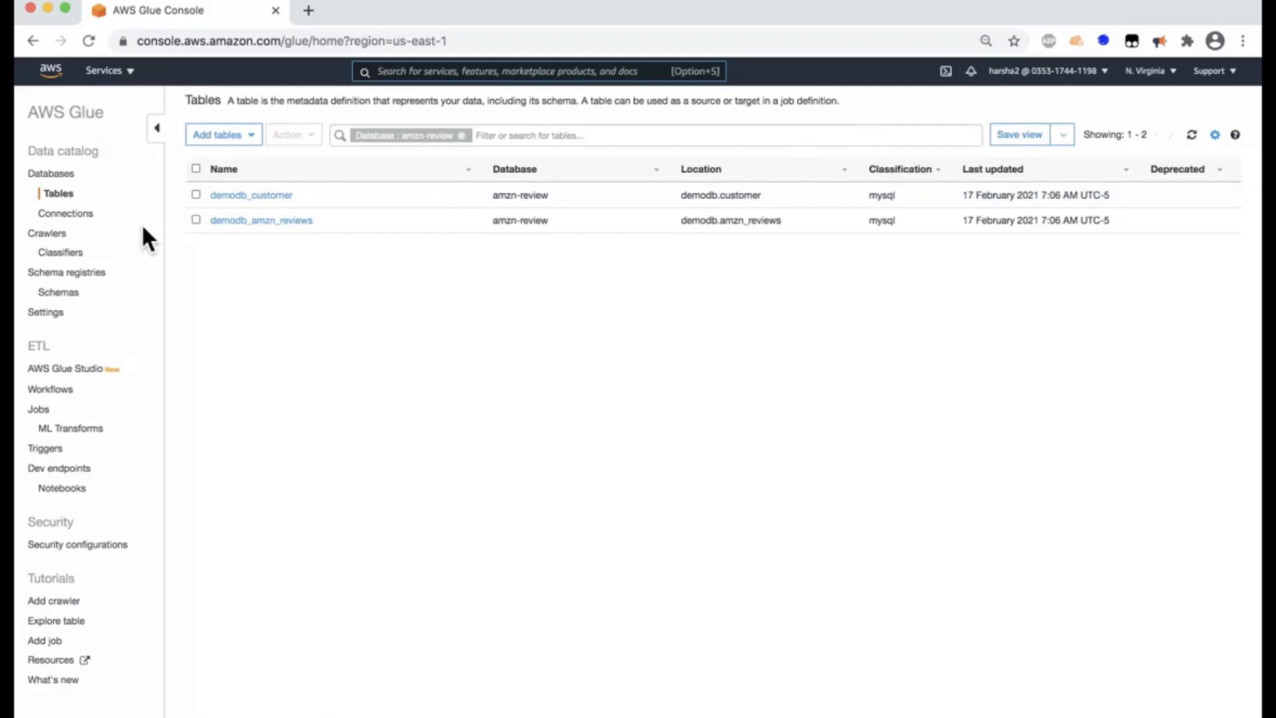
mouse_move(73, 392)
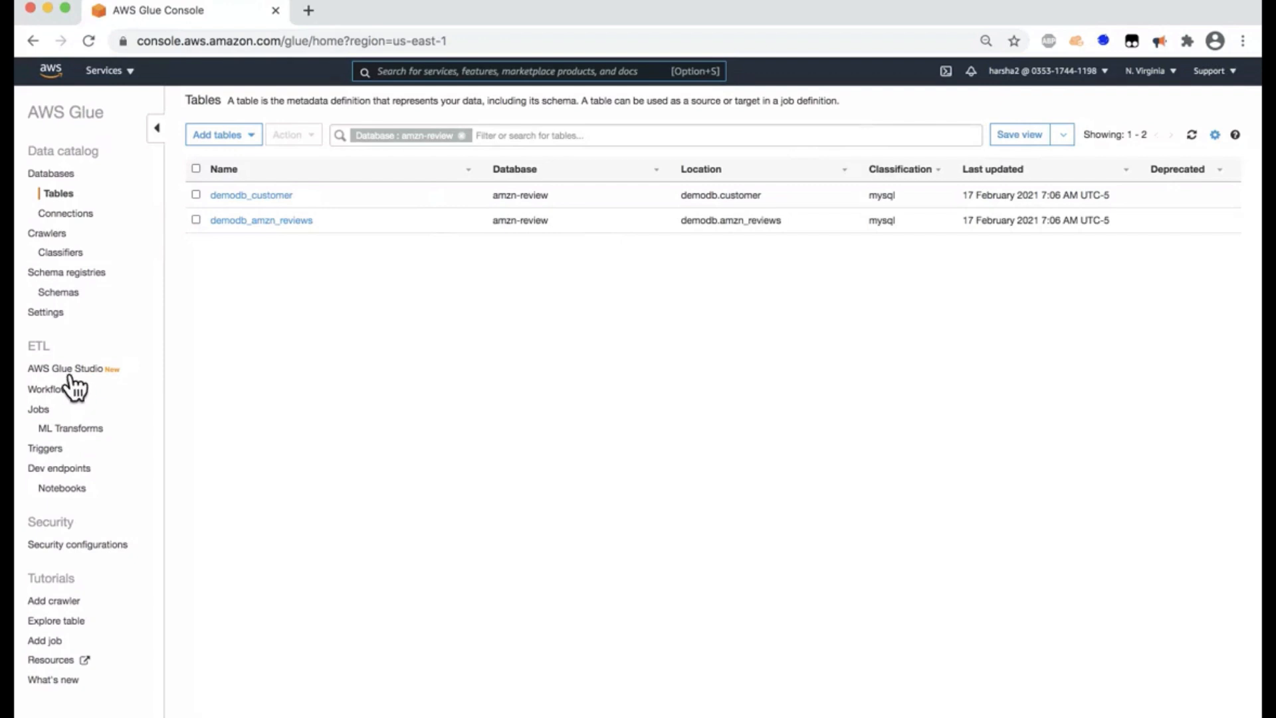
- Go from the Glue Console's ETL navigation to the AWS Glue Studio home page
left_click(60, 368)
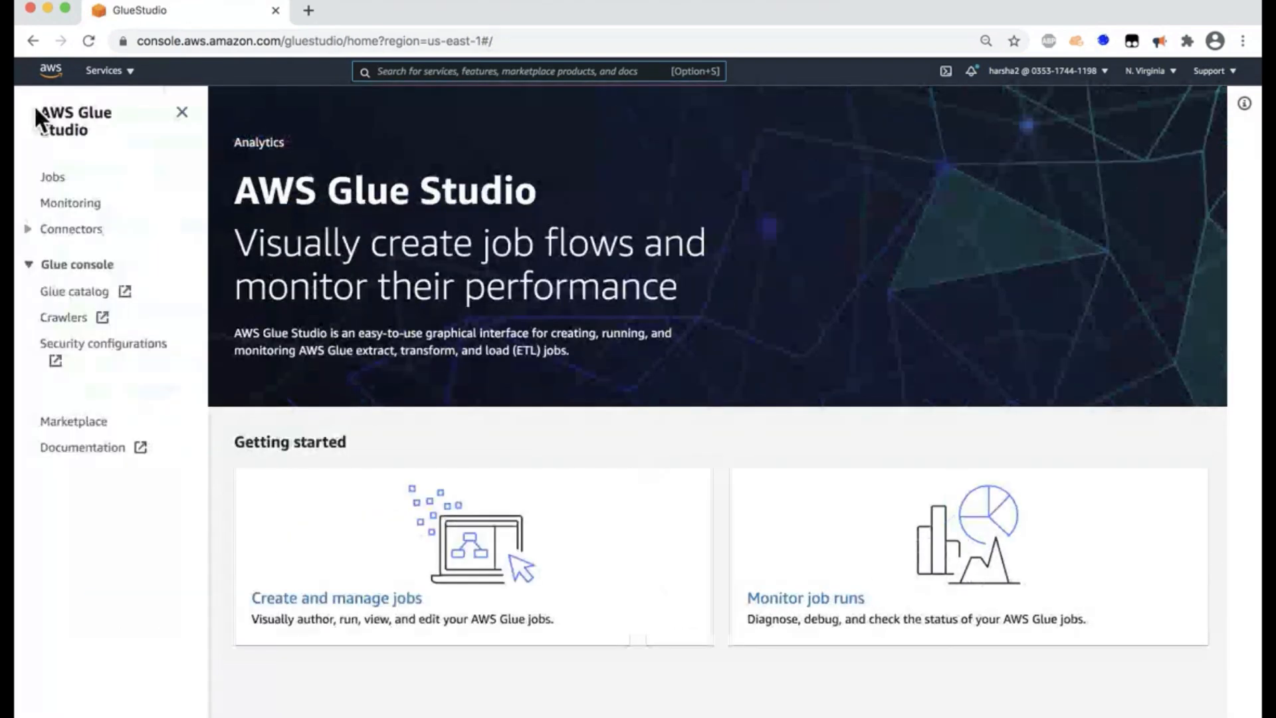
mouse_move(34, 191)
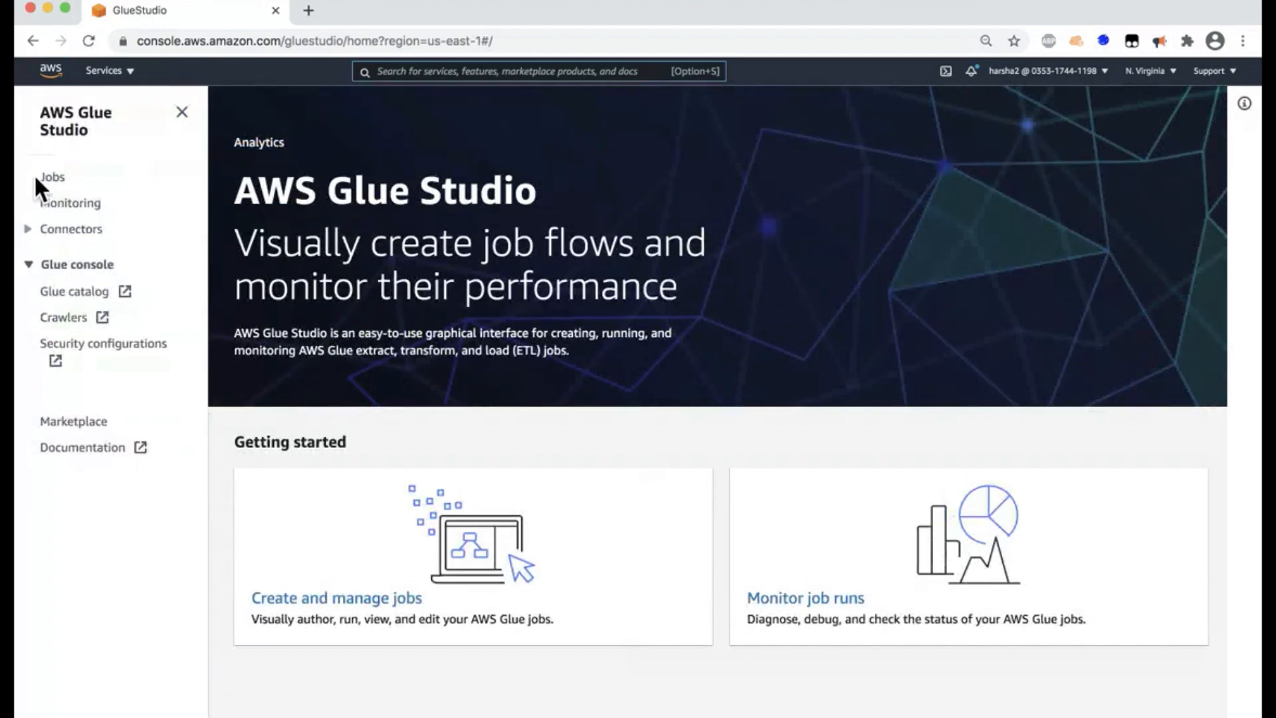
mouse_move(52, 192)
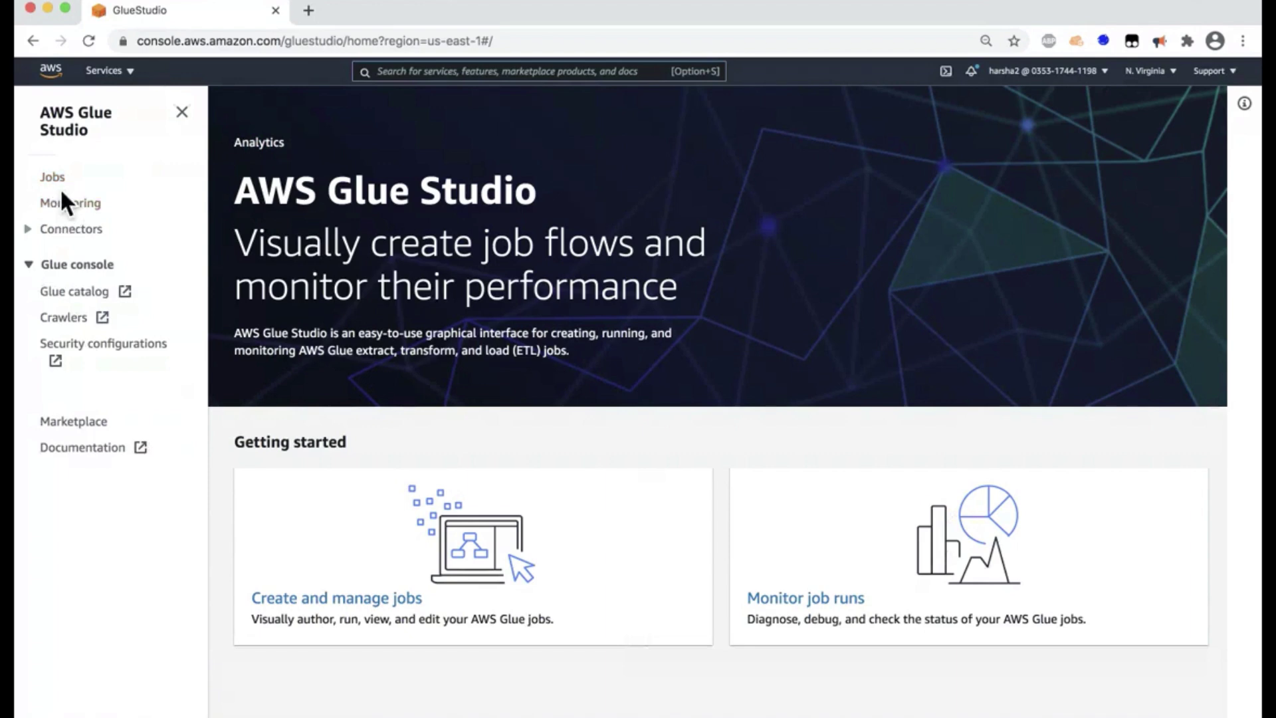
mouse_move(73, 216)
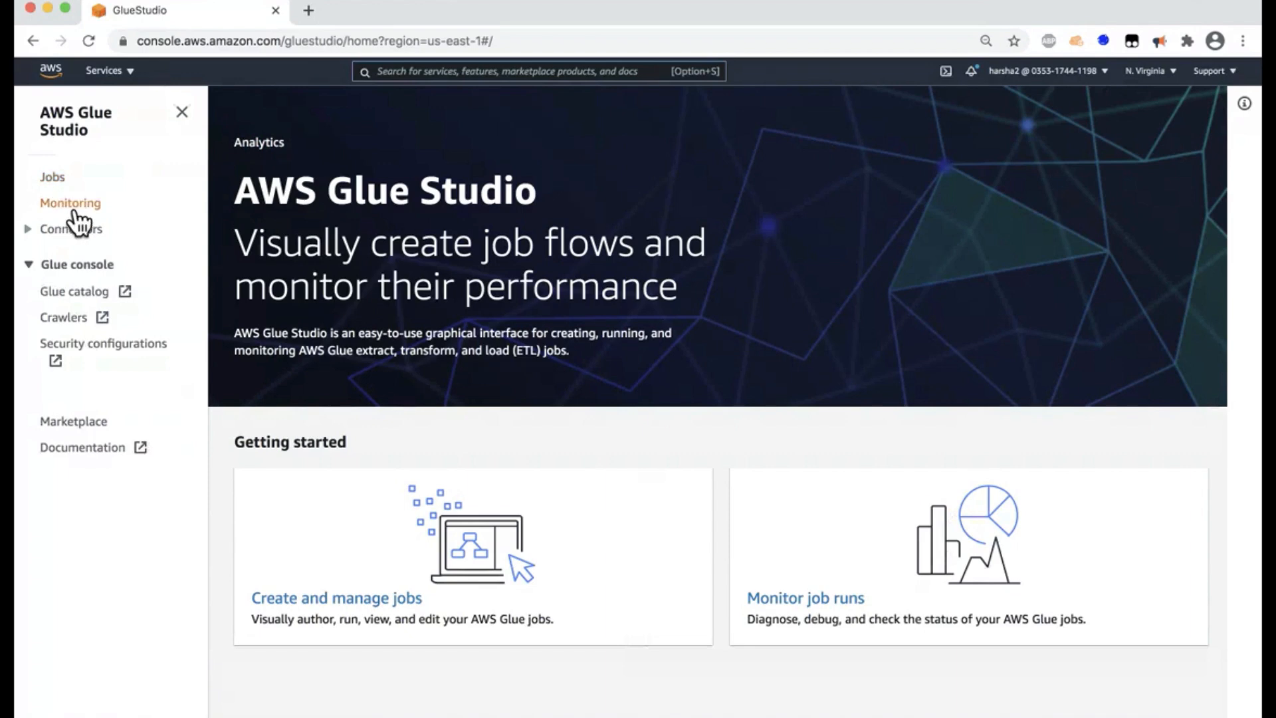
- View the Monitoring dashboard with a 1 Day range, down to the nine job runs
left_click(71, 204)
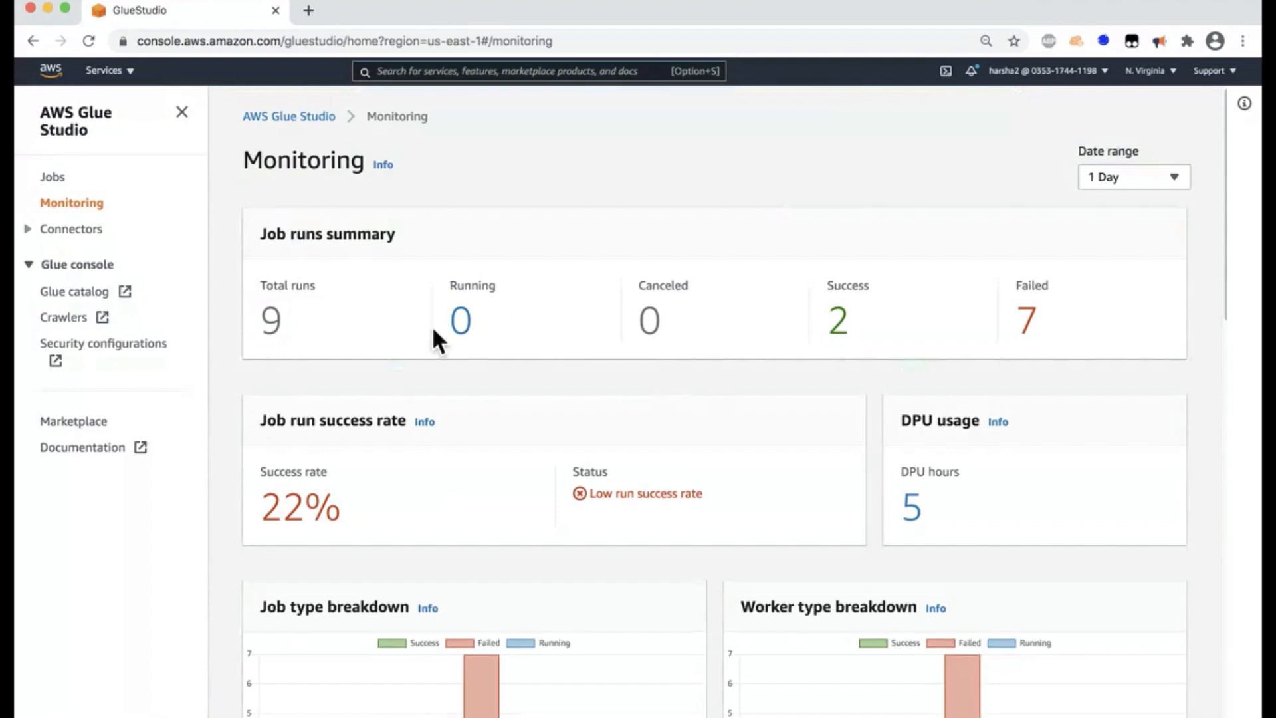
mouse_move(1125, 221)
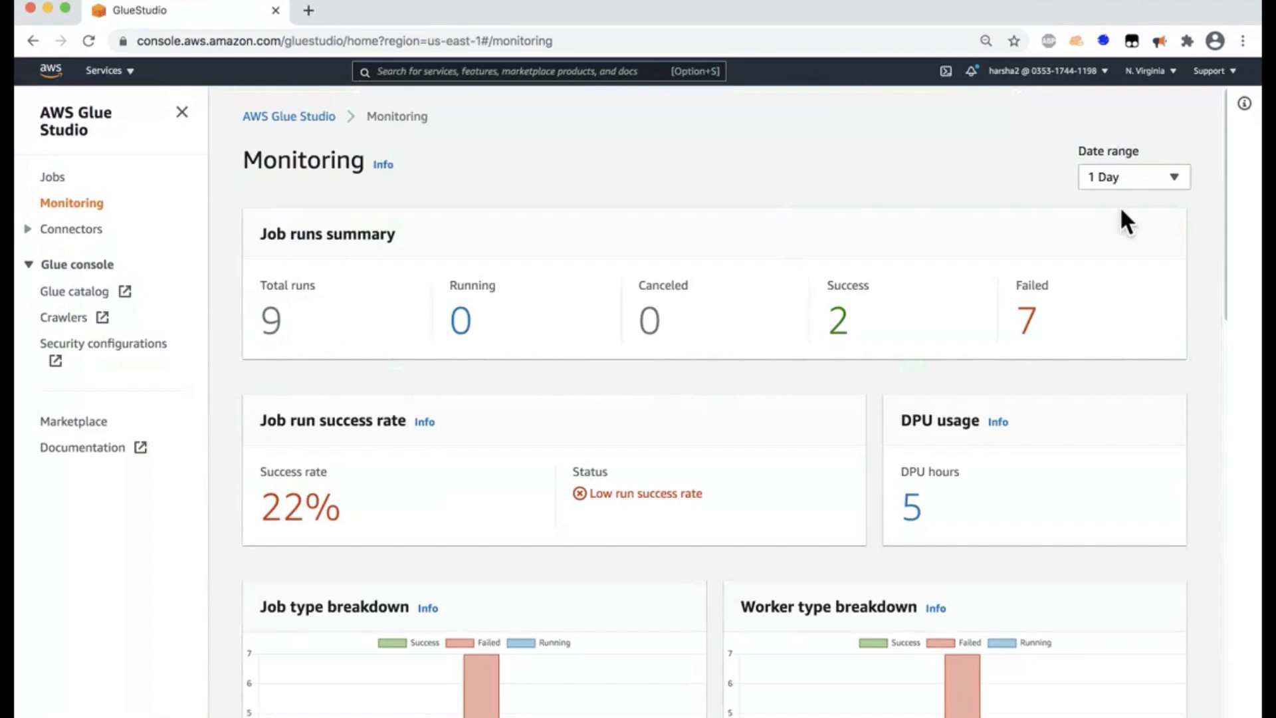
left_click(1134, 177)
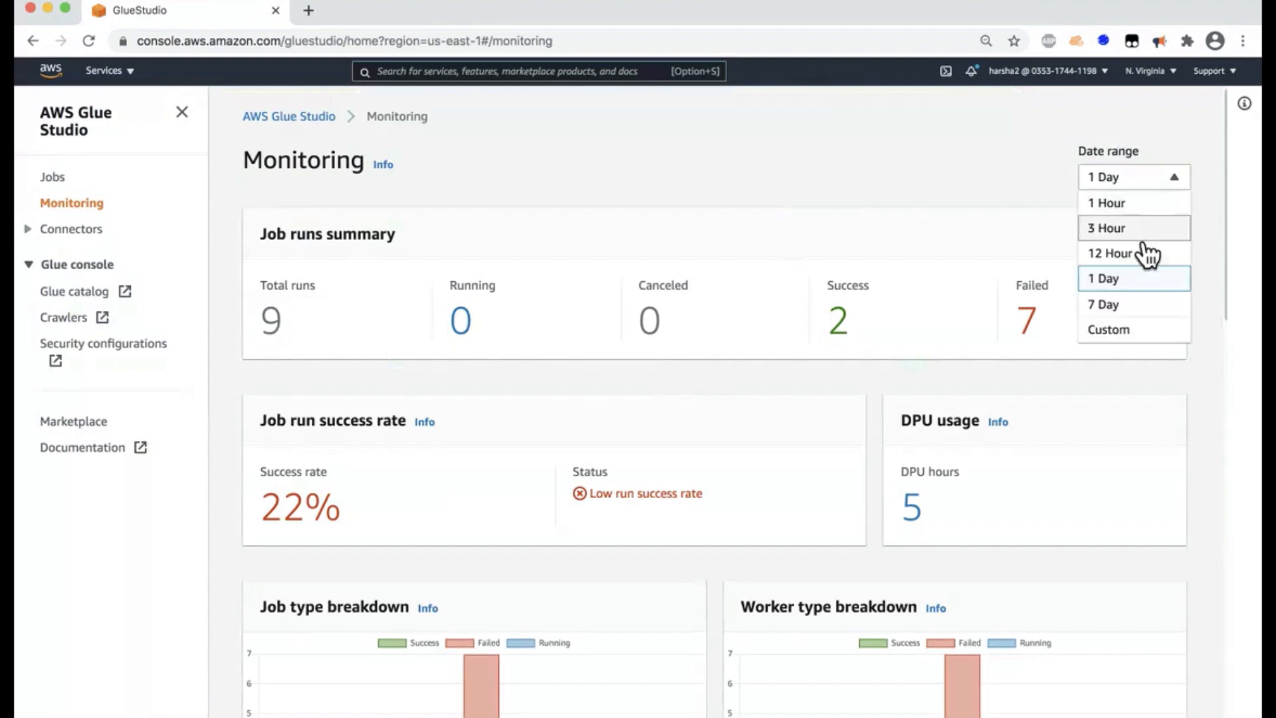
left_click(1134, 278)
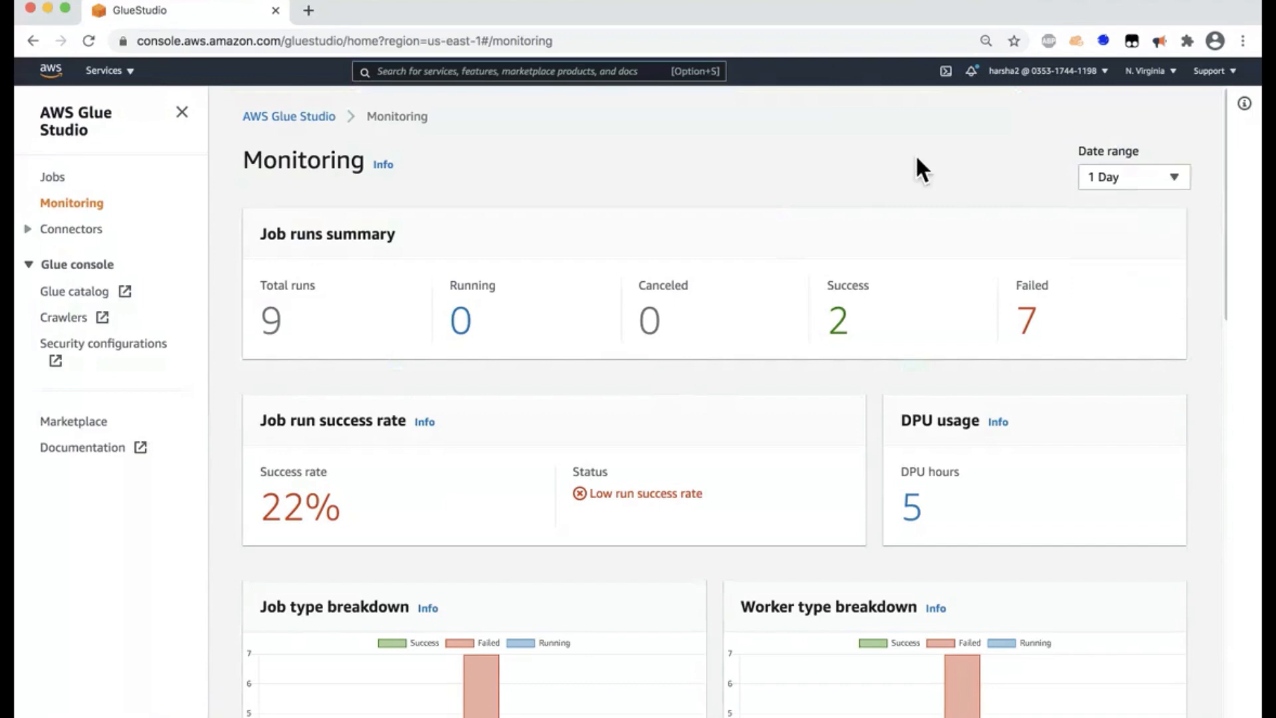
mouse_move(410, 357)
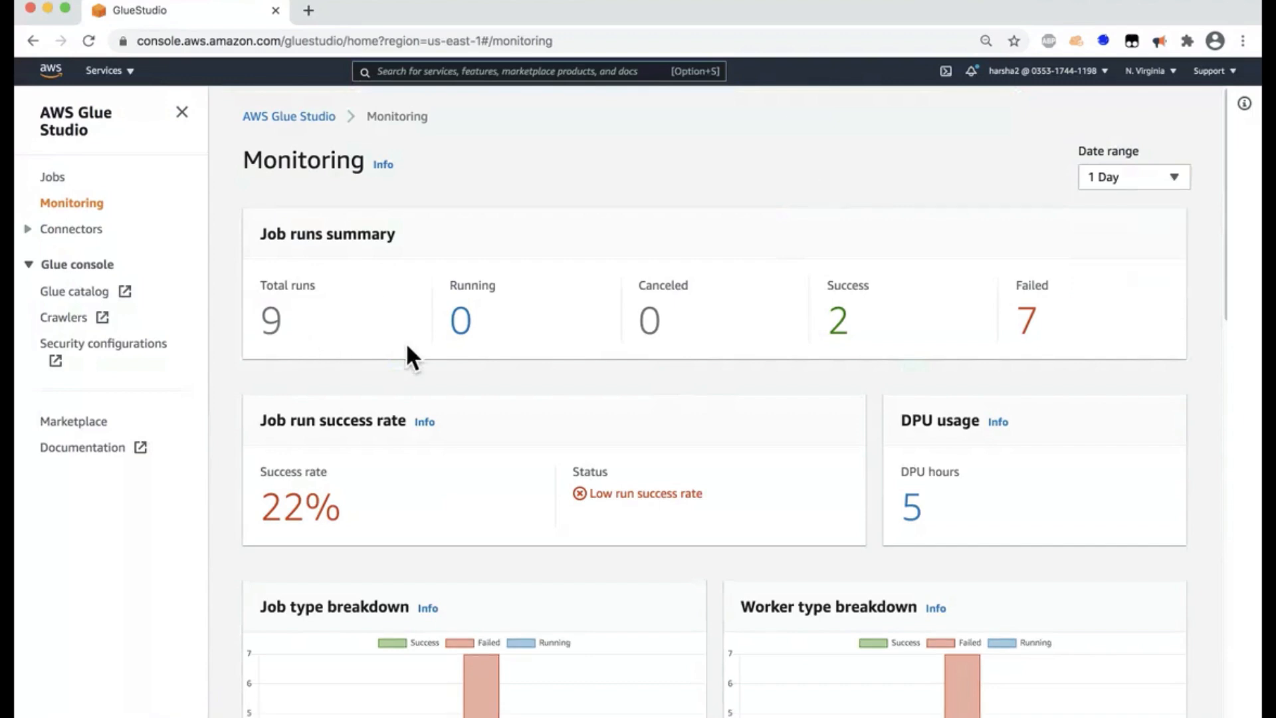
scroll("down", 3)
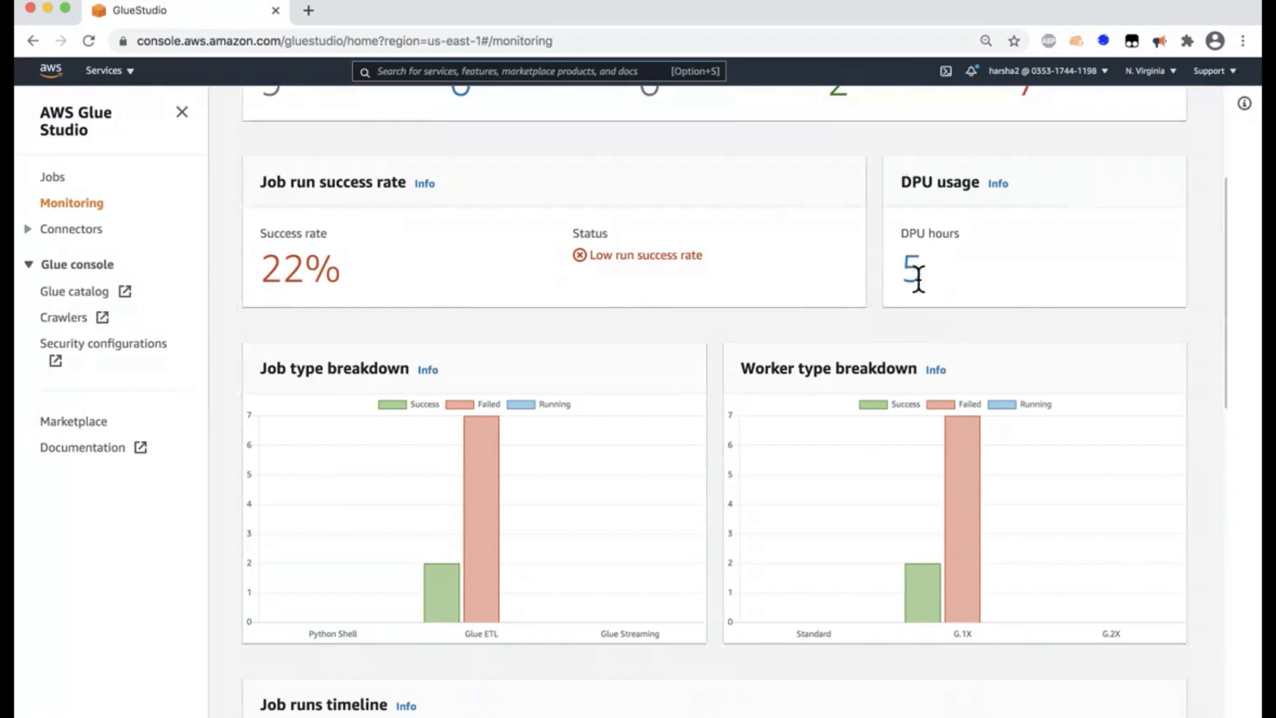
scroll("down", 3)
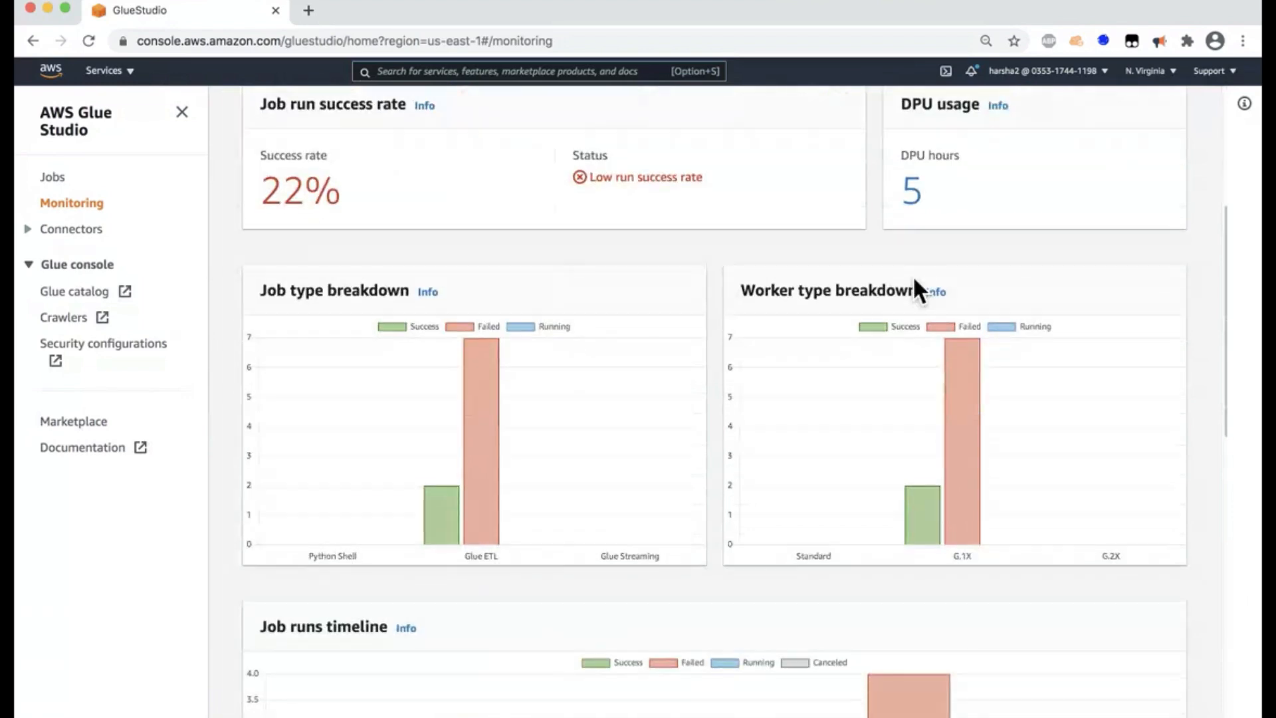
scroll("down", 3)
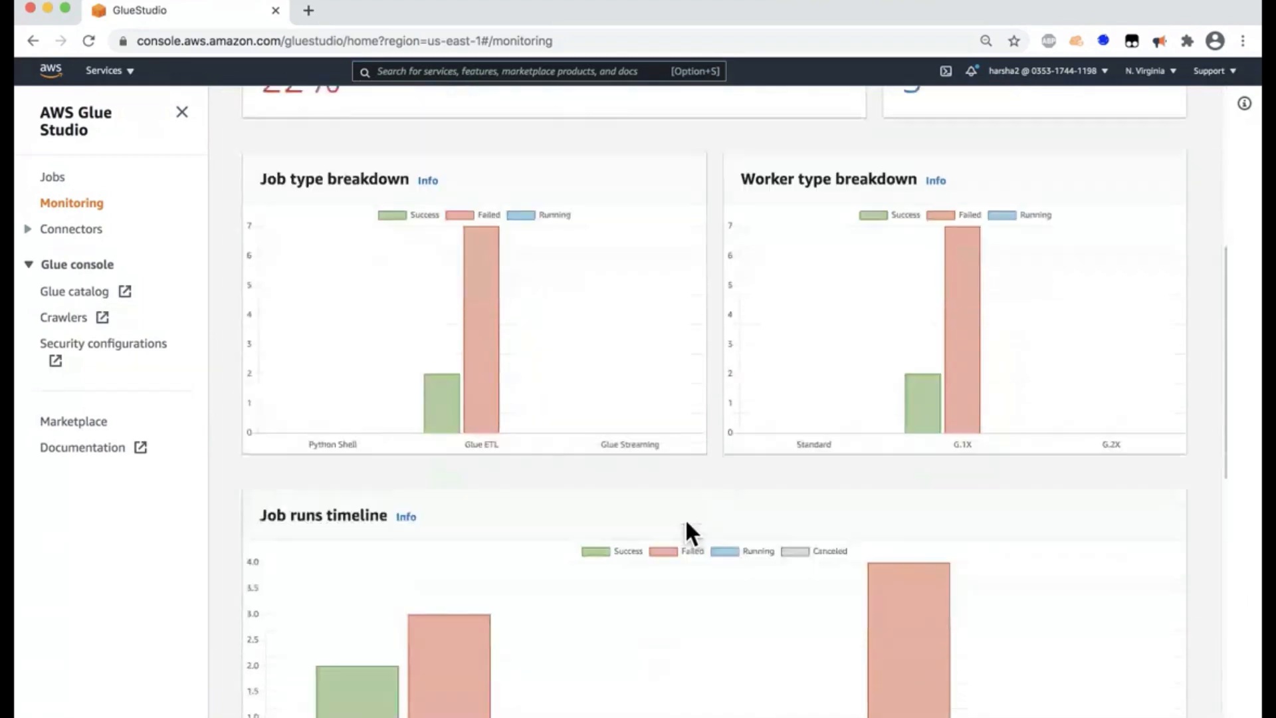
scroll("down", 3)
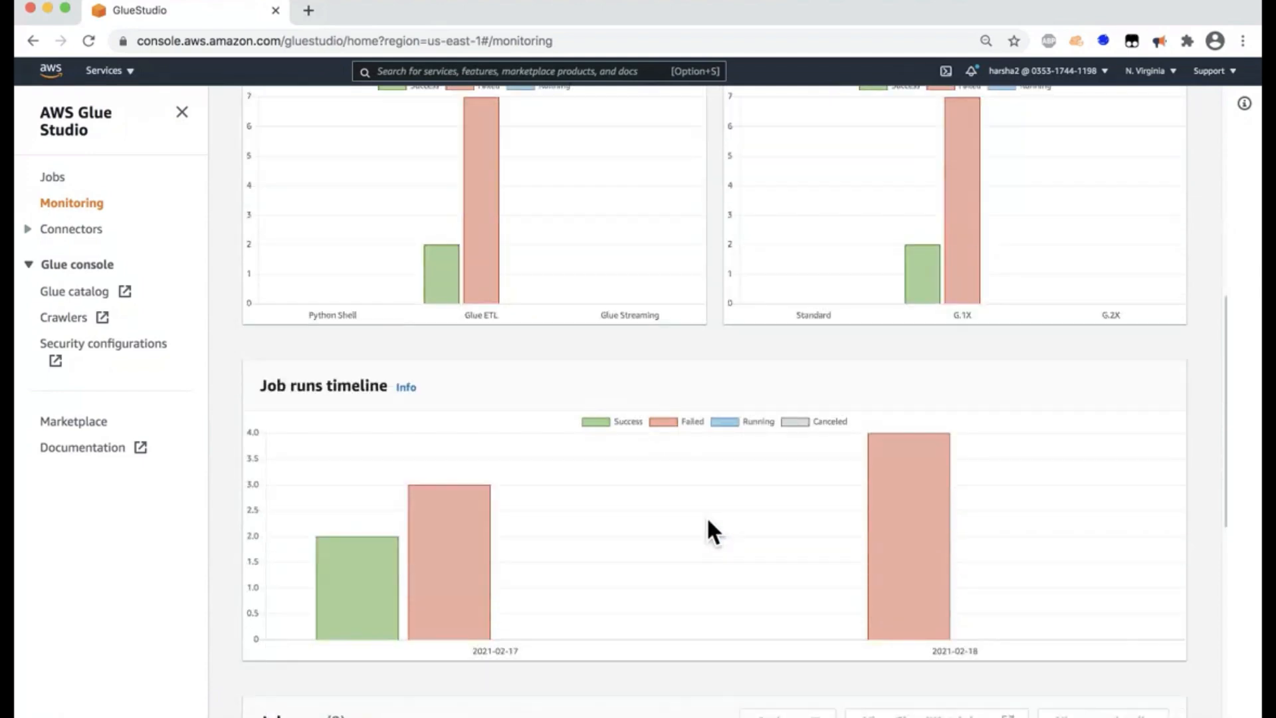
scroll("down", 3)
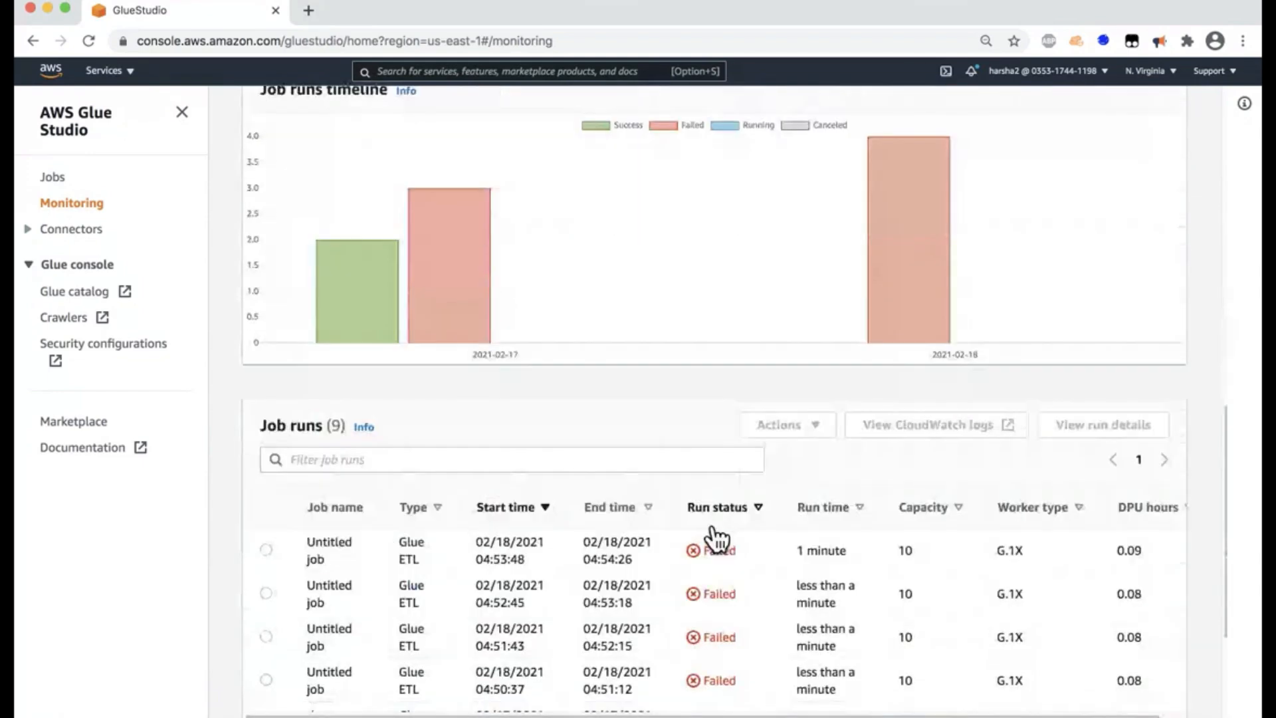
scroll("down", 3)
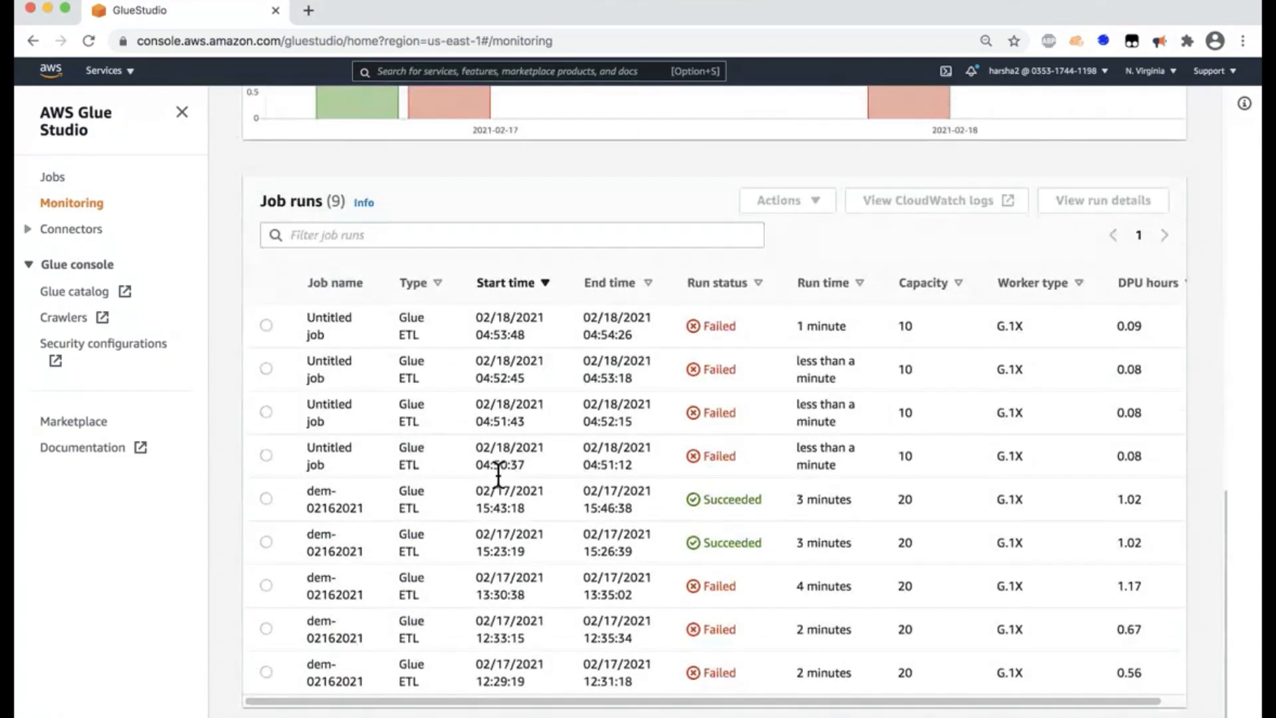
mouse_move(269, 369)
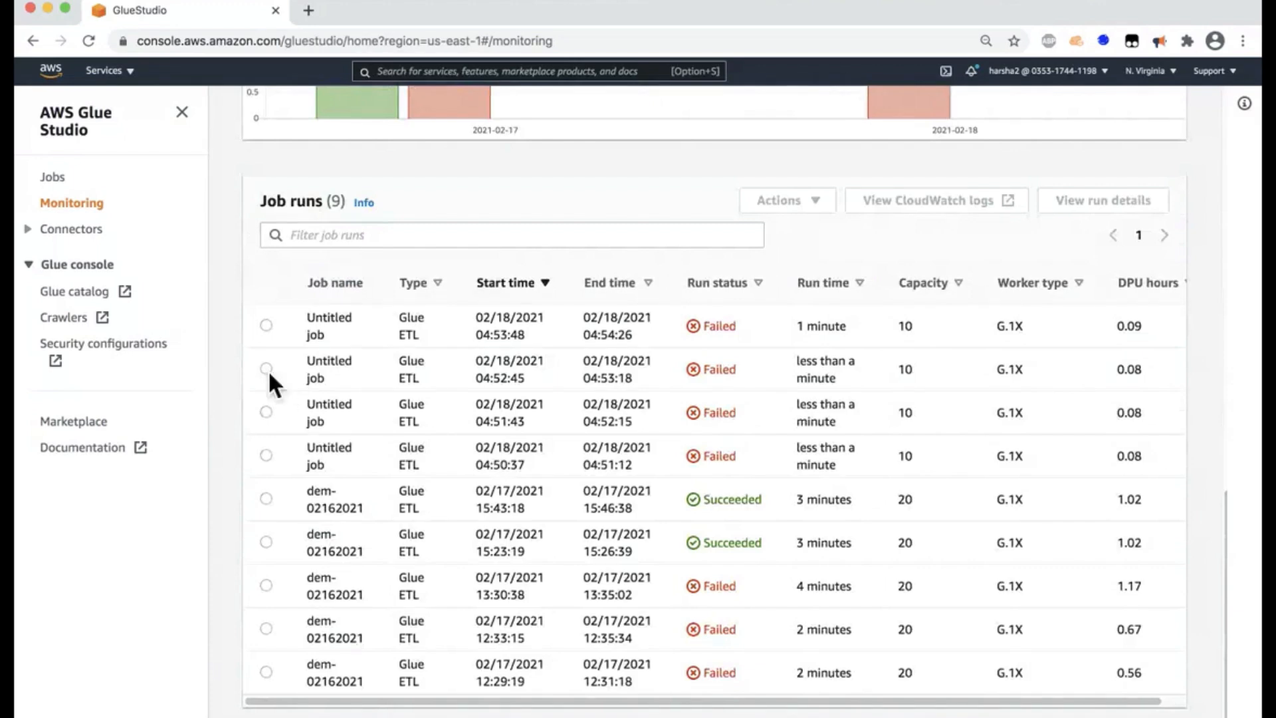
- Inspect the failed 02/18/2021 04:52:45 Untitled run's Py4JJavaError and metrics
left_click(265, 369)
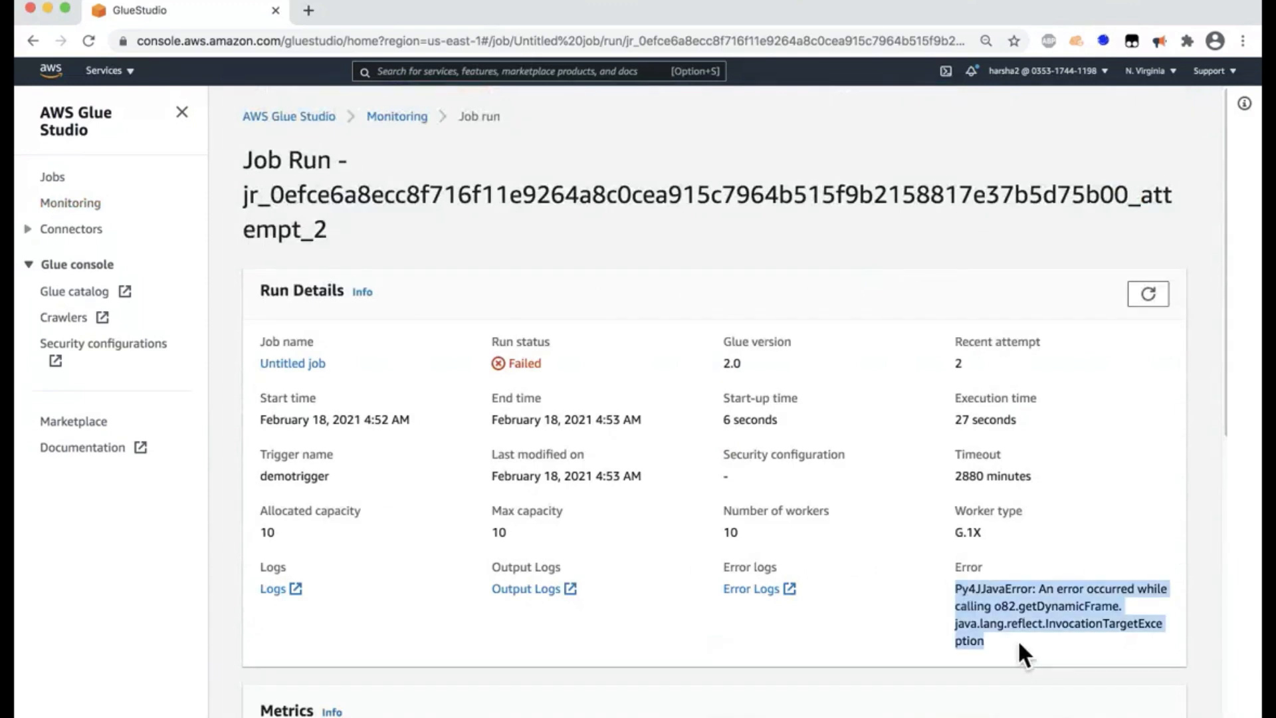
scroll("down", 3)
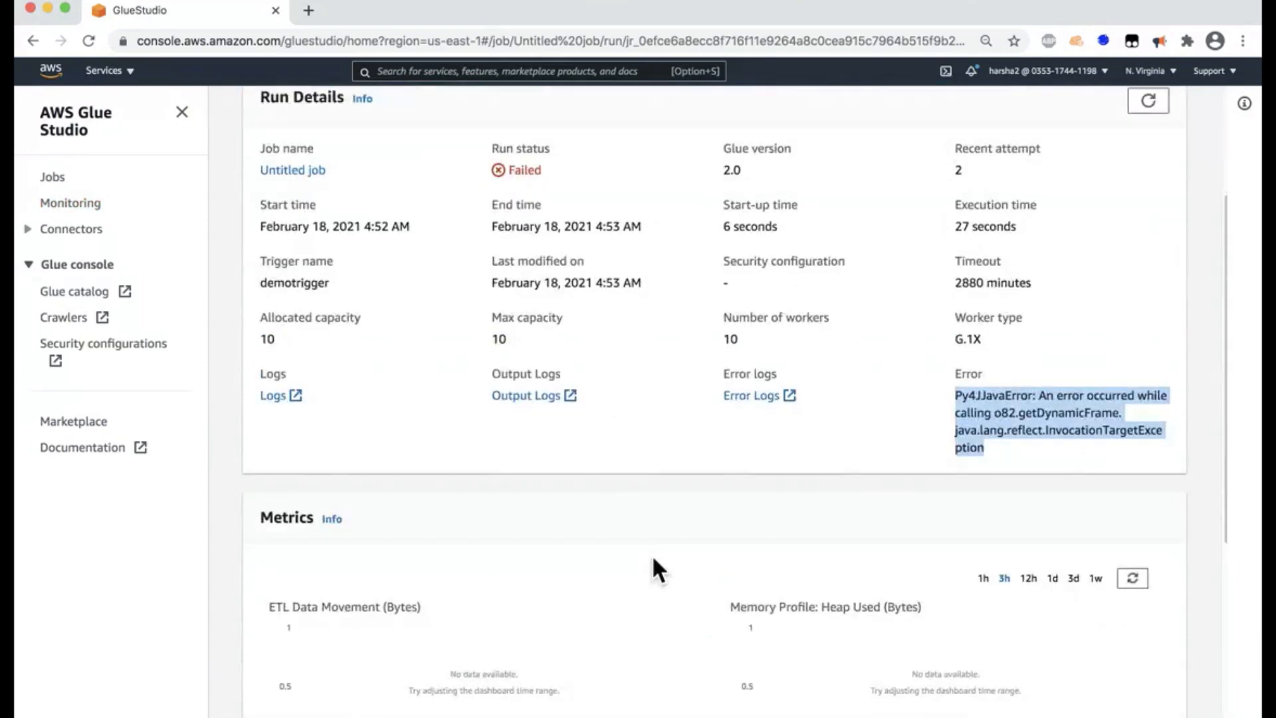
scroll("down", 3)
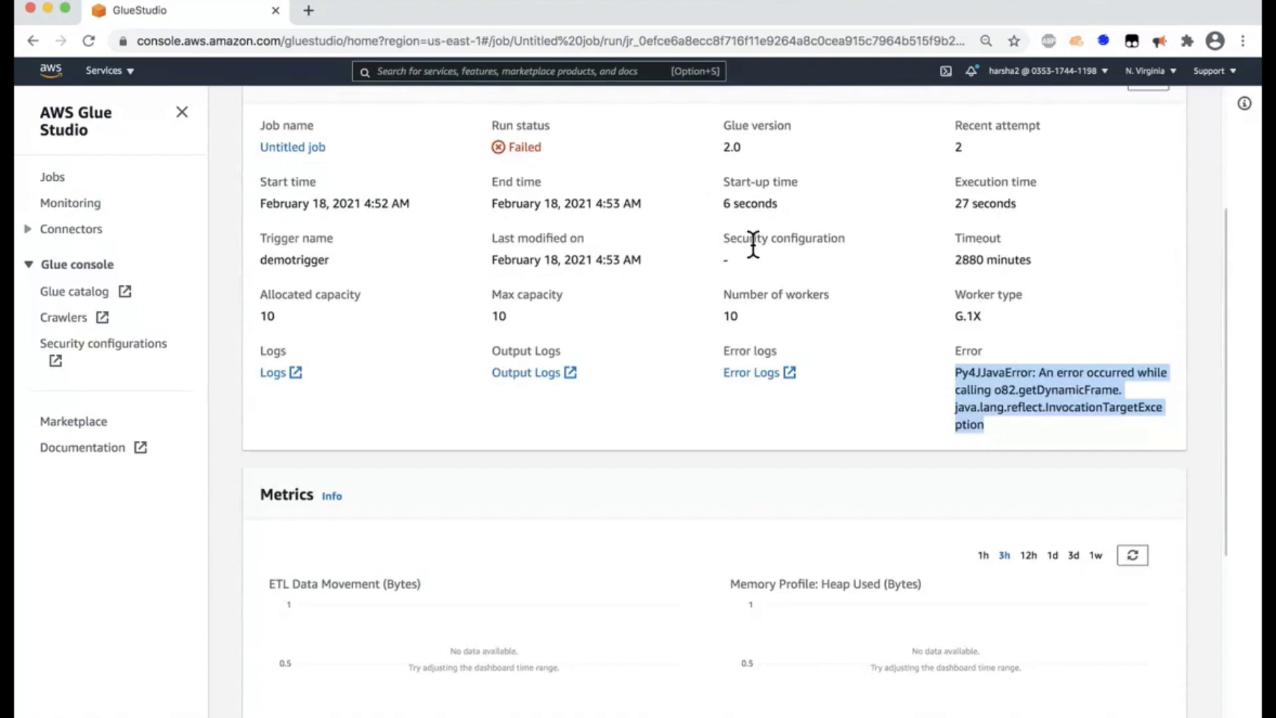
scroll("down", 3)
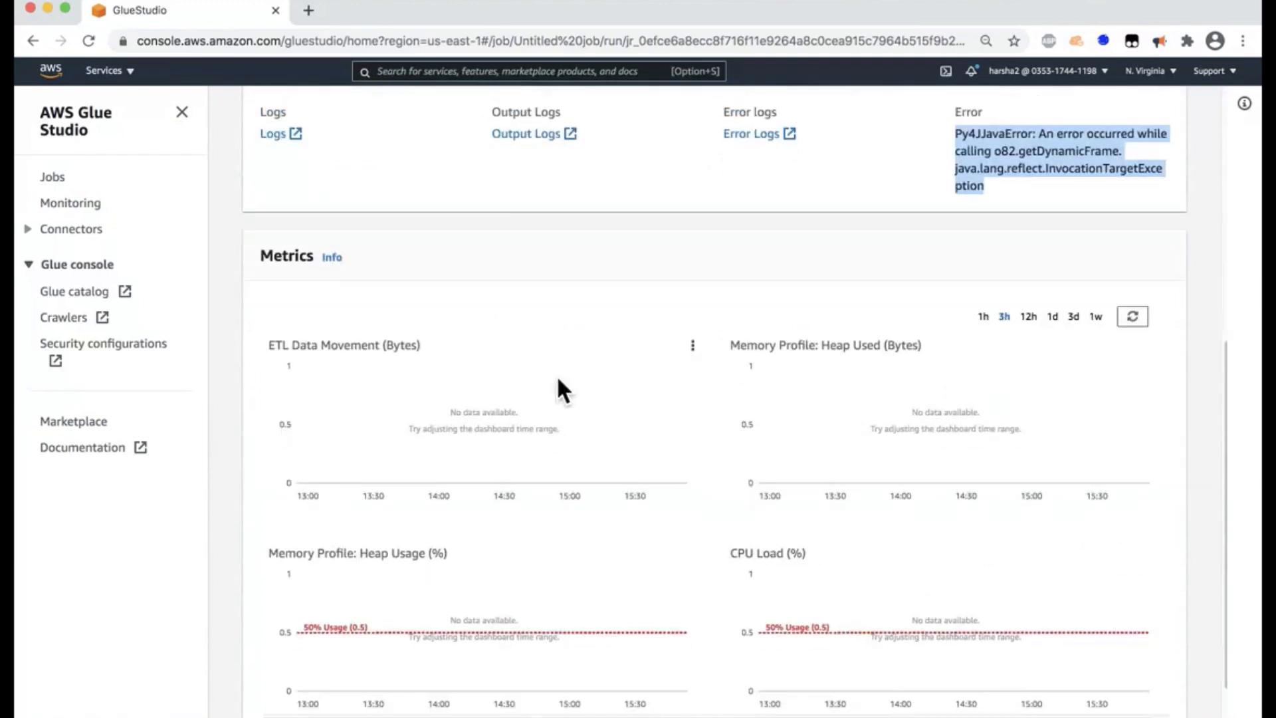
scroll("down", 3)
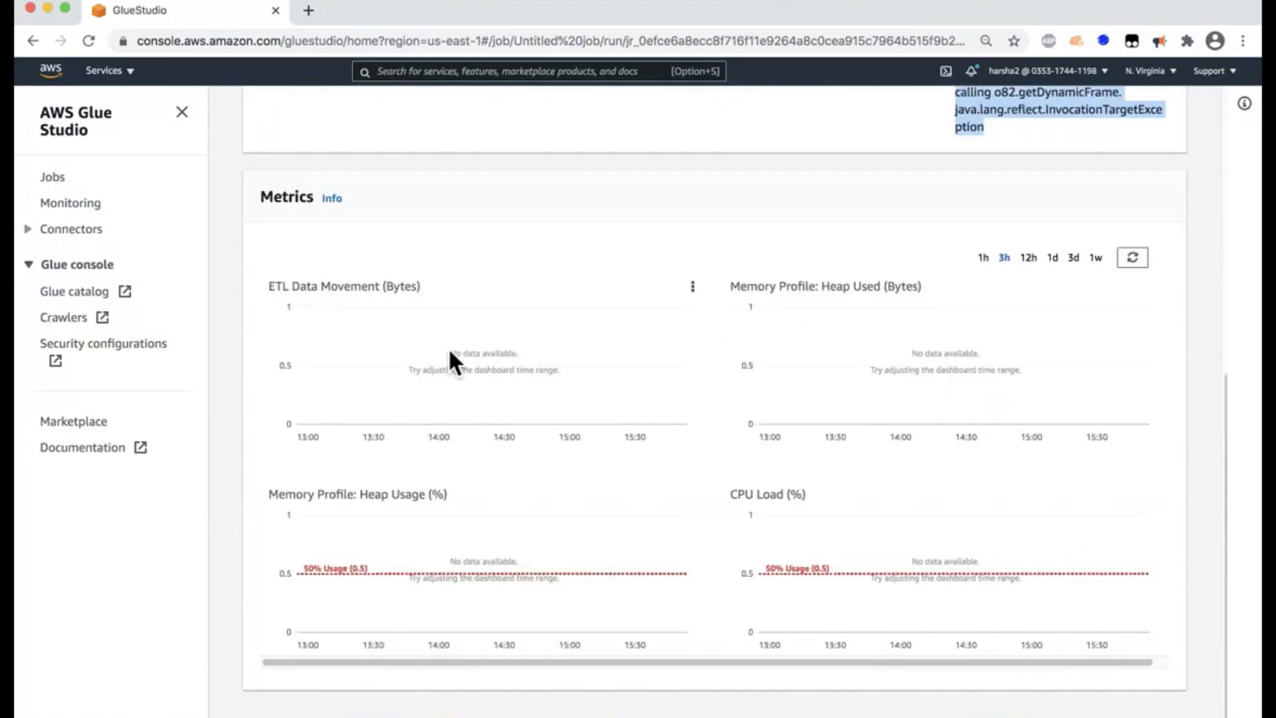
mouse_move(547, 523)
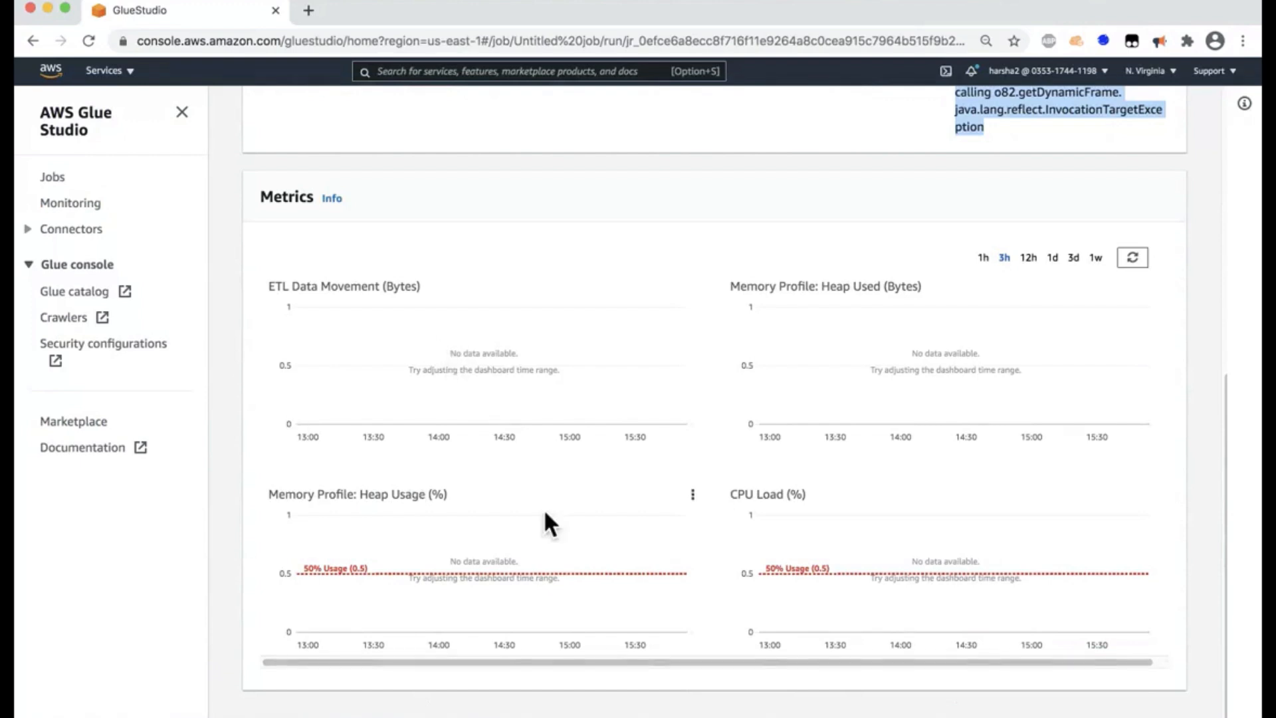
mouse_move(769, 390)
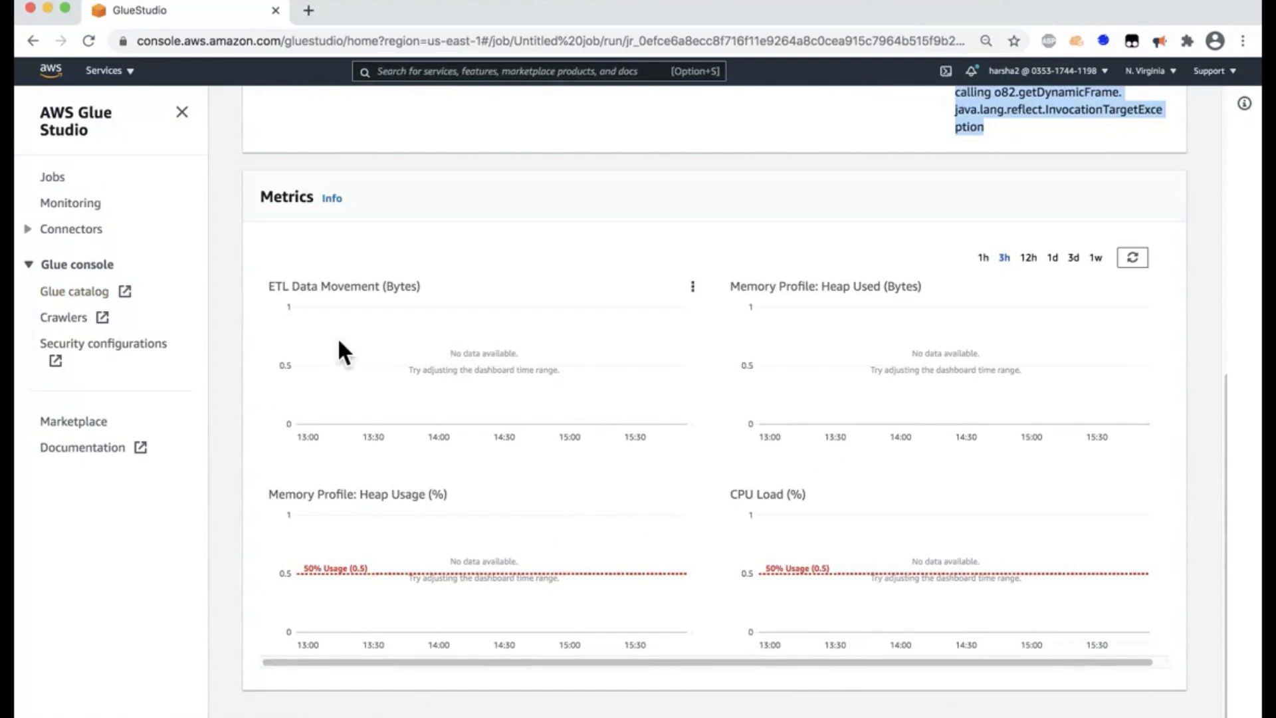
mouse_move(152, 296)
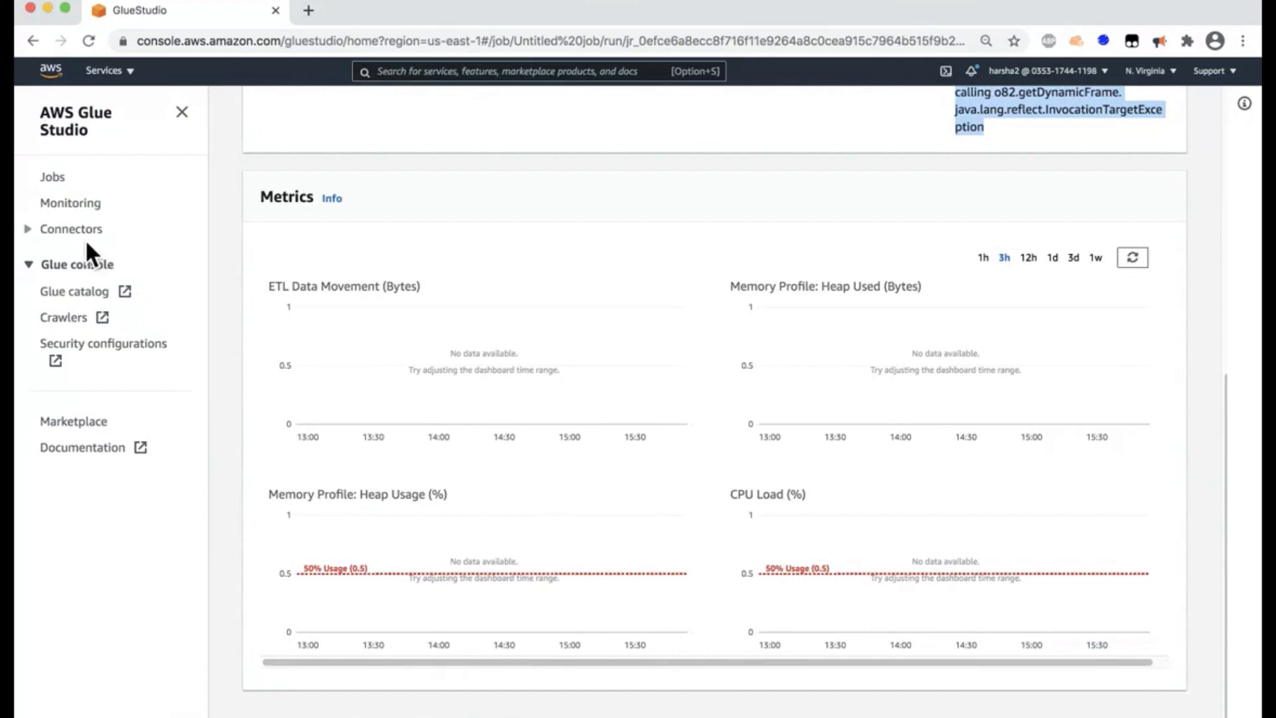
left_click(71, 228)
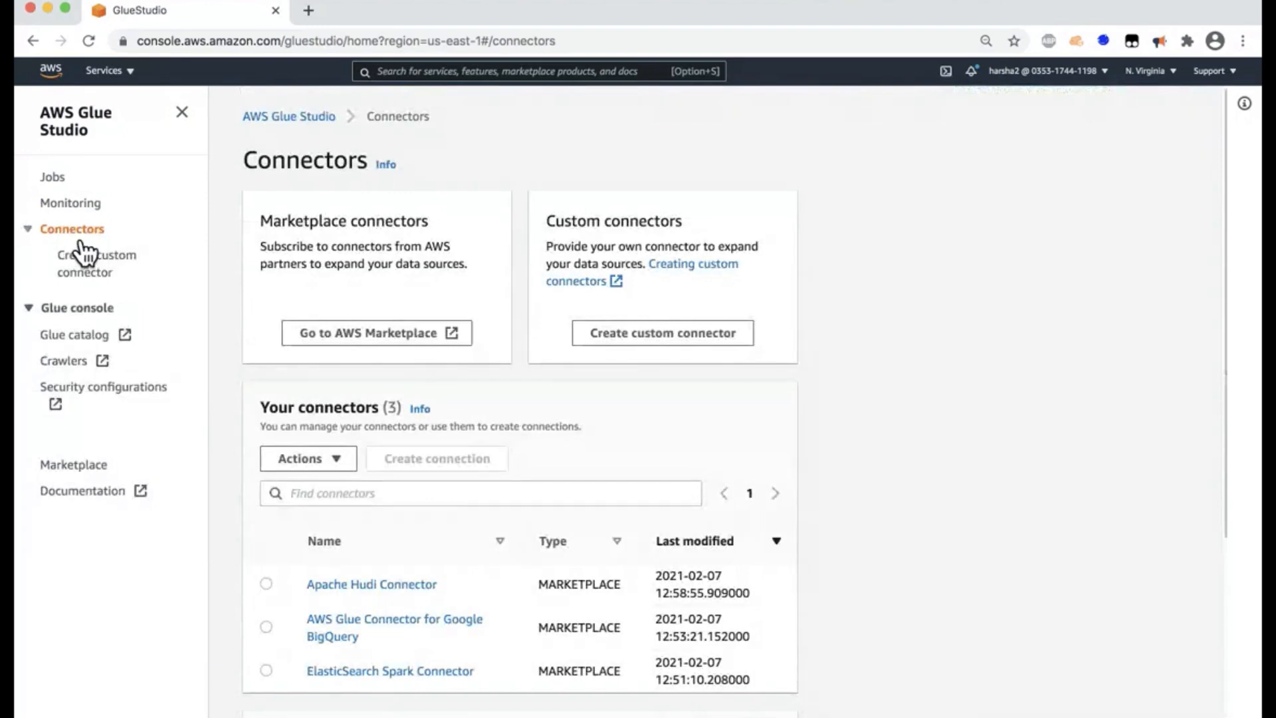
mouse_move(63, 260)
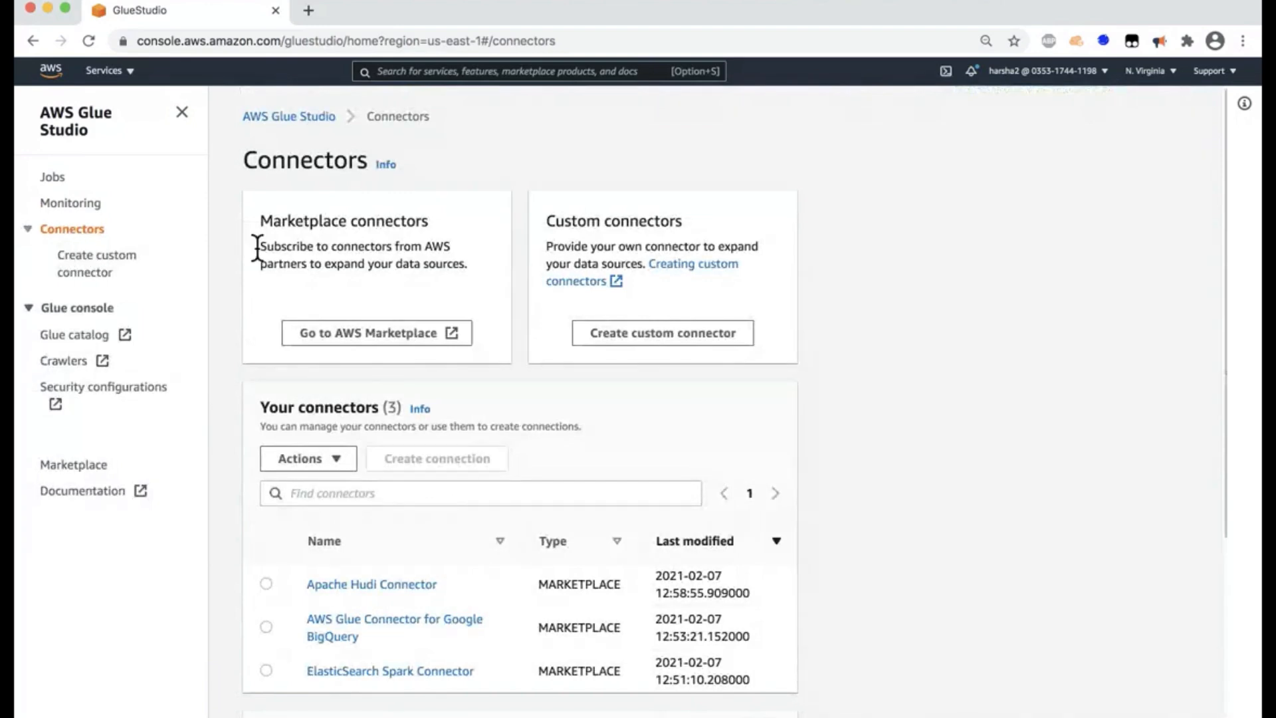
mouse_move(421, 269)
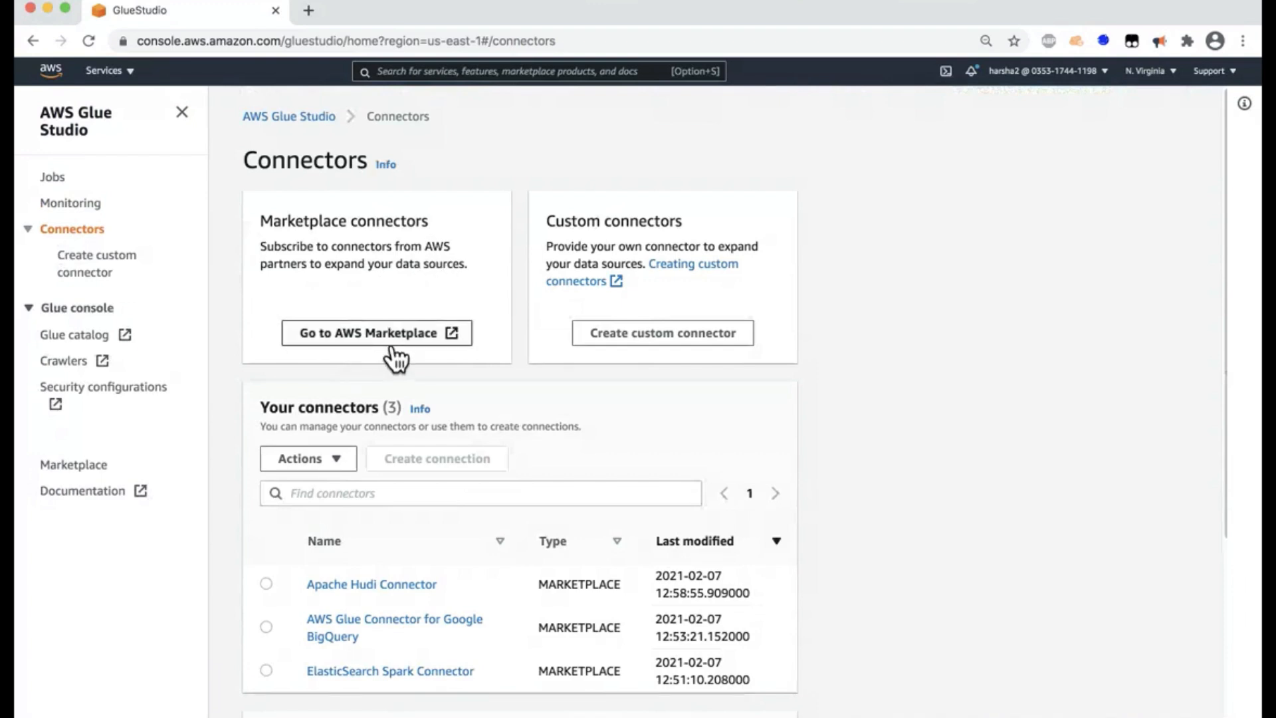
mouse_move(387, 364)
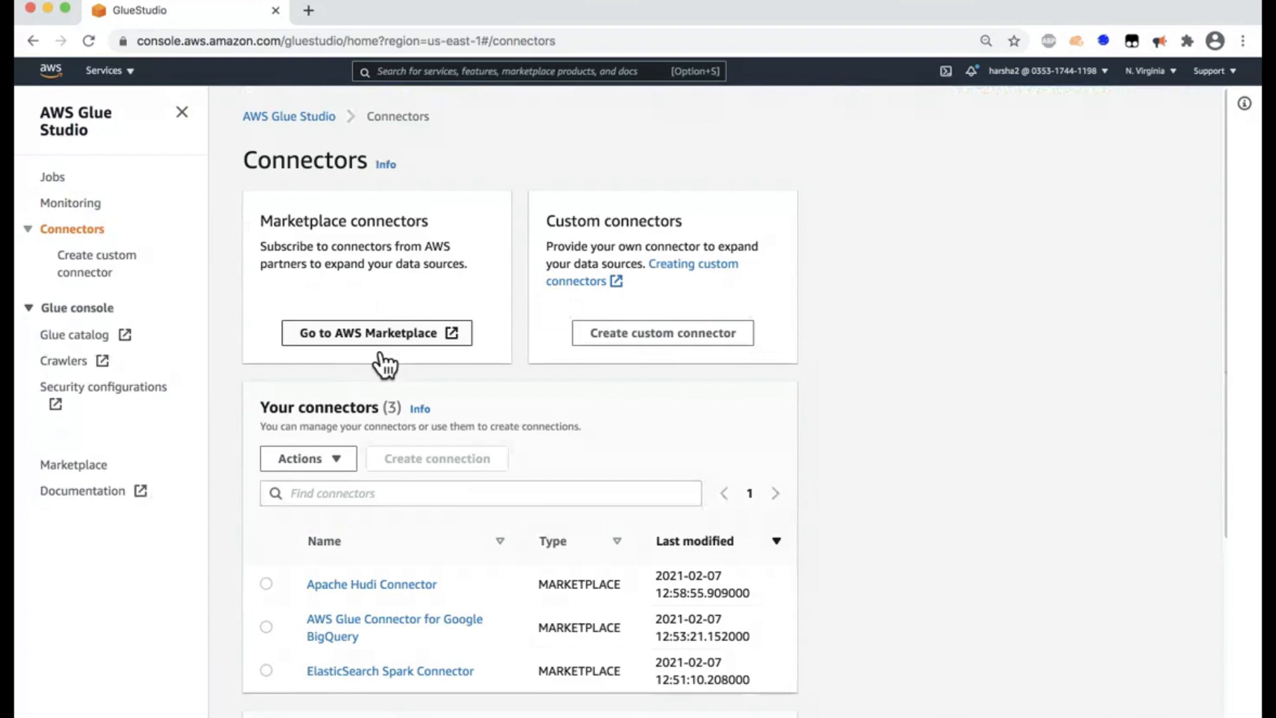
scroll("down", 3)
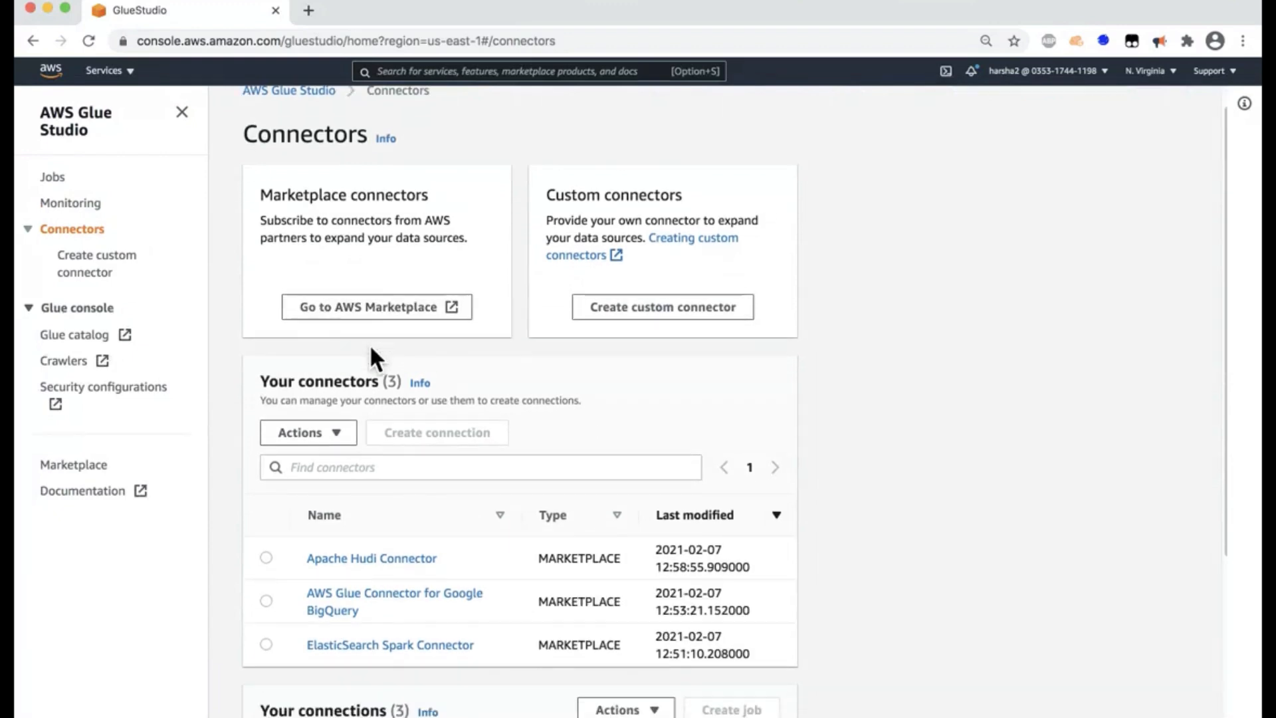
scroll("down", 3)
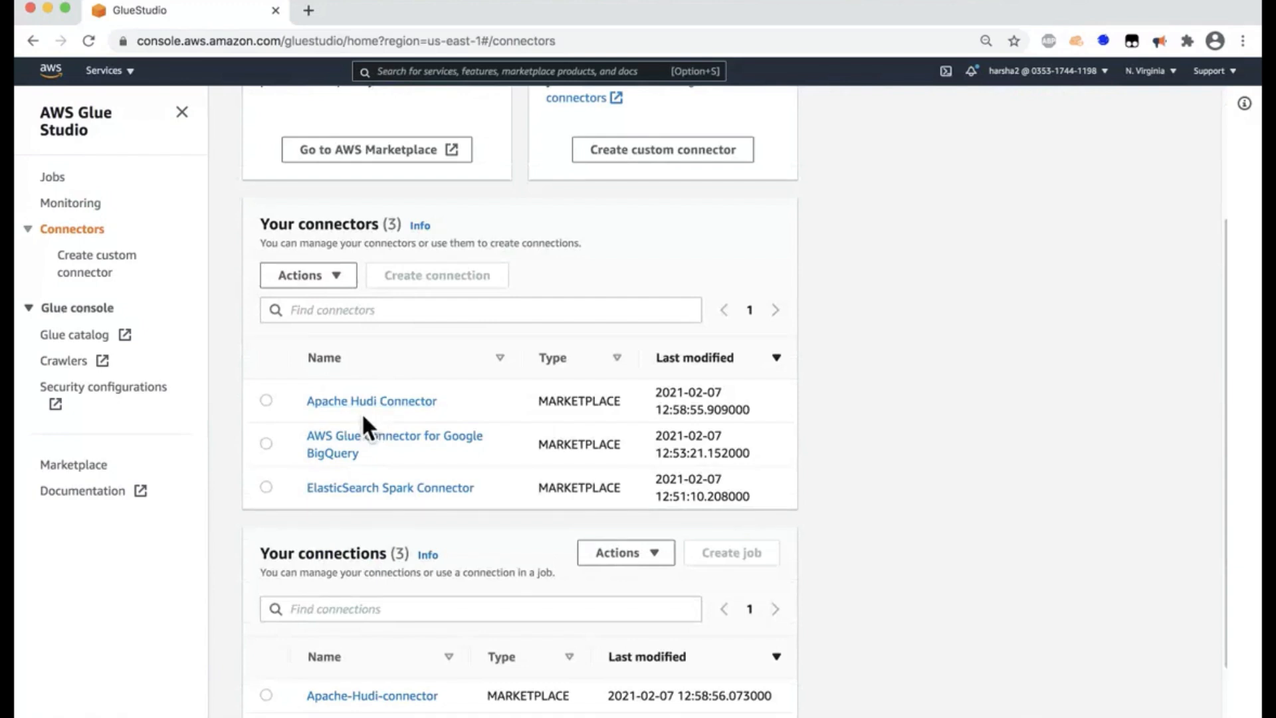
mouse_move(374, 457)
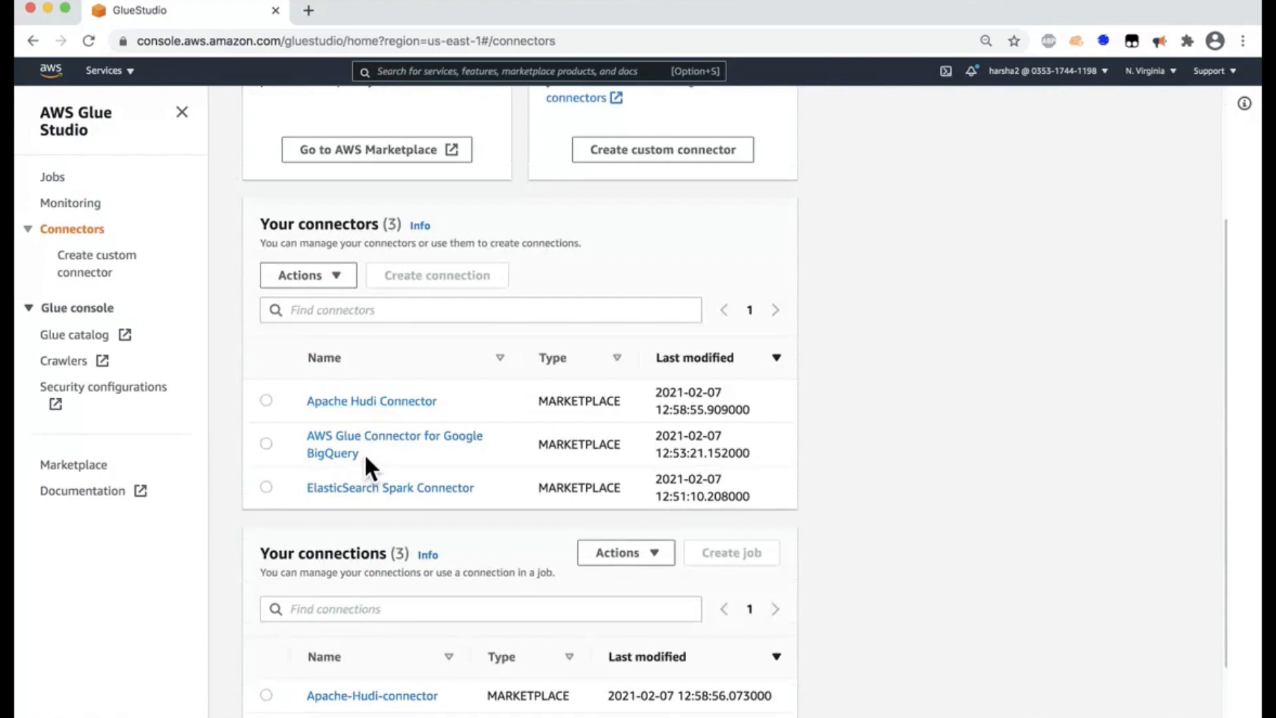
mouse_move(409, 456)
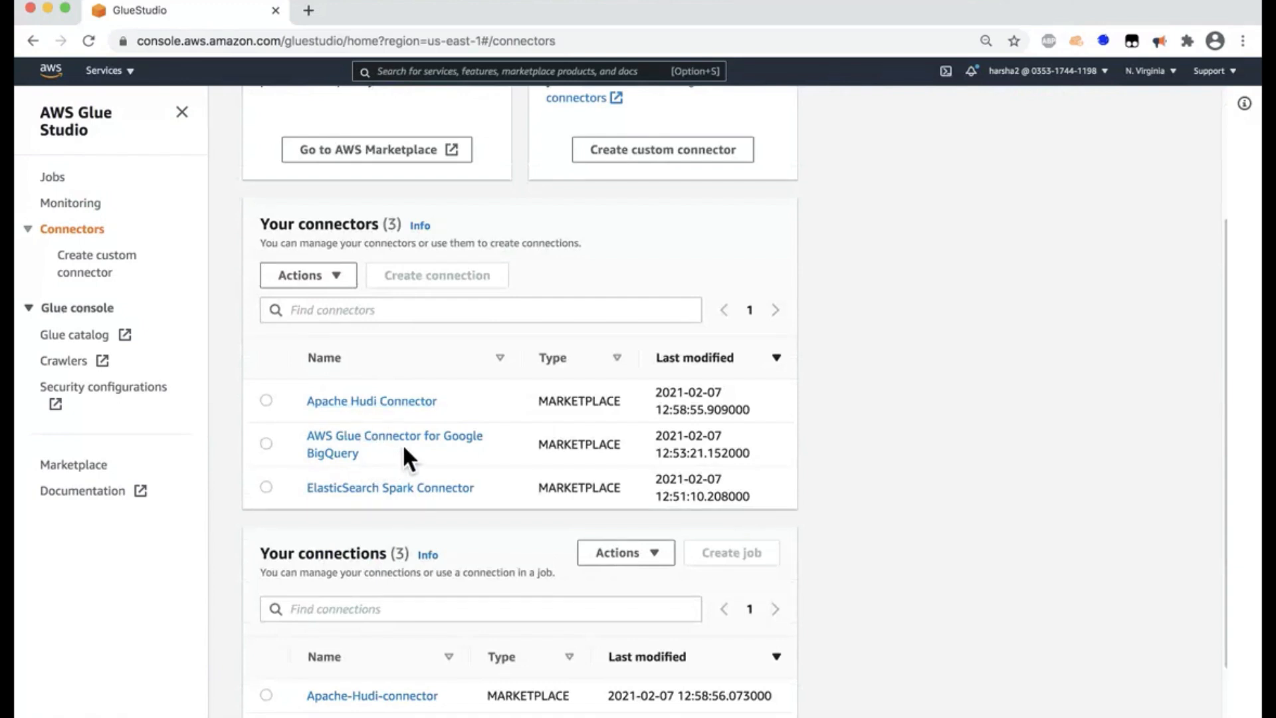
mouse_move(374, 462)
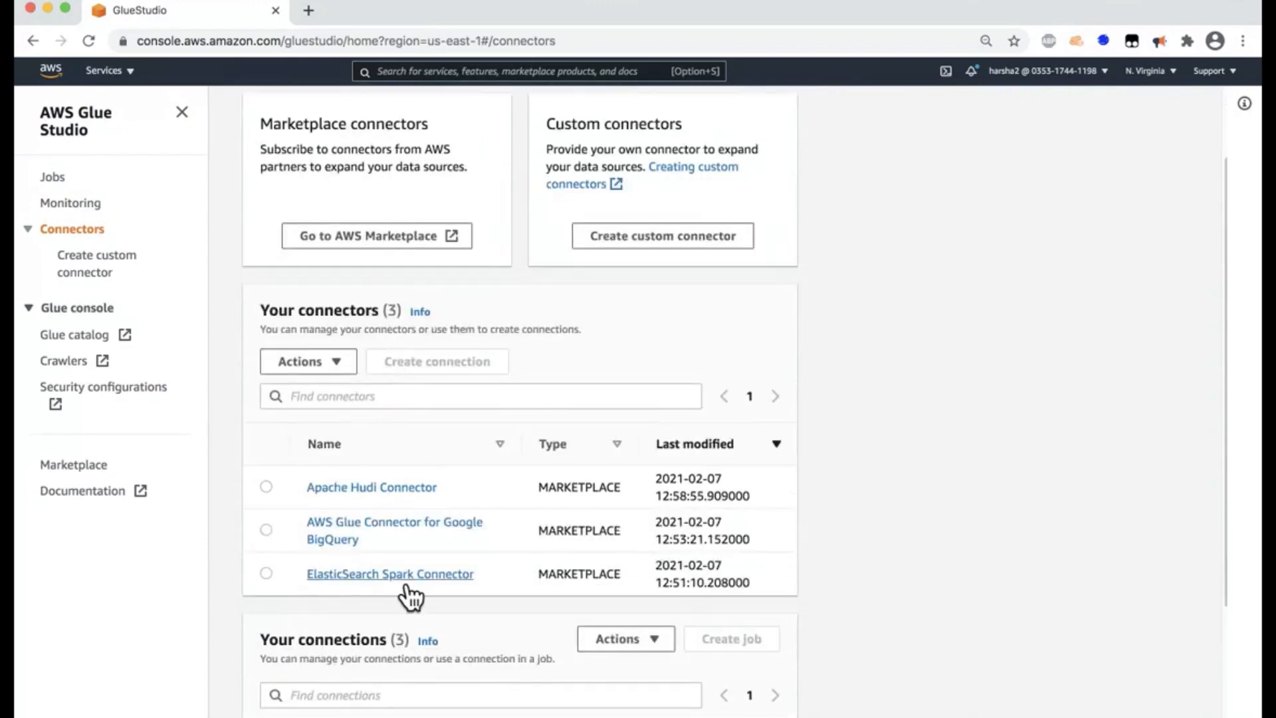
mouse_move(420, 598)
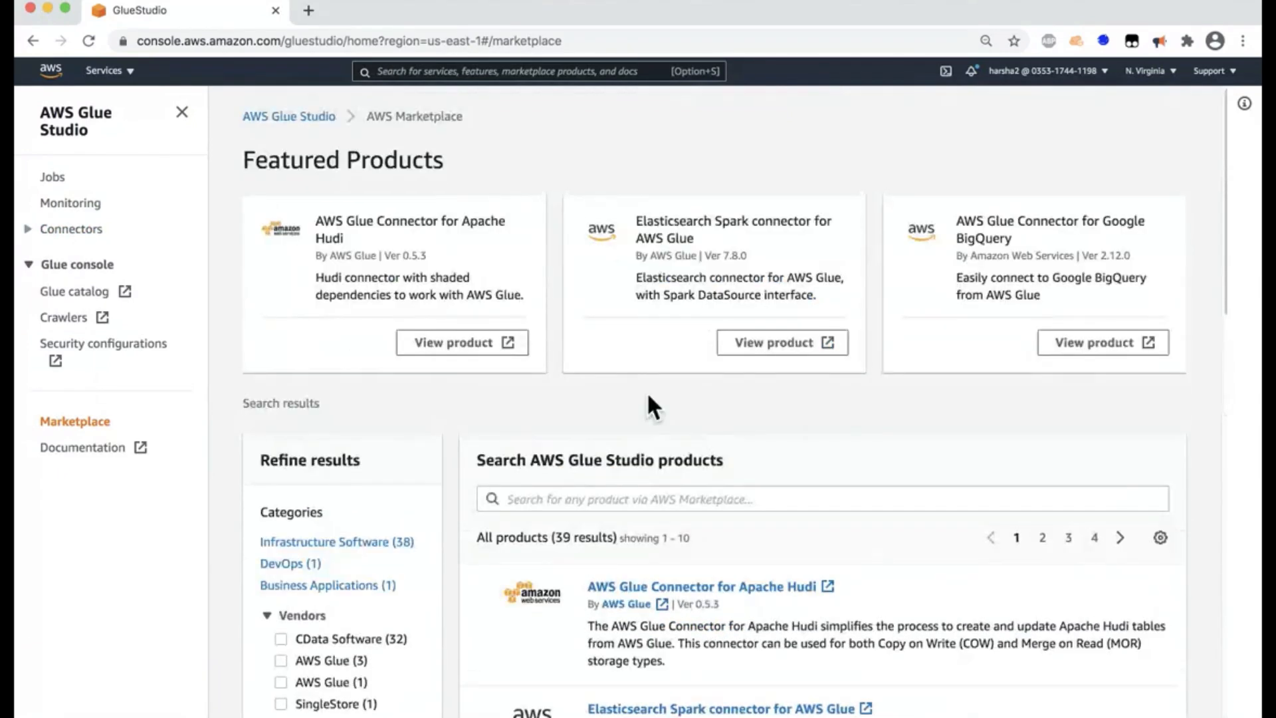
mouse_move(571, 408)
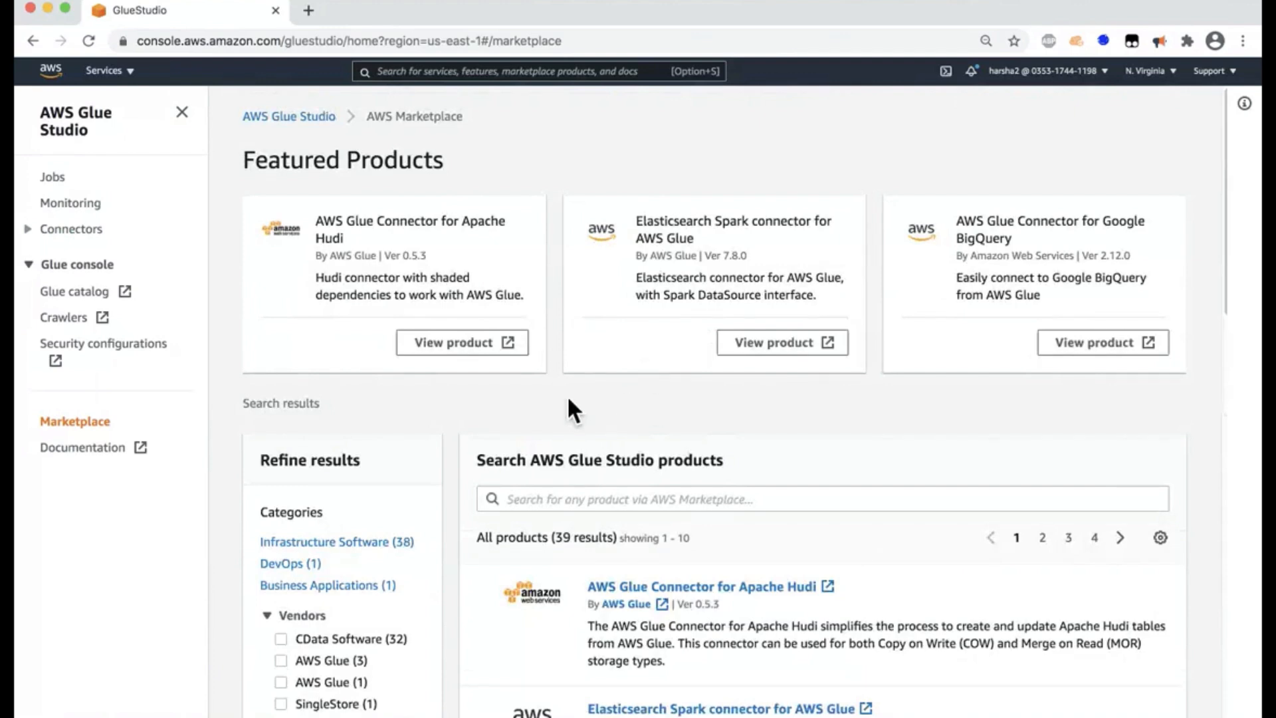
mouse_move(320, 354)
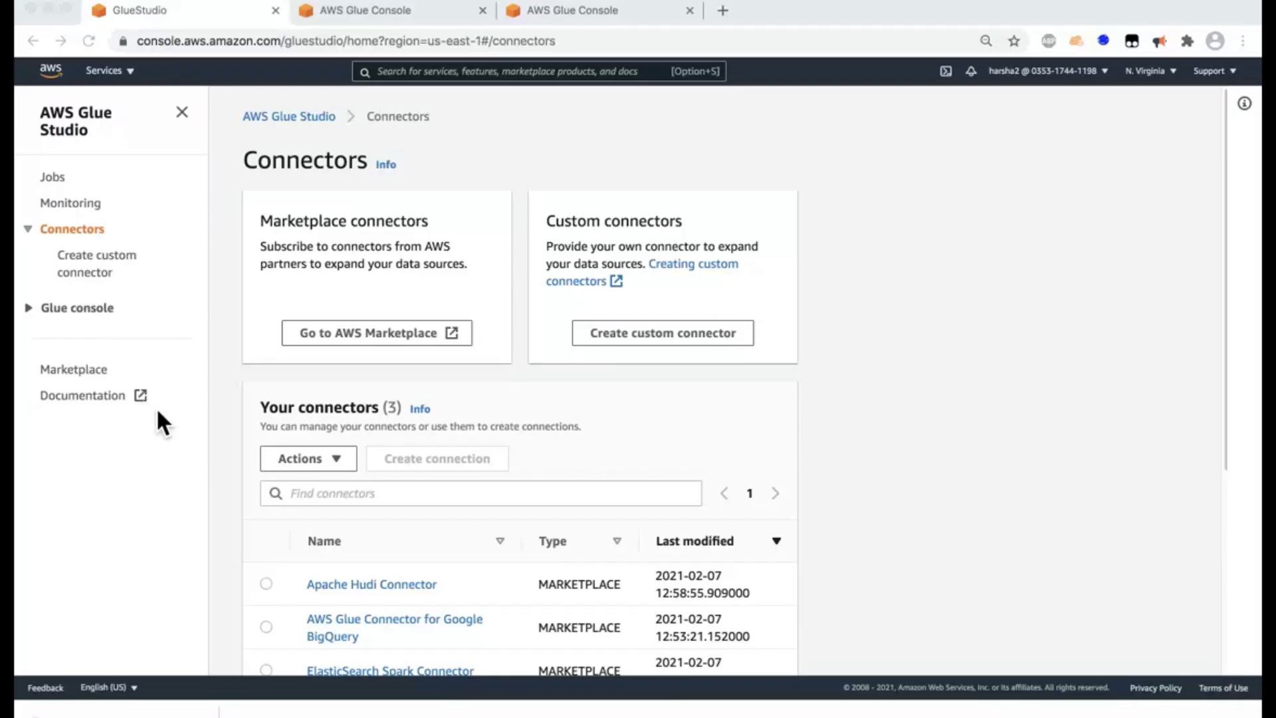
mouse_move(51, 200)
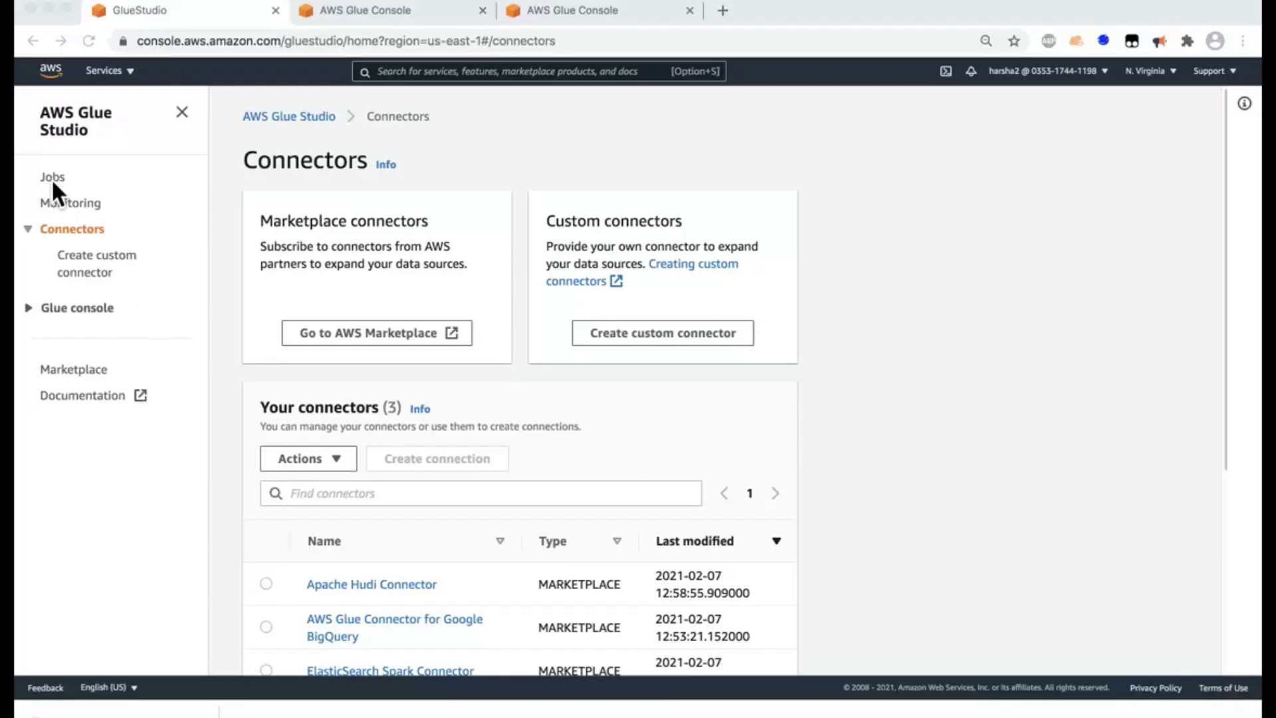
- Create a blank-graph job, then view the Redshift catalog tables in the Glue Console
left_click(52, 177)
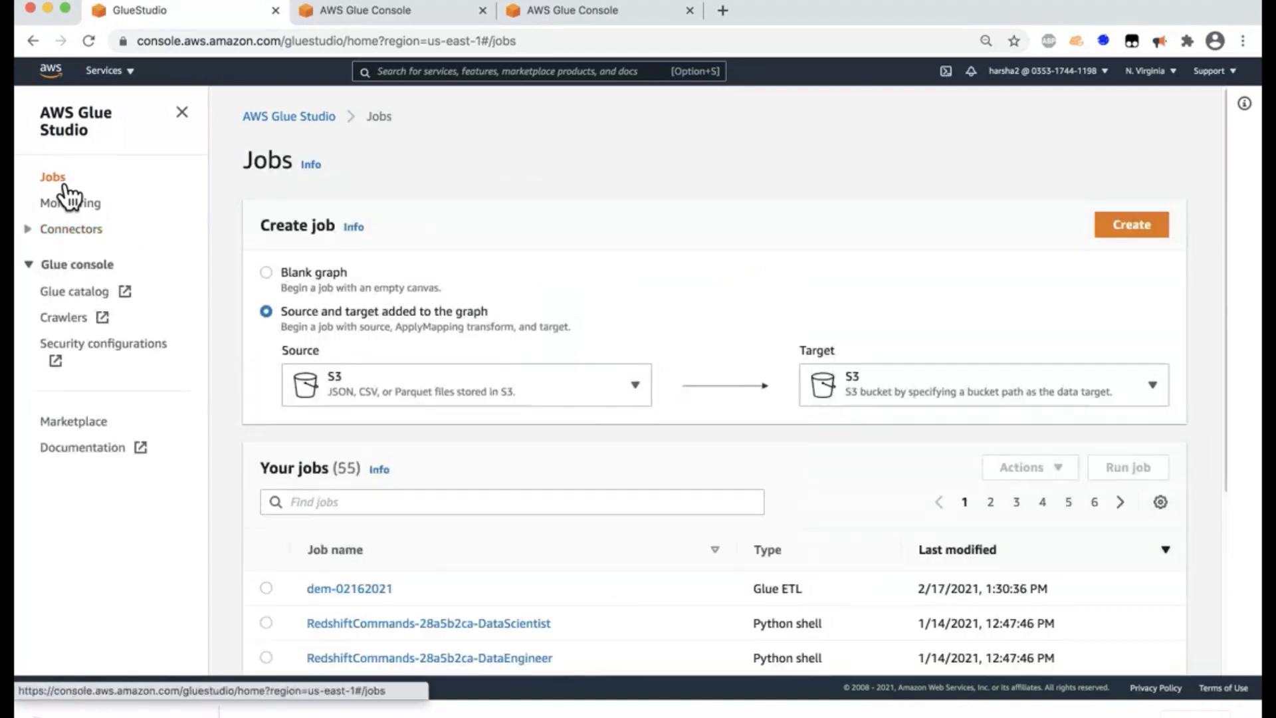
left_click(265, 272)
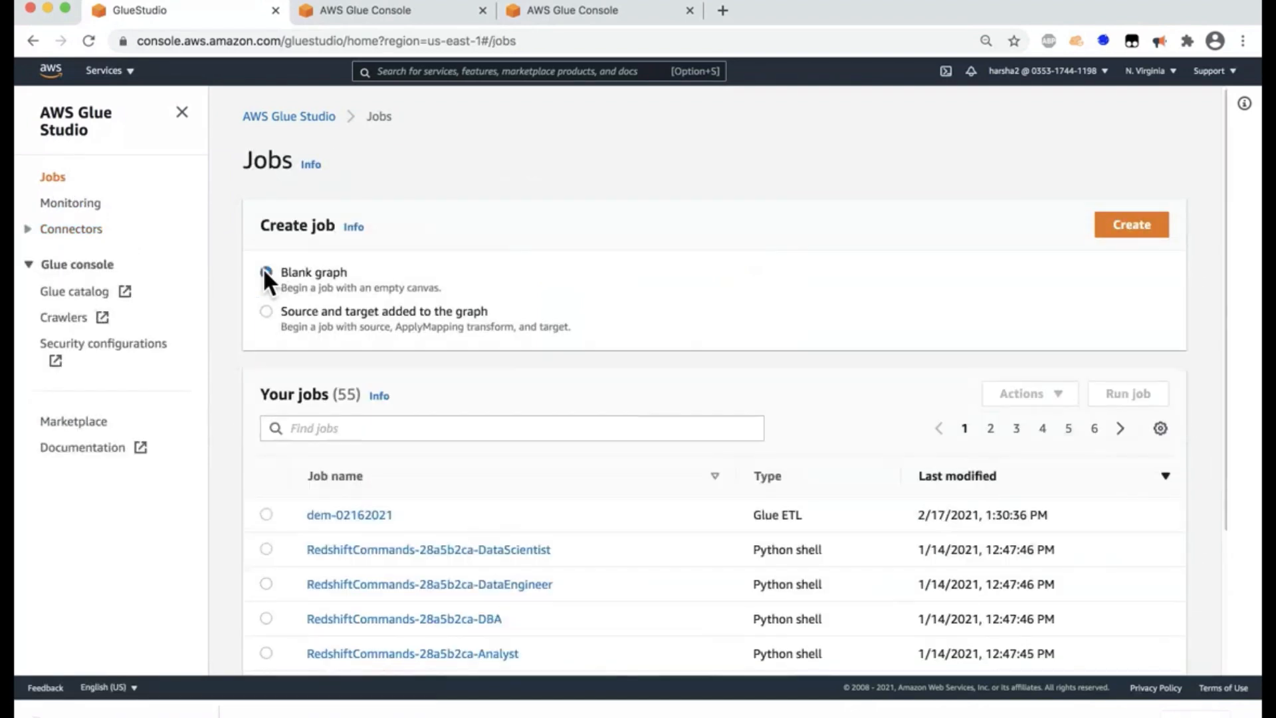
left_click(1131, 224)
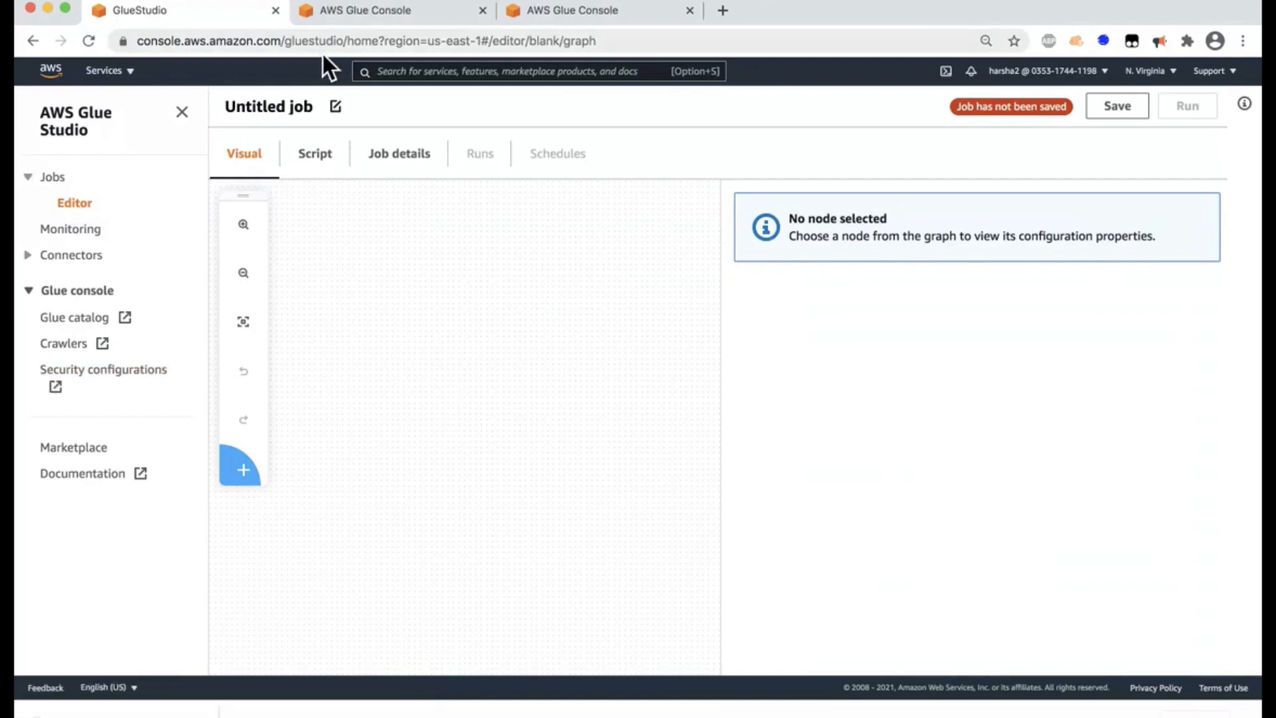
mouse_move(321, 68)
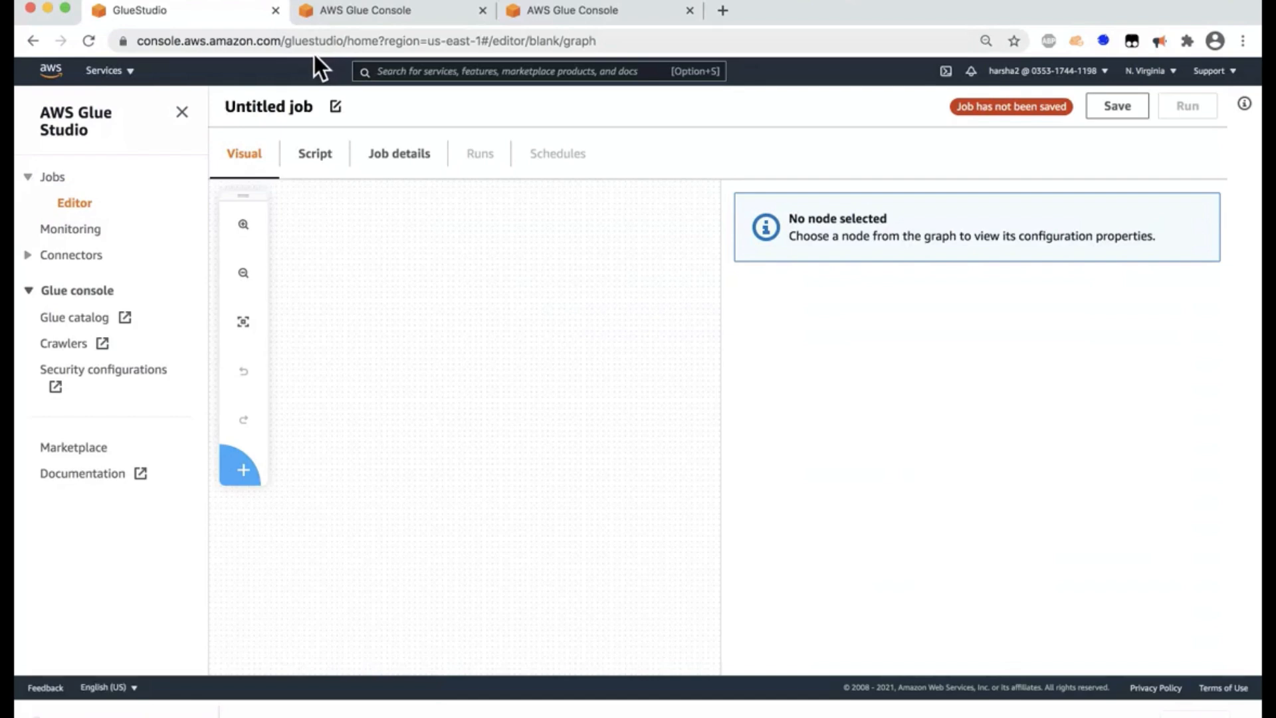
mouse_move(431, 6)
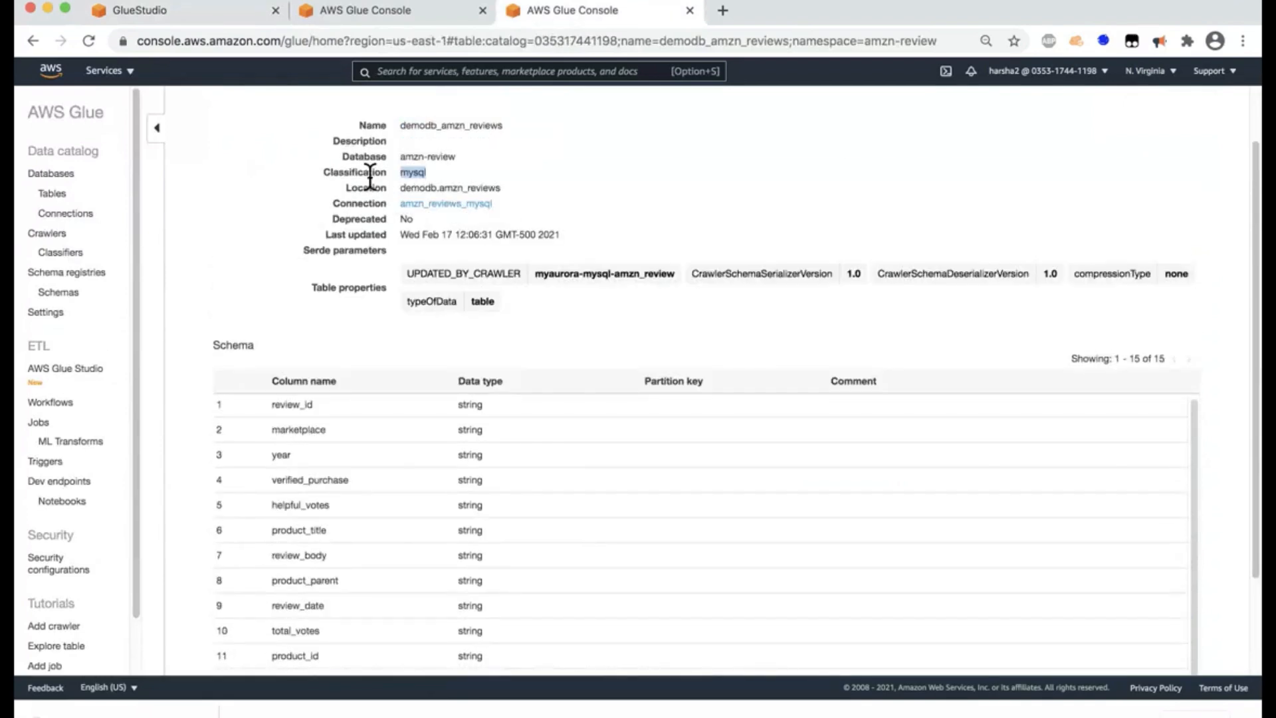
mouse_move(428, 191)
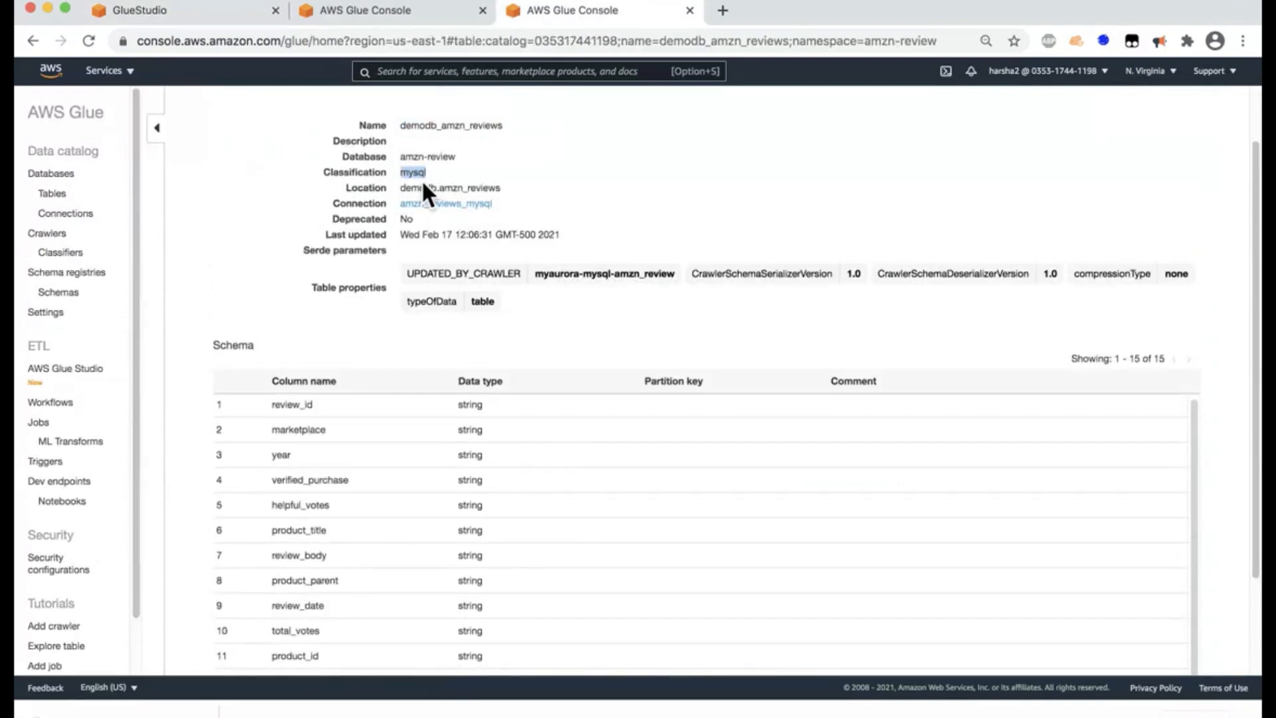
mouse_move(390, 432)
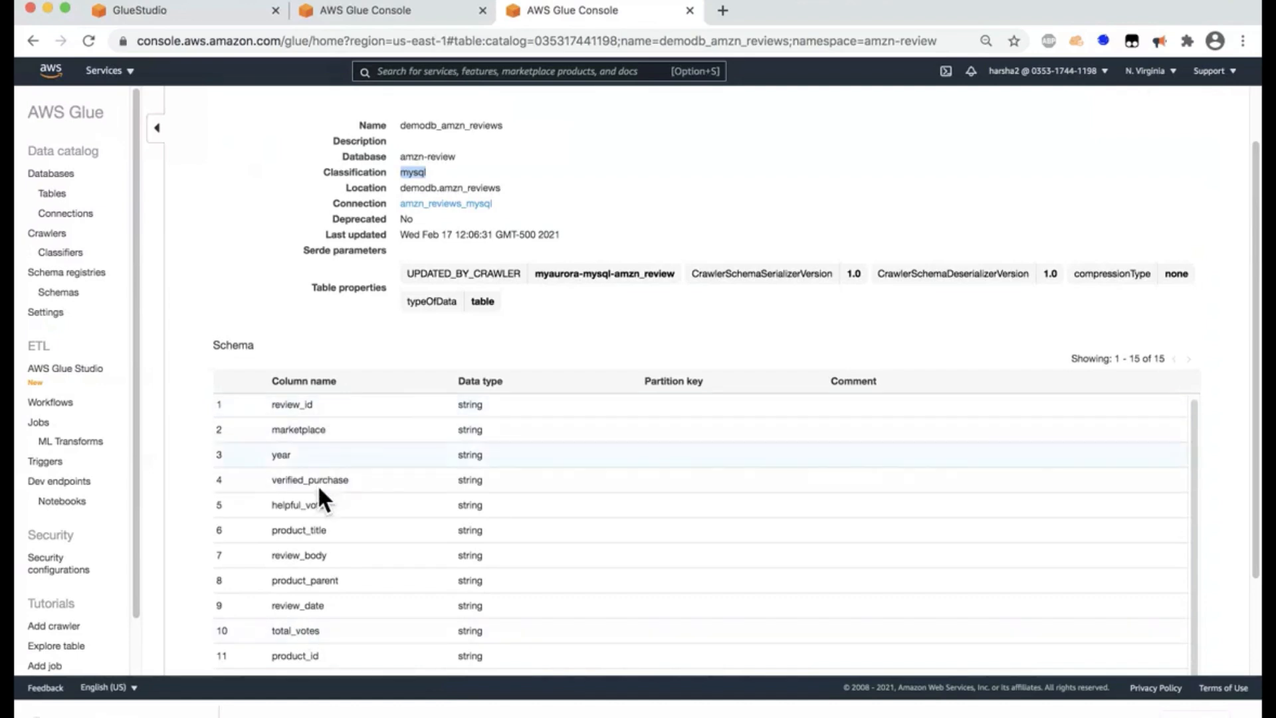
left_click(367, 11)
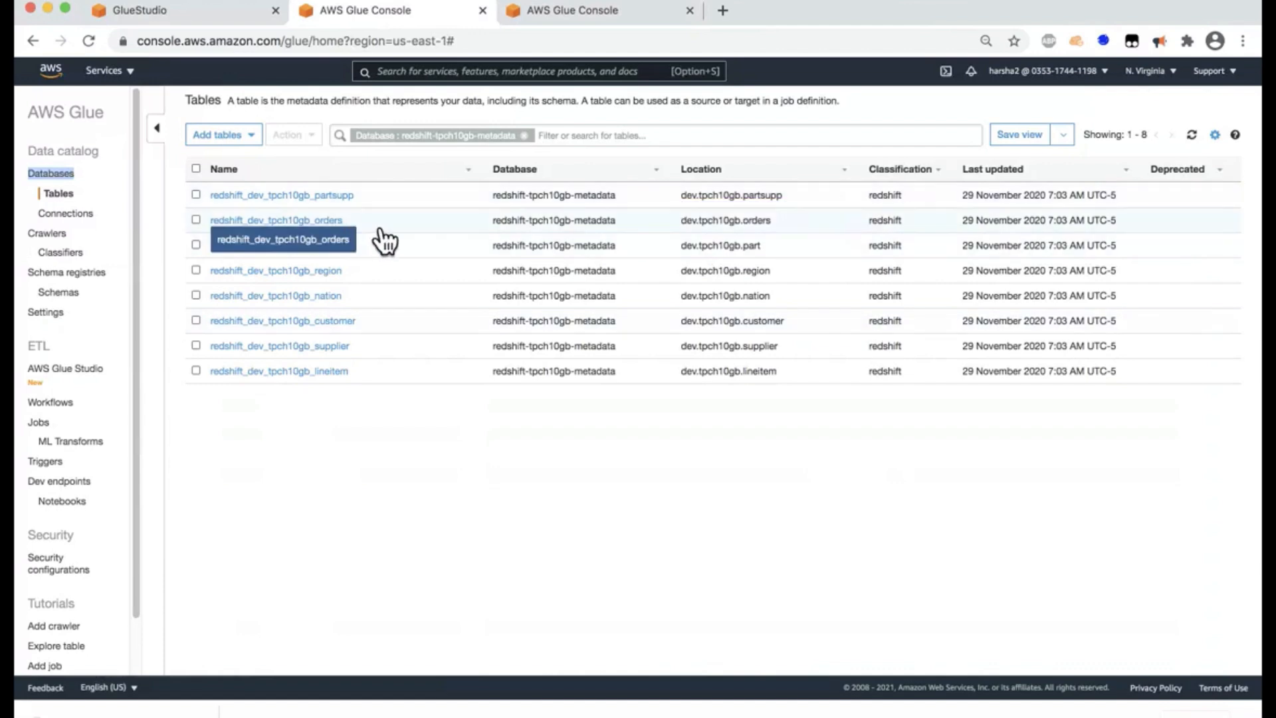
mouse_move(355, 347)
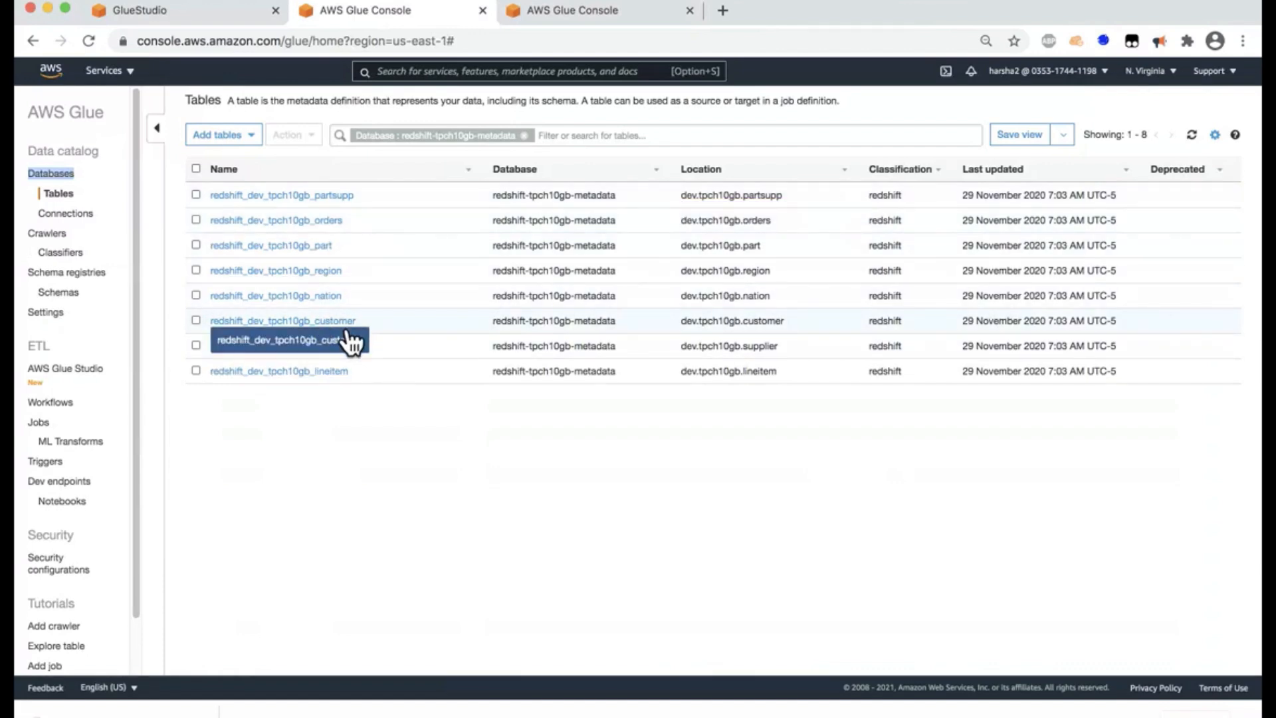
mouse_move(209, 27)
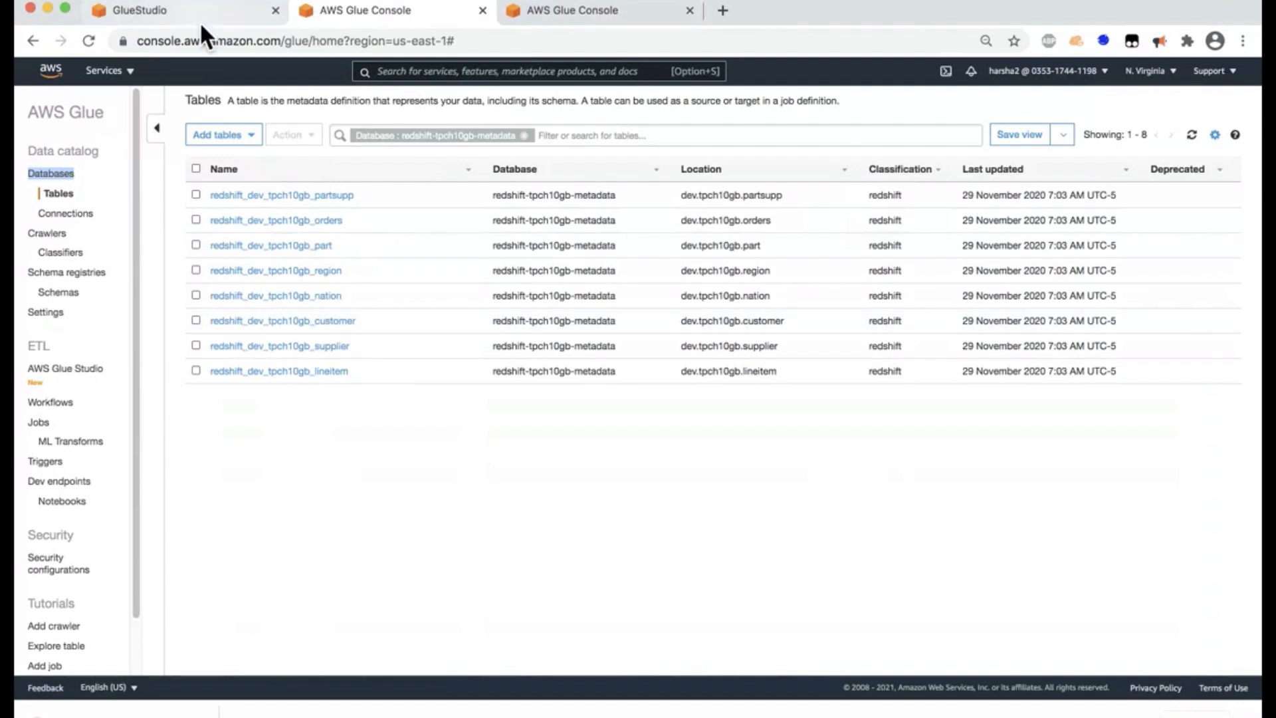
- Name the job demo-021821 and add a JDBC source node named redshift-customer
left_click(139, 10)
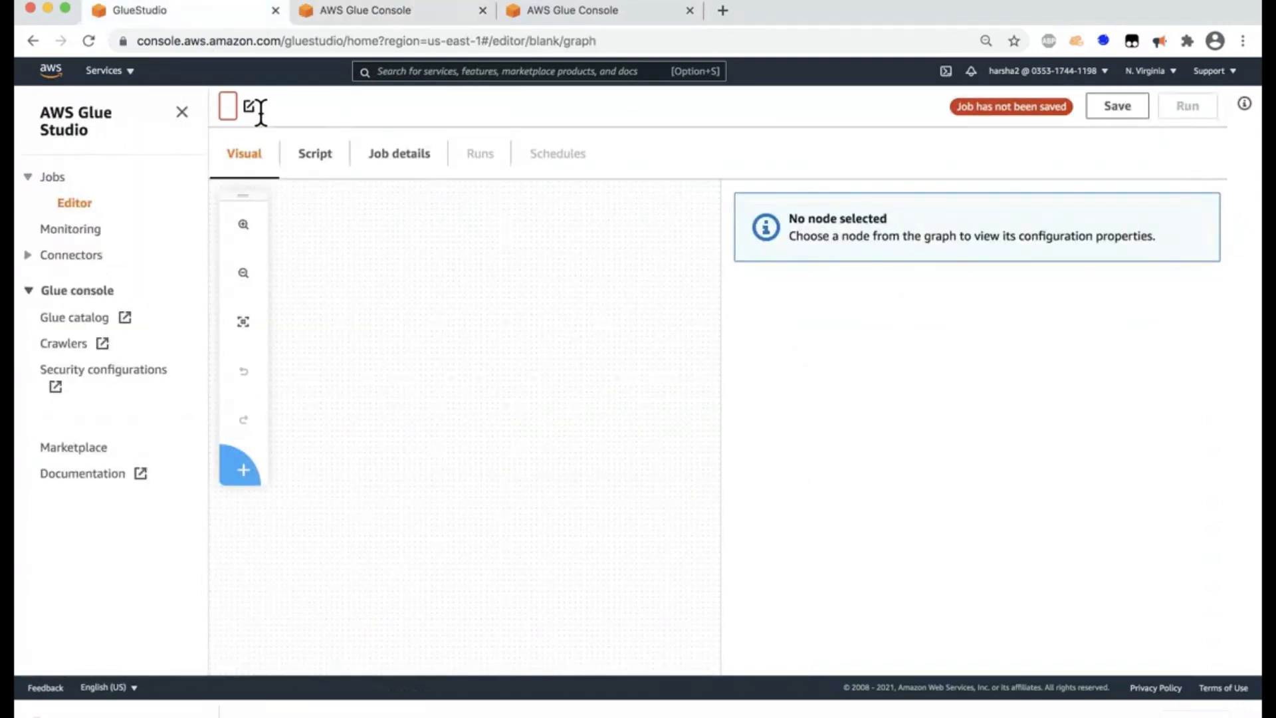
type("demo-021821")
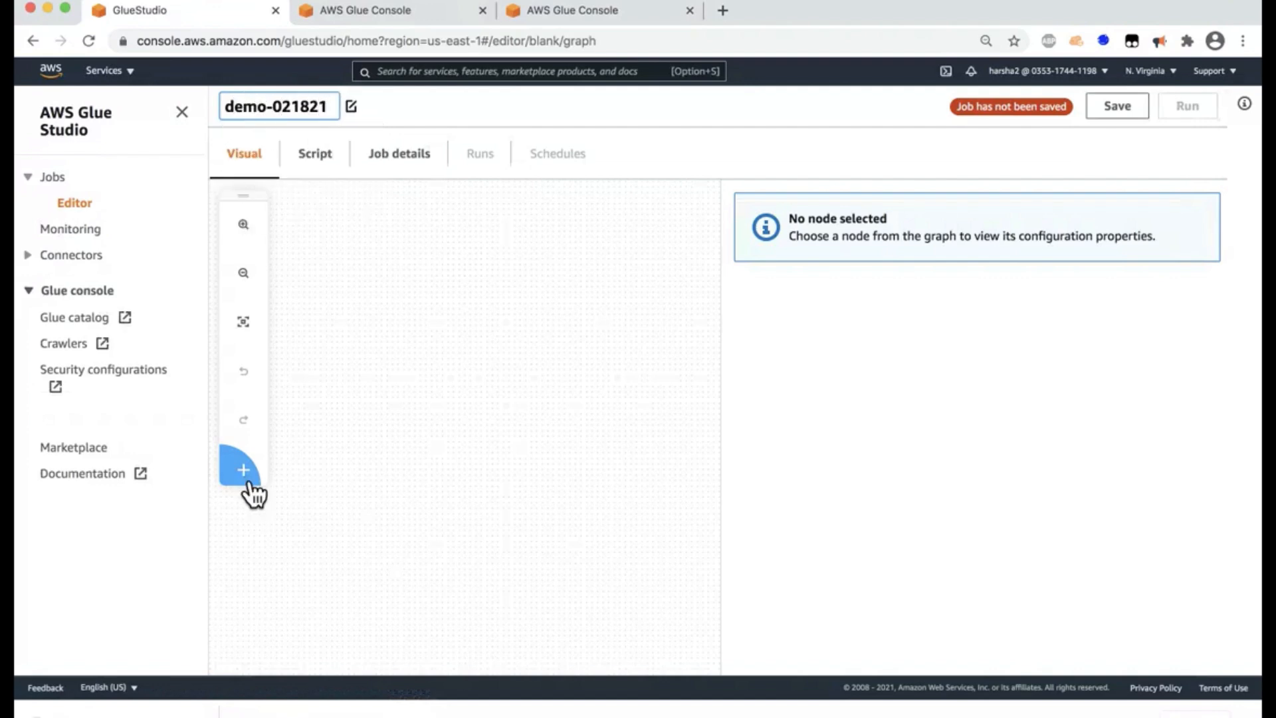
left_click(243, 471)
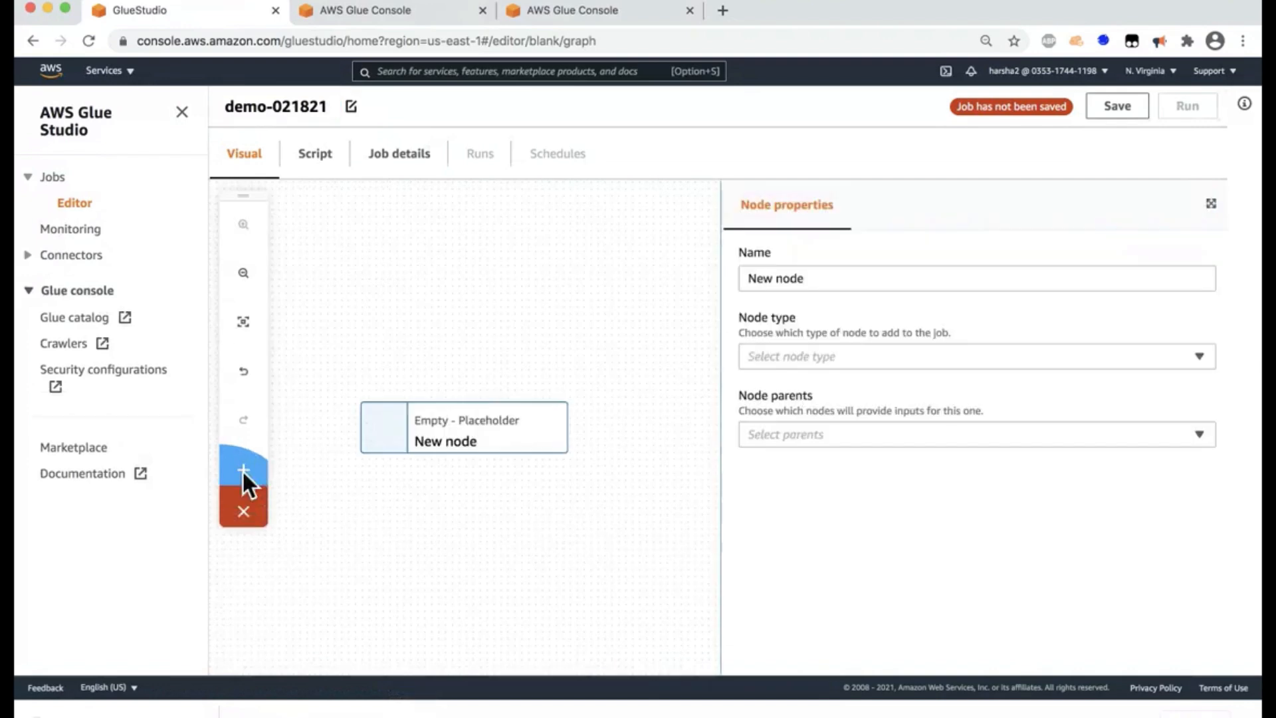
mouse_move(435, 448)
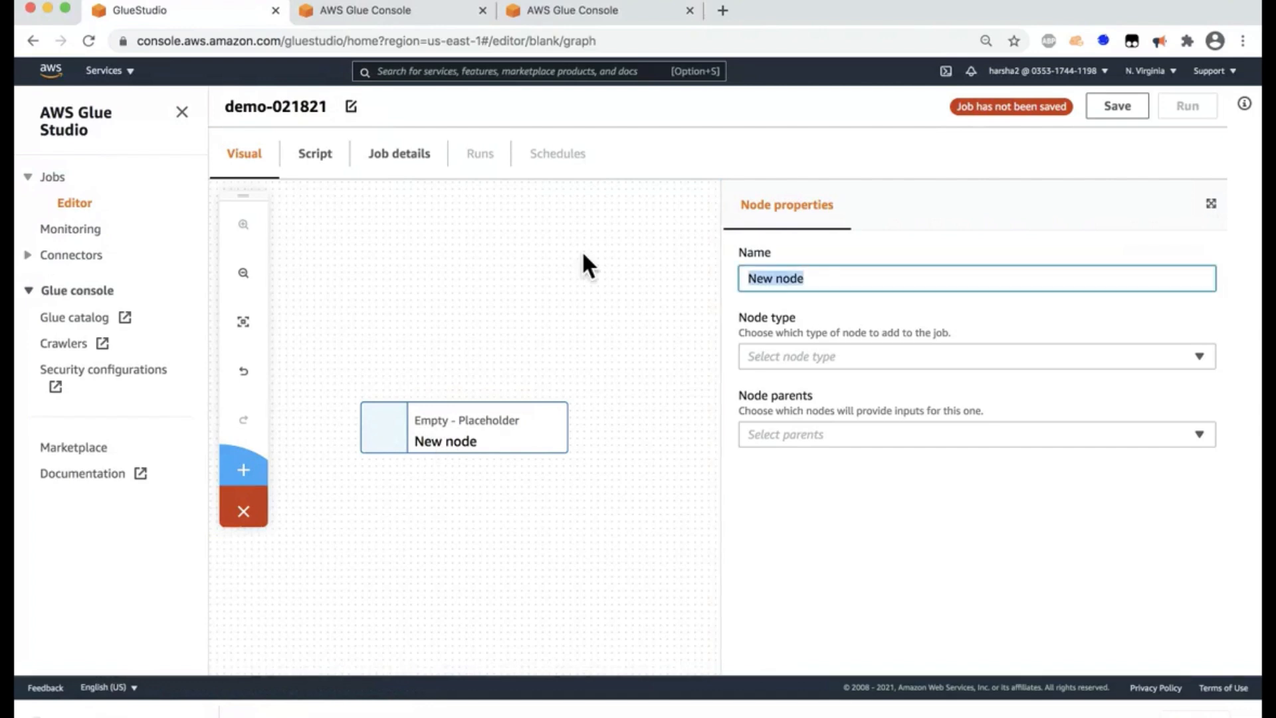
type("redshift-customer")
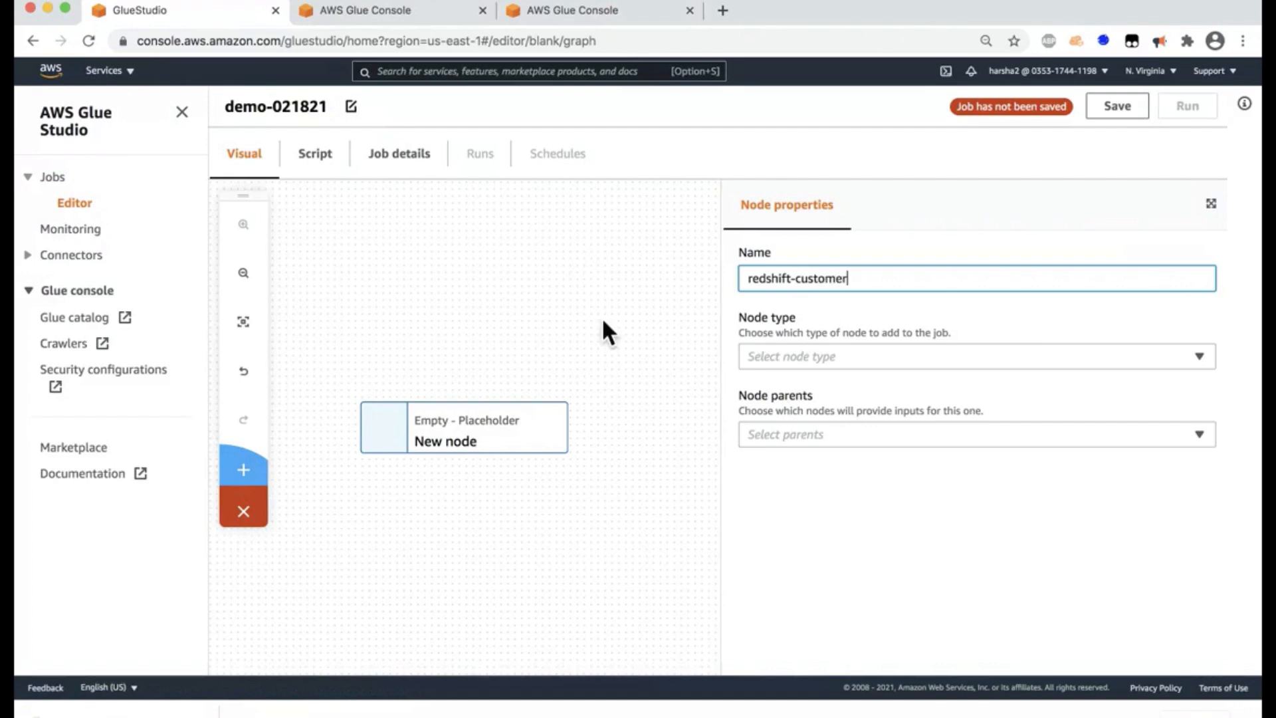
left_click(973, 356)
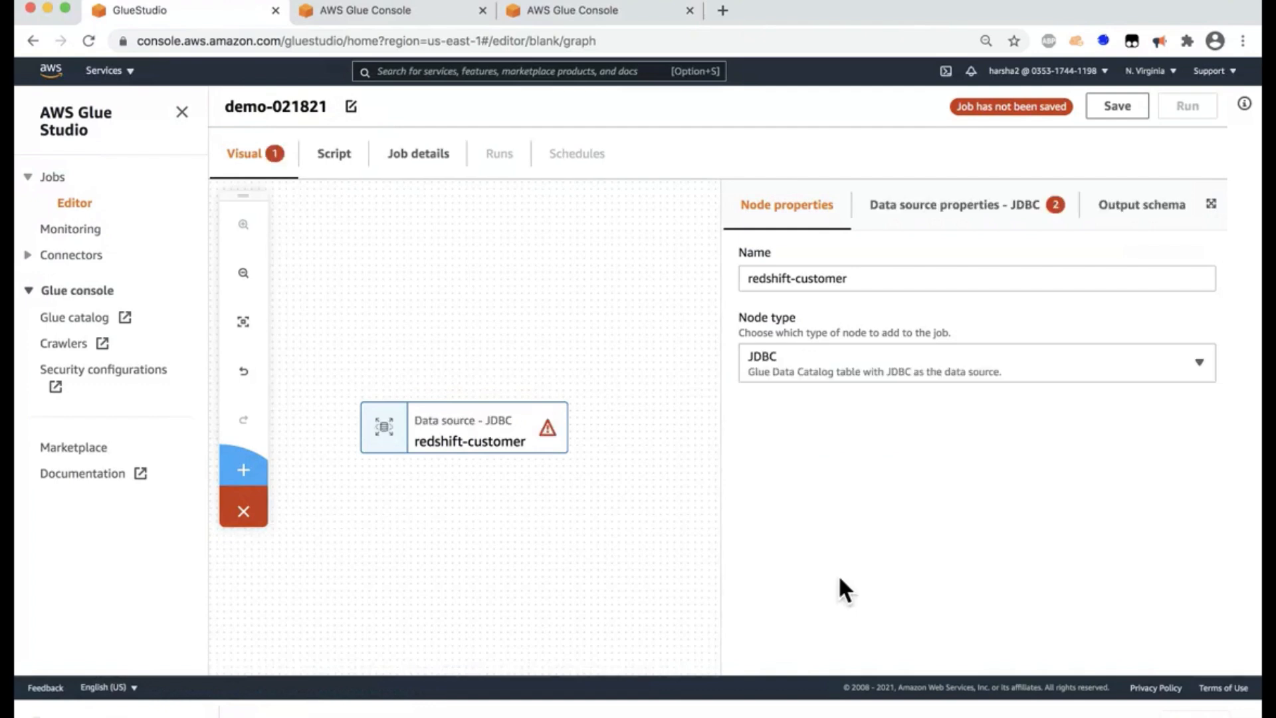
- Point redshift-customer at redshift_dev_tpch10gb_customer in redshift-tpch10gb-metadata
left_click(955, 204)
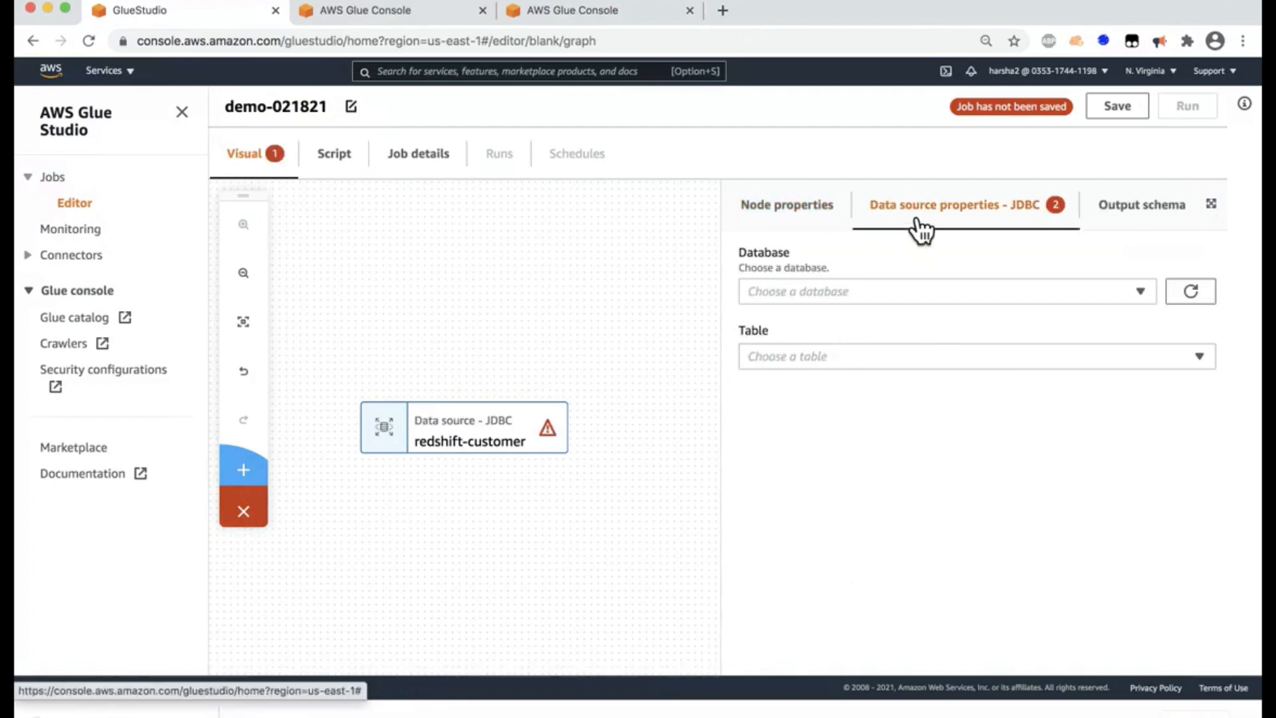
mouse_move(887, 297)
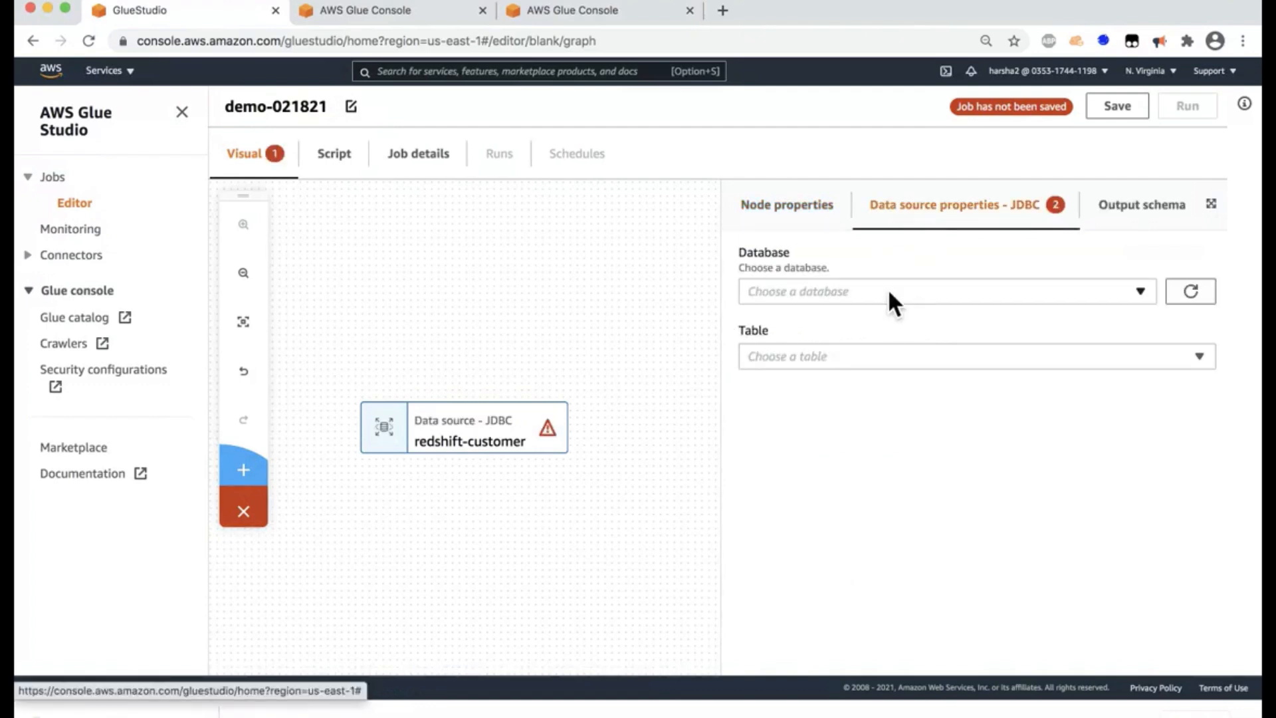
left_click(942, 291)
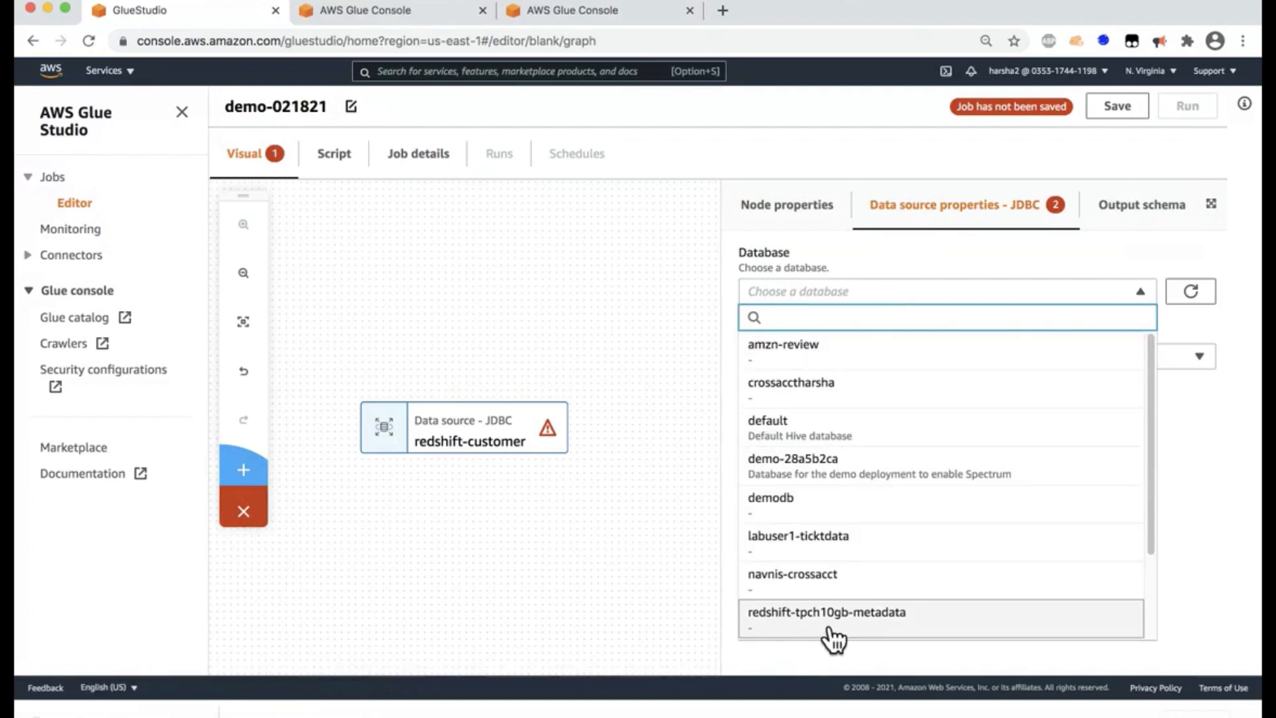
left_click(826, 613)
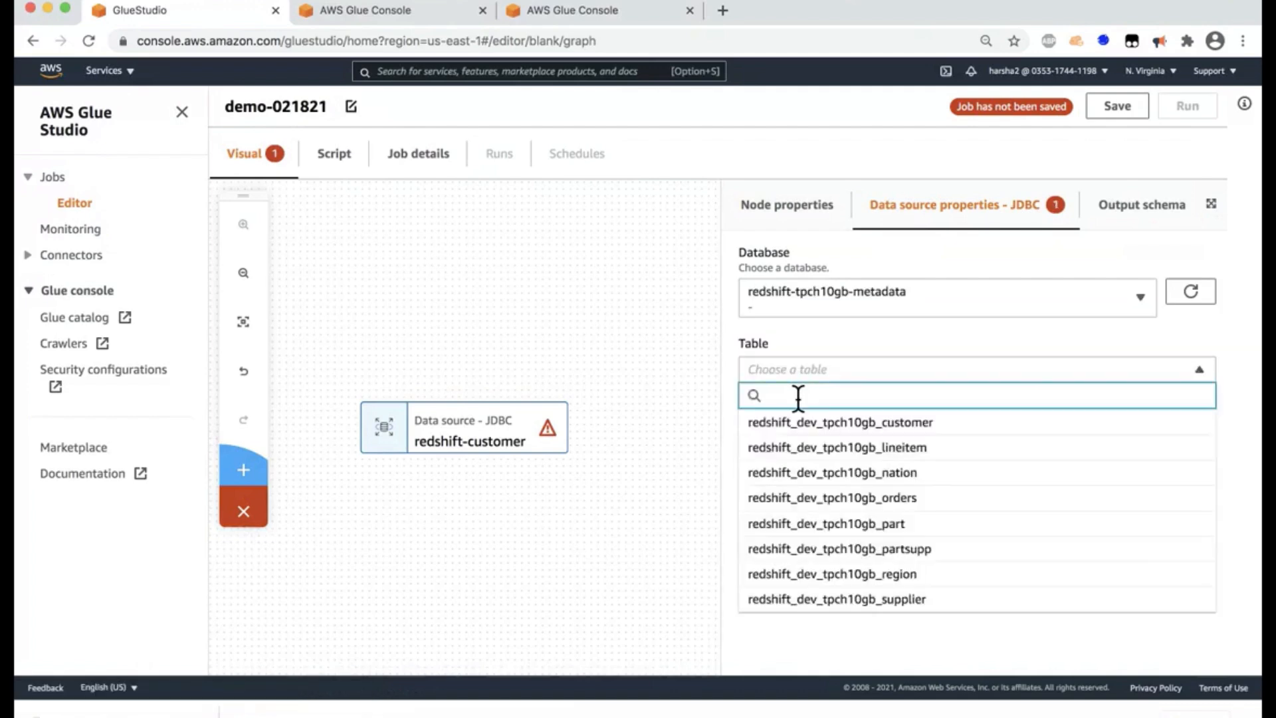
left_click(830, 422)
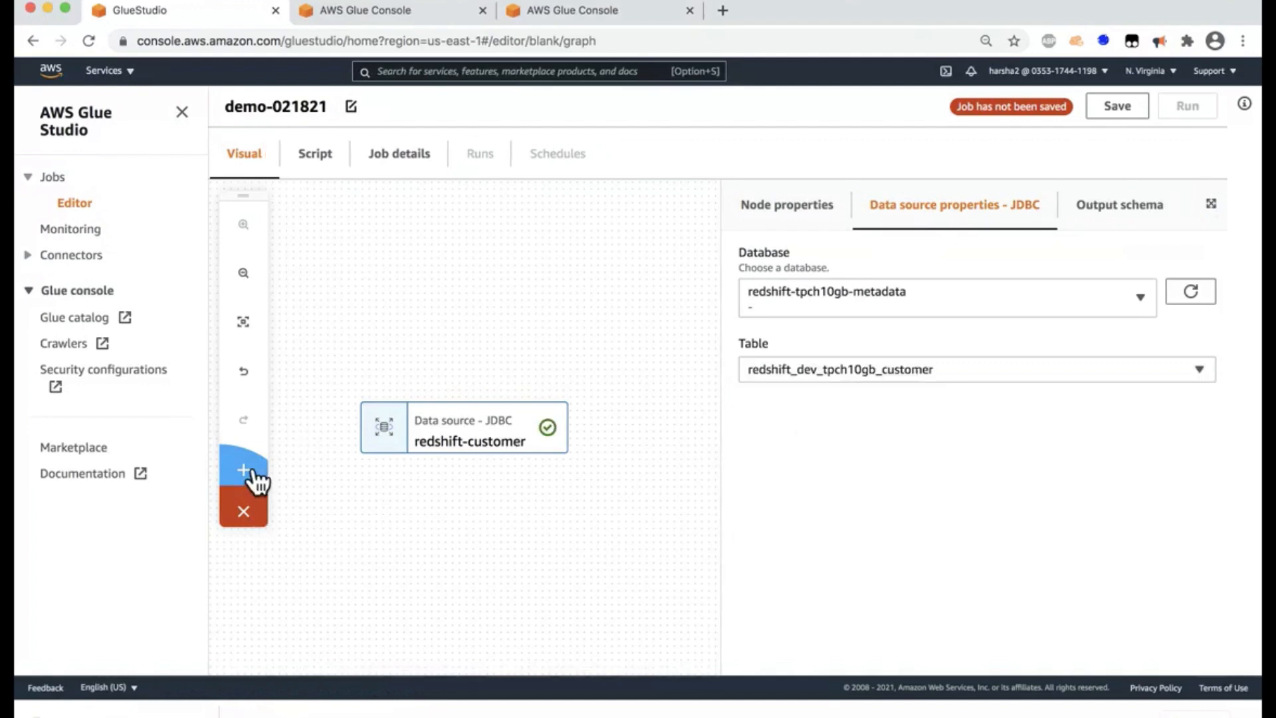
- Add a JDBC source node named mysql-reviews
left_click(242, 469)
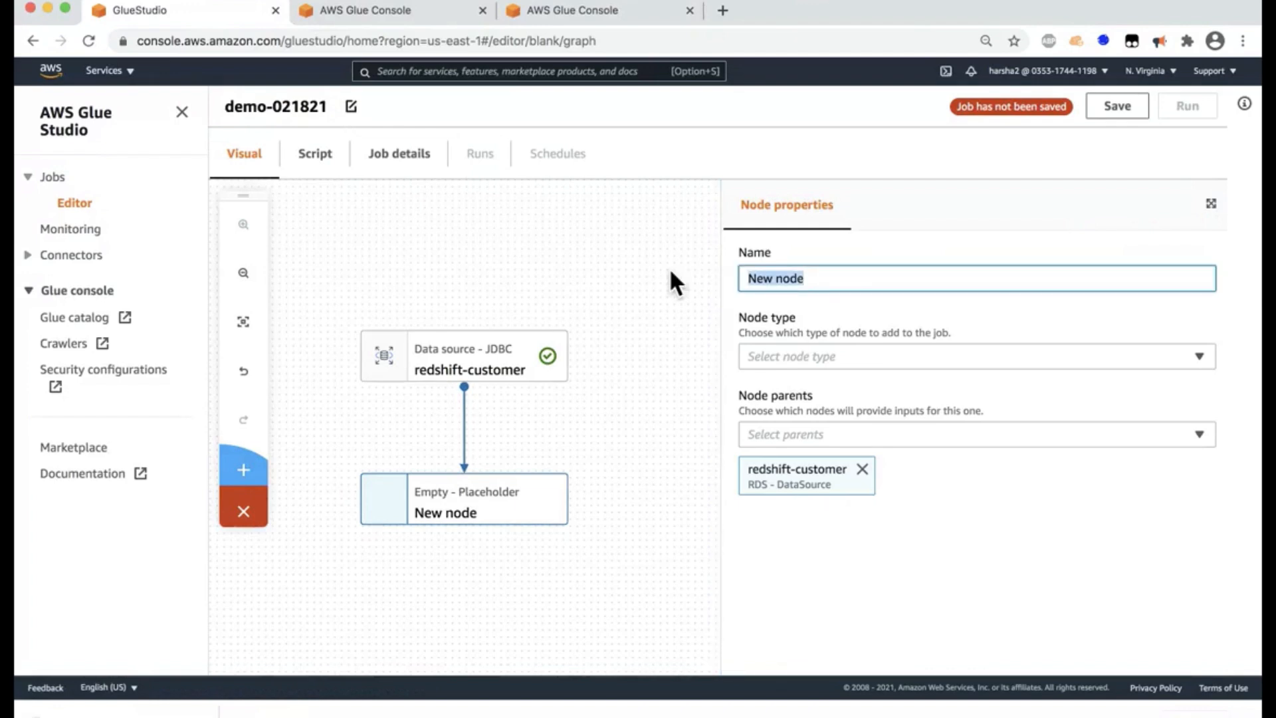
type("mysql-reviews")
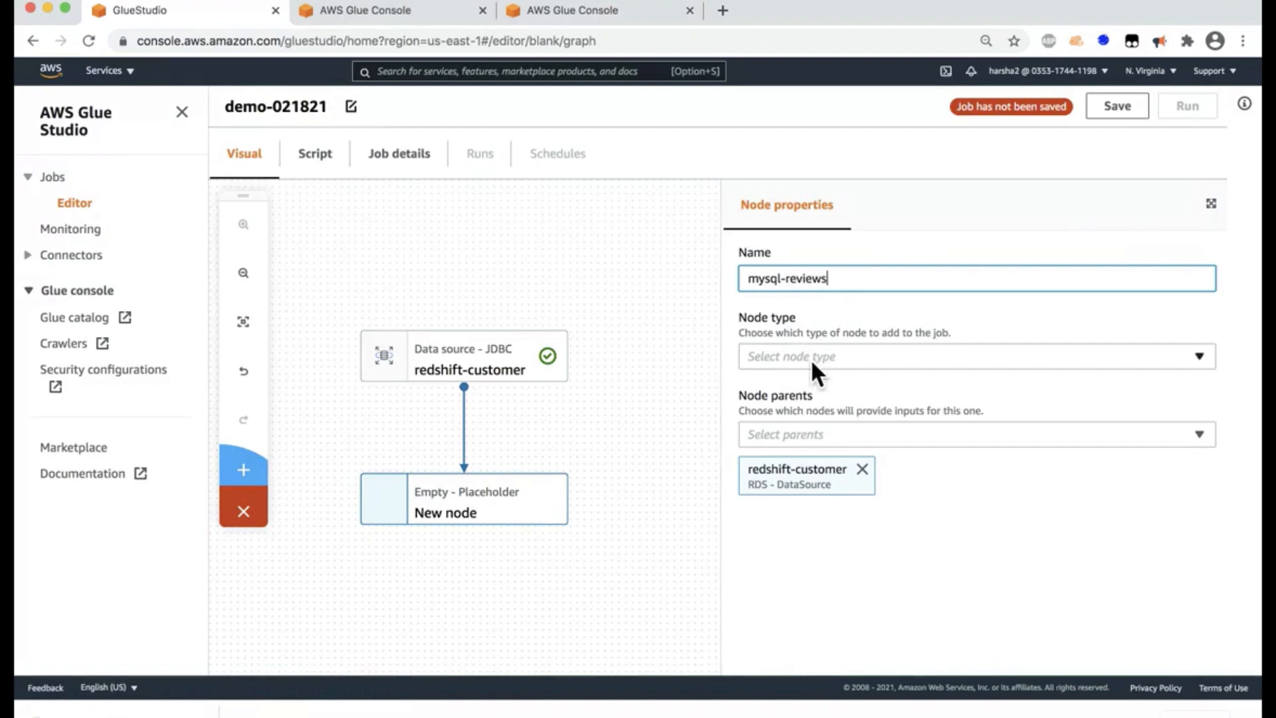
left_click(973, 356)
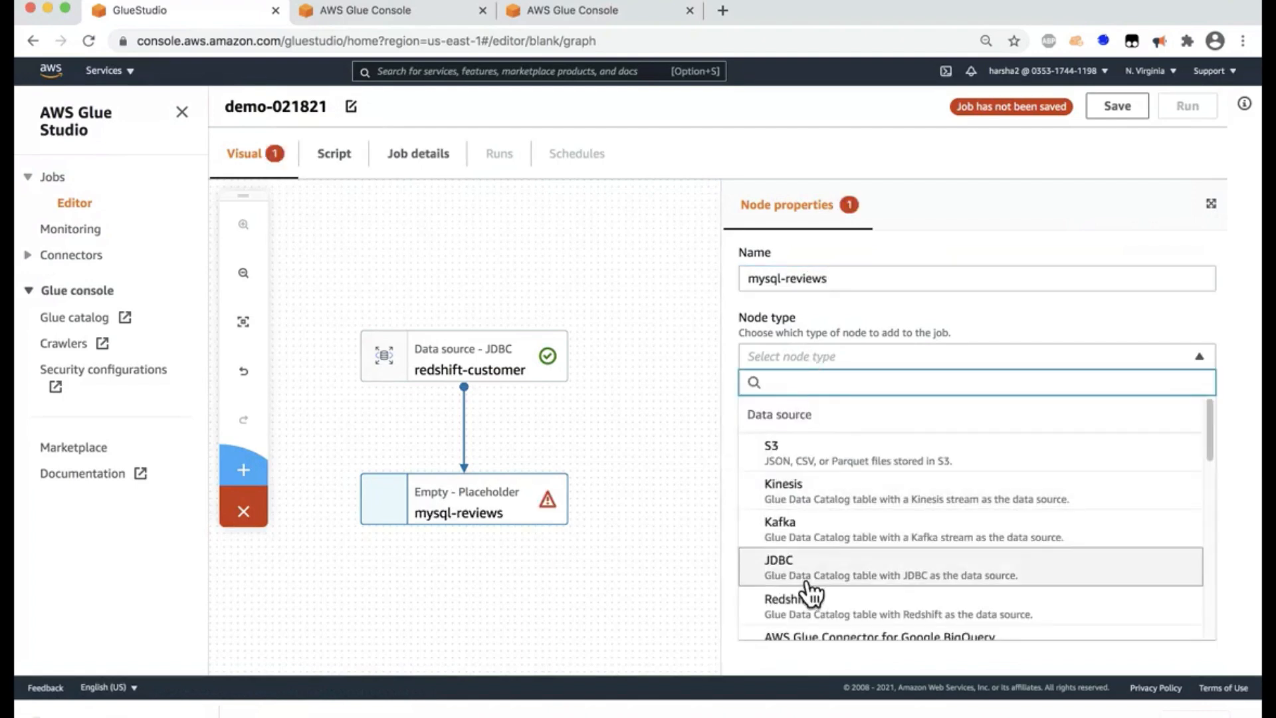
left_click(804, 567)
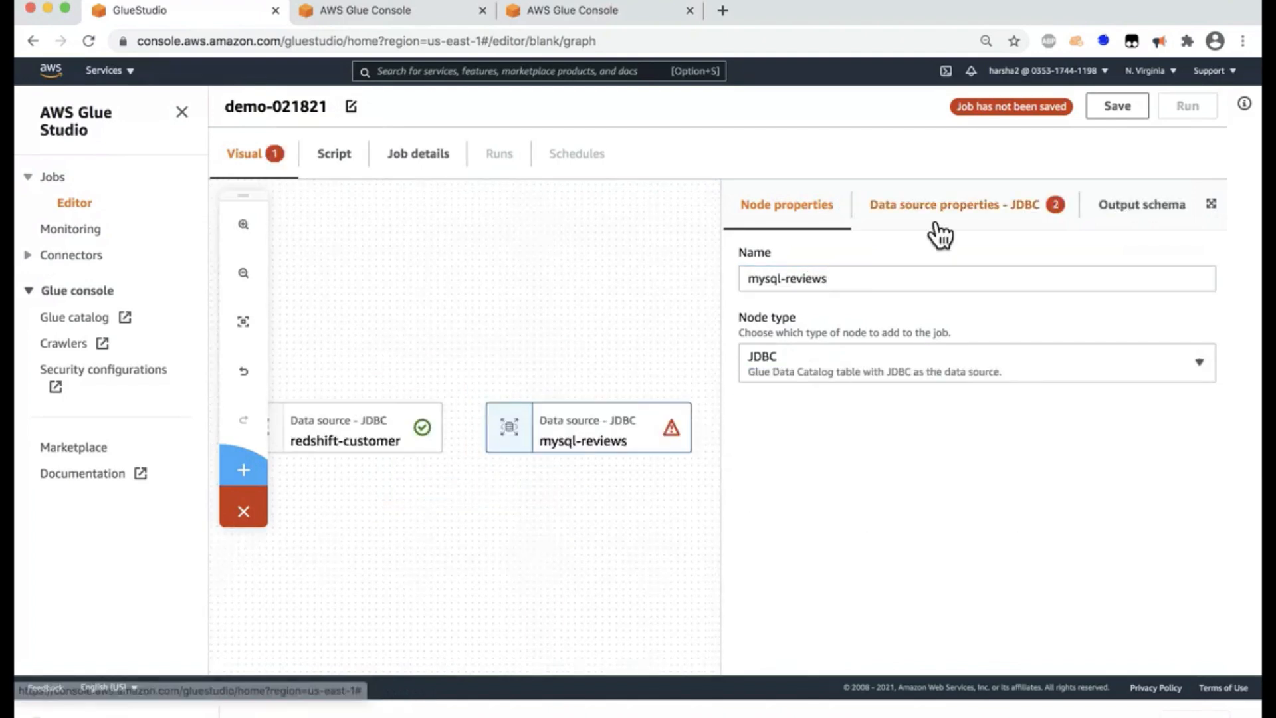
- Set mysql-reviews to read demodb_amzn_reviews from the amzn-review database
left_click(956, 204)
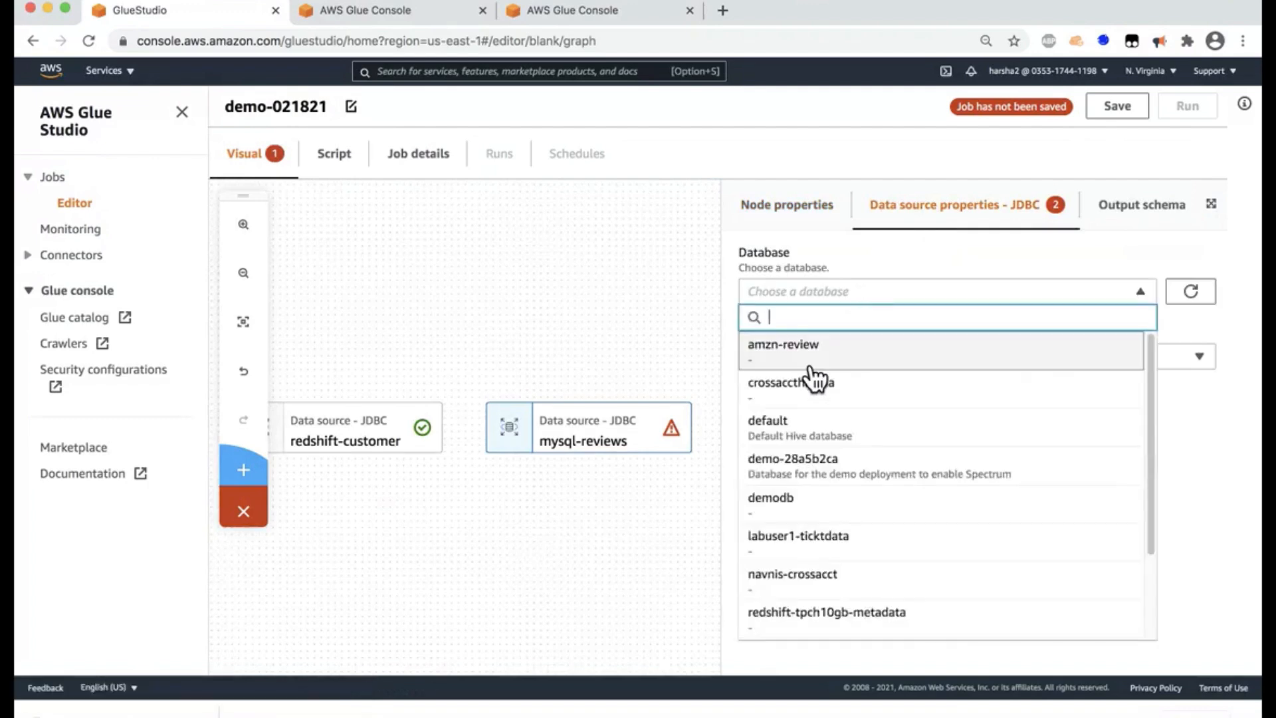
left_click(783, 345)
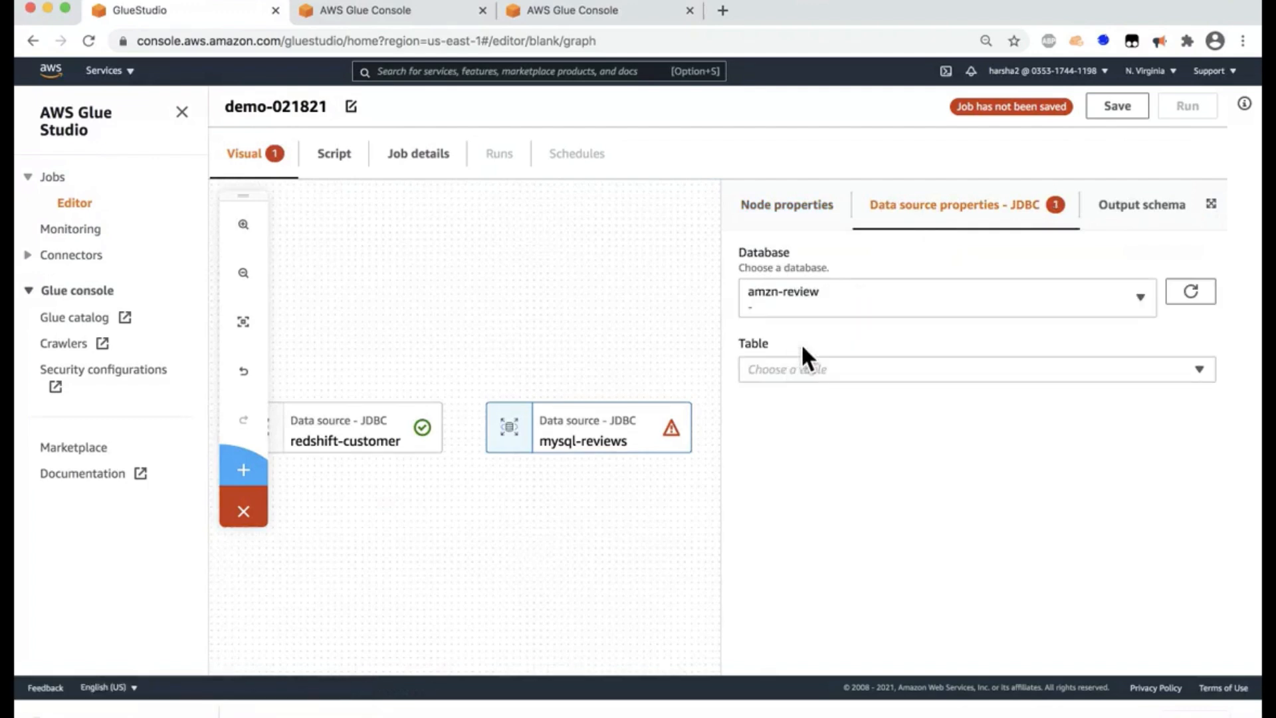
left_click(973, 369)
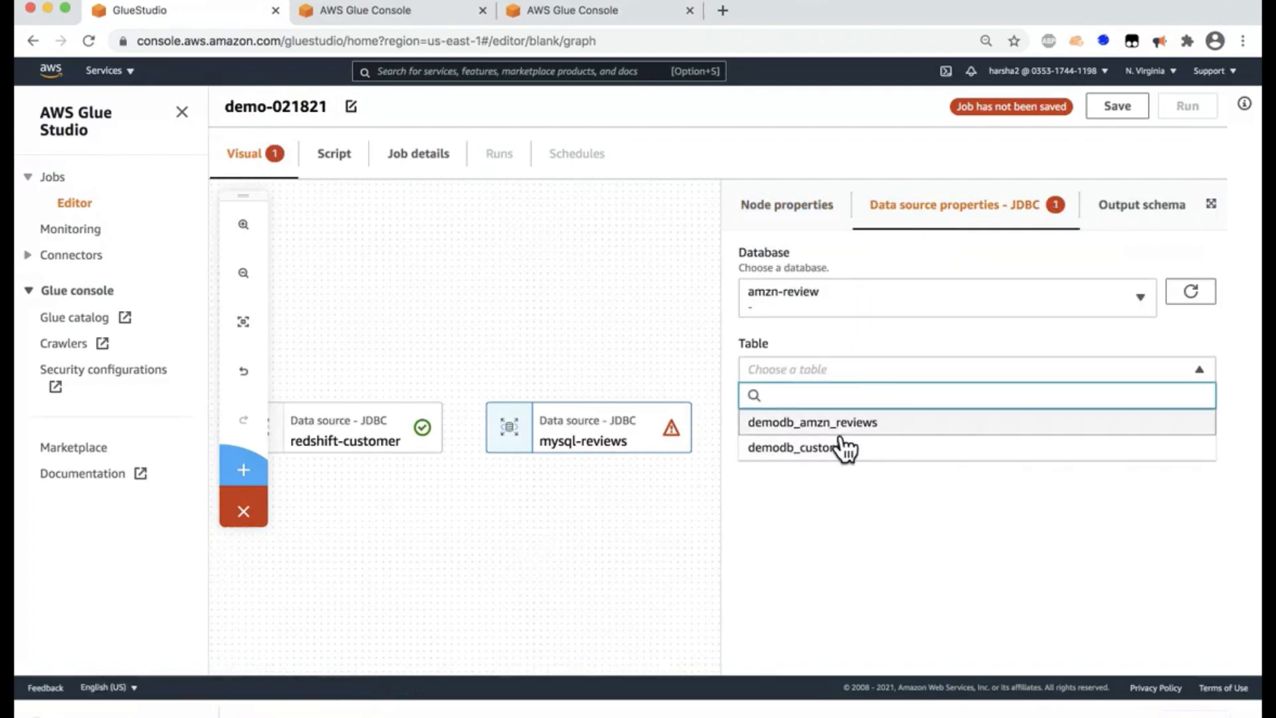
left_click(812, 422)
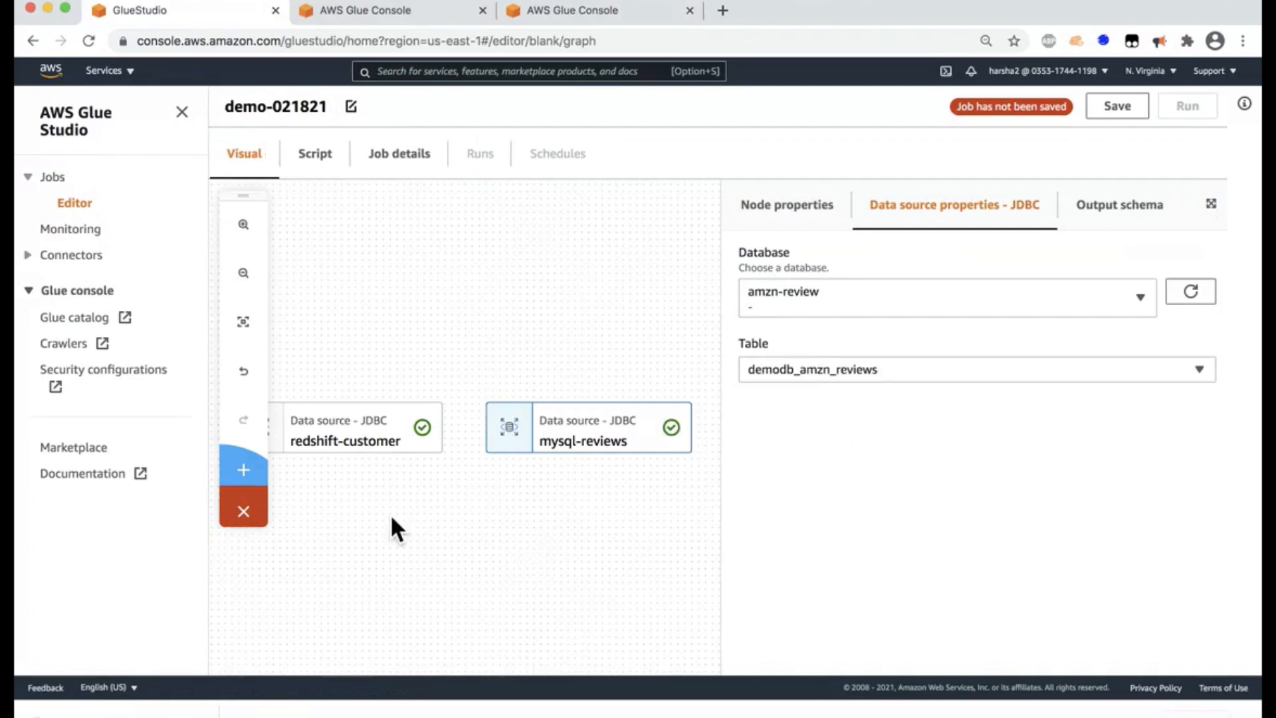
left_click(533, 557)
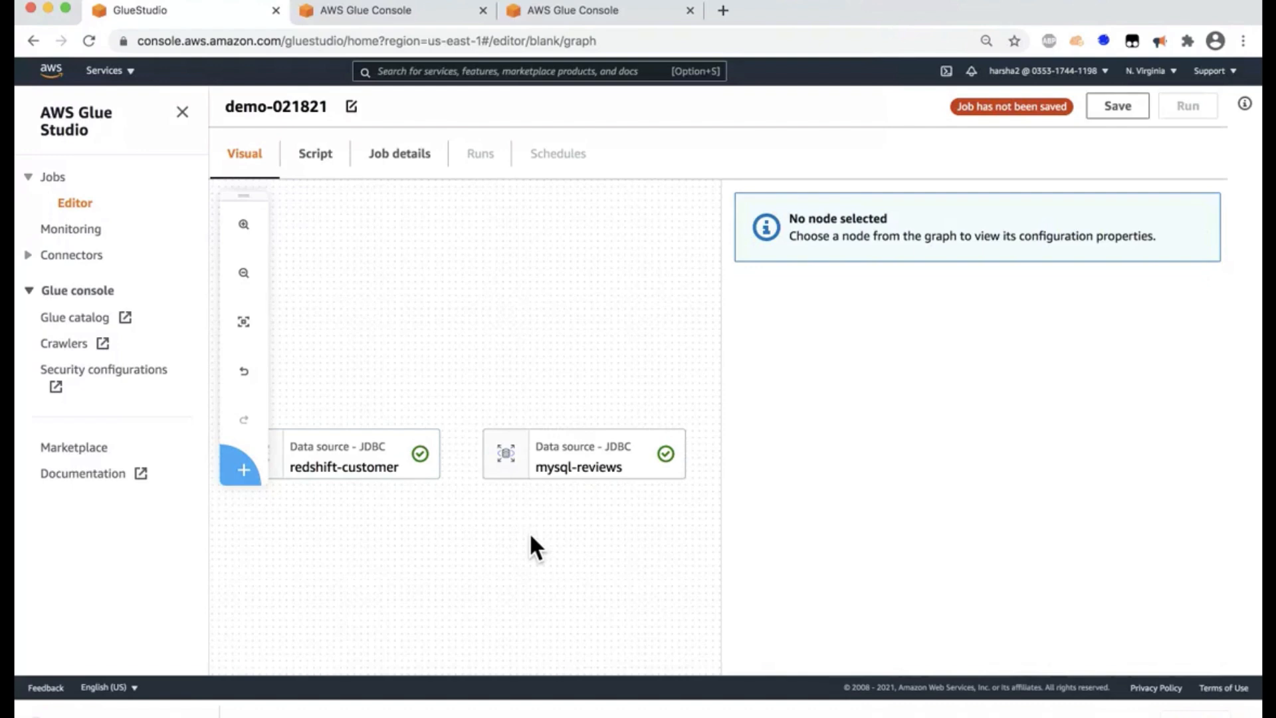
- Add a customer-clean ApplyMapping node with redshift-customer as its parent
left_click(243, 469)
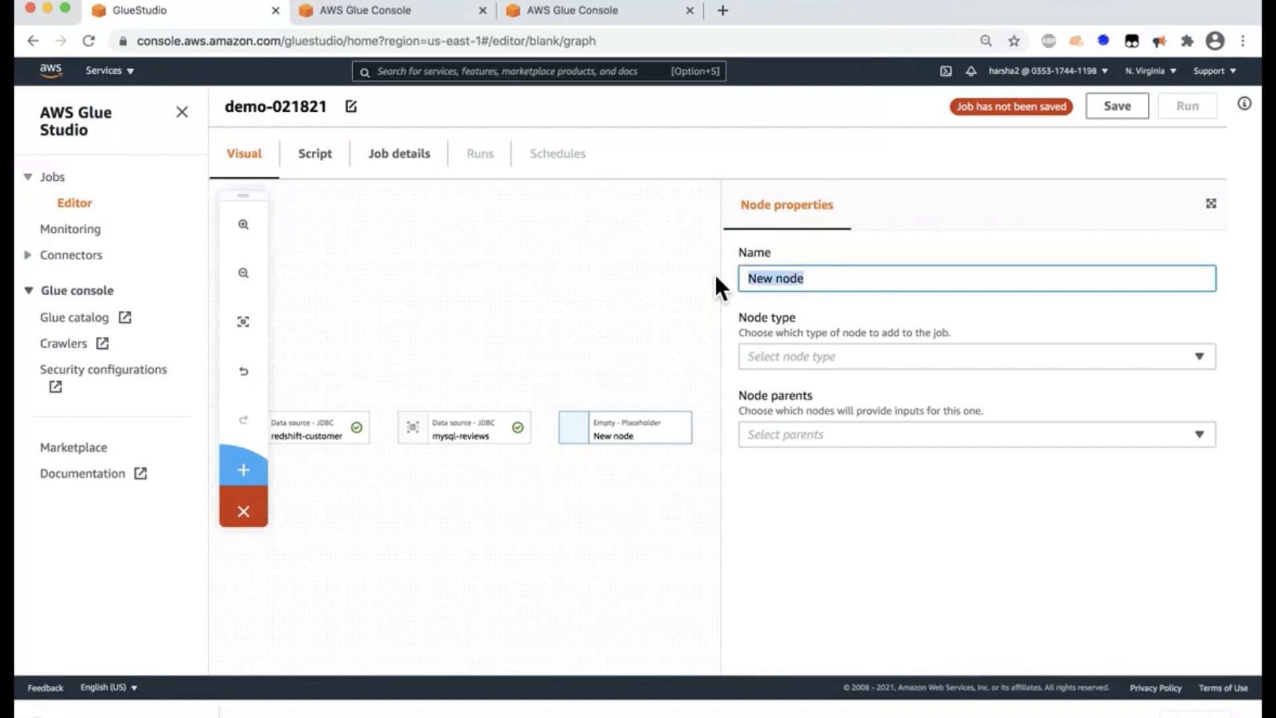
type("customer")
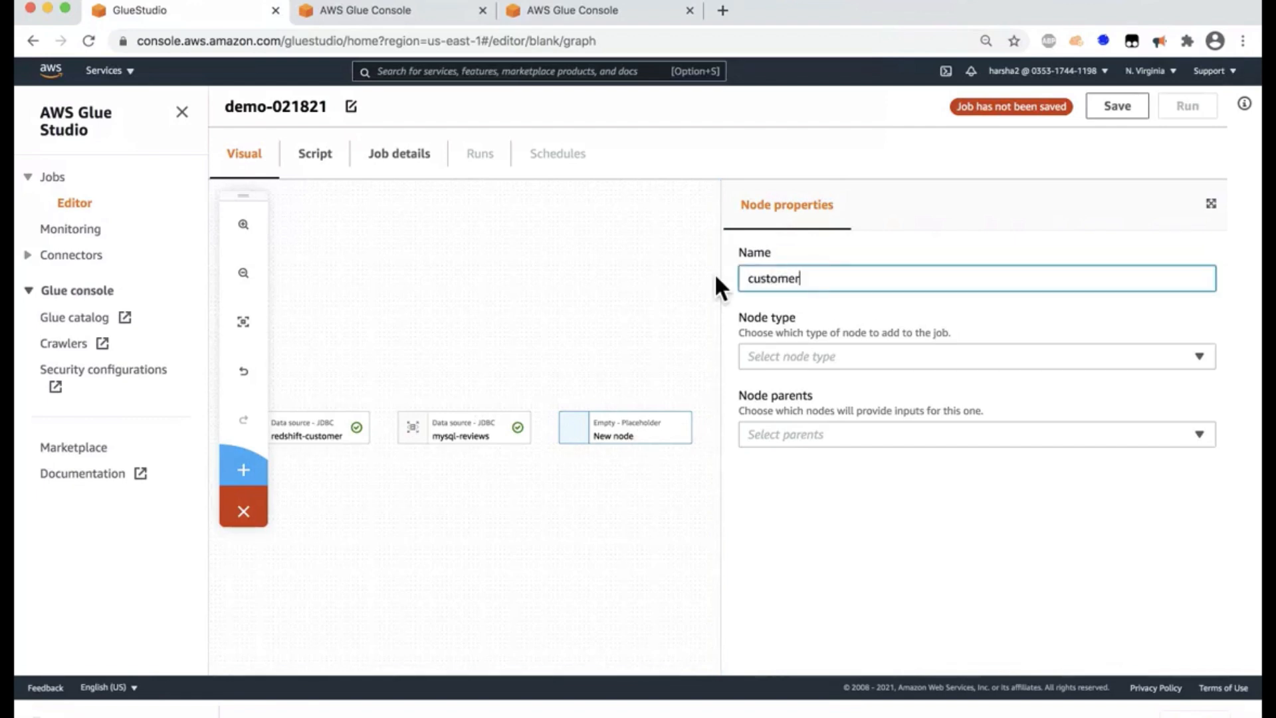
type("-clean")
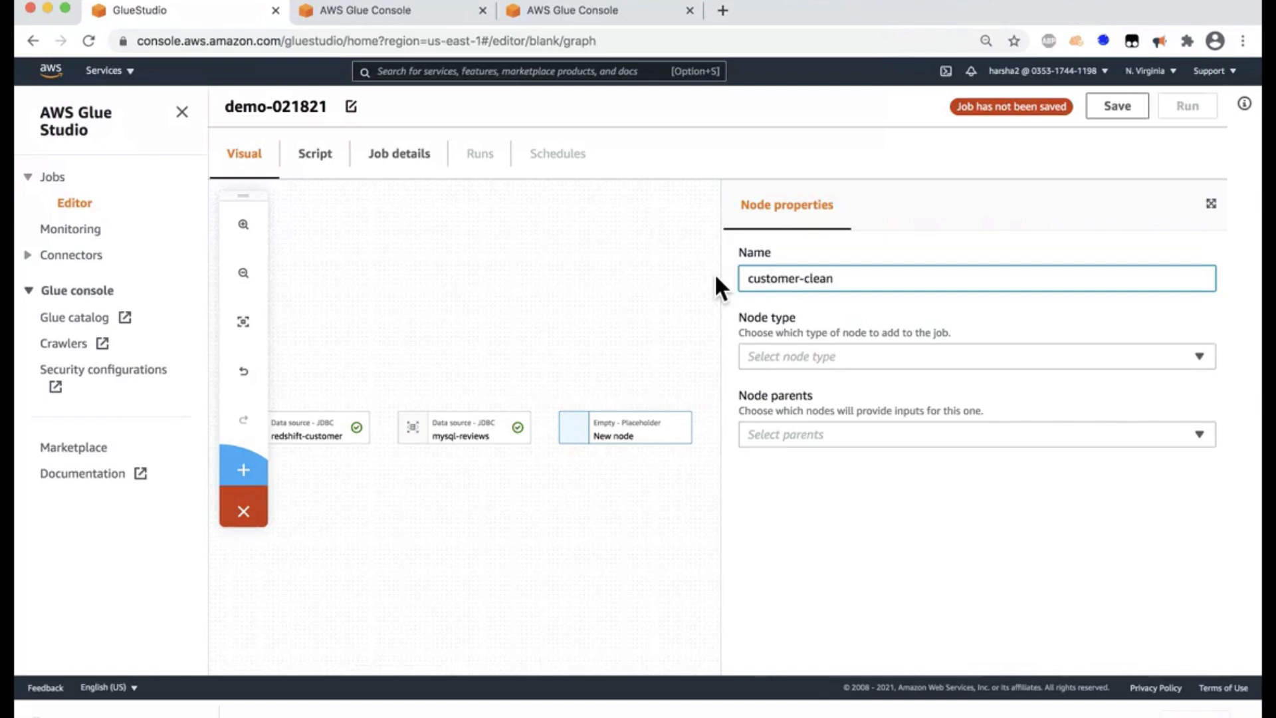
left_click(974, 356)
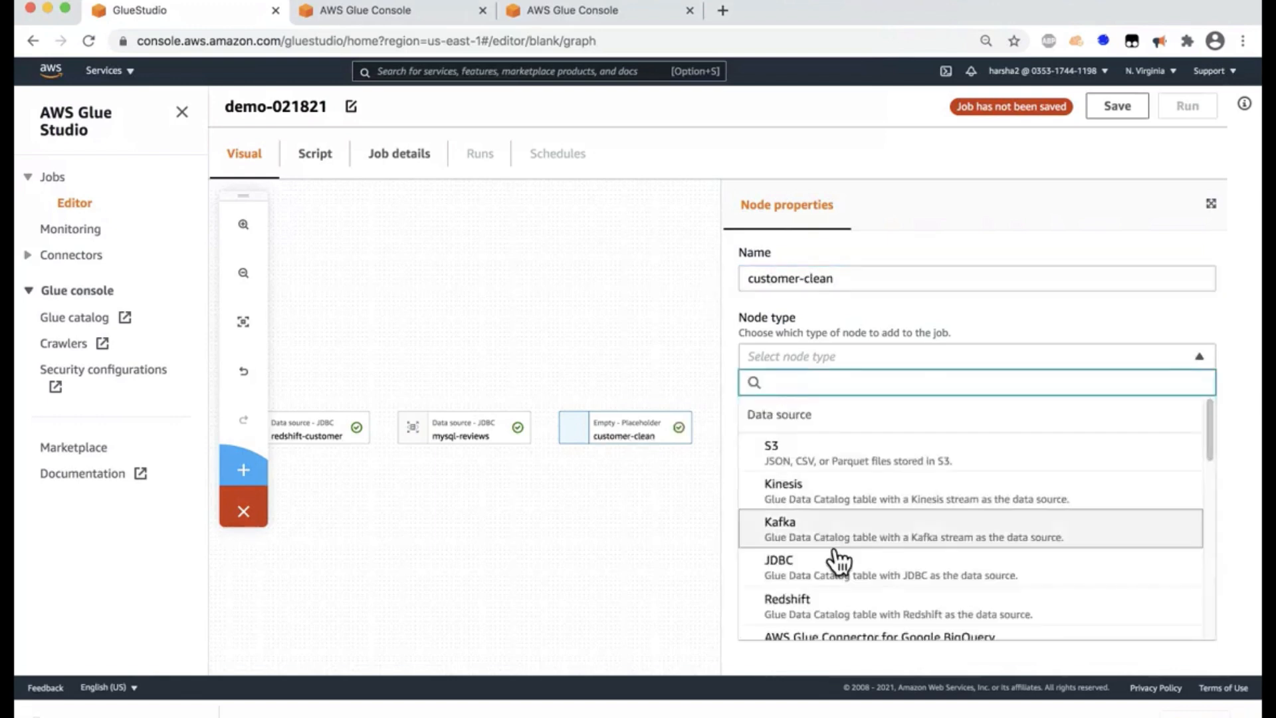
scroll("down", 3)
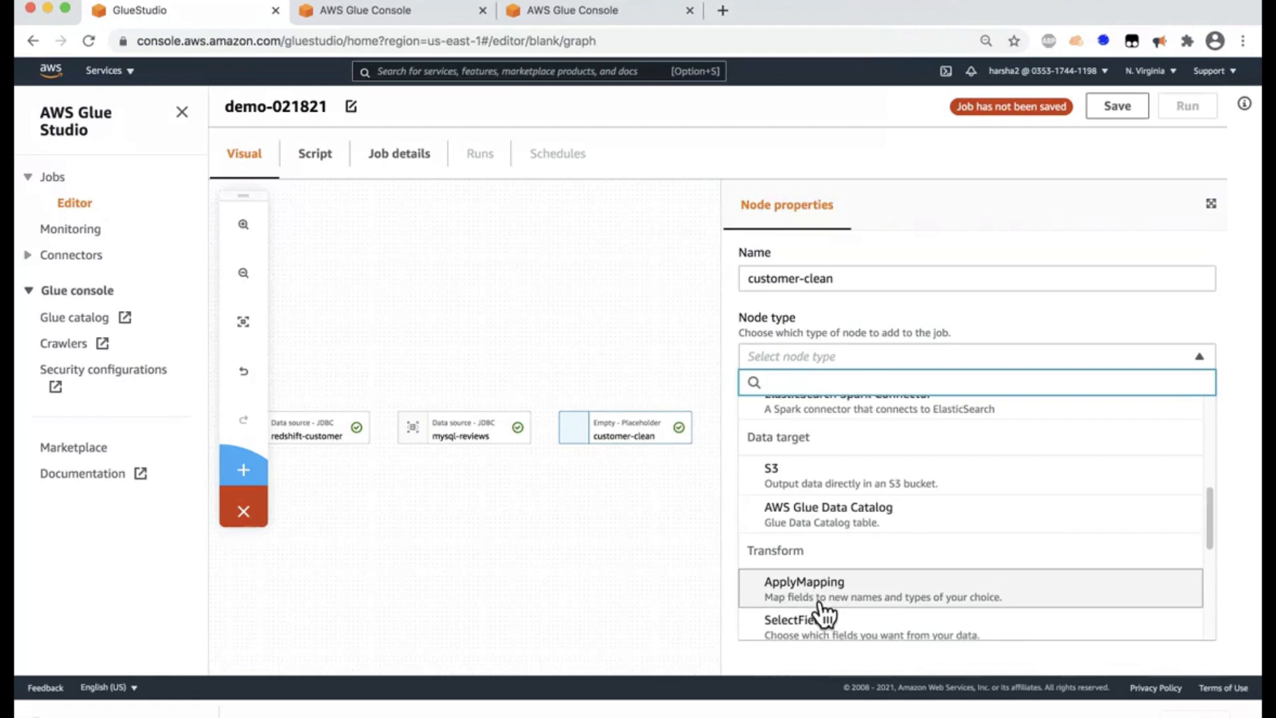
scroll("down", 3)
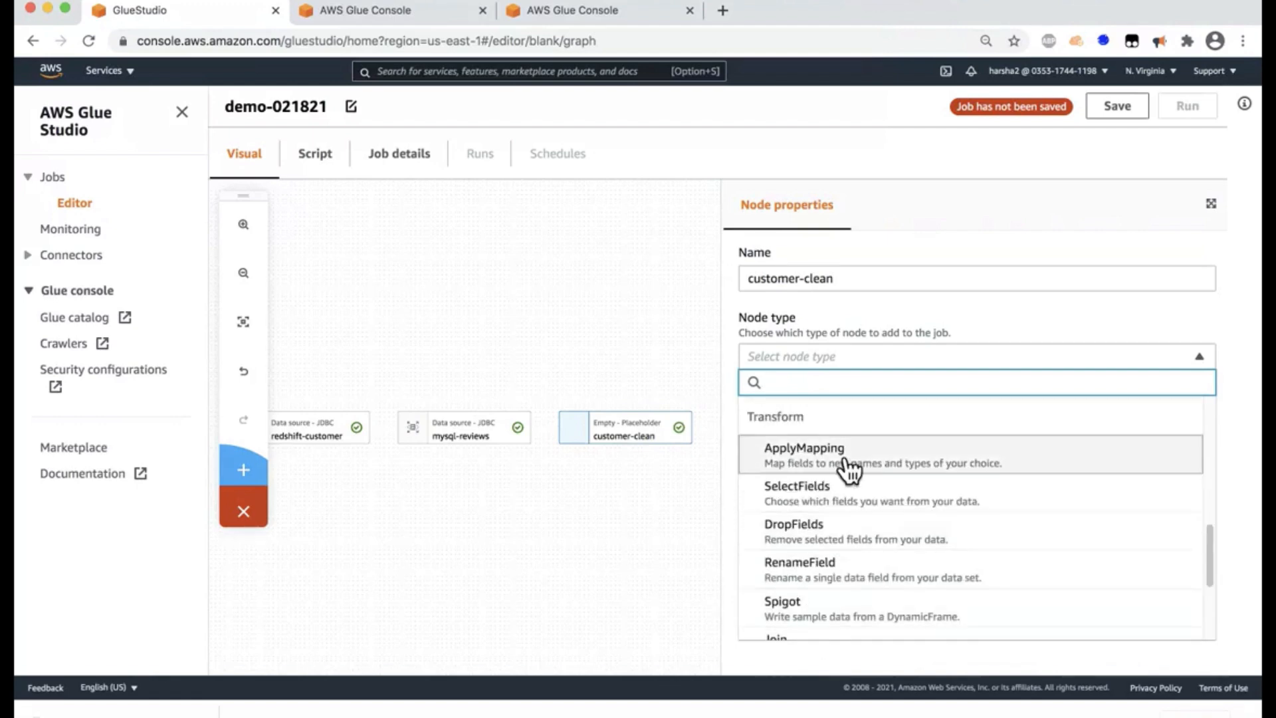
left_click(804, 455)
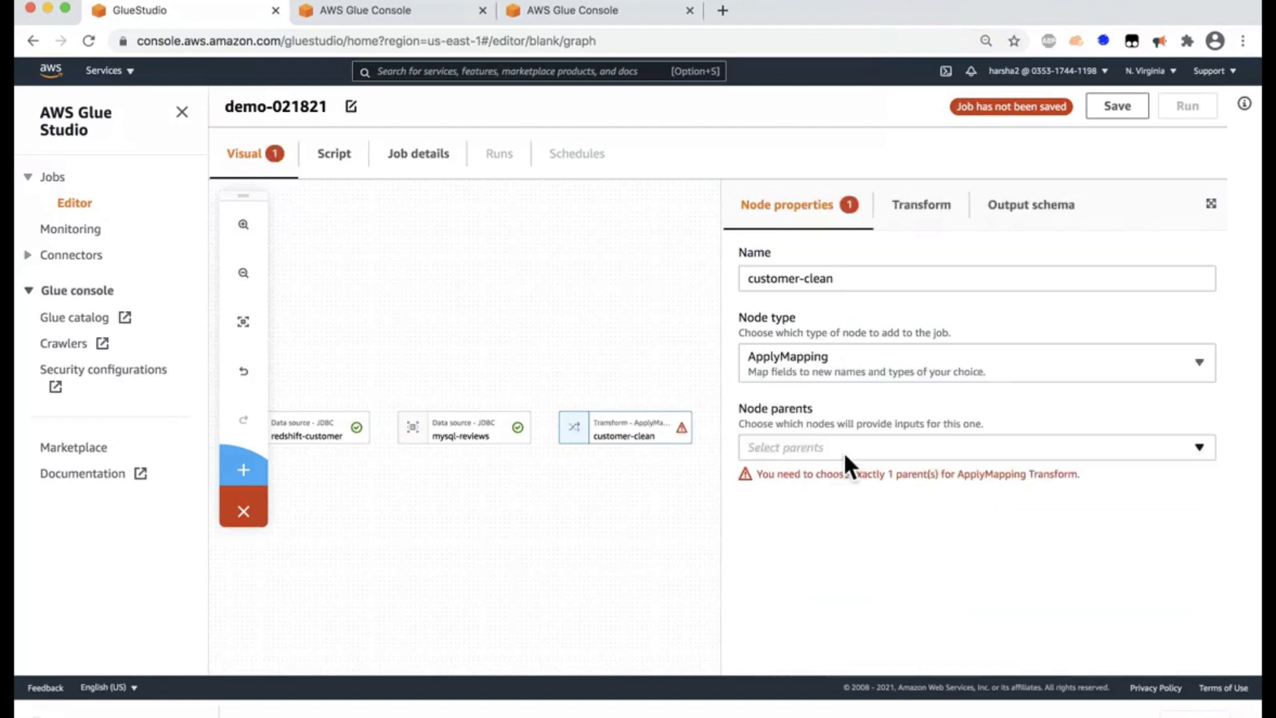
left_click(968, 447)
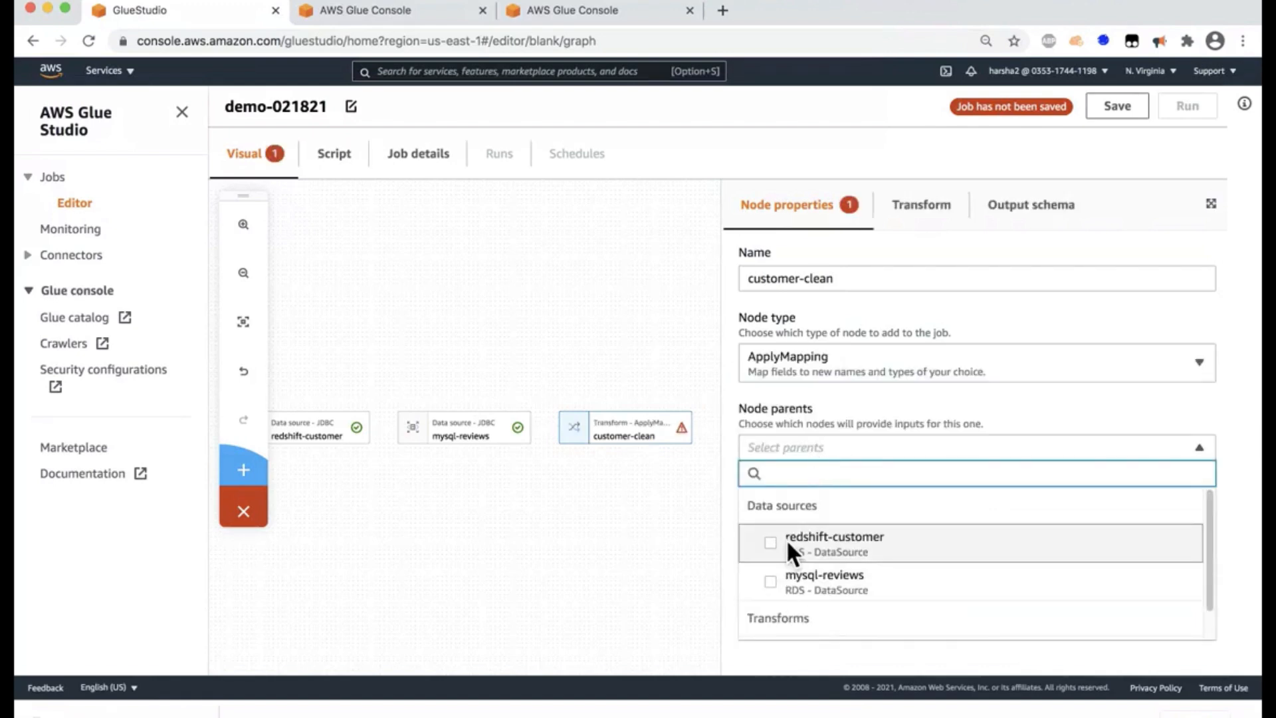
left_click(770, 542)
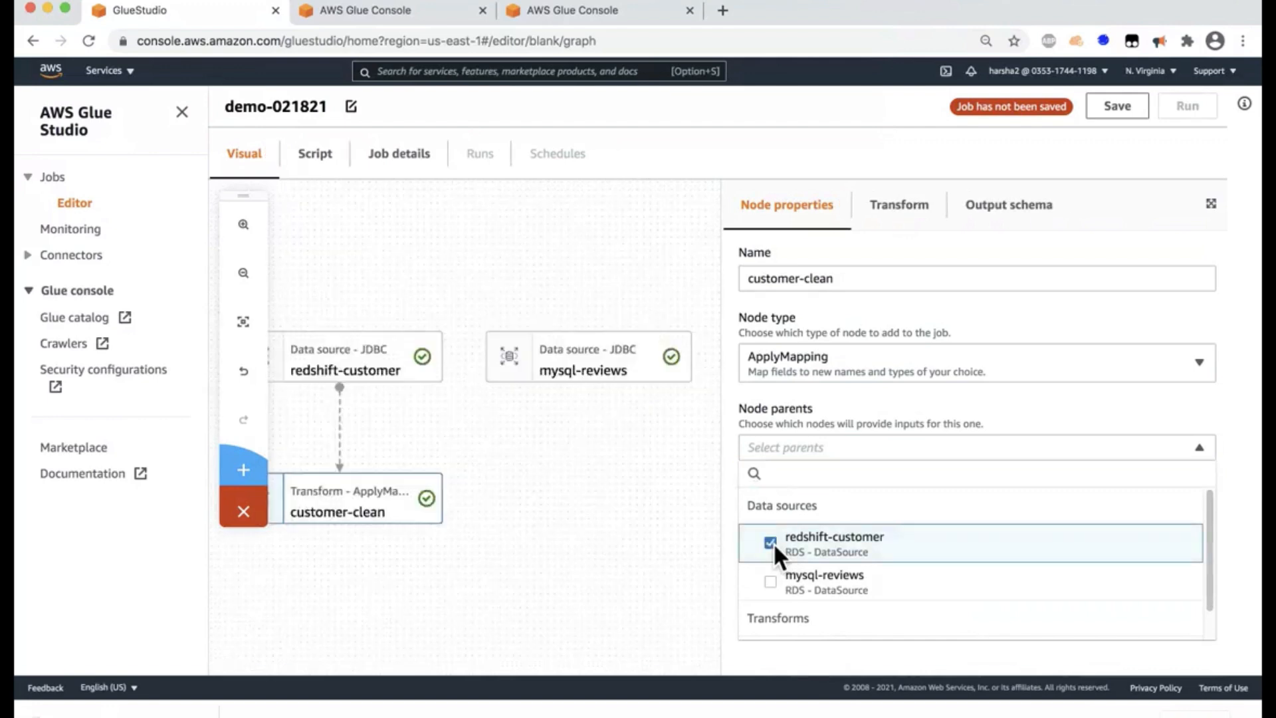
- In customer-clean's mapping, drop c_phone and a second customer field
left_click(898, 205)
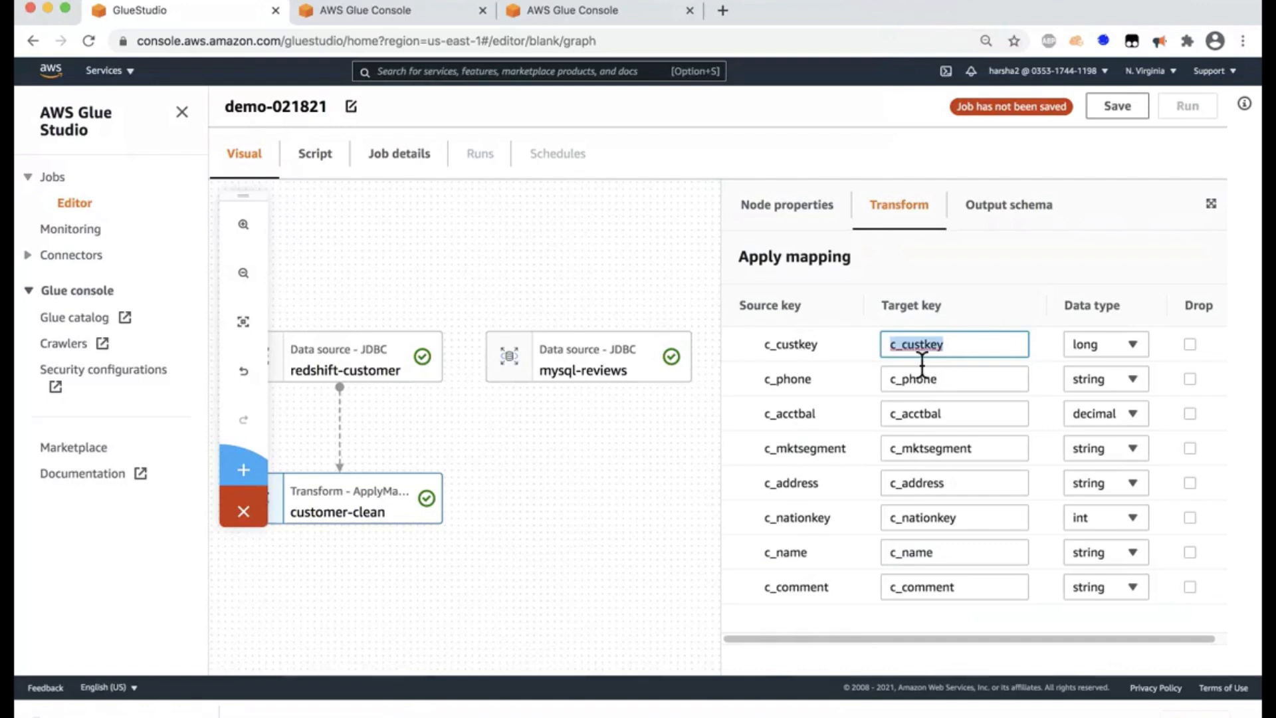
mouse_move(930, 598)
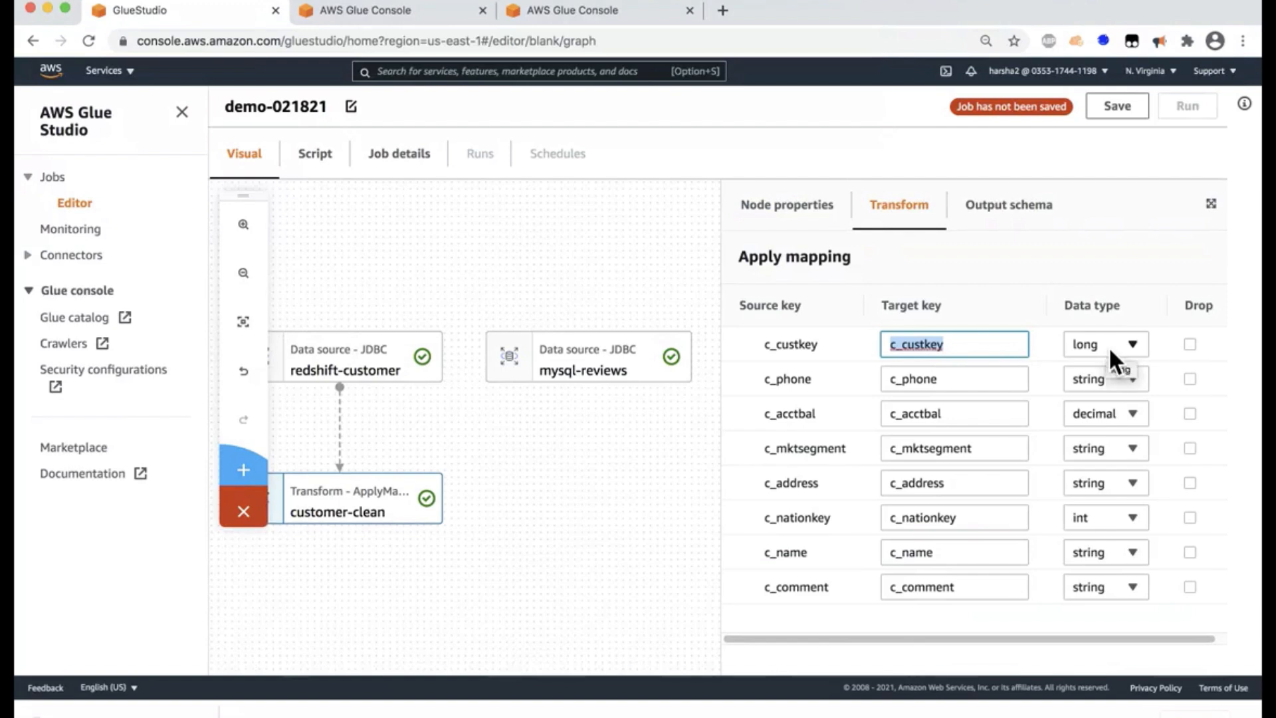
mouse_move(1114, 378)
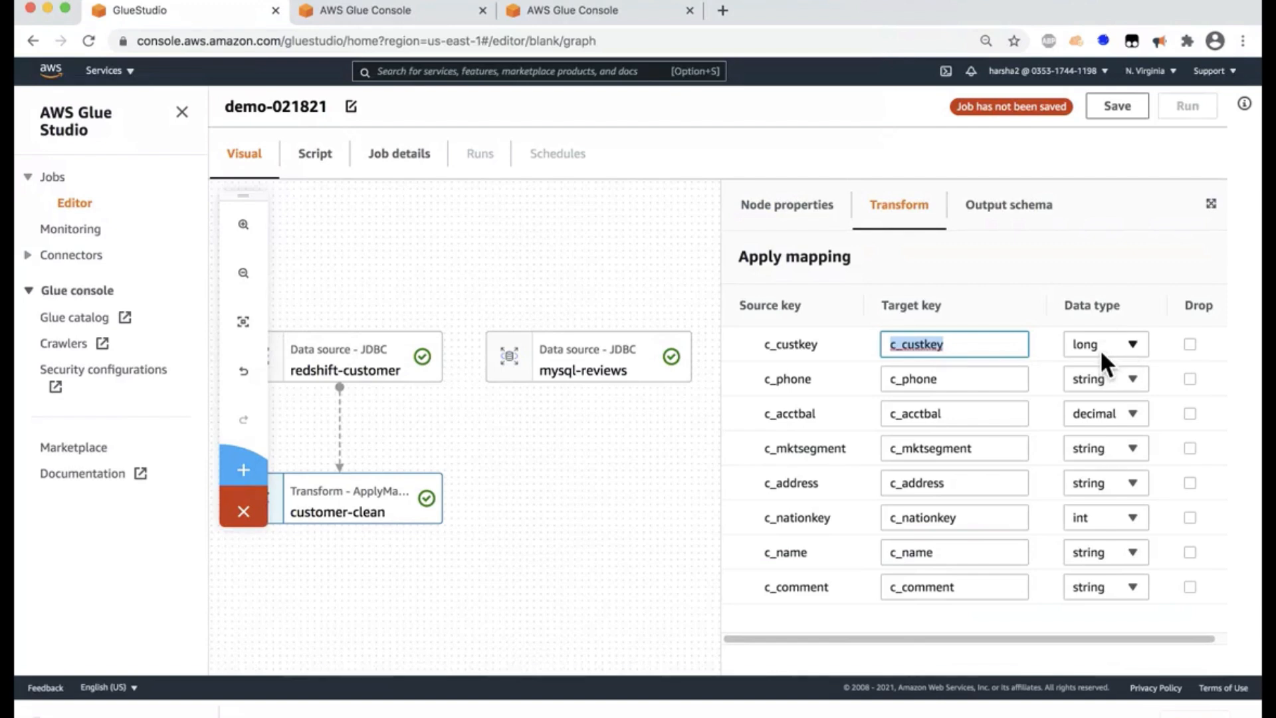
mouse_move(1088, 575)
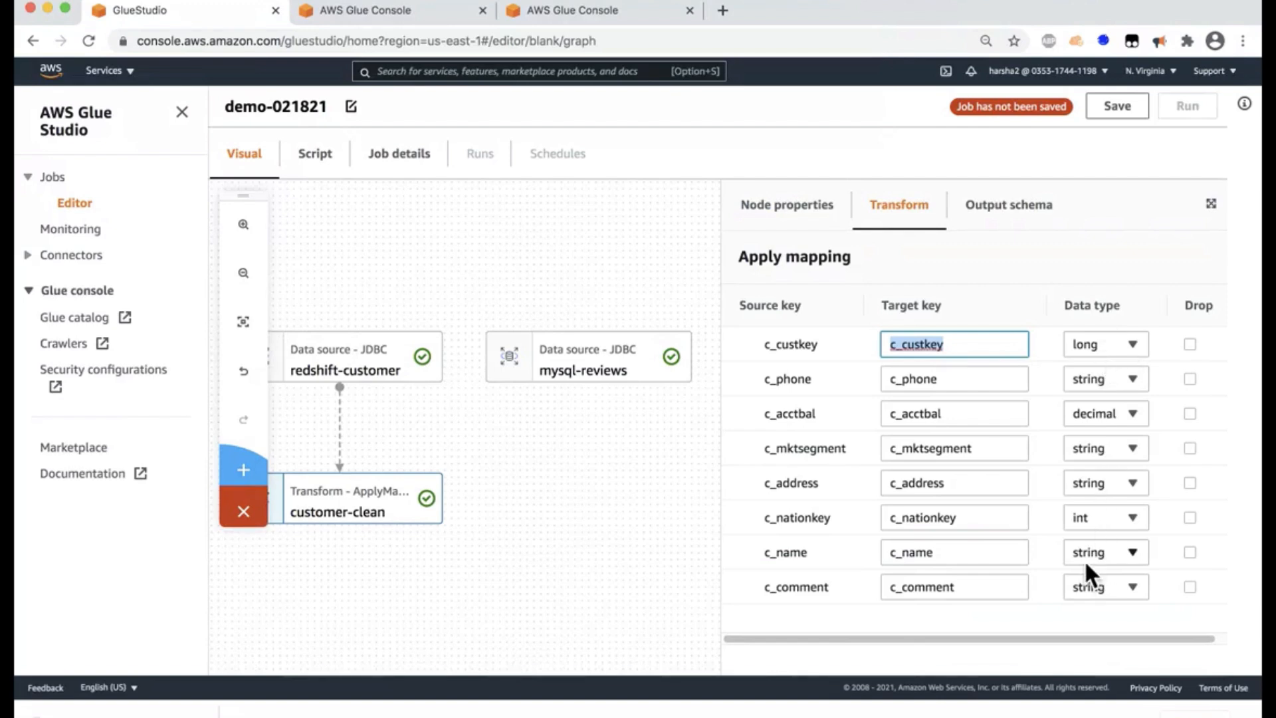
mouse_move(1104, 550)
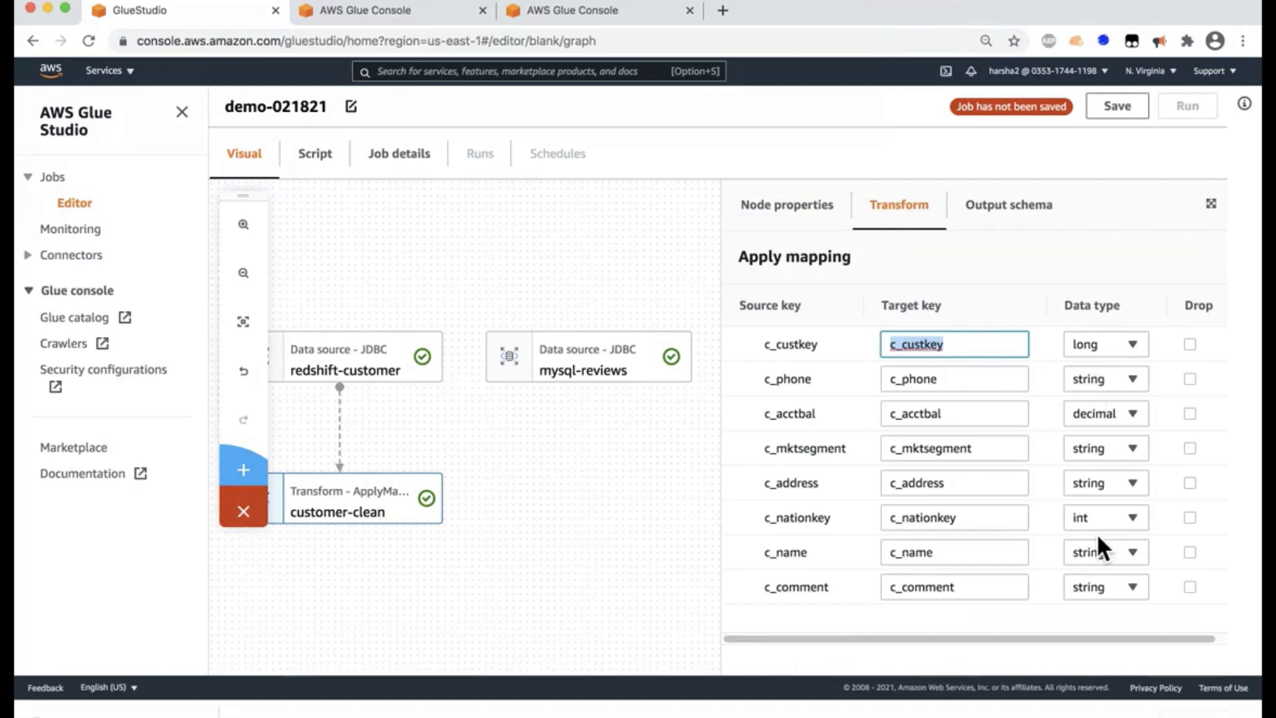
mouse_move(1126, 390)
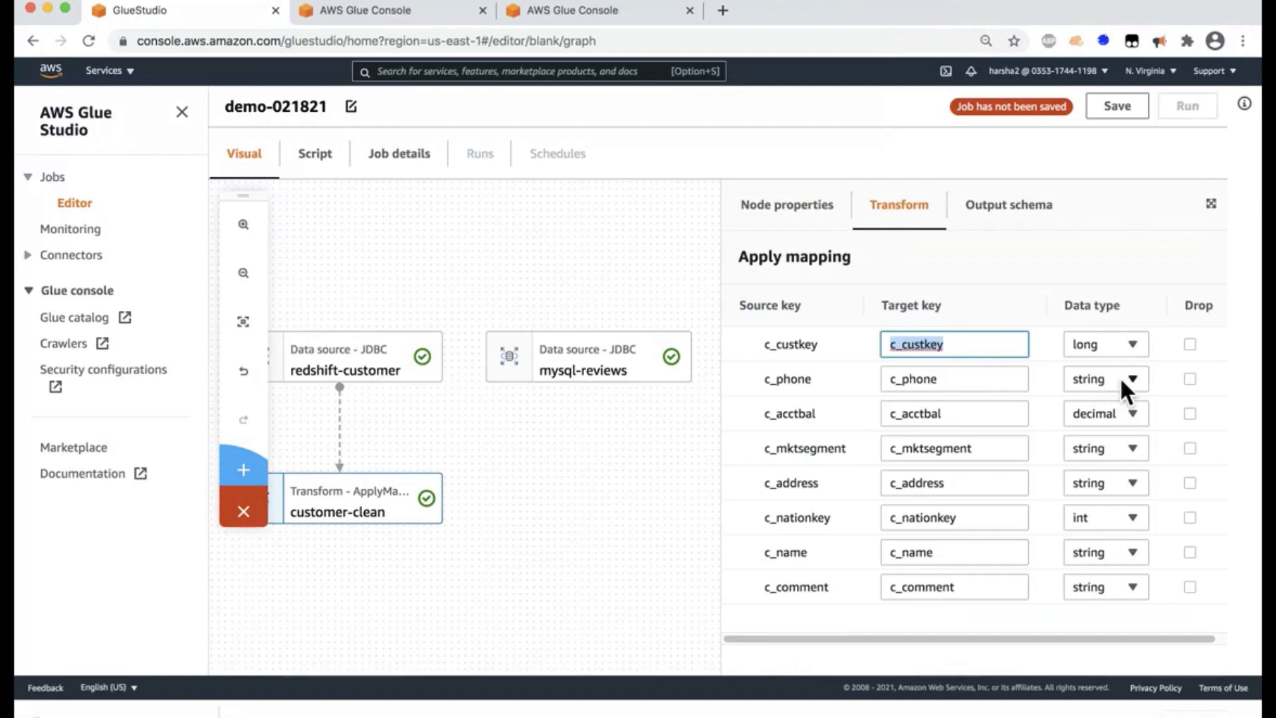
mouse_move(1166, 377)
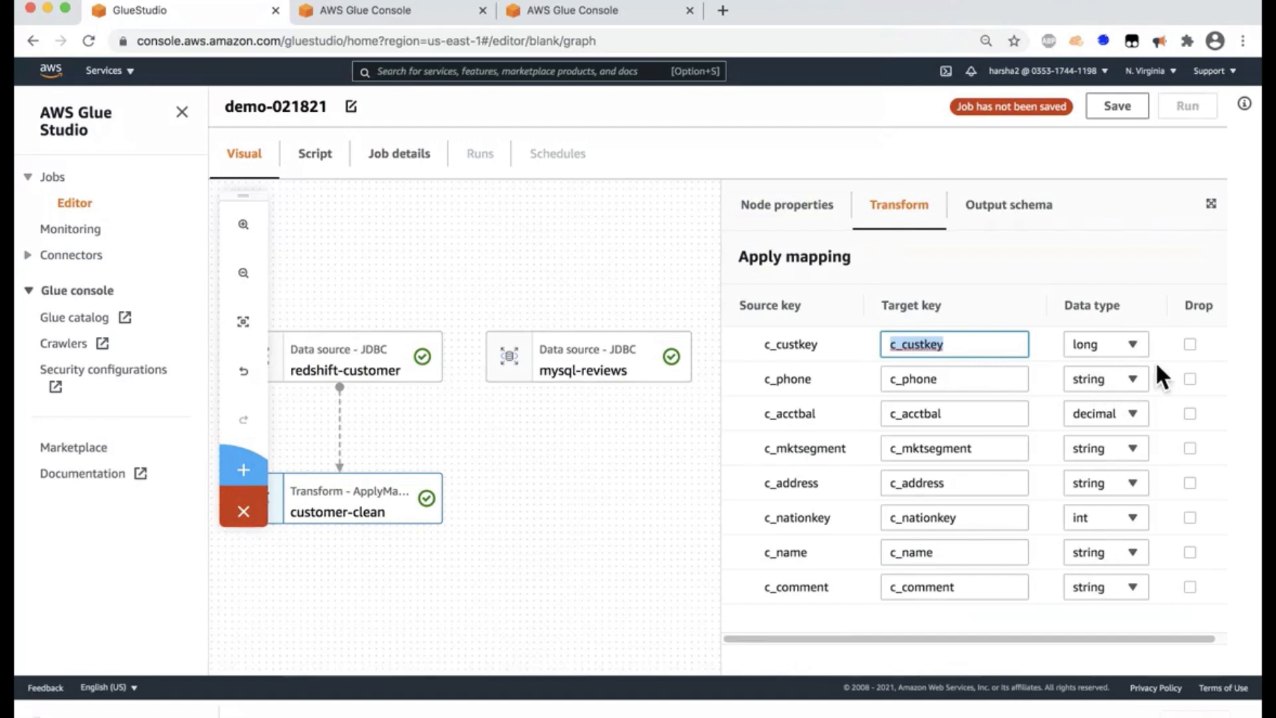
mouse_move(1196, 390)
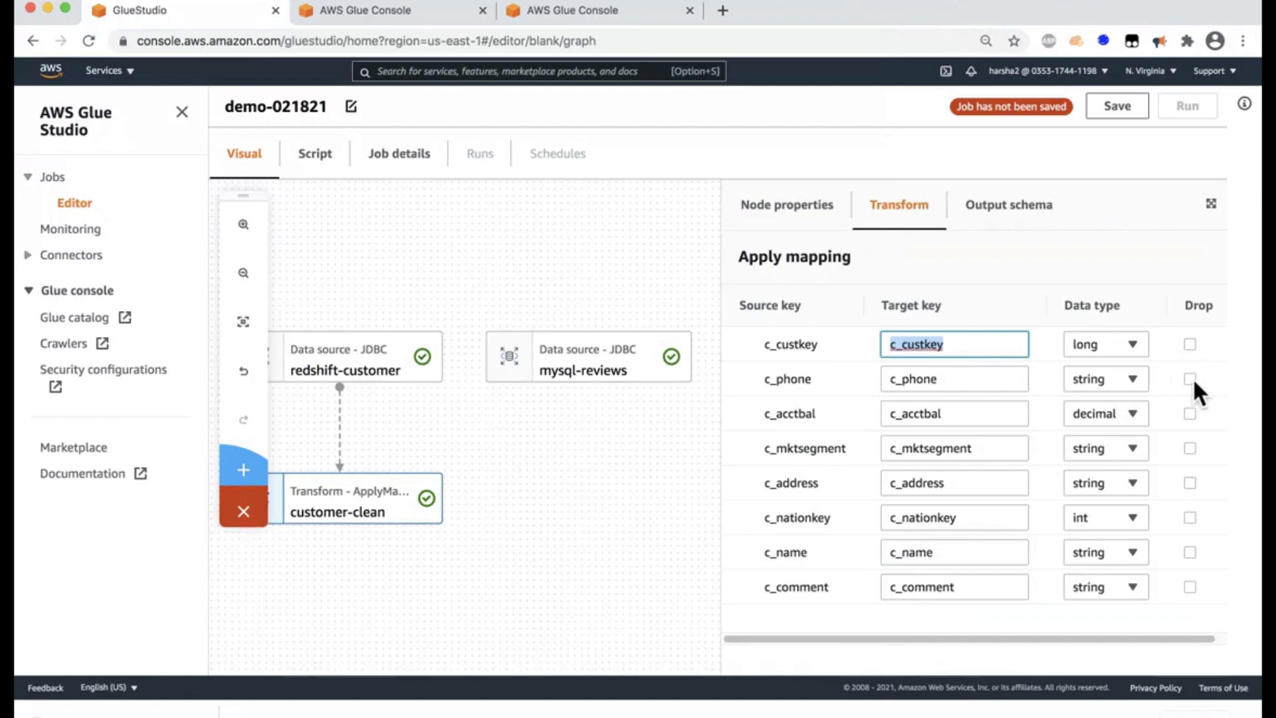
left_click(1189, 379)
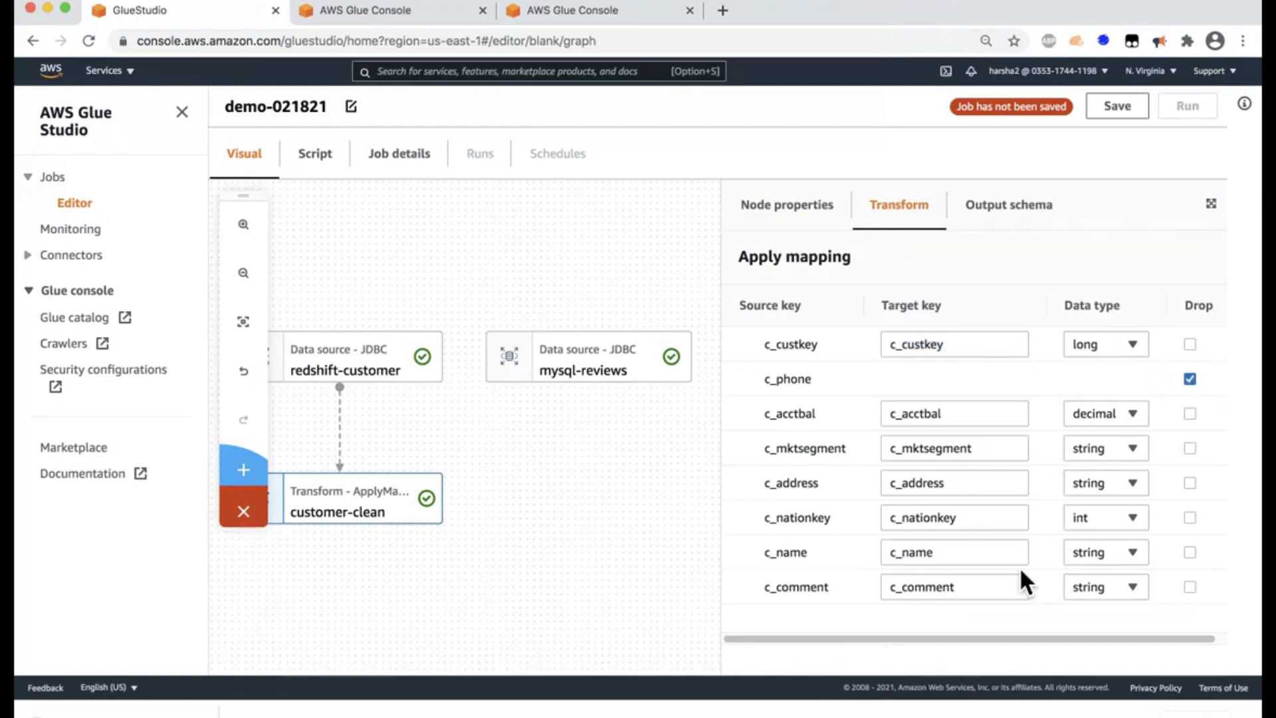
left_click(1189, 552)
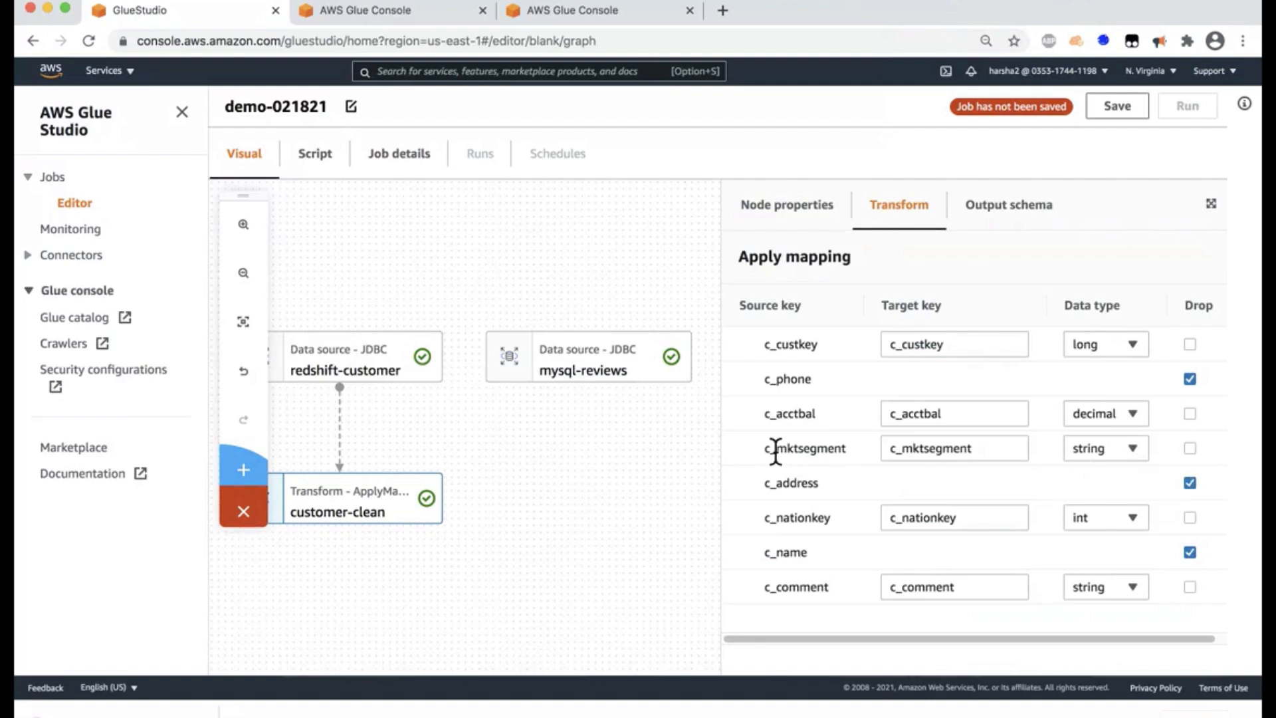
mouse_move(555, 481)
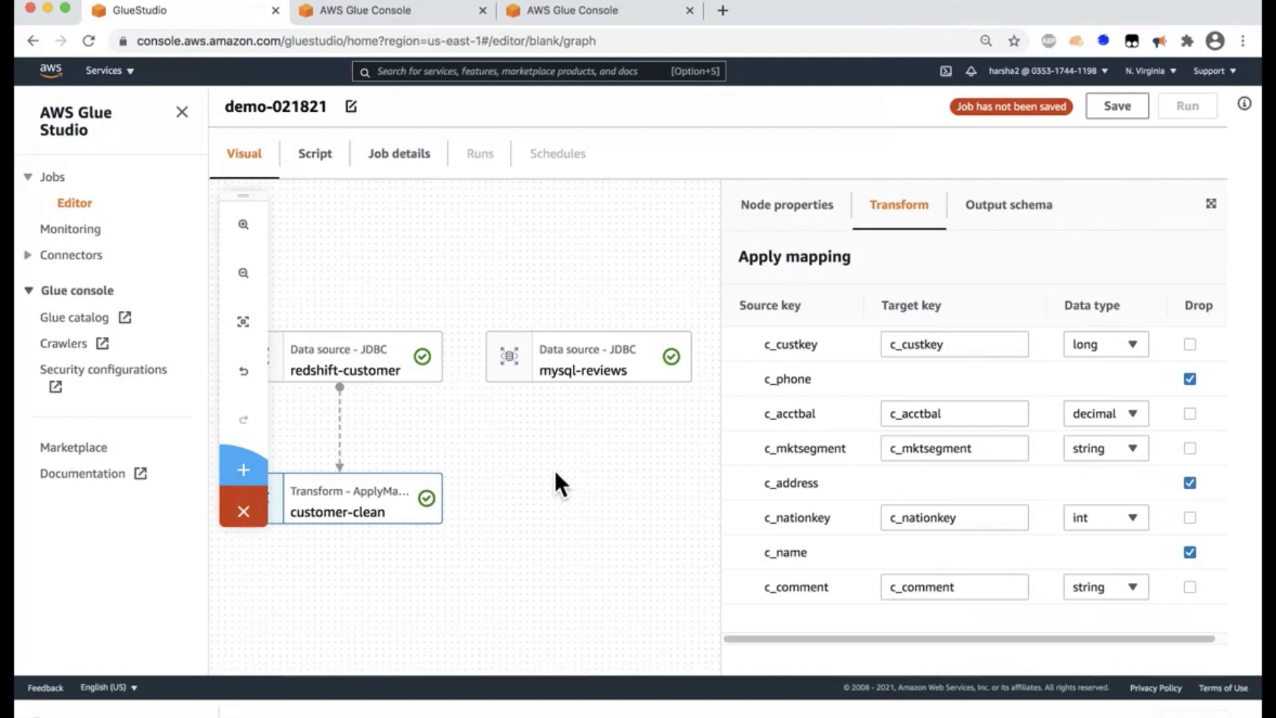
mouse_move(477, 472)
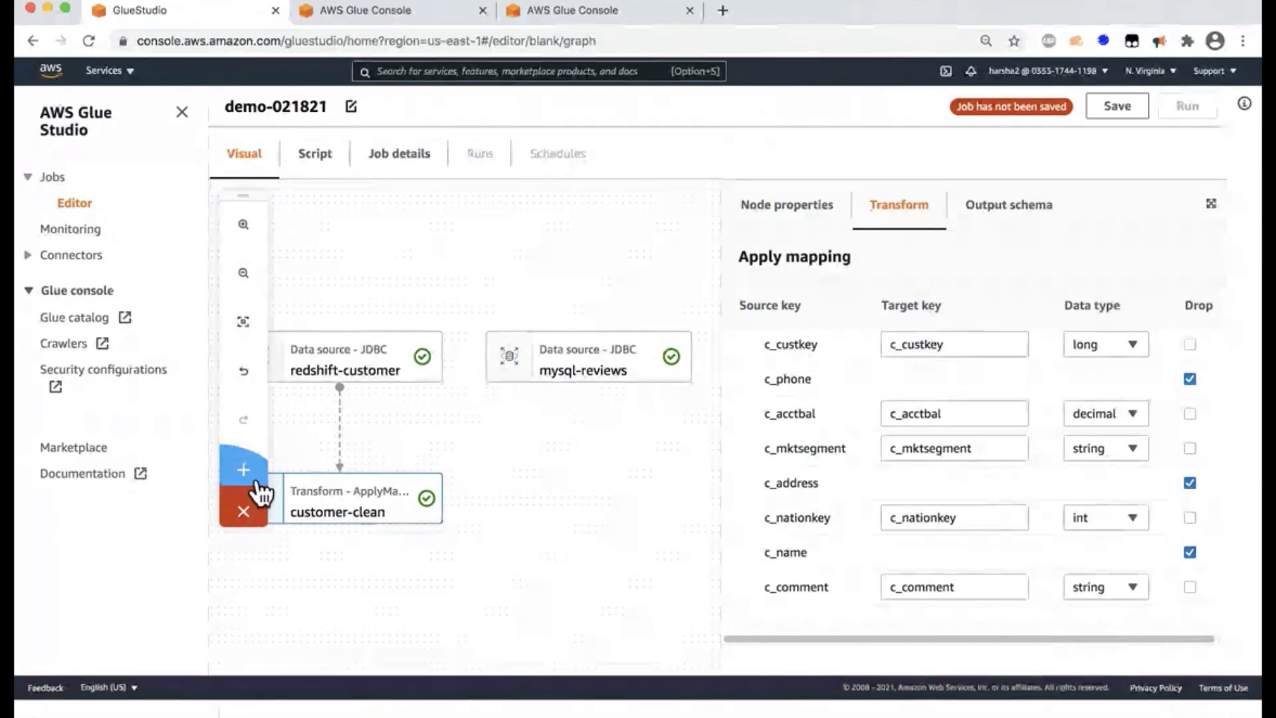
- Add a review-clean ApplyMapping node fed by mysql-reviews instead of customer-clean
left_click(243, 469)
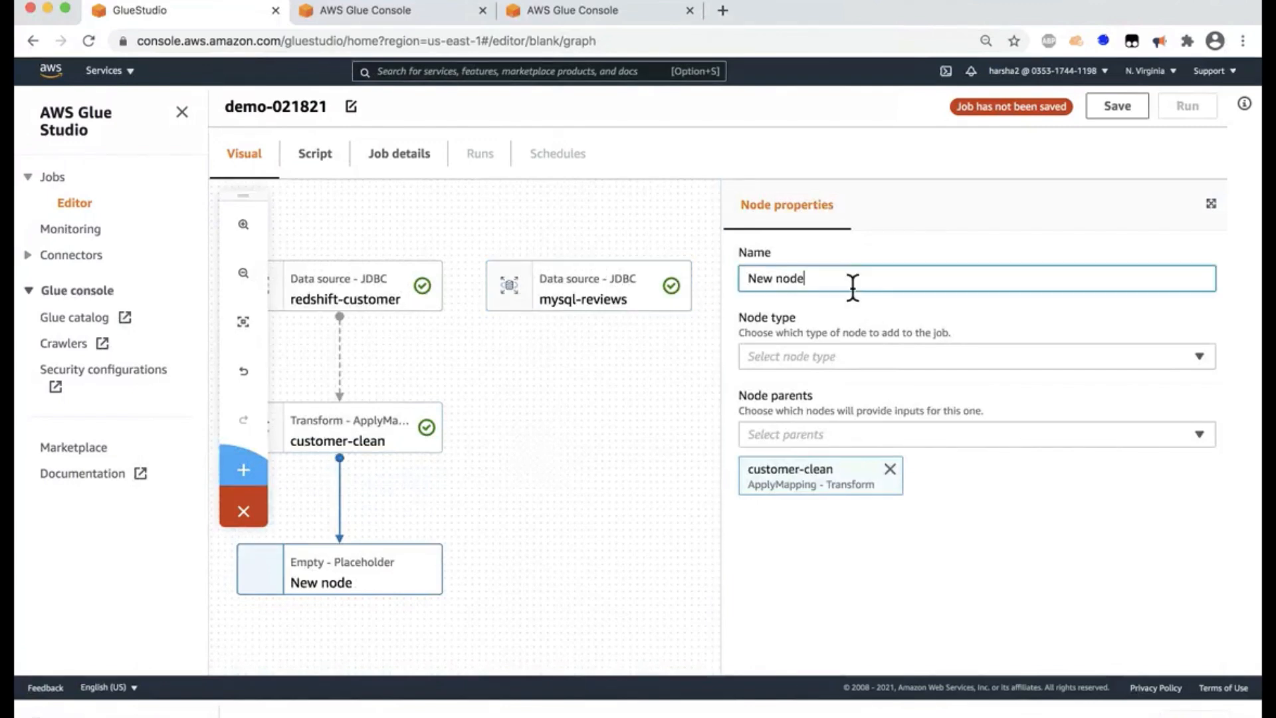
type("r")
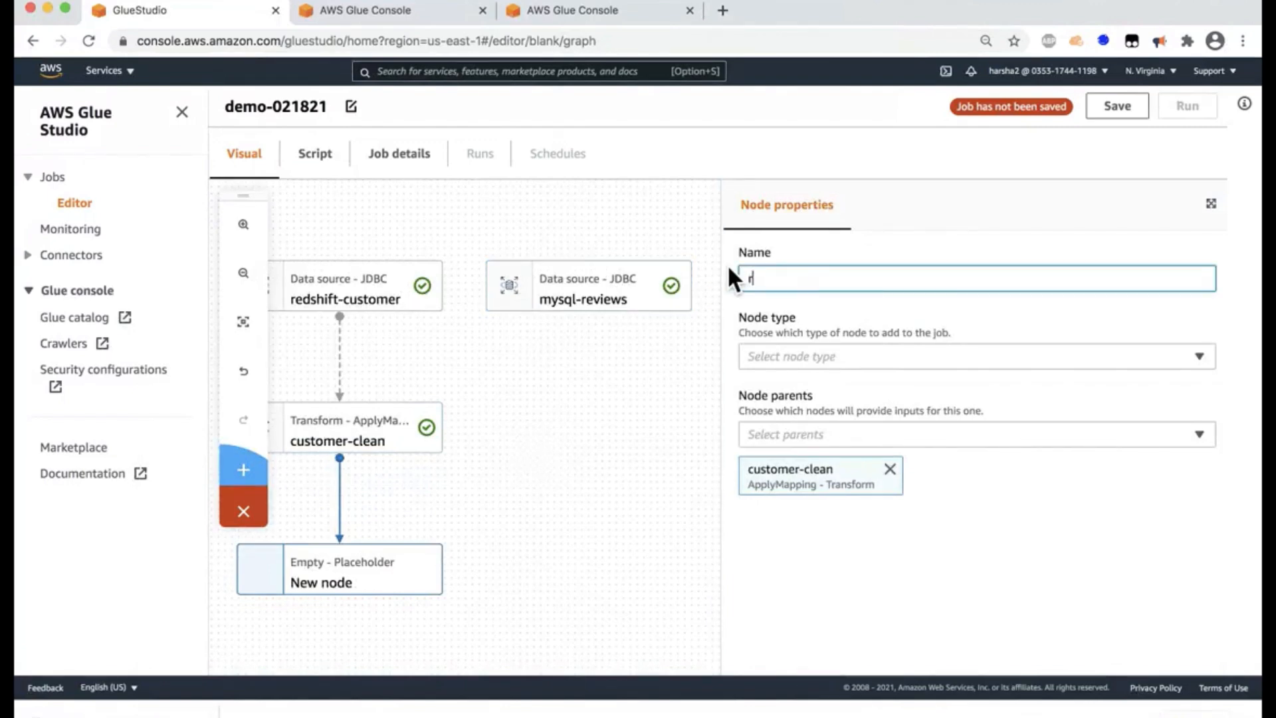
type("eview-clean")
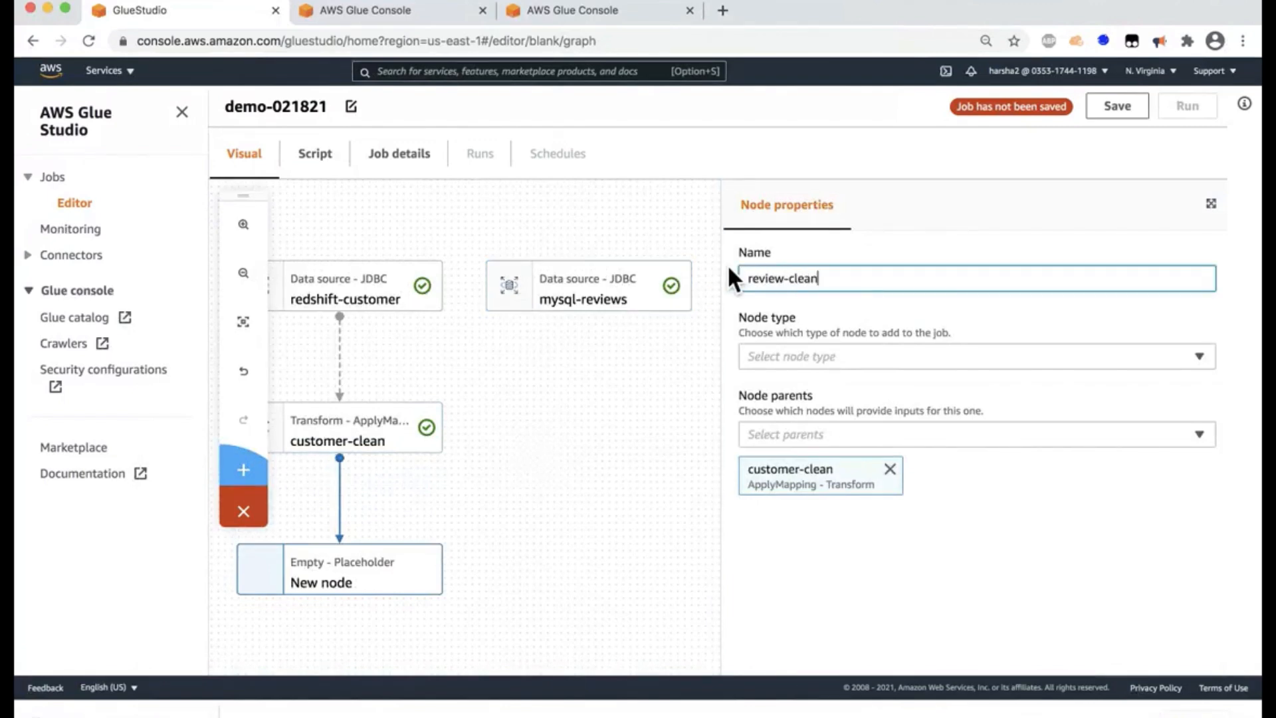
left_click(973, 357)
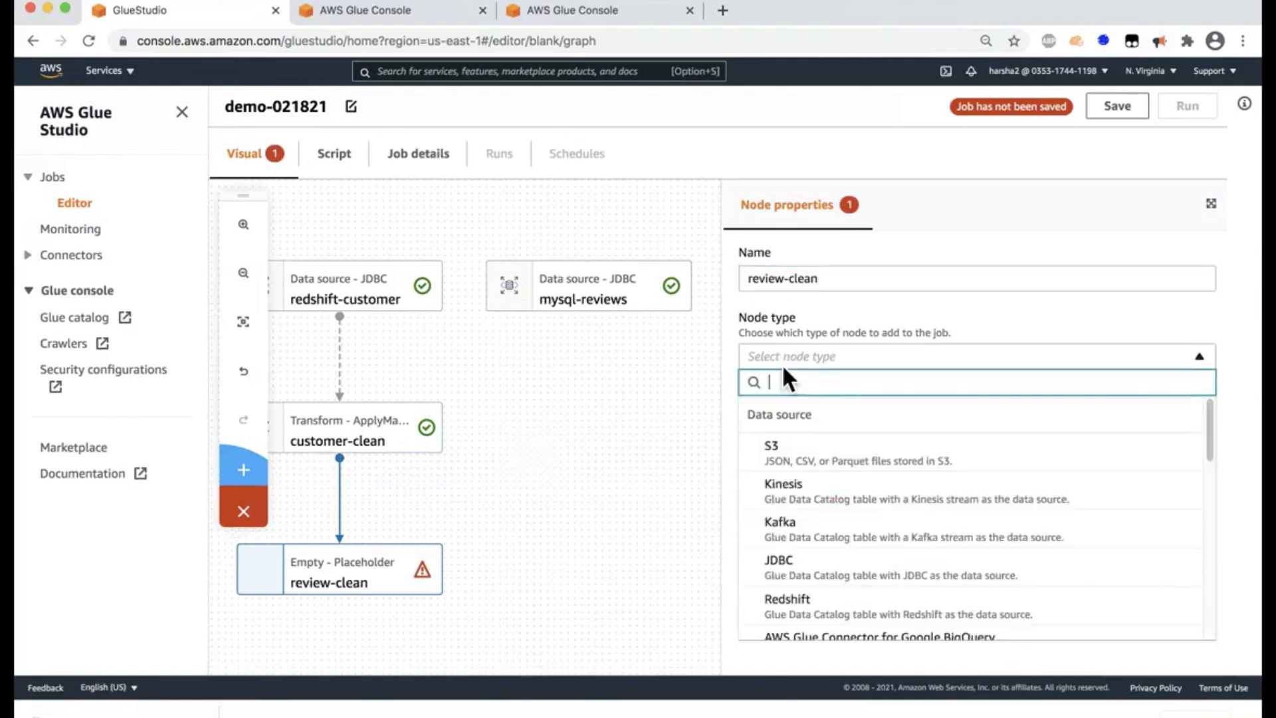
scroll("down", 3)
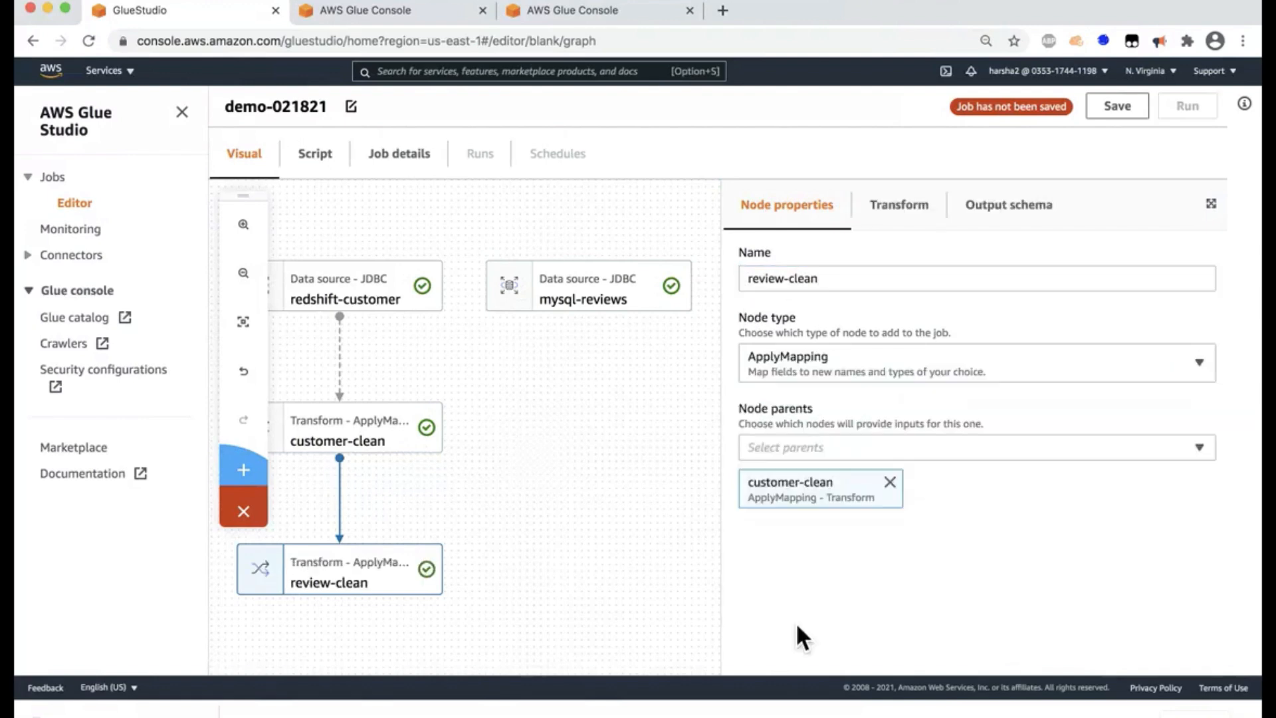
left_click(899, 205)
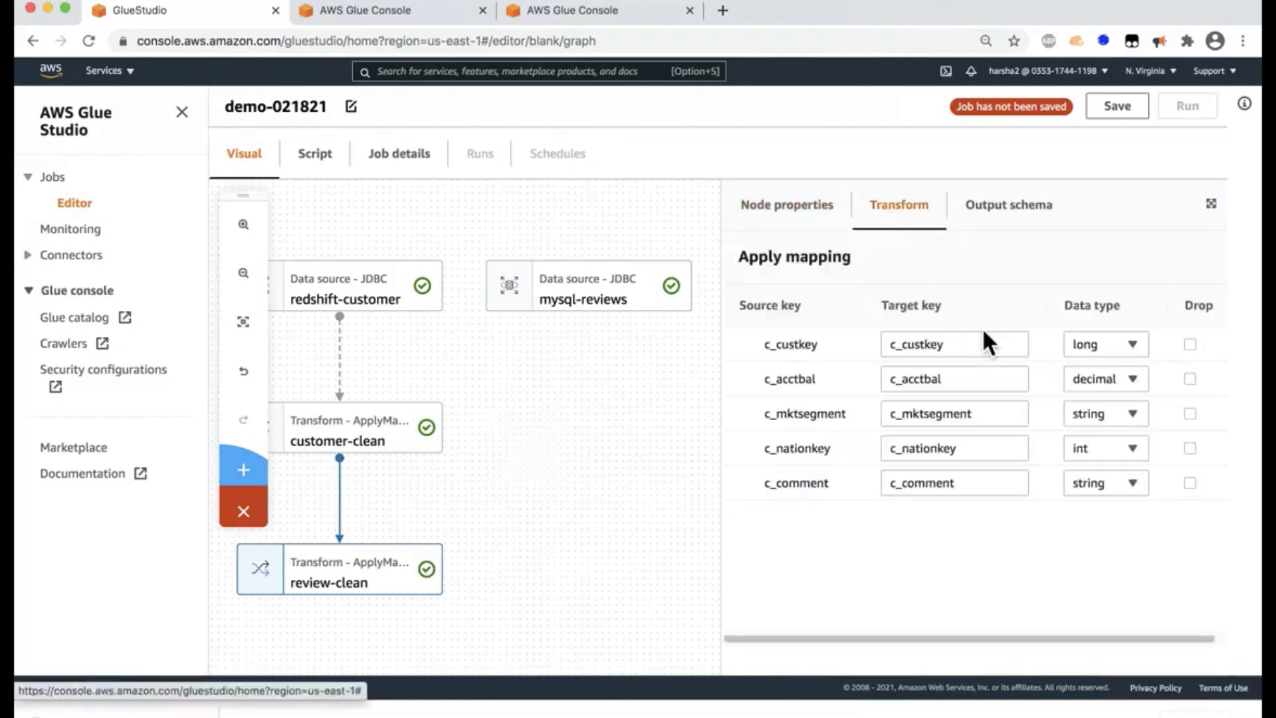
mouse_move(1045, 481)
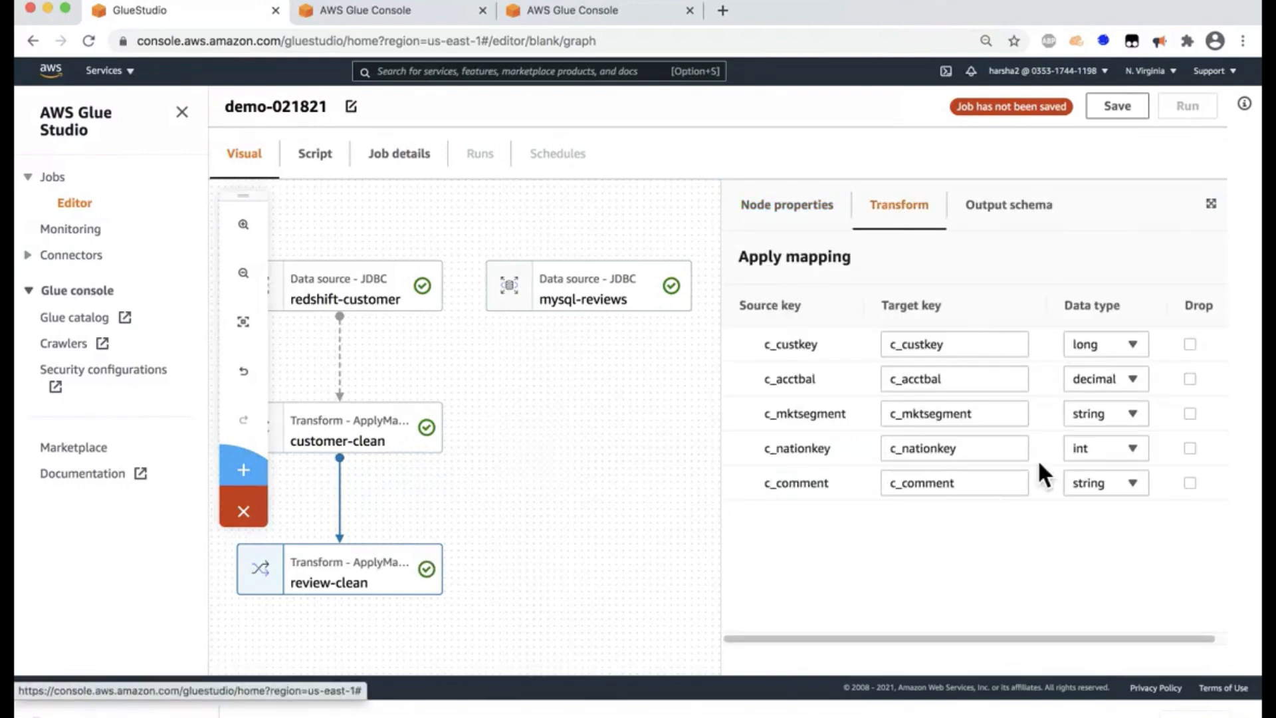
mouse_move(829, 230)
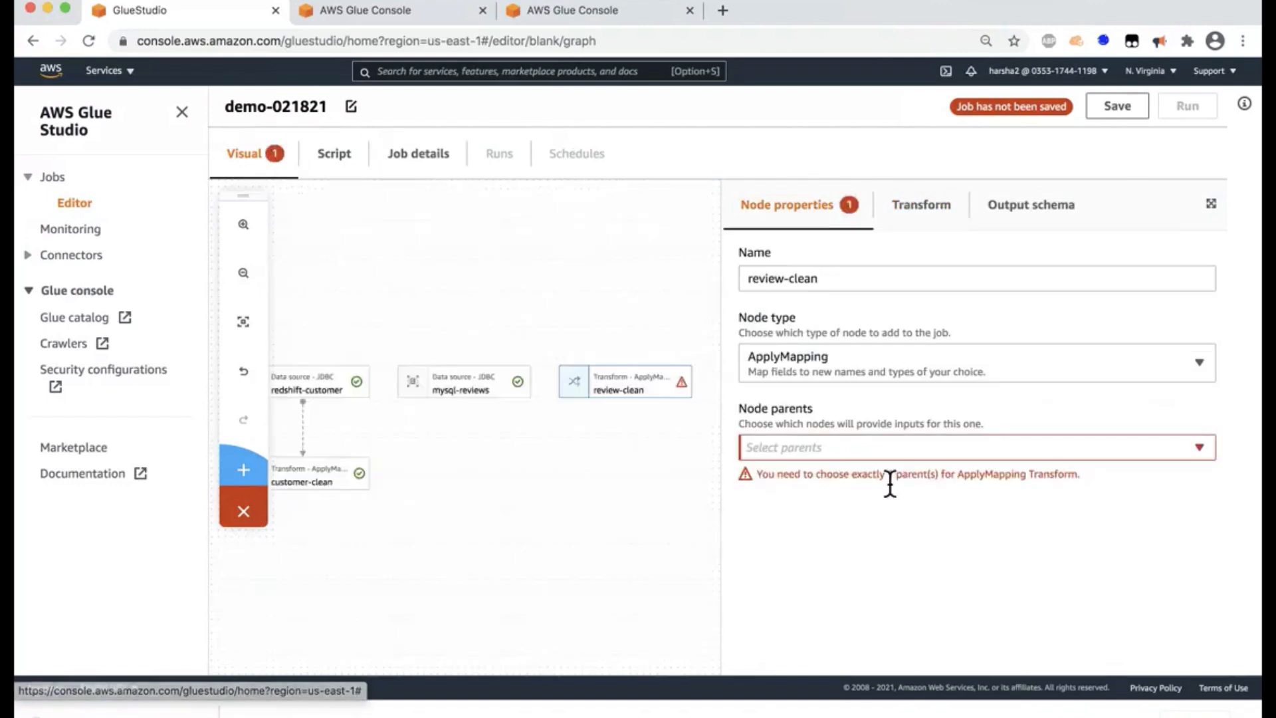
left_click(973, 447)
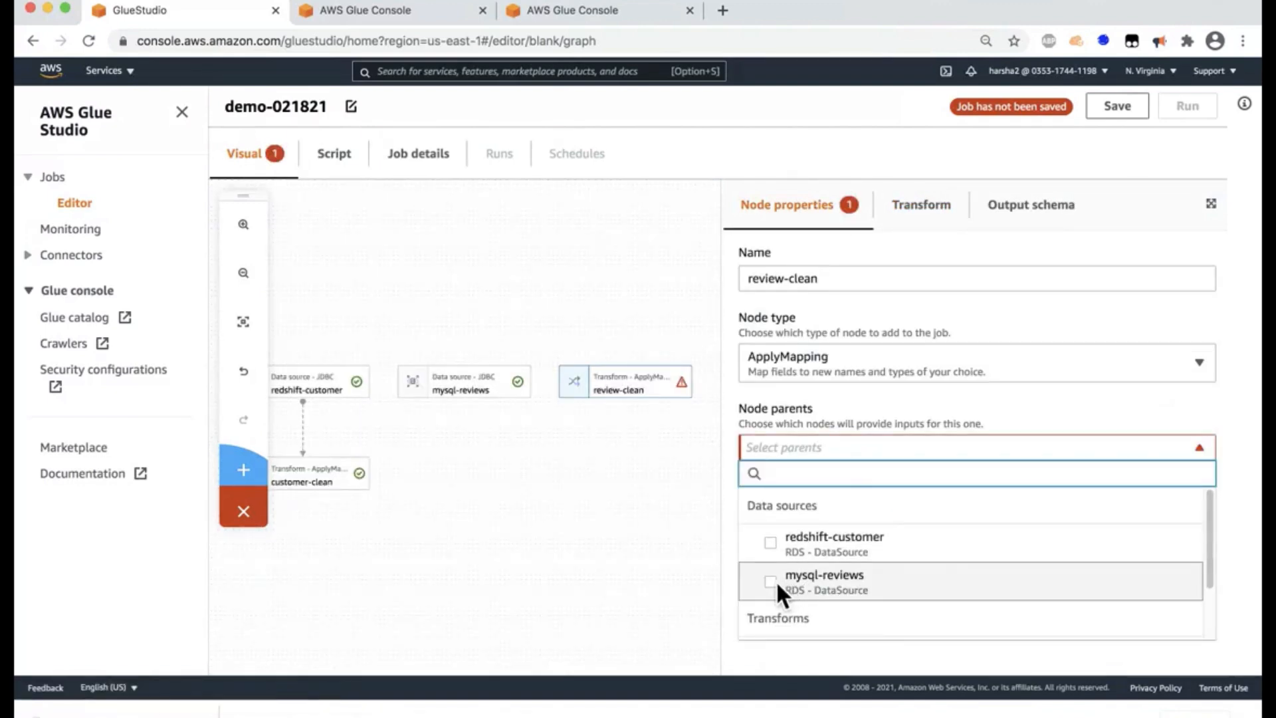
left_click(770, 581)
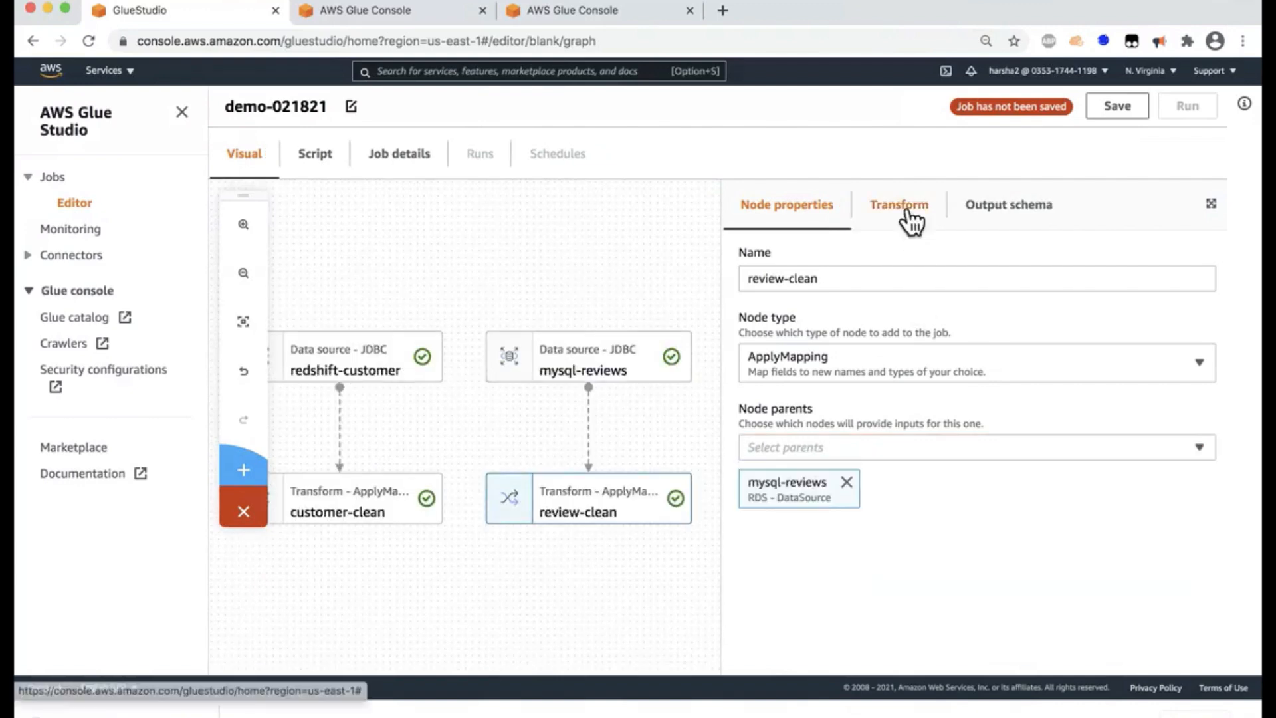
- In review-clean's mapping, cast year to int and review_date to date
left_click(898, 204)
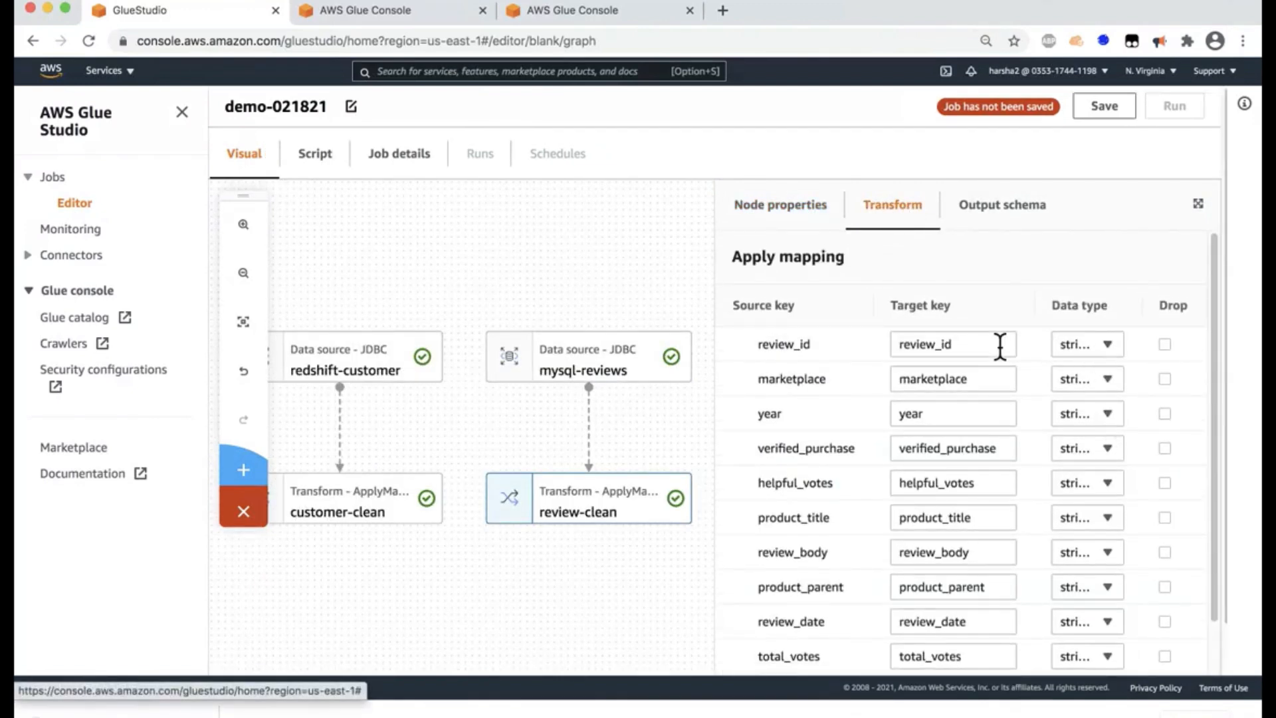
mouse_move(1070, 395)
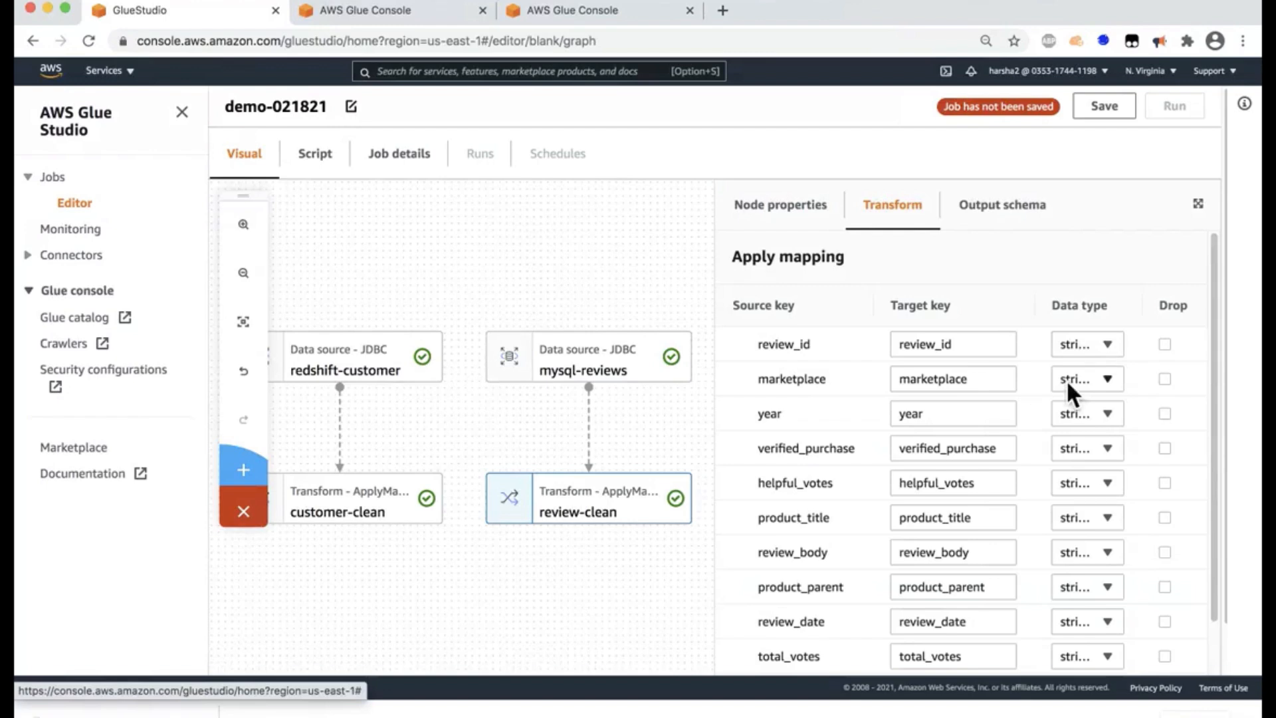
mouse_move(1100, 441)
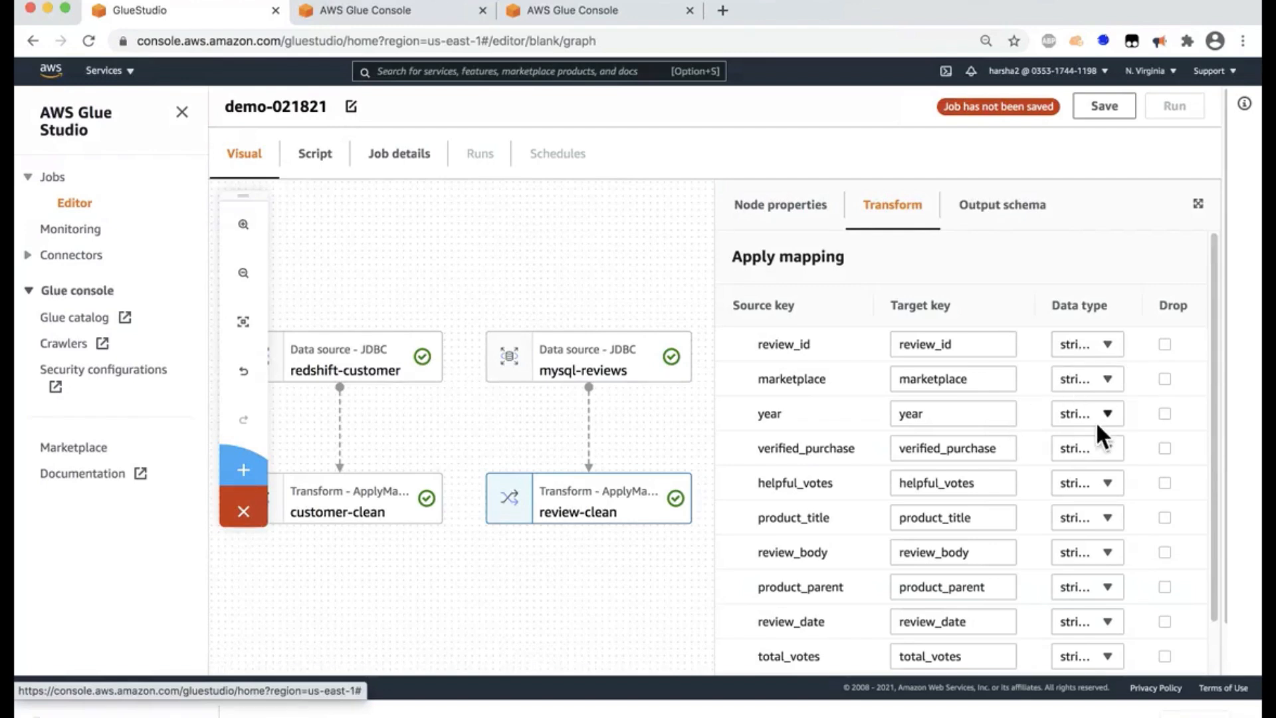
left_click(1086, 413)
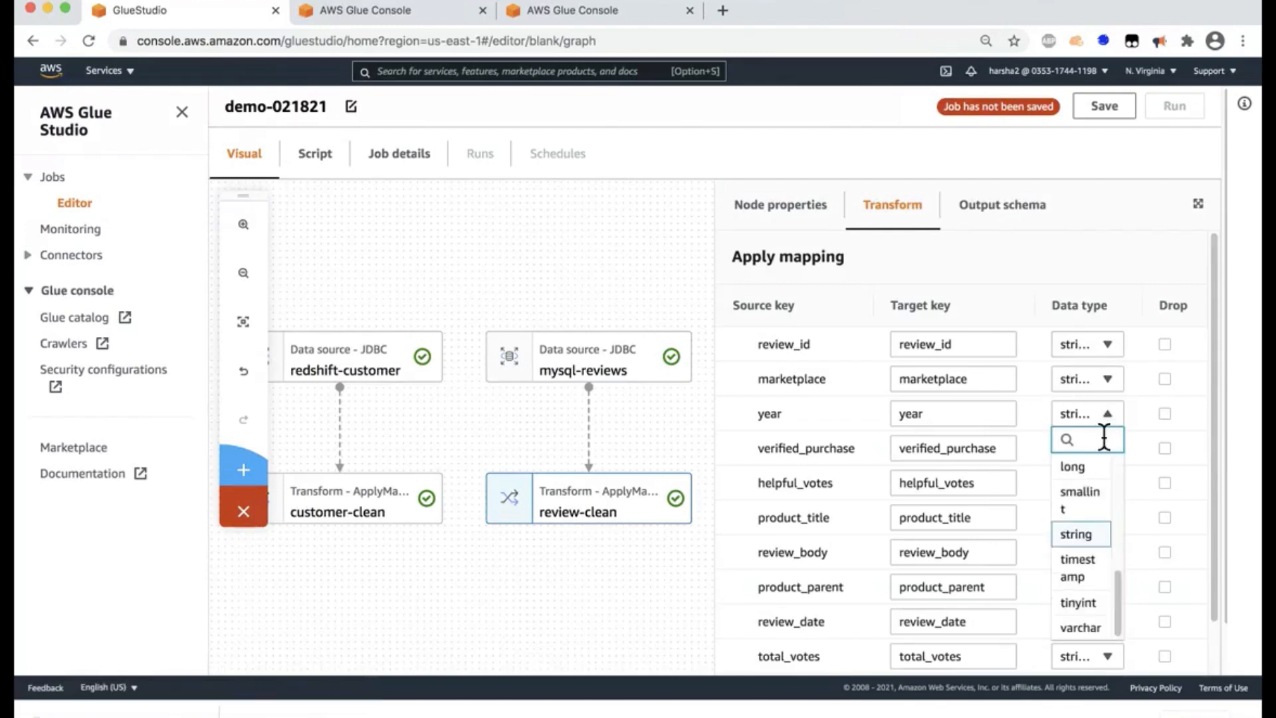
type("nt")
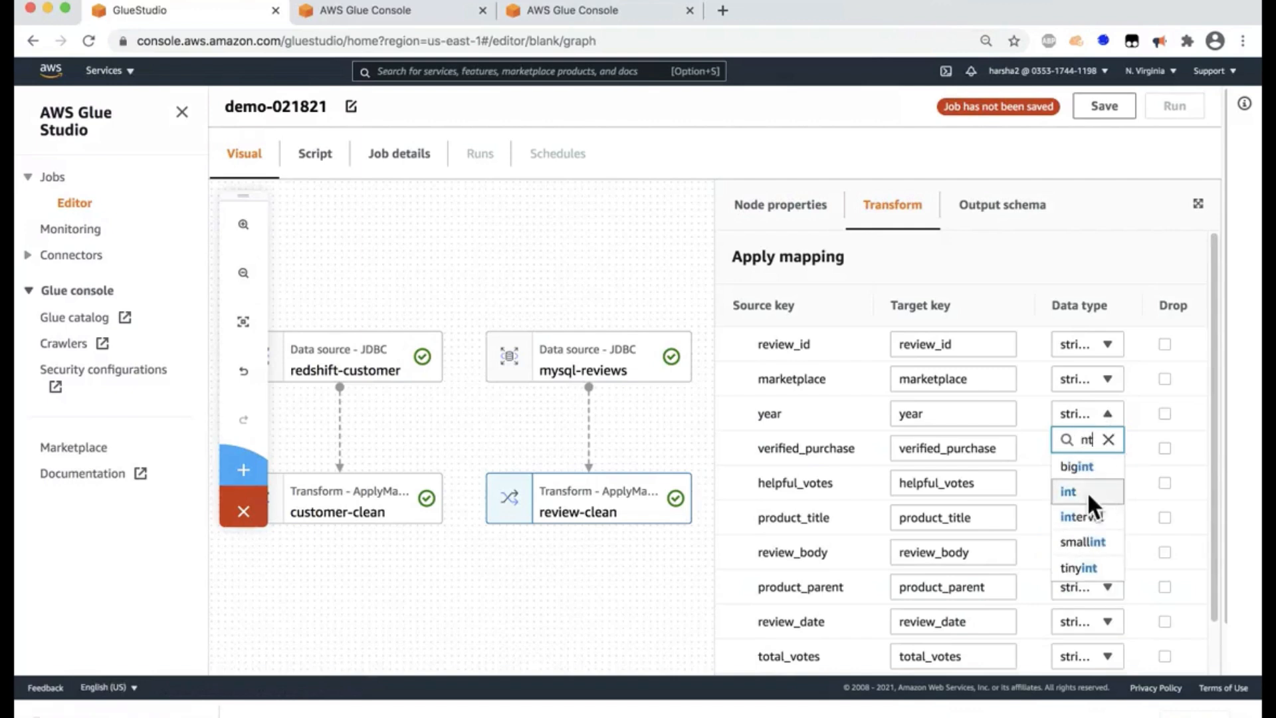
left_click(1069, 491)
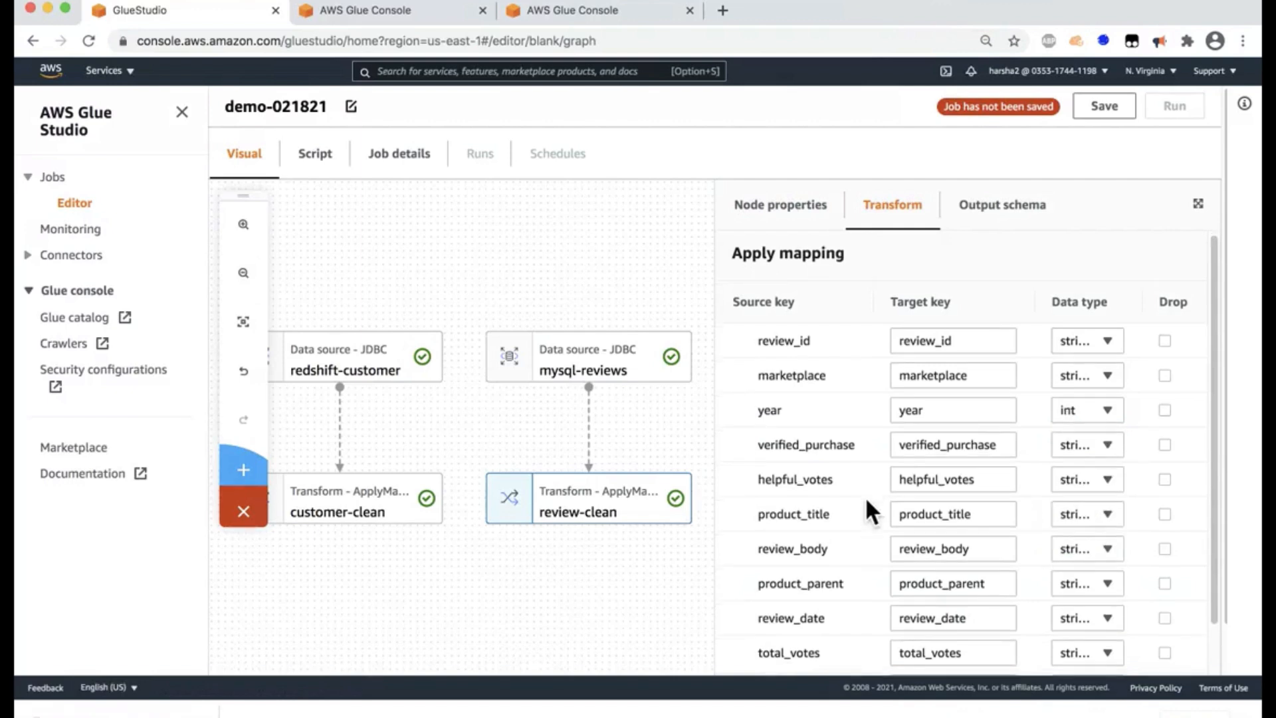
scroll("down", 3)
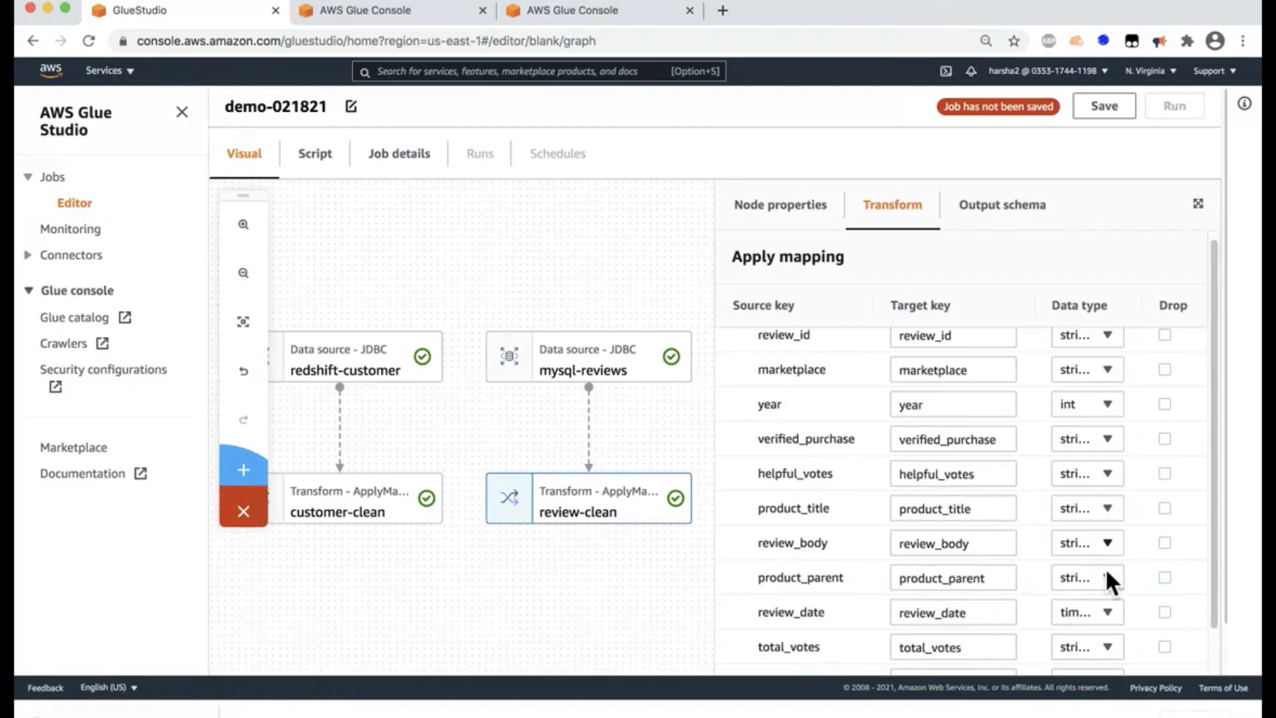
mouse_move(1034, 619)
type("te")
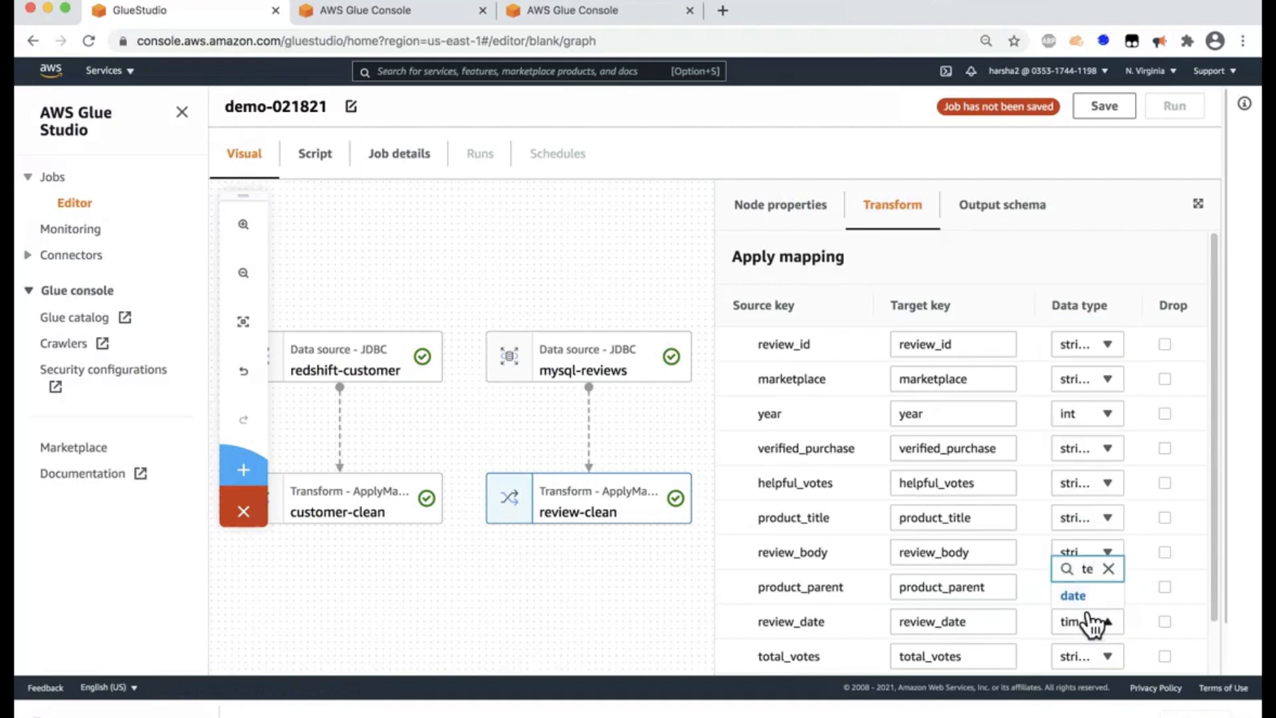
left_click(1071, 595)
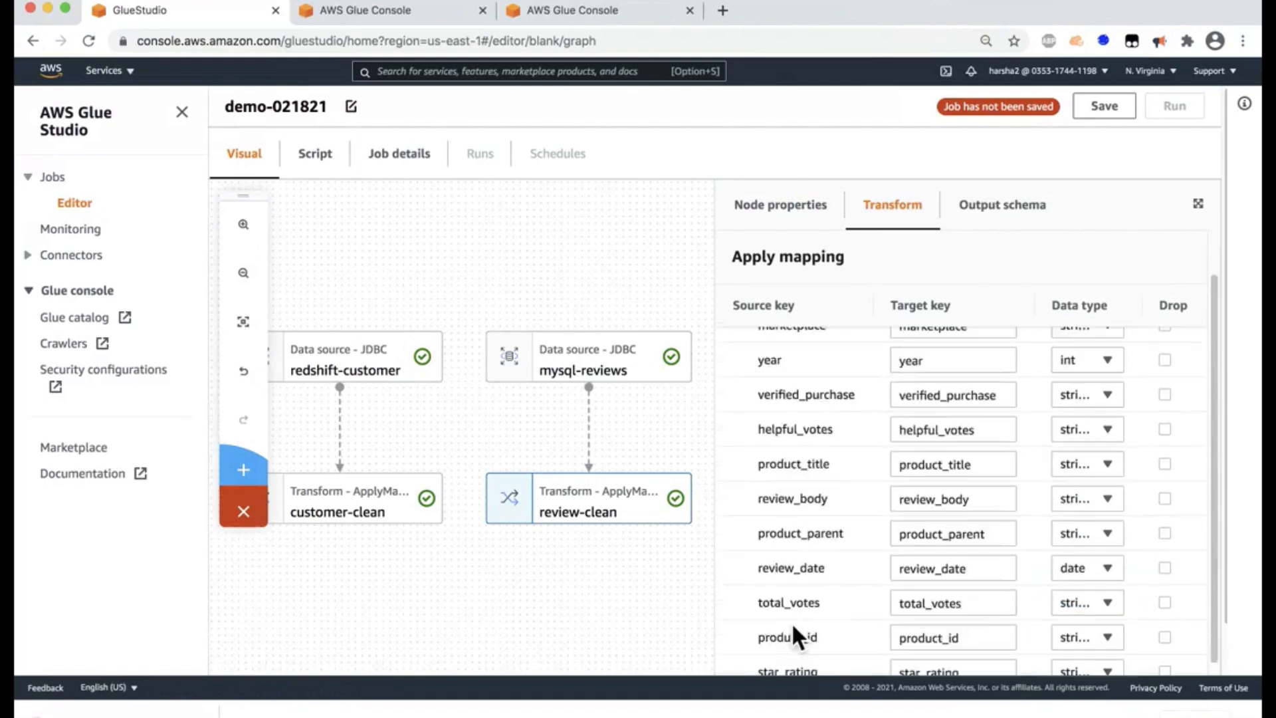
- Drop the marketplace field from review-clean's output
scroll("down", 3)
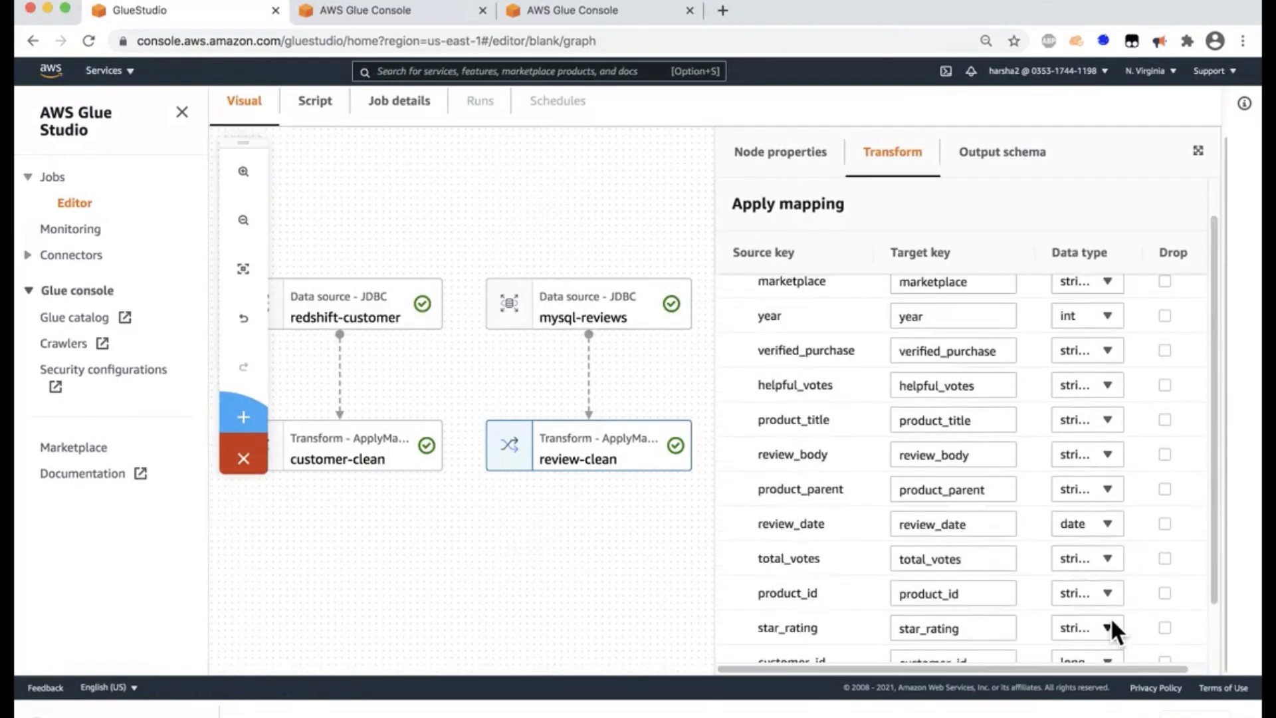
scroll("down", 3)
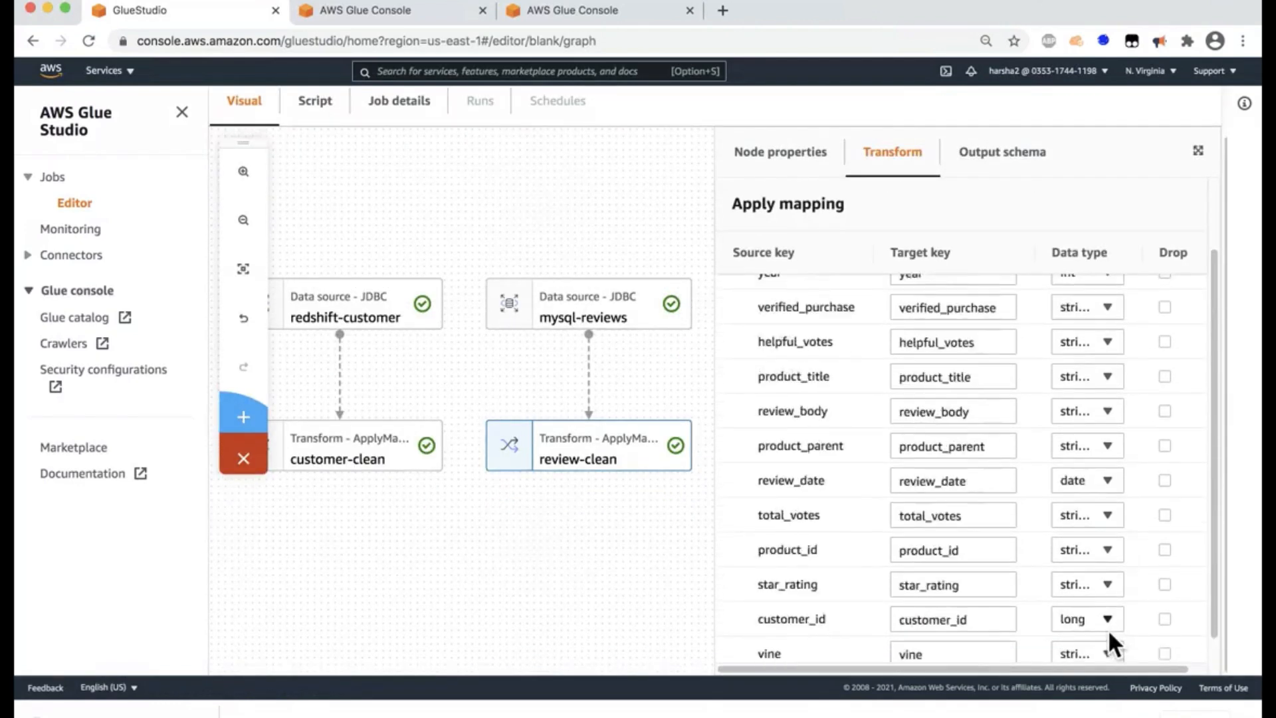
scroll("down", 3)
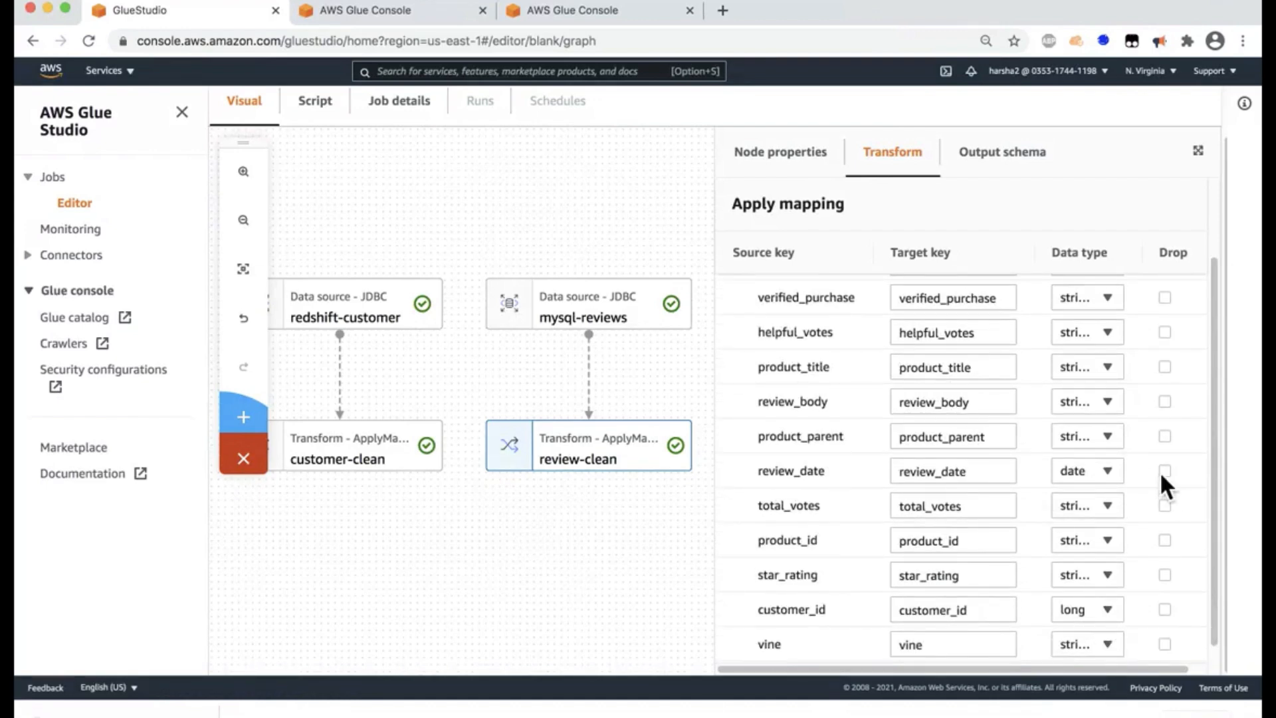
scroll("up", 3)
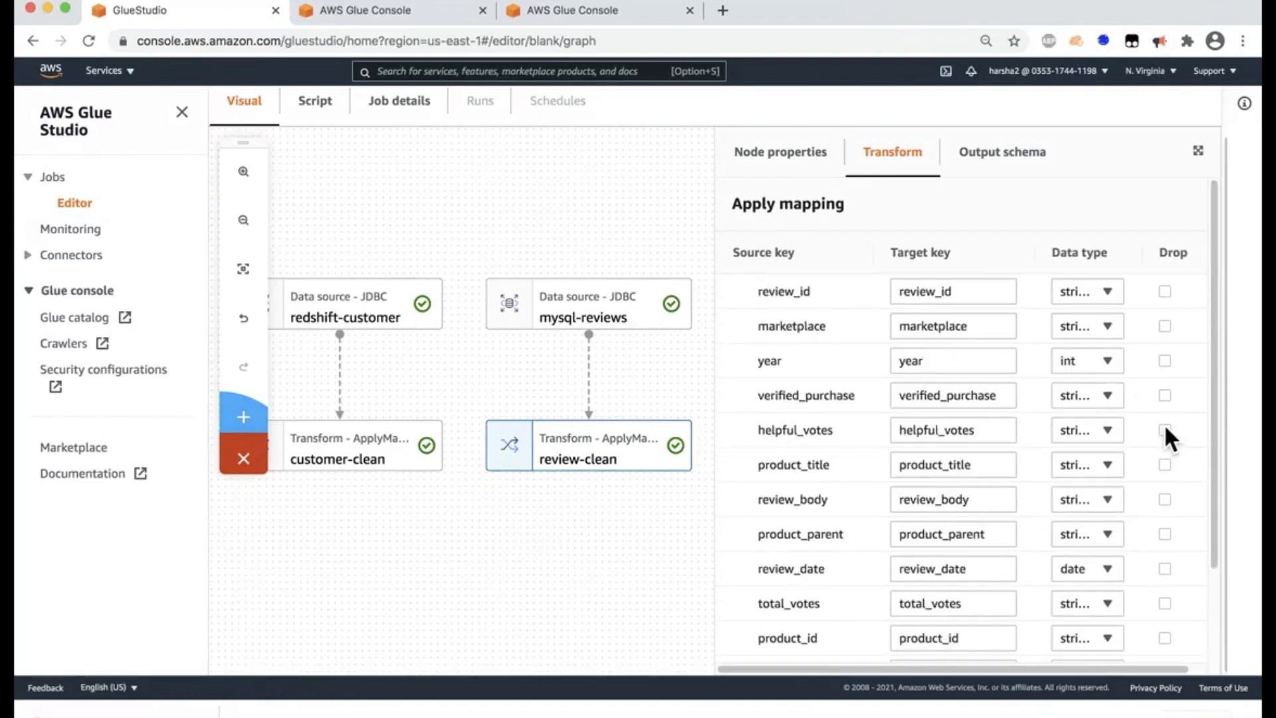
left_click(1164, 325)
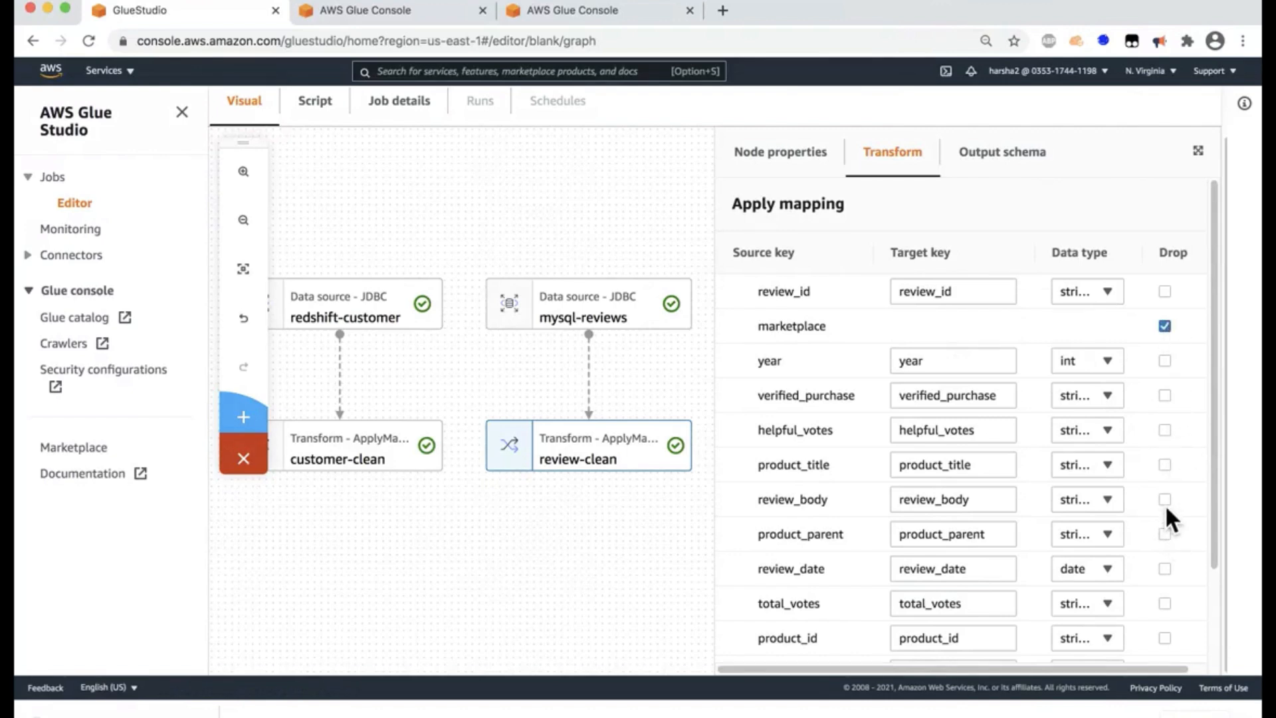
scroll("down", 3)
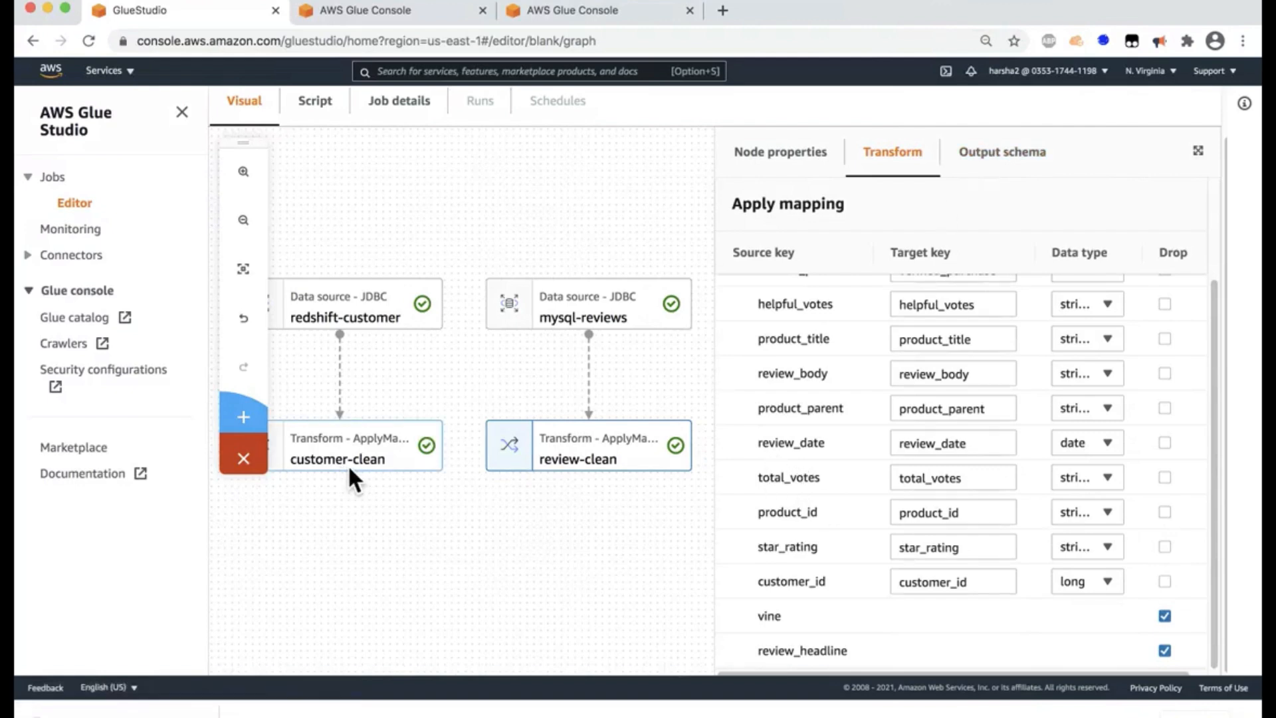
mouse_move(375, 489)
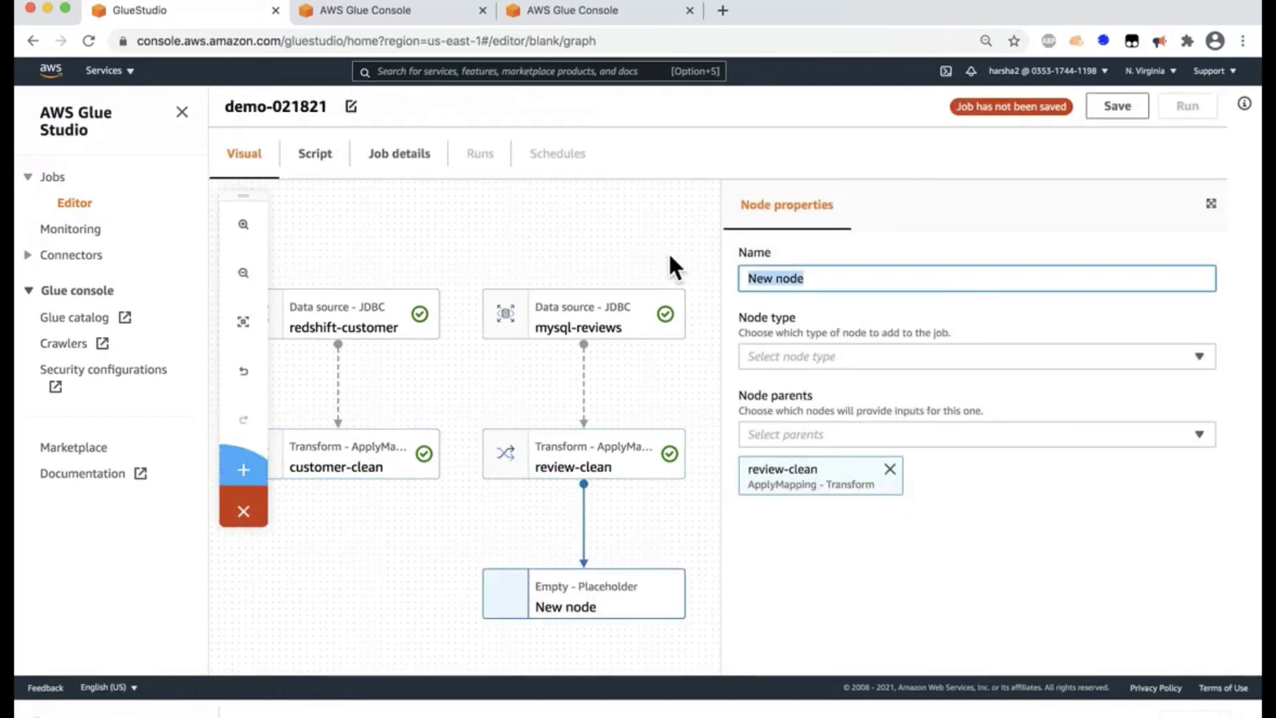
- Name the placeholder node 'join-review-tranform'
type("join-")
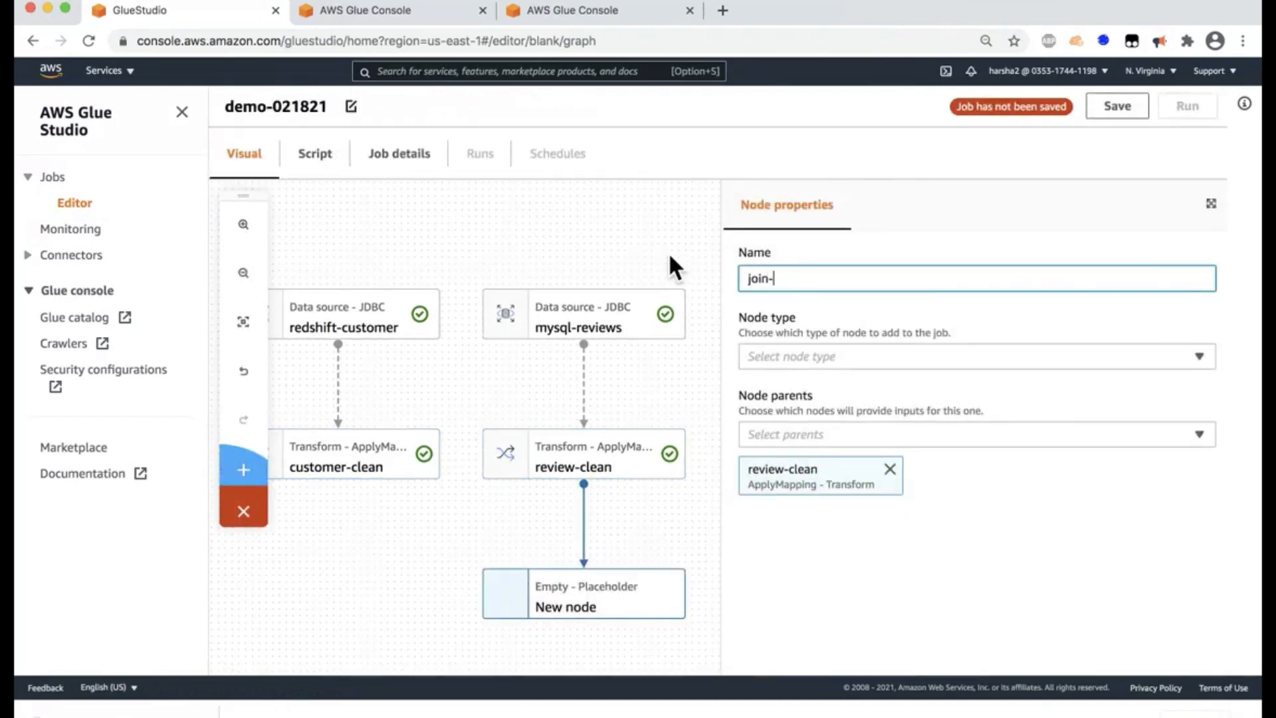
type("review")
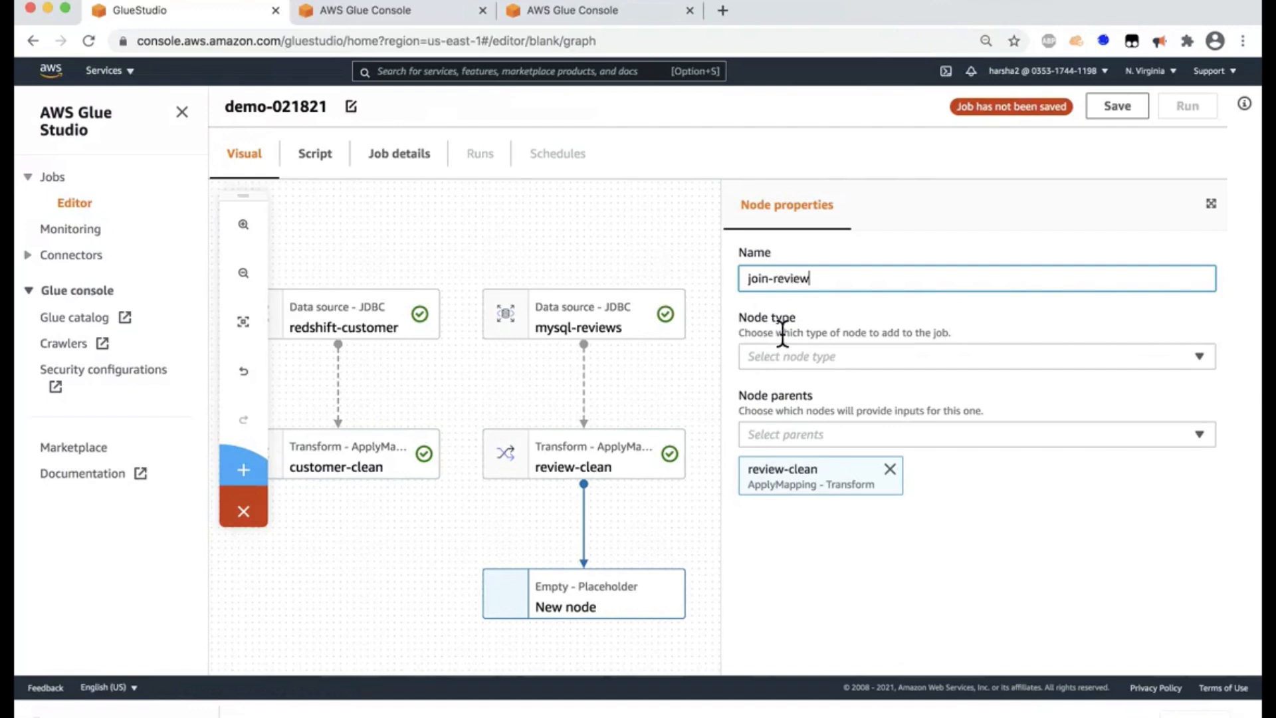
type("-tran")
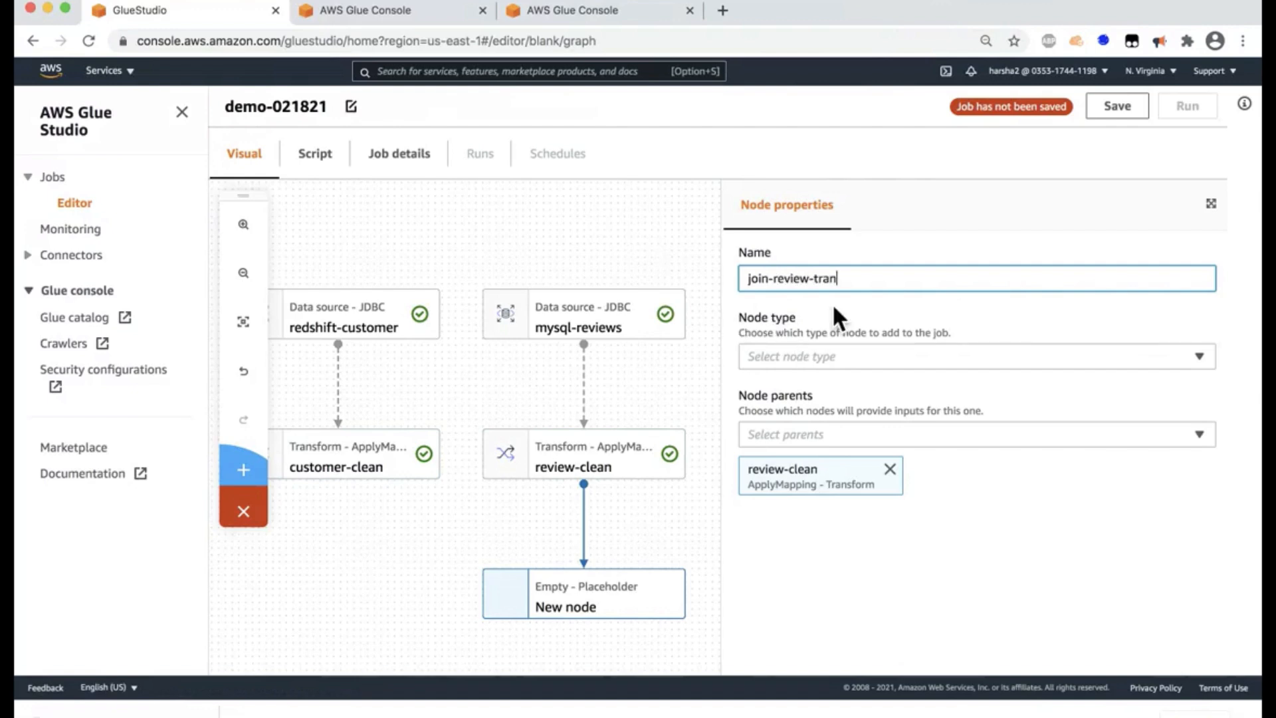
- Make the node a Join transform and add customer-clean as its second parent
left_click(974, 356)
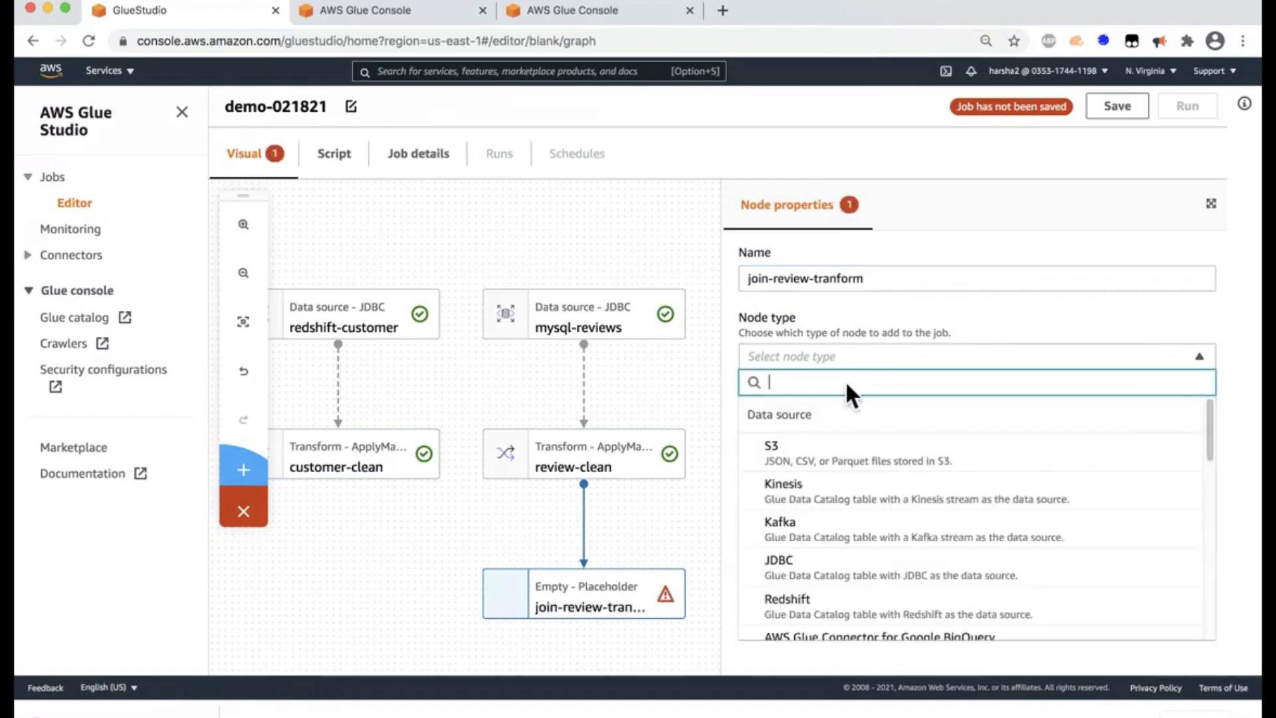
type("join")
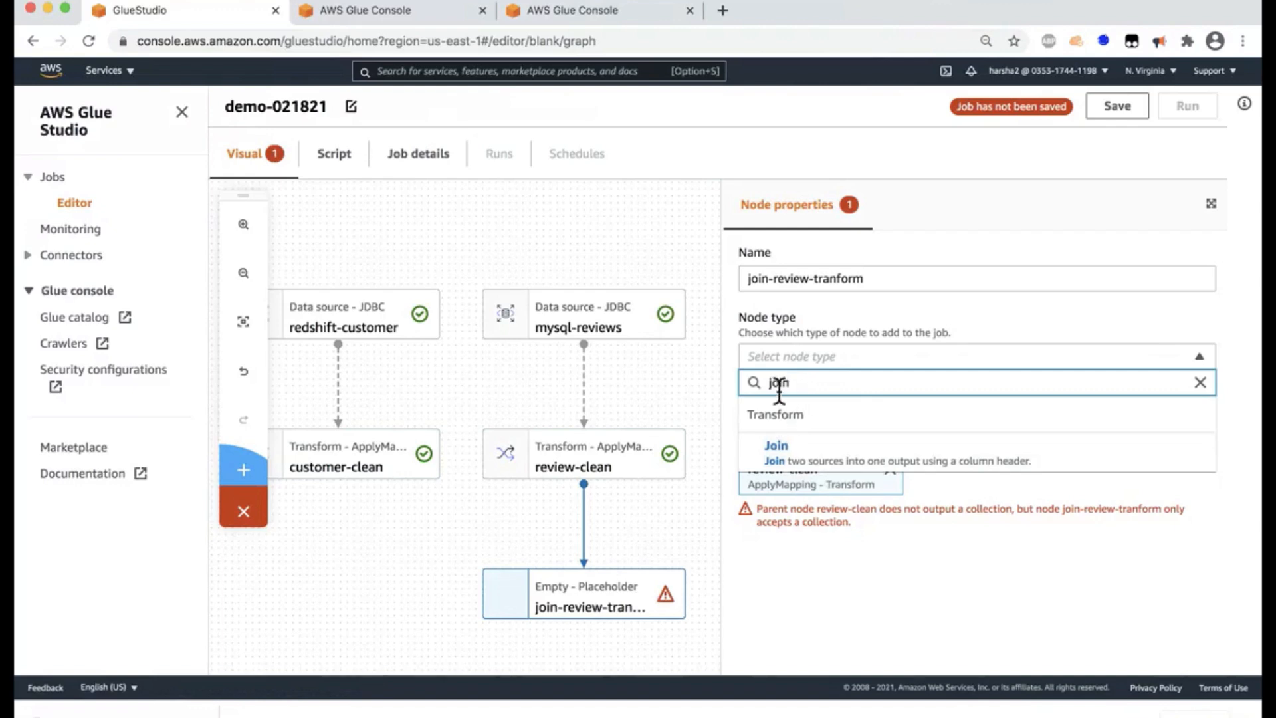
left_click(775, 445)
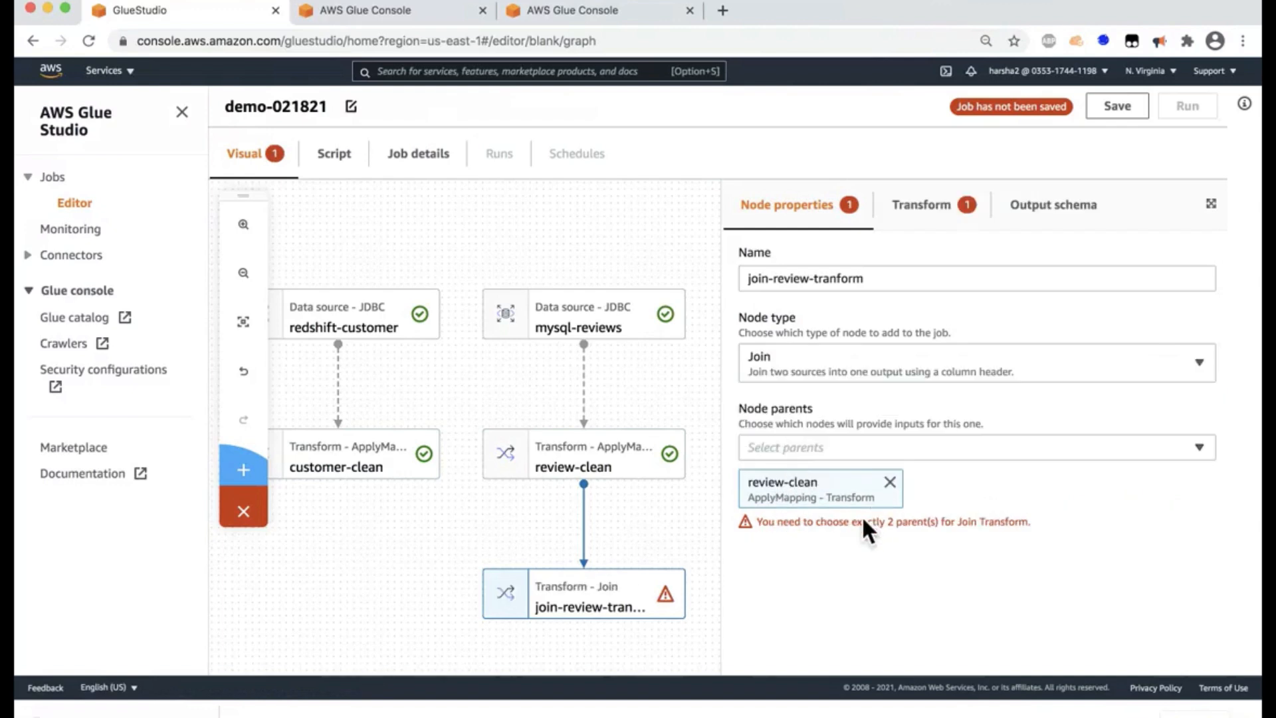
mouse_move(819, 464)
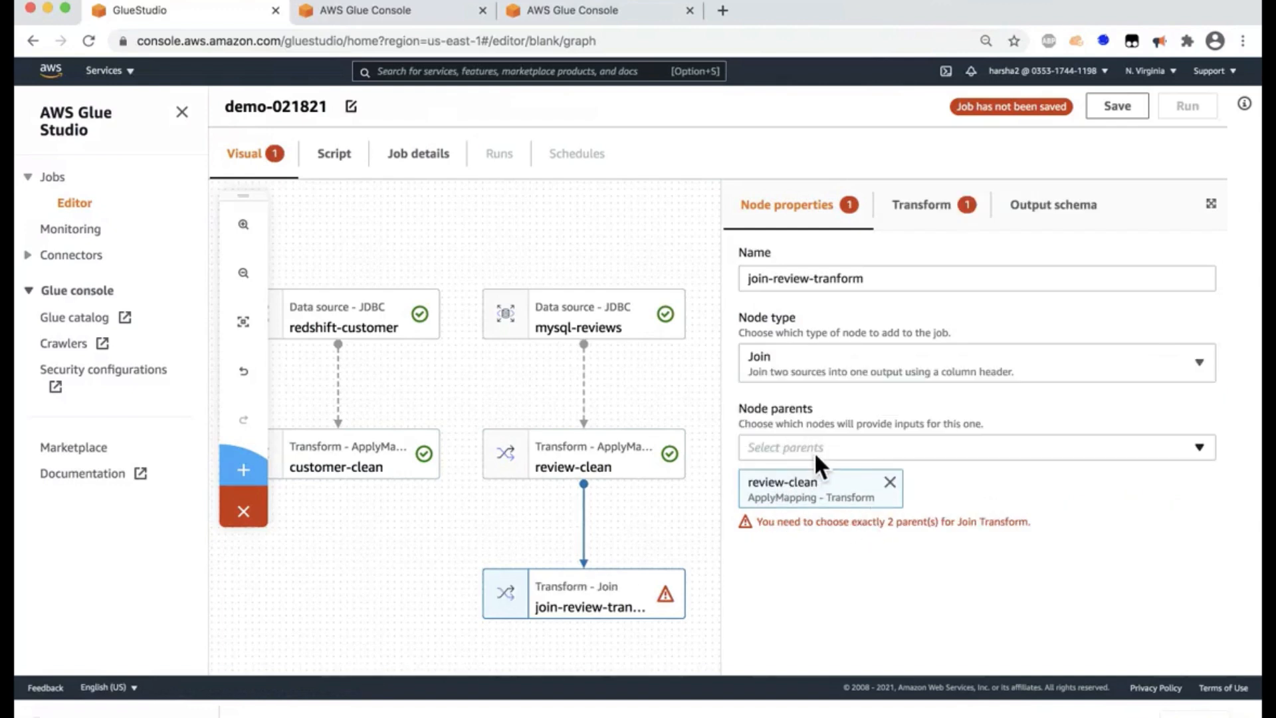
left_click(973, 447)
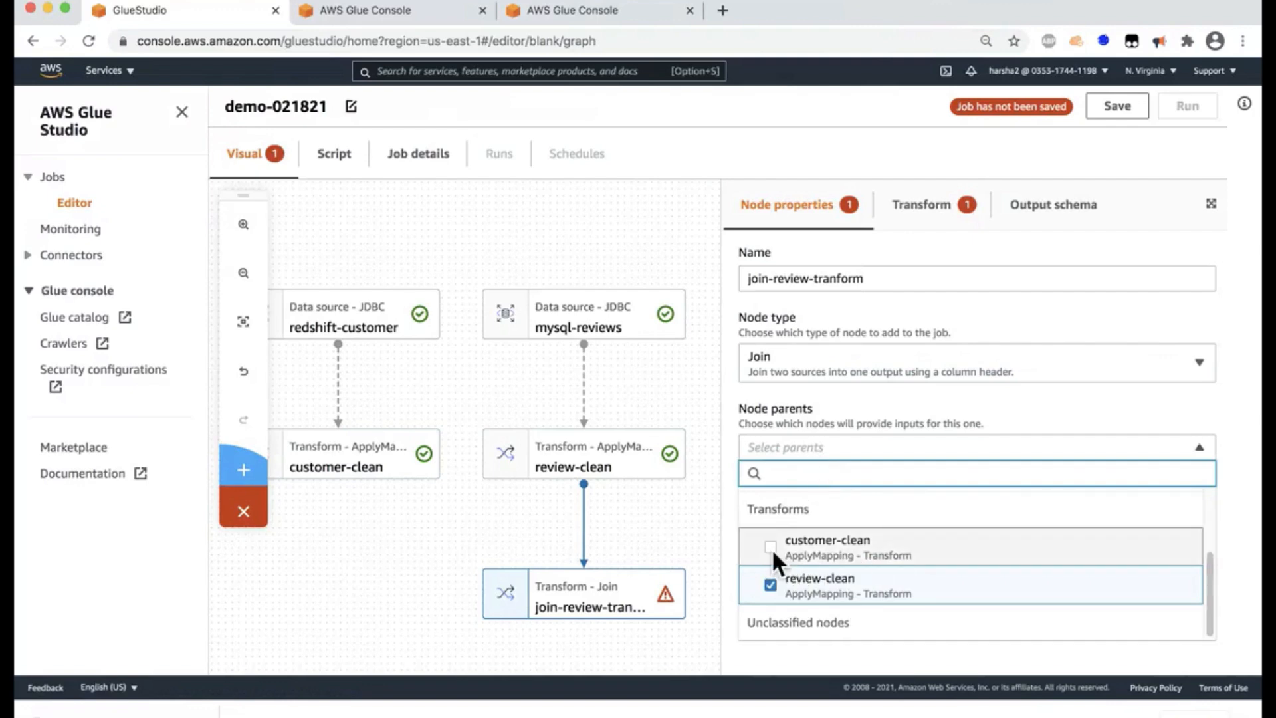
left_click(921, 204)
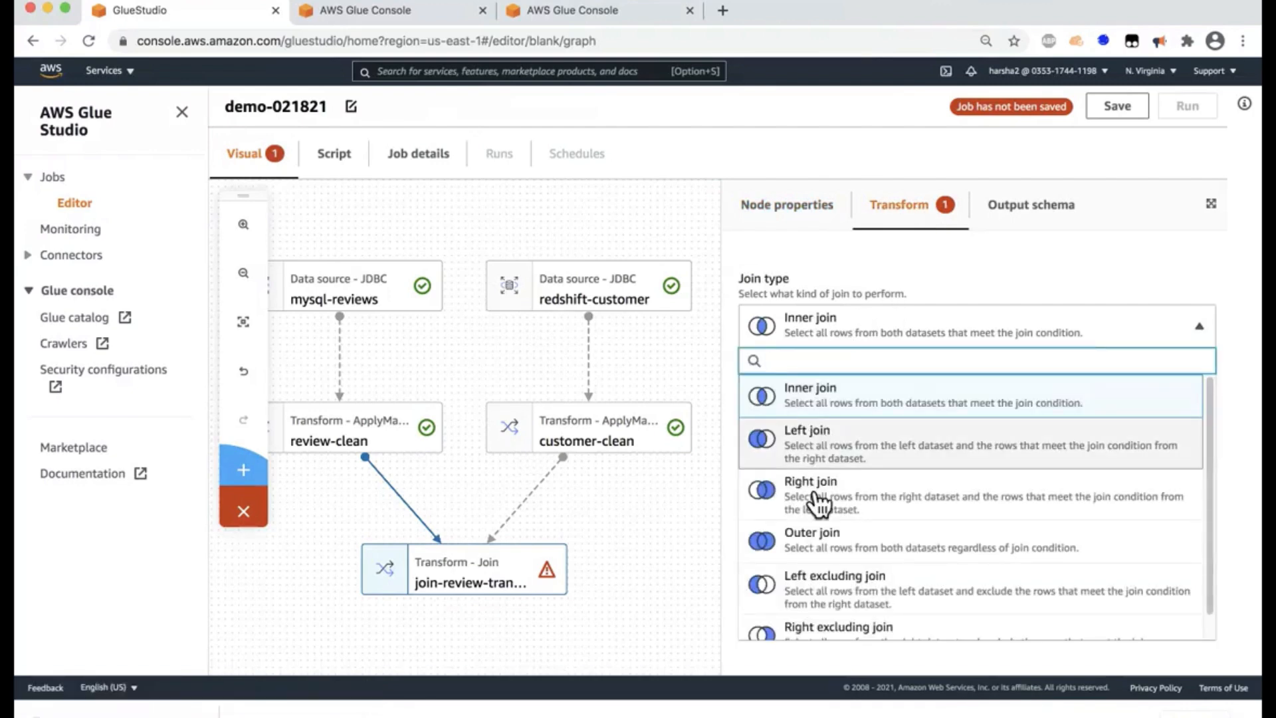
- Keep Inner join, match review-clean customer_id to customer-clean c_custkey, and view the output schema
left_click(809, 394)
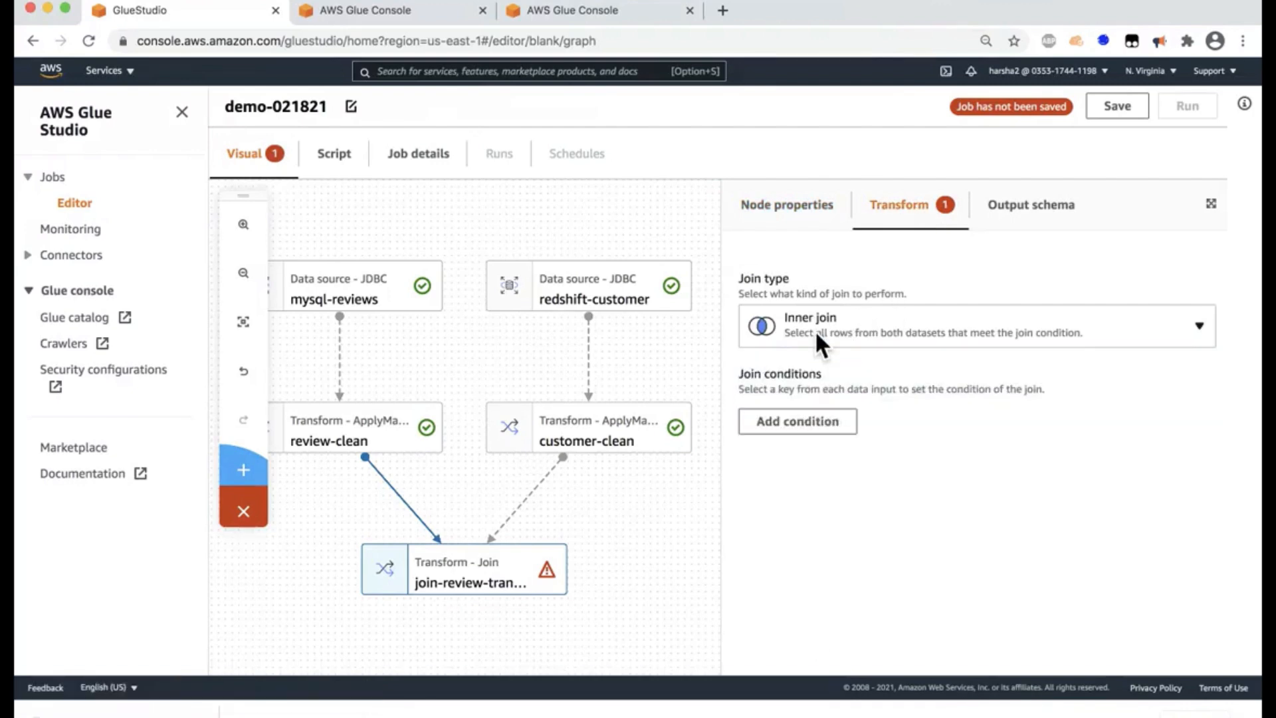
left_click(797, 421)
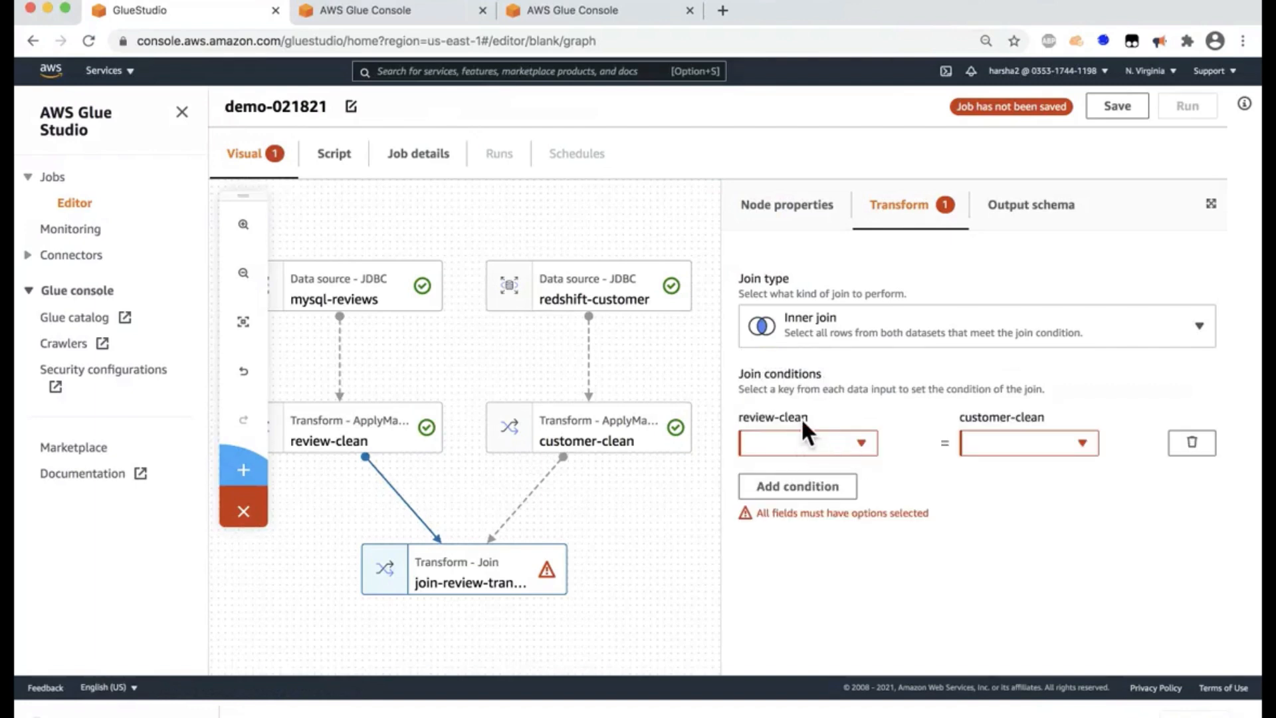
left_click(806, 442)
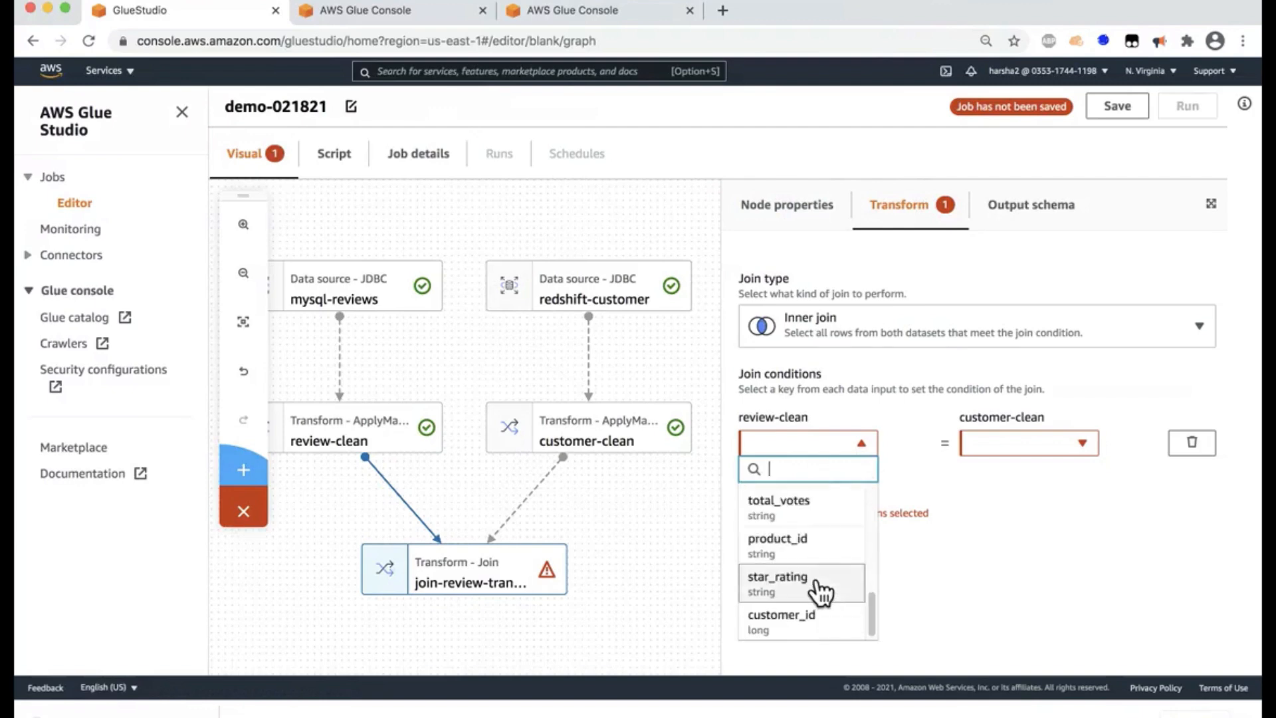
left_click(782, 615)
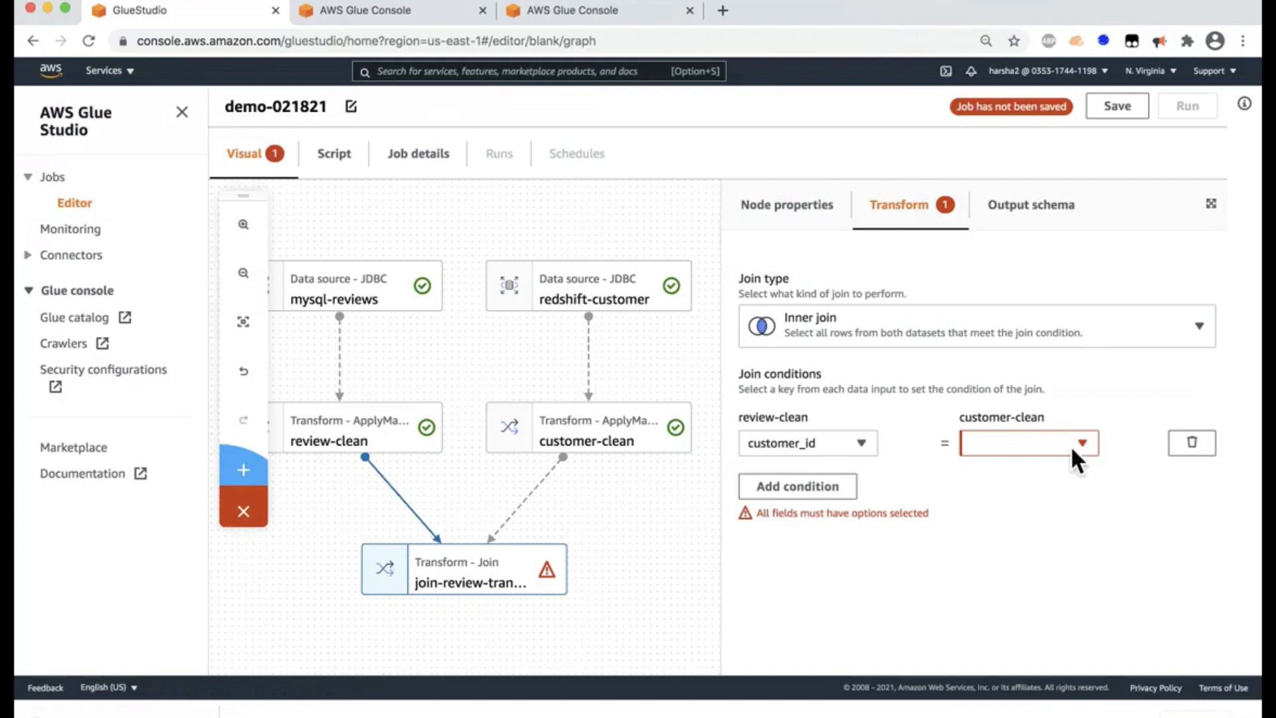
left_click(1028, 442)
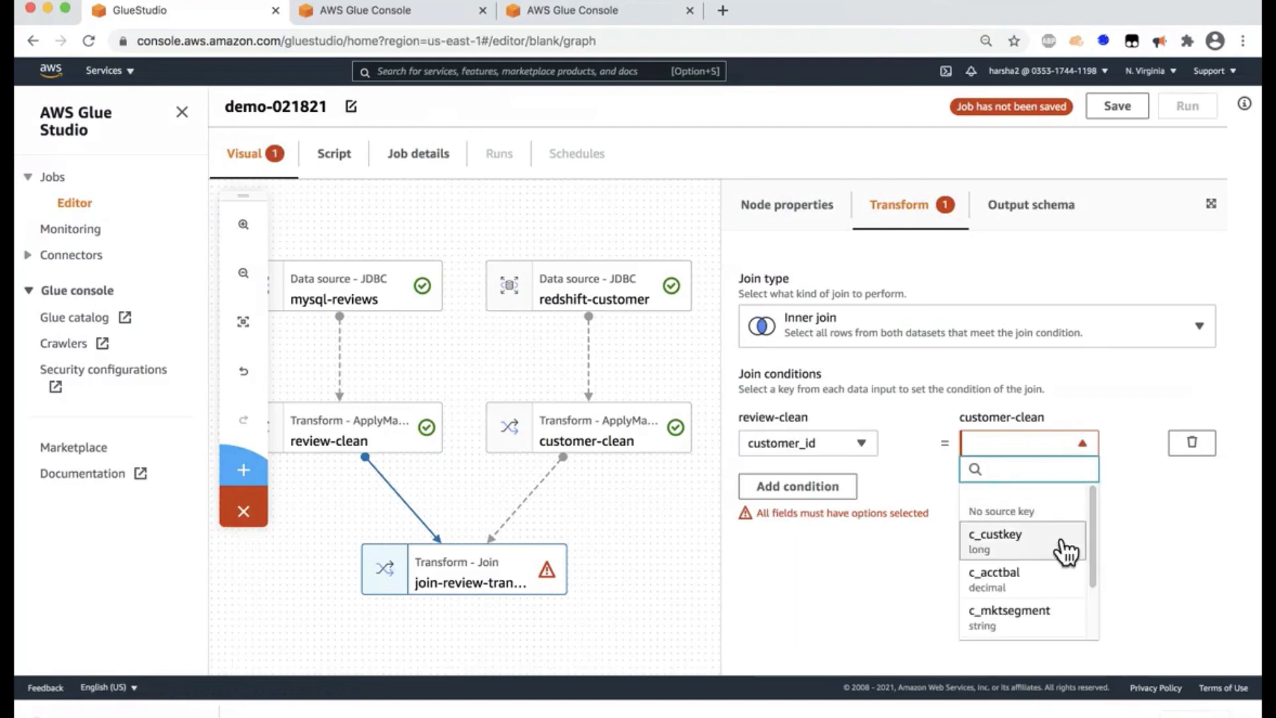
left_click(994, 541)
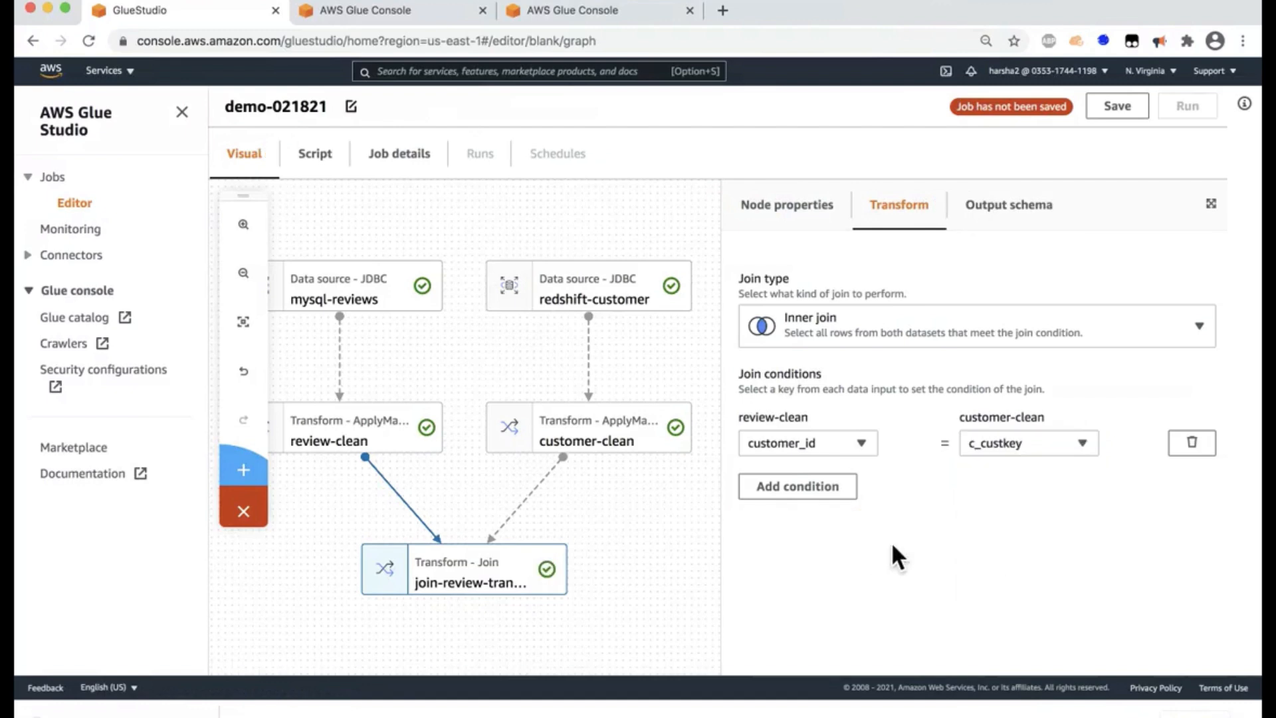
mouse_move(776, 584)
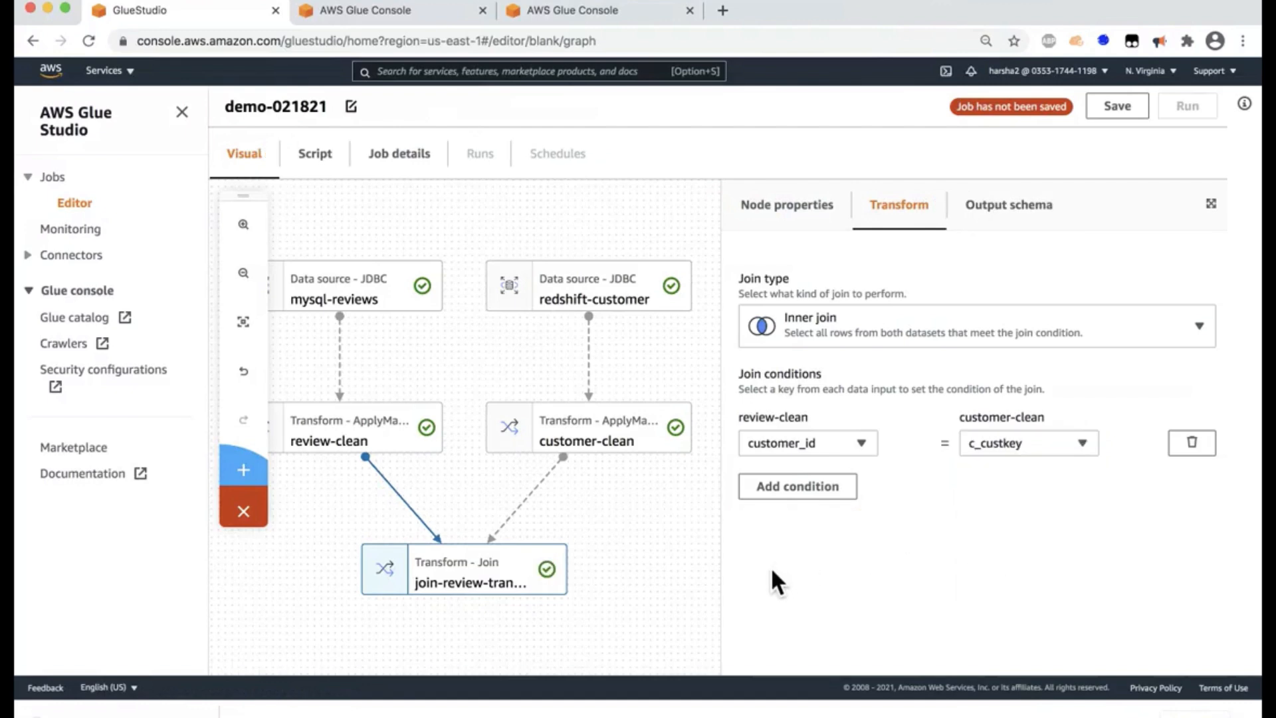
mouse_move(1028, 212)
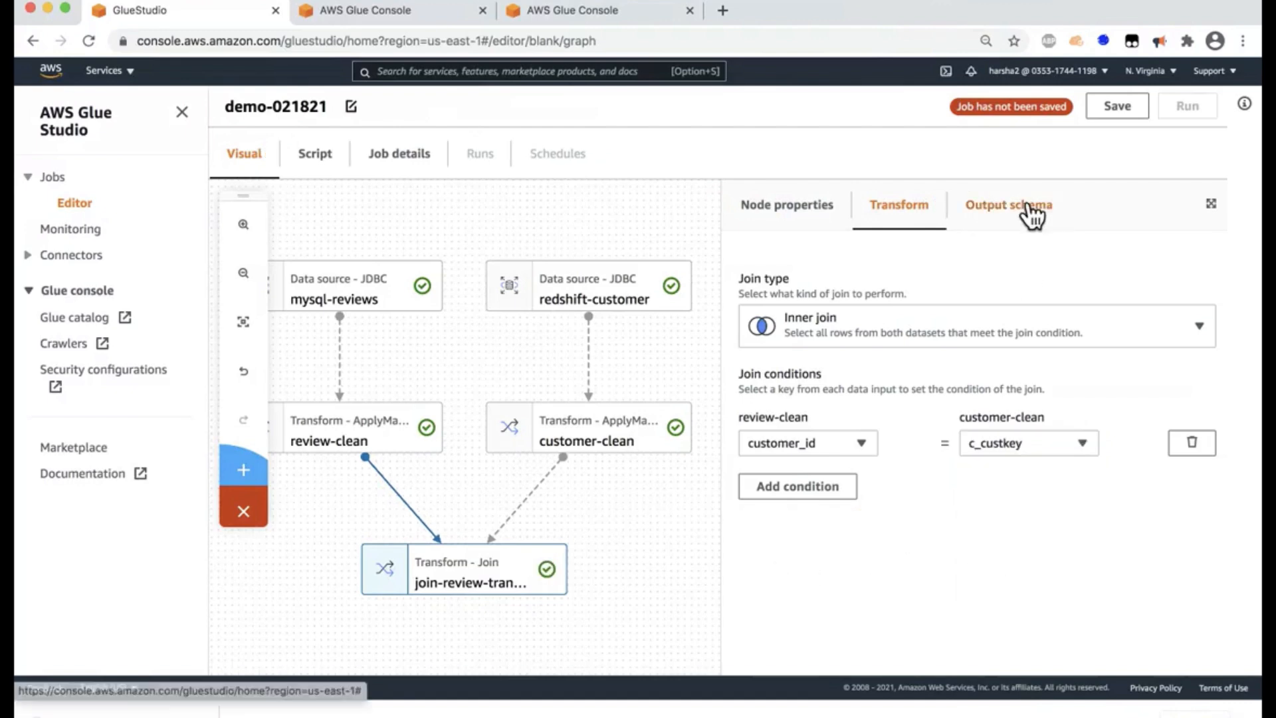
left_click(1005, 205)
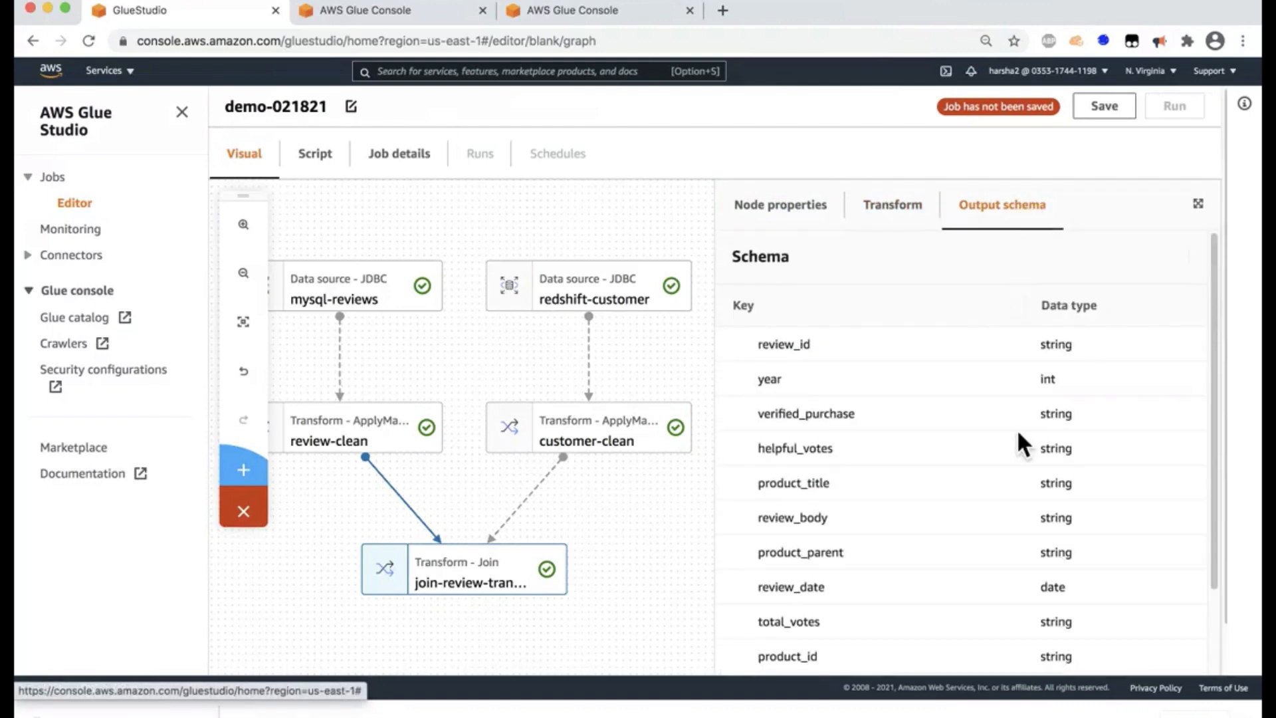
mouse_move(1008, 445)
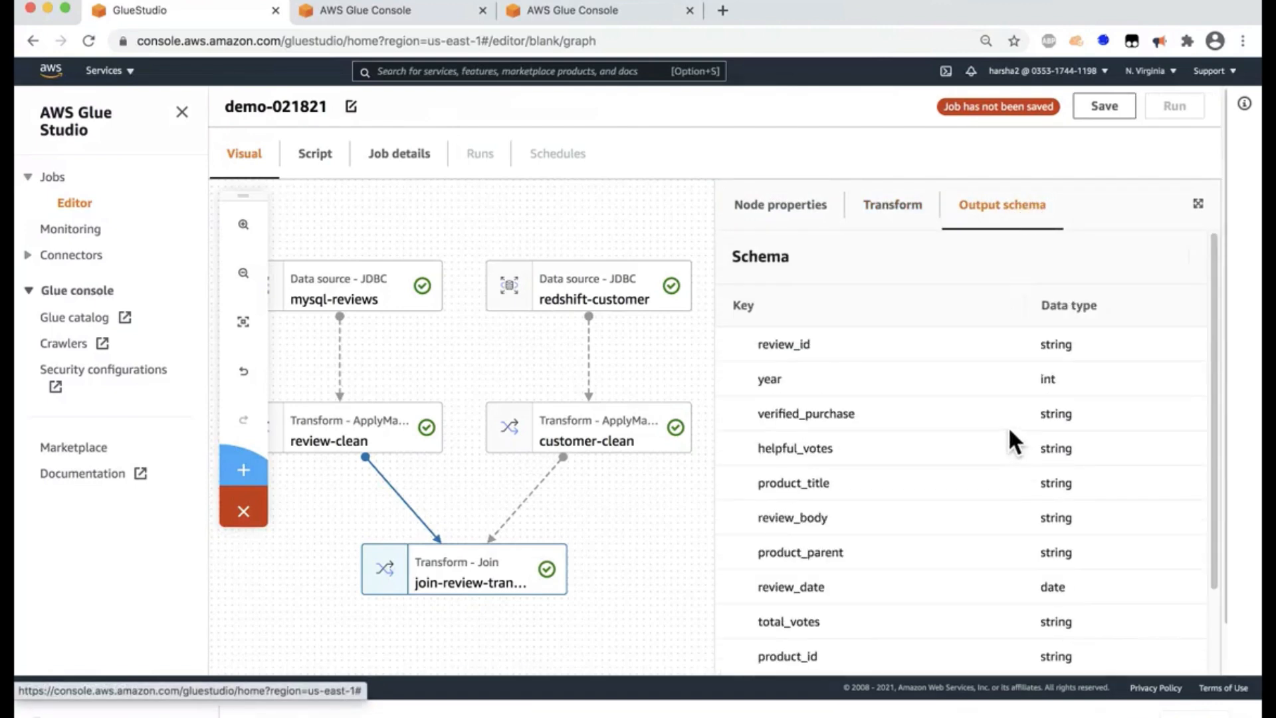
mouse_move(310, 513)
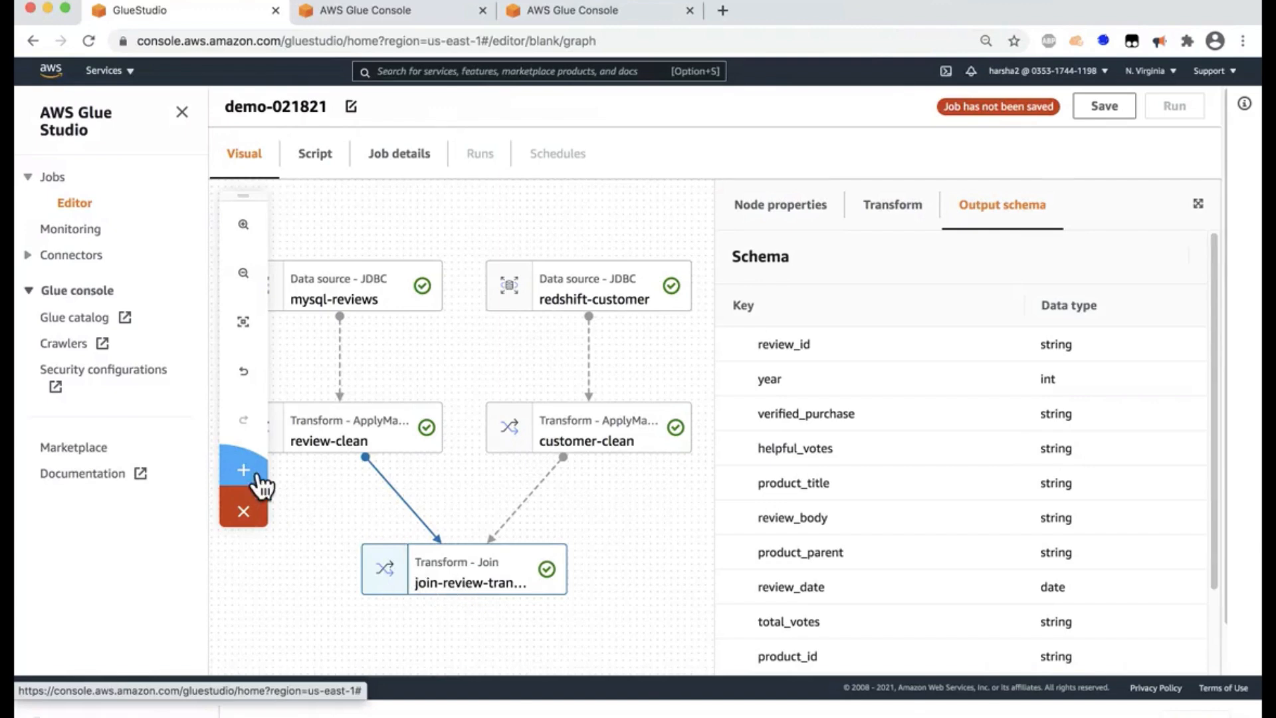
- Add a node named review-customer-denorm after the join and make it an S3 data target
left_click(243, 470)
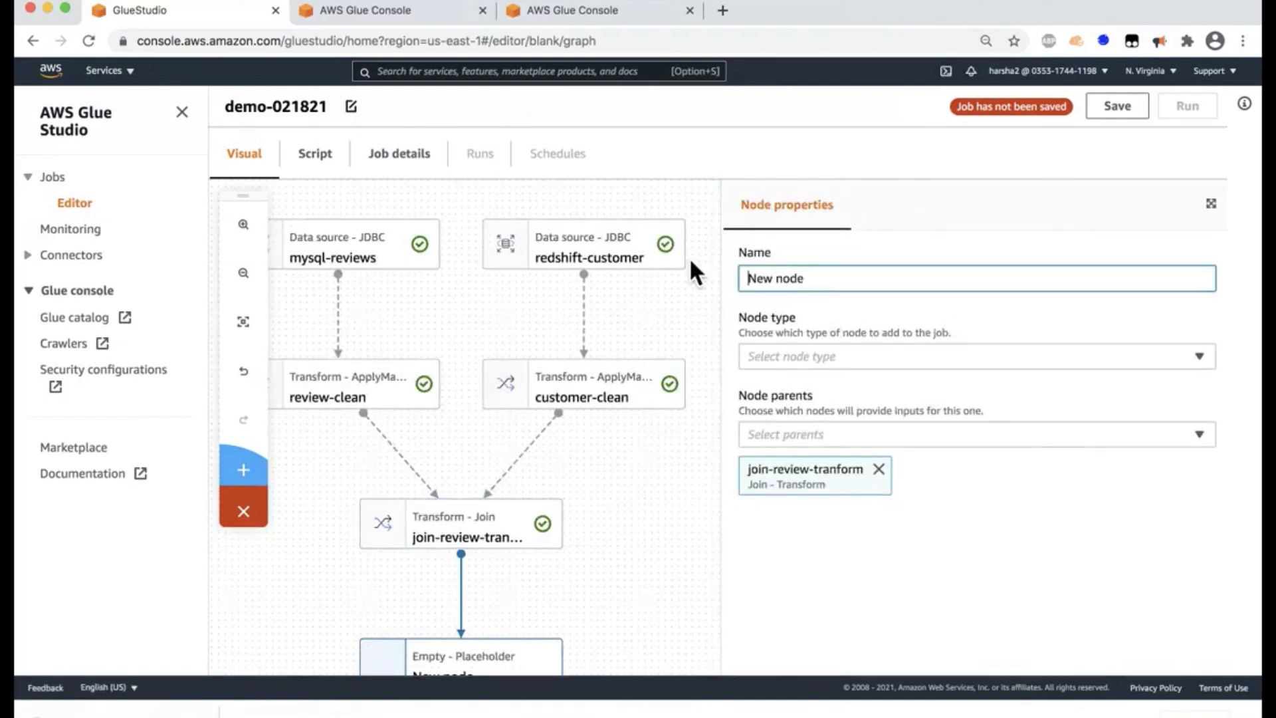
double_click(775, 279)
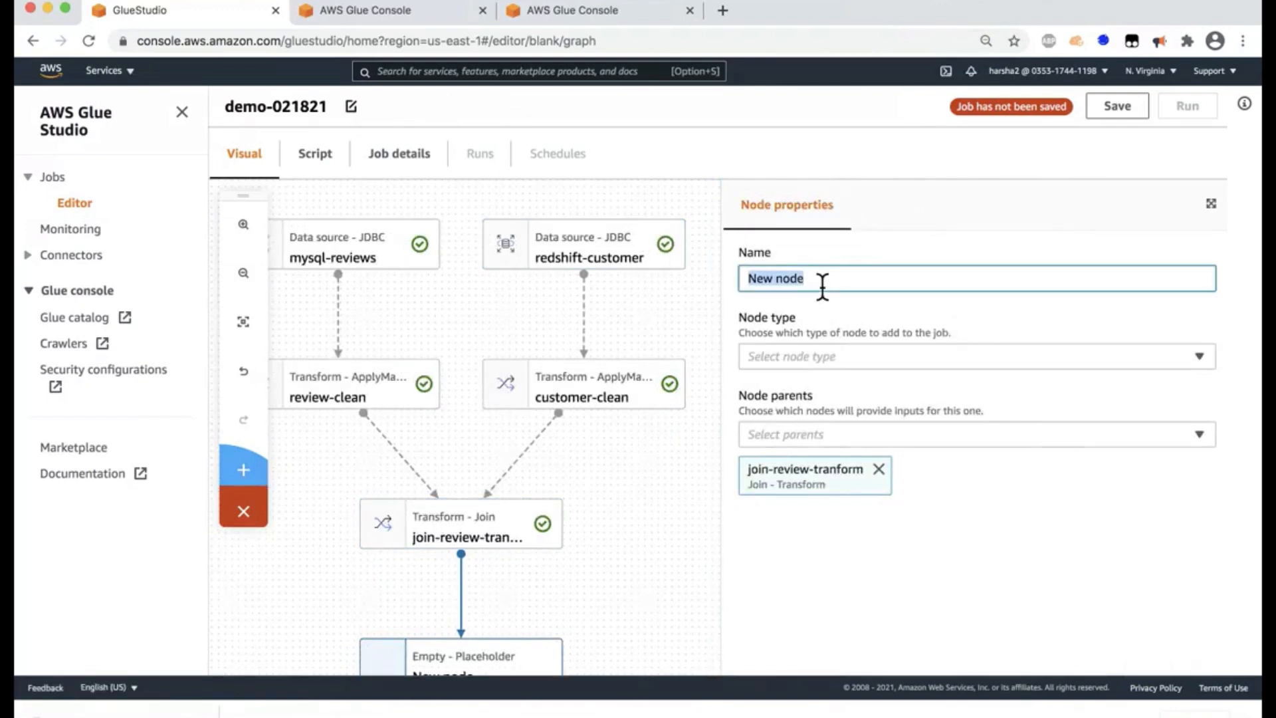
type("review-customer-denorm")
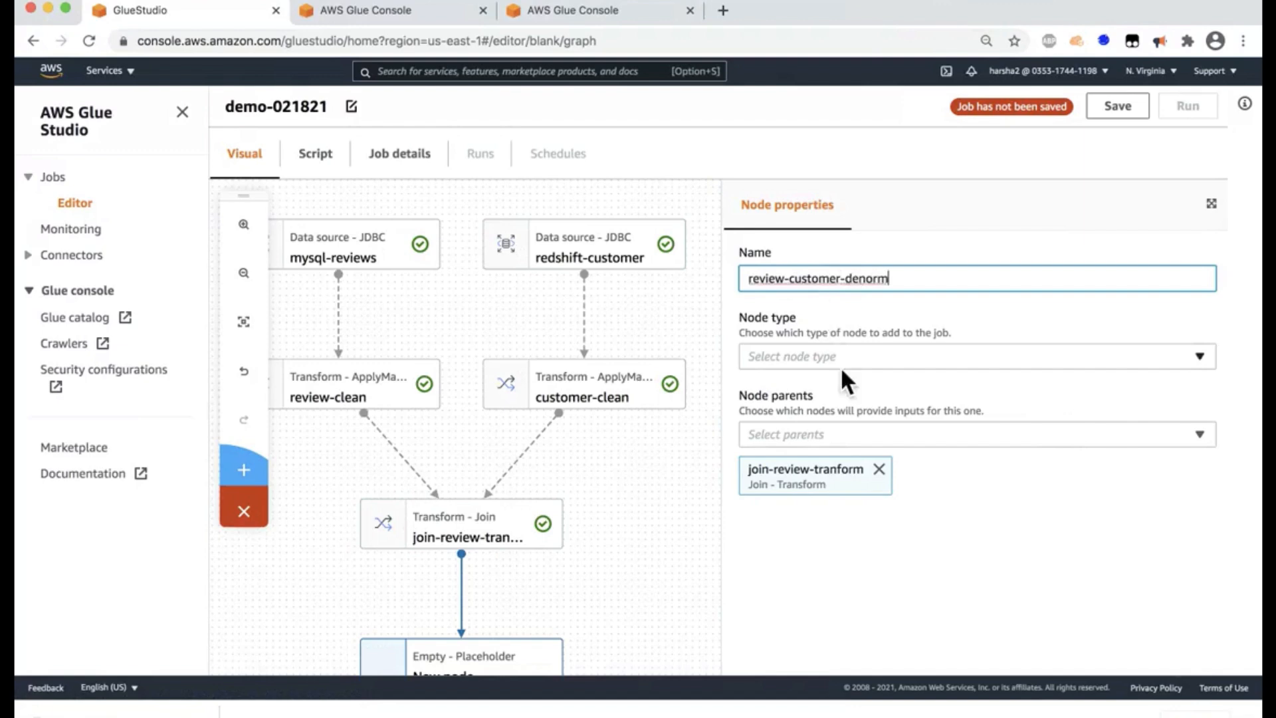
left_click(974, 356)
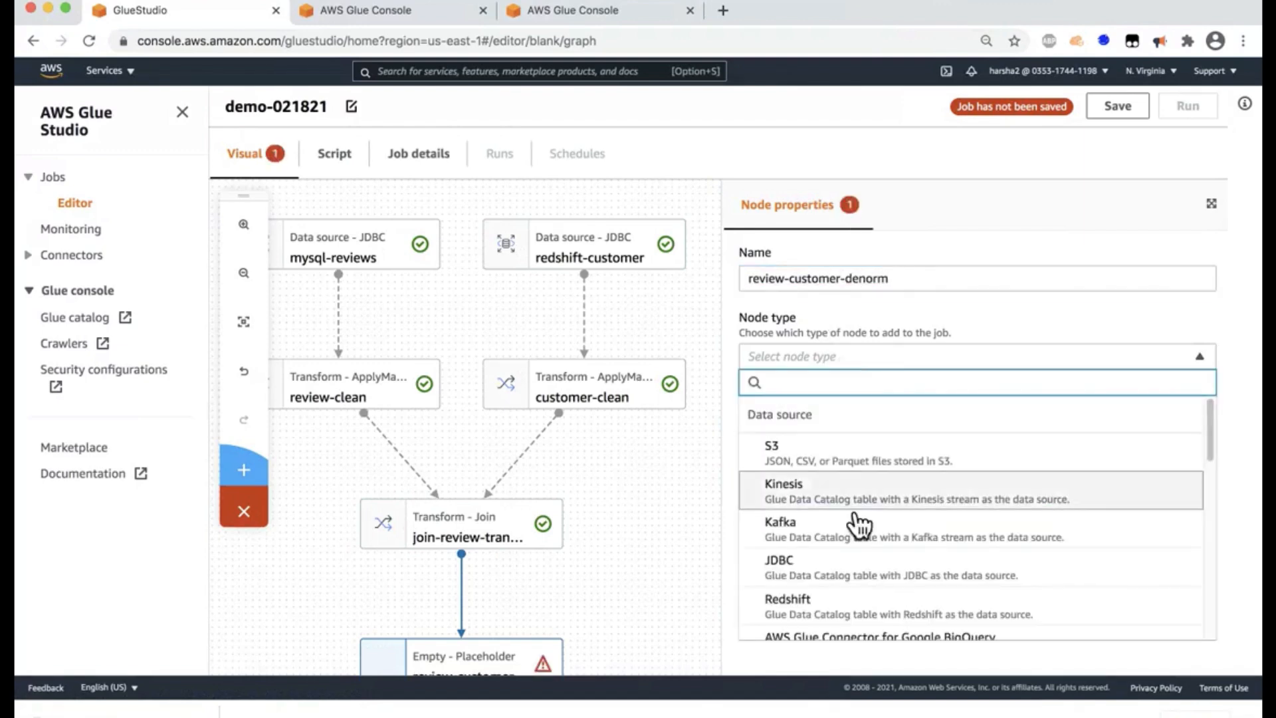
scroll("down", 3)
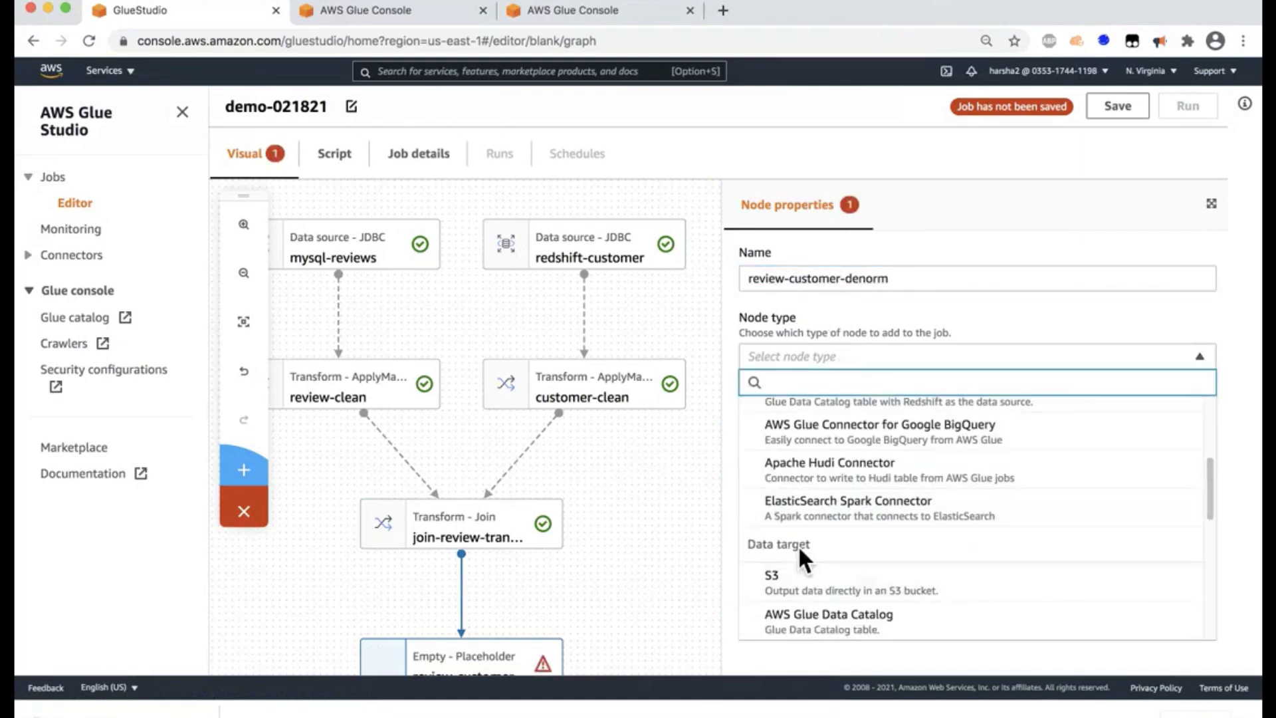
scroll("down", 3)
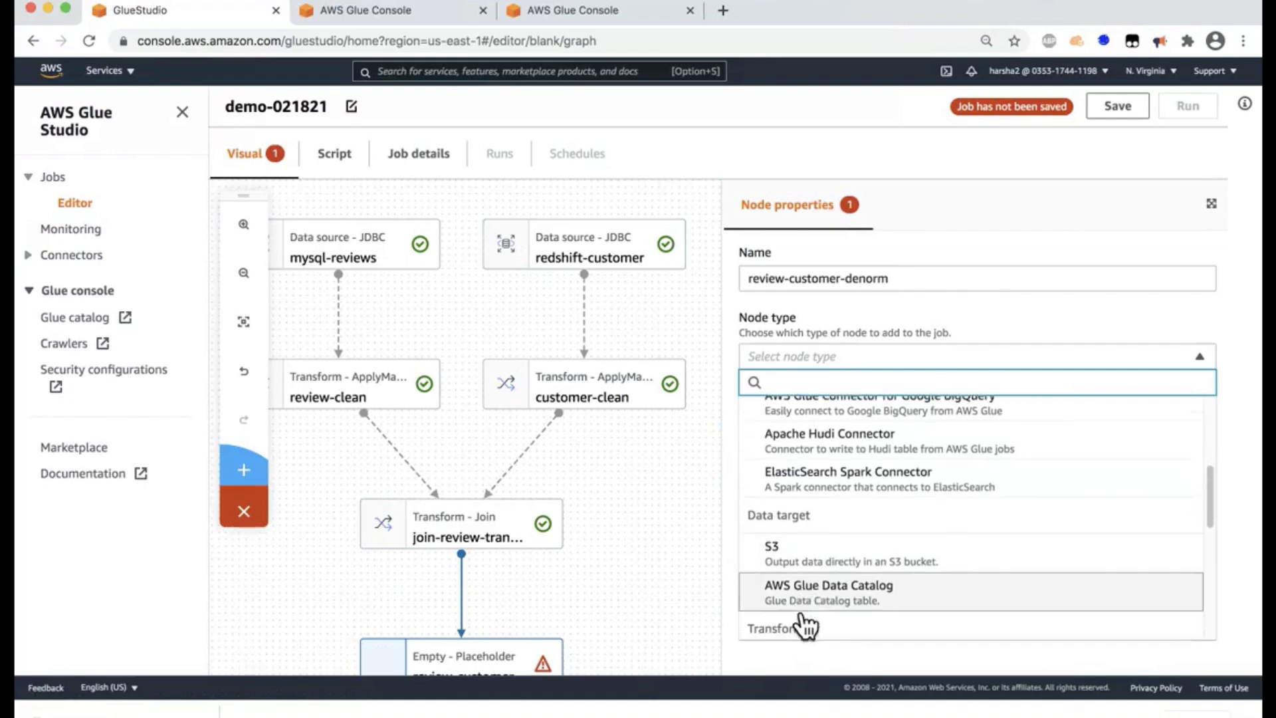
left_click(769, 546)
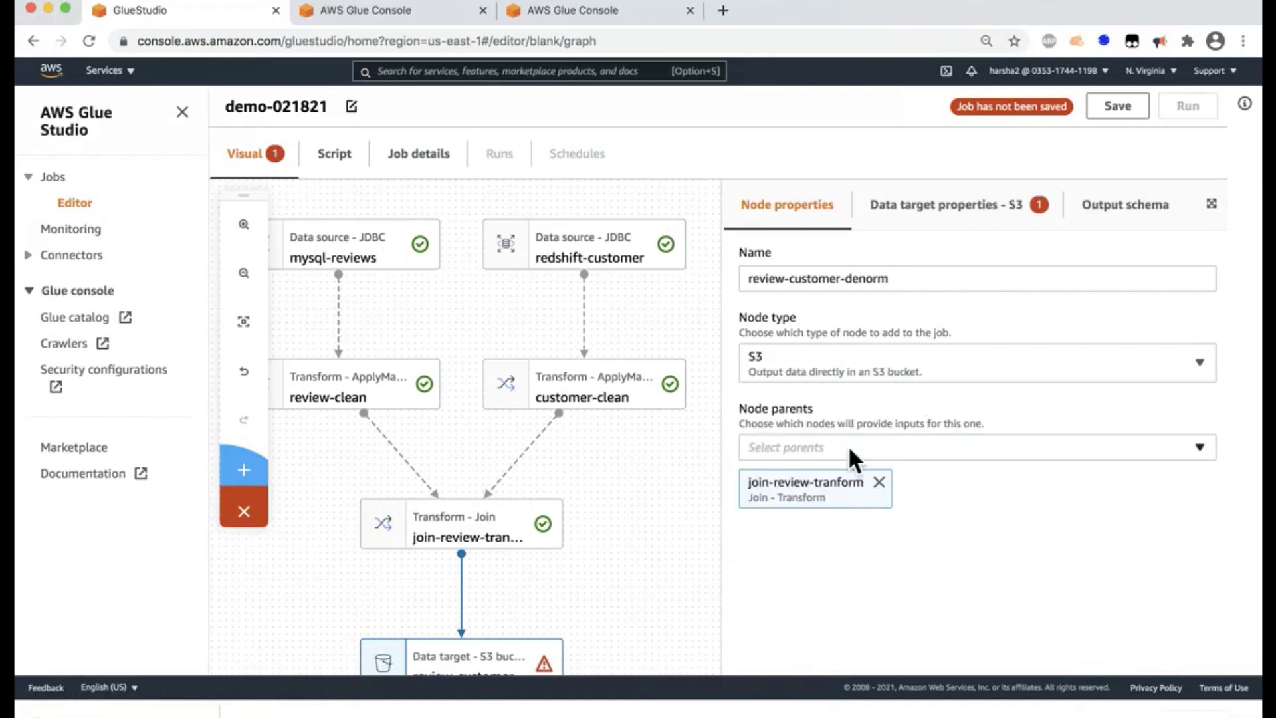
mouse_move(860, 470)
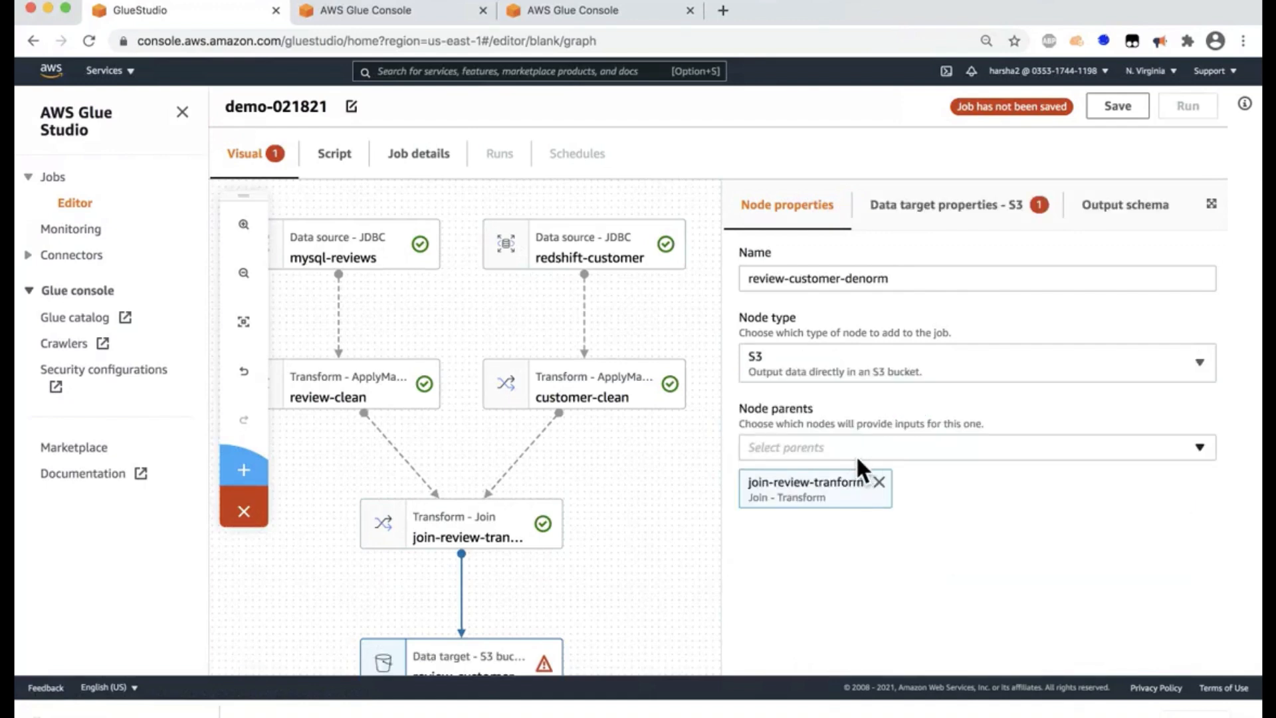
mouse_move(922, 220)
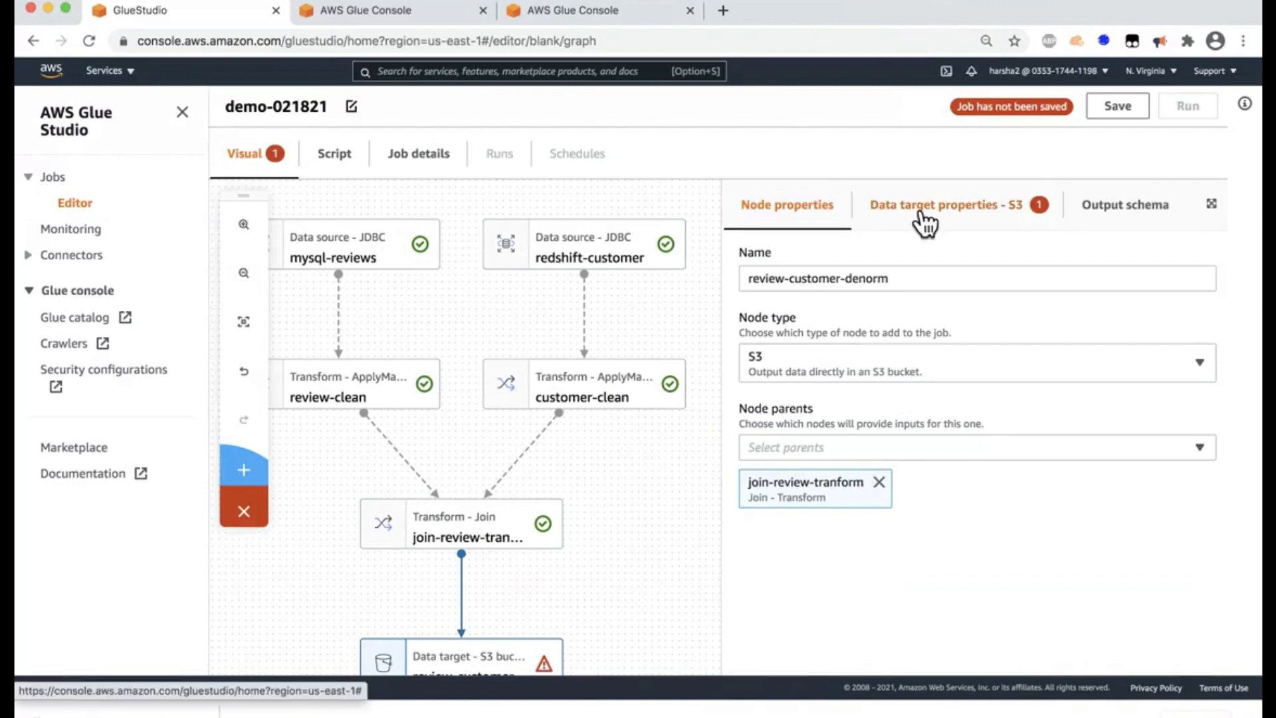
- Set the S3 target's output format to CSV
left_click(925, 204)
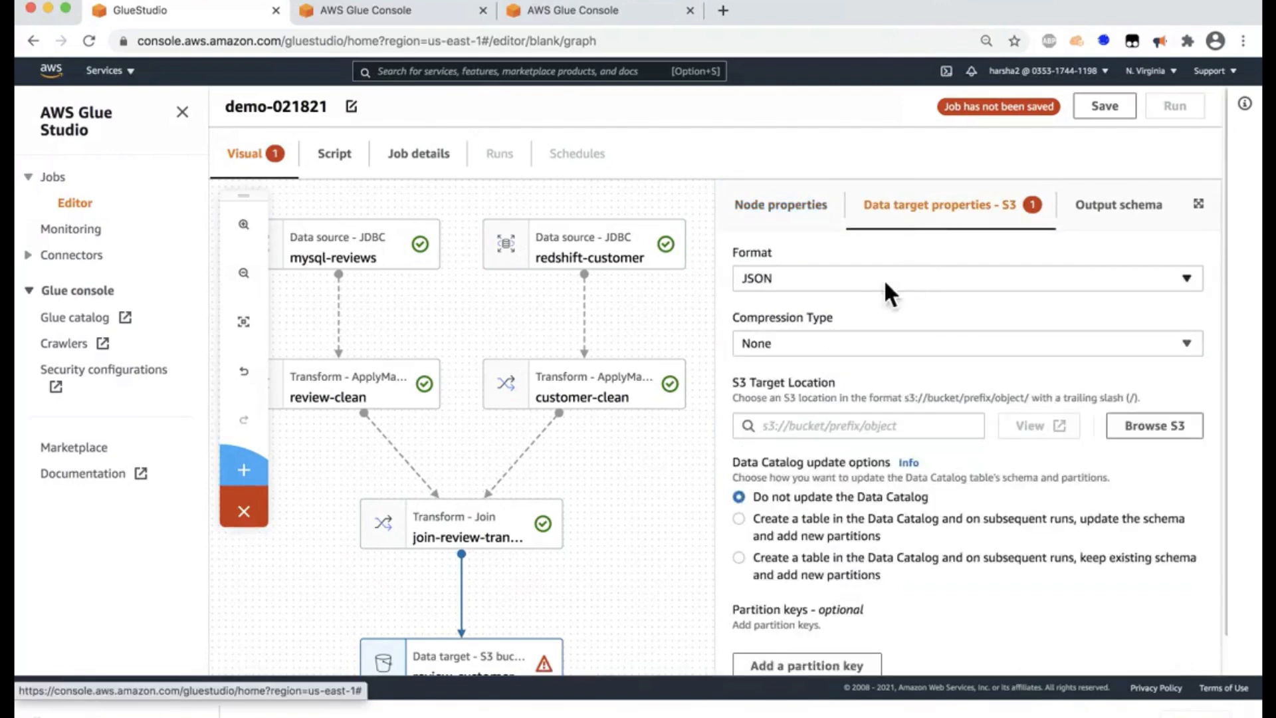
left_click(964, 277)
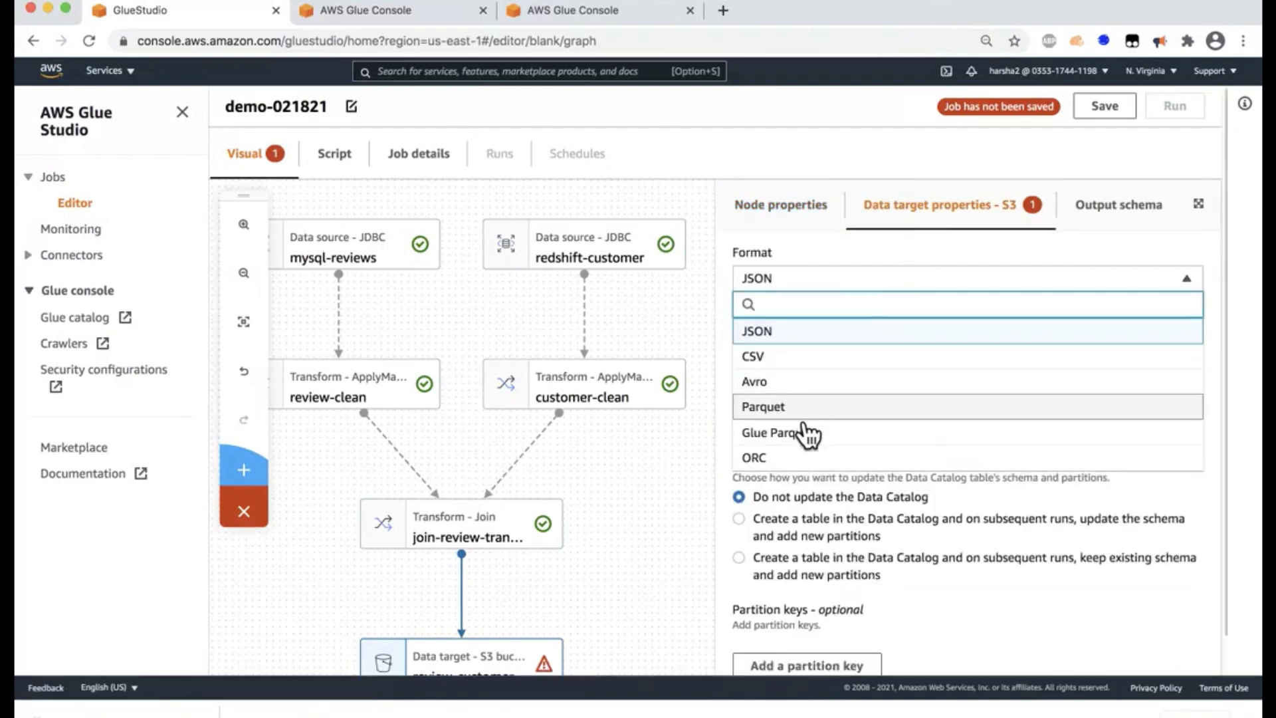
left_click(751, 357)
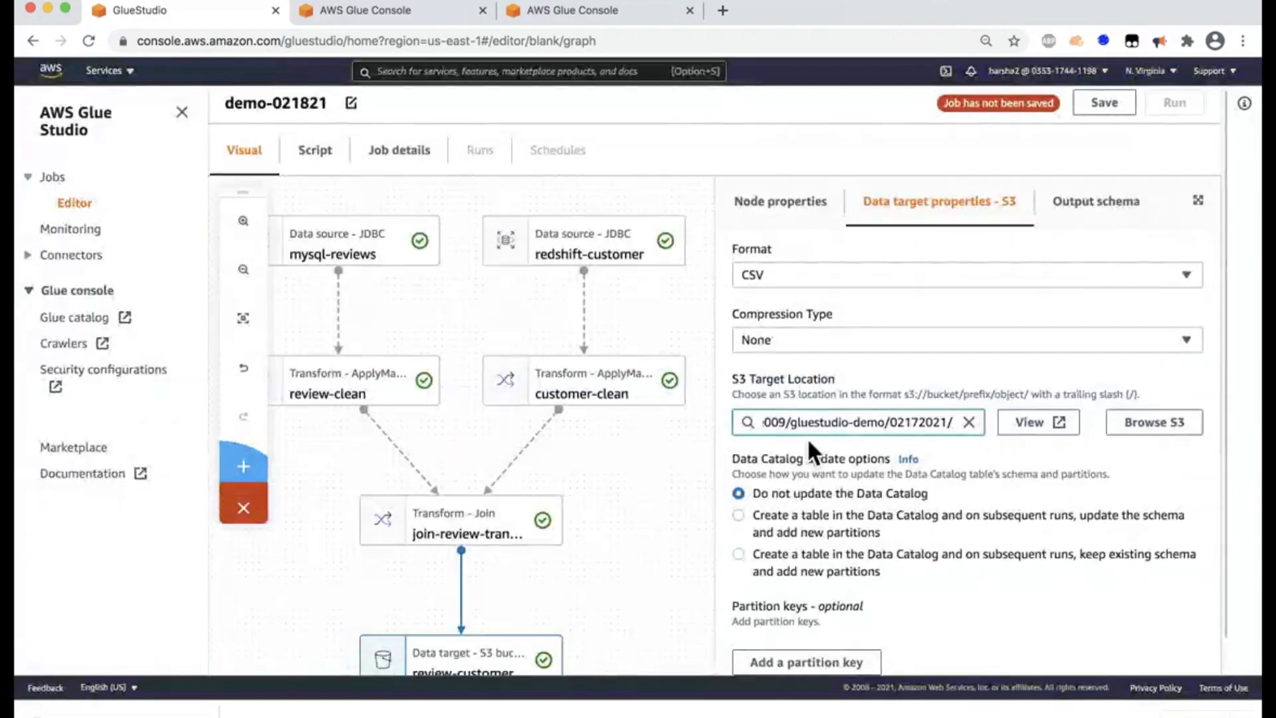
- Create catalog table demo-customer-review in demodb, updating its schema on later runs
left_click(738, 481)
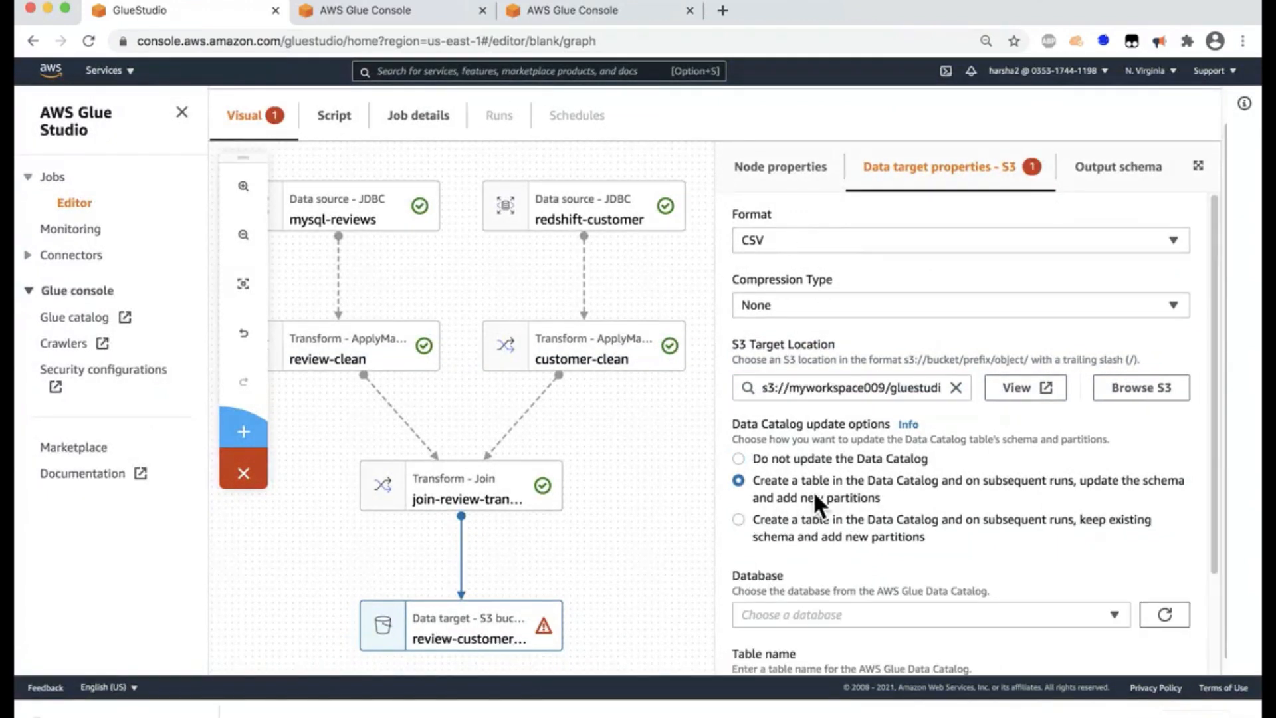
mouse_move(797, 497)
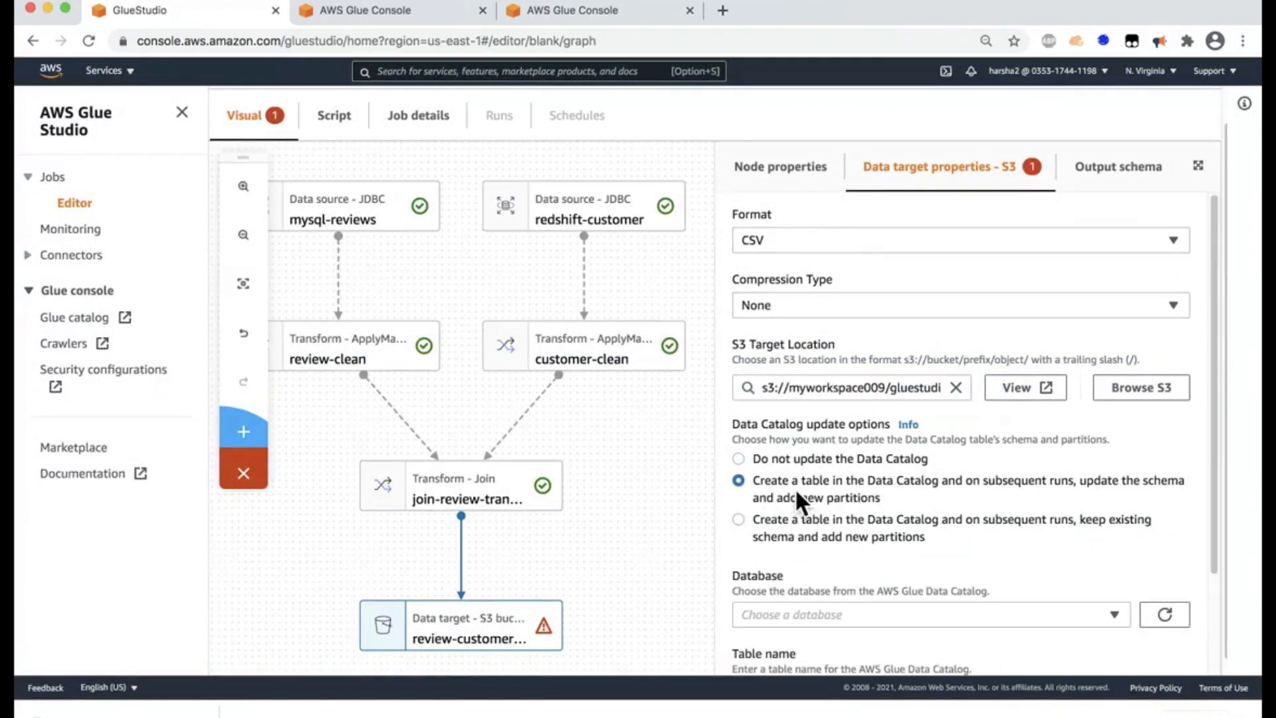
mouse_move(793, 511)
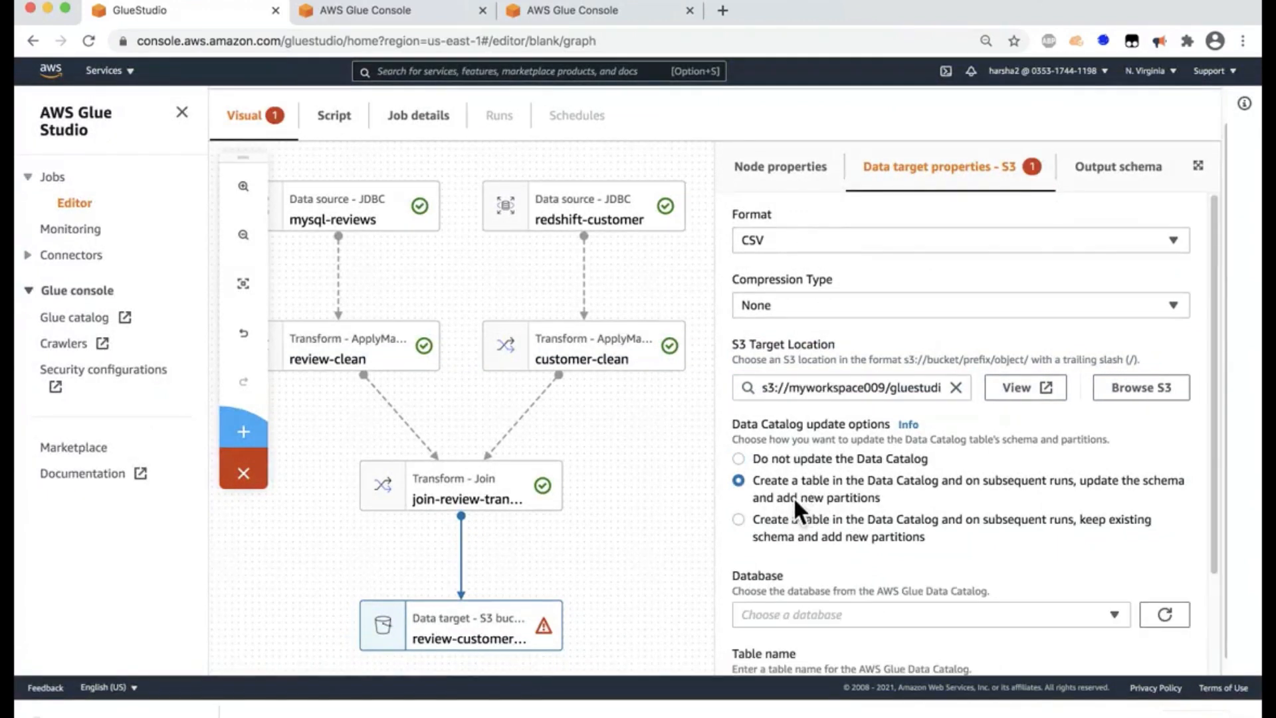
scroll("down", 3)
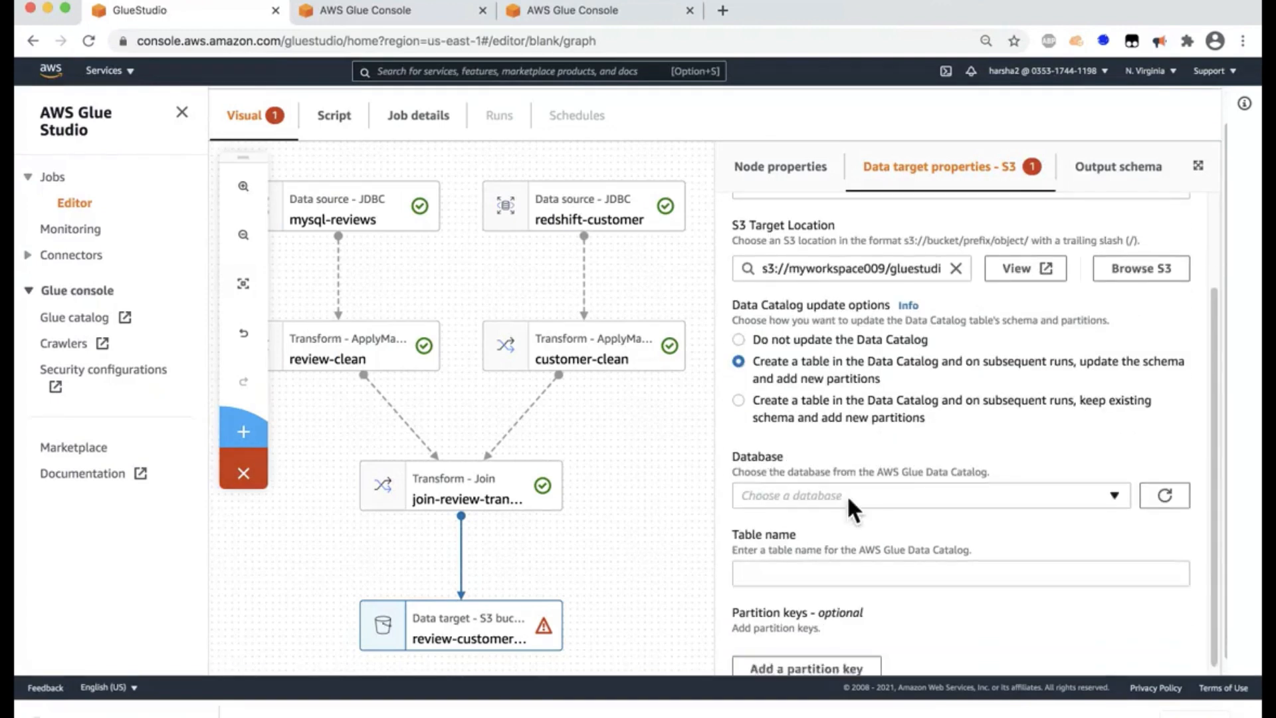
left_click(930, 495)
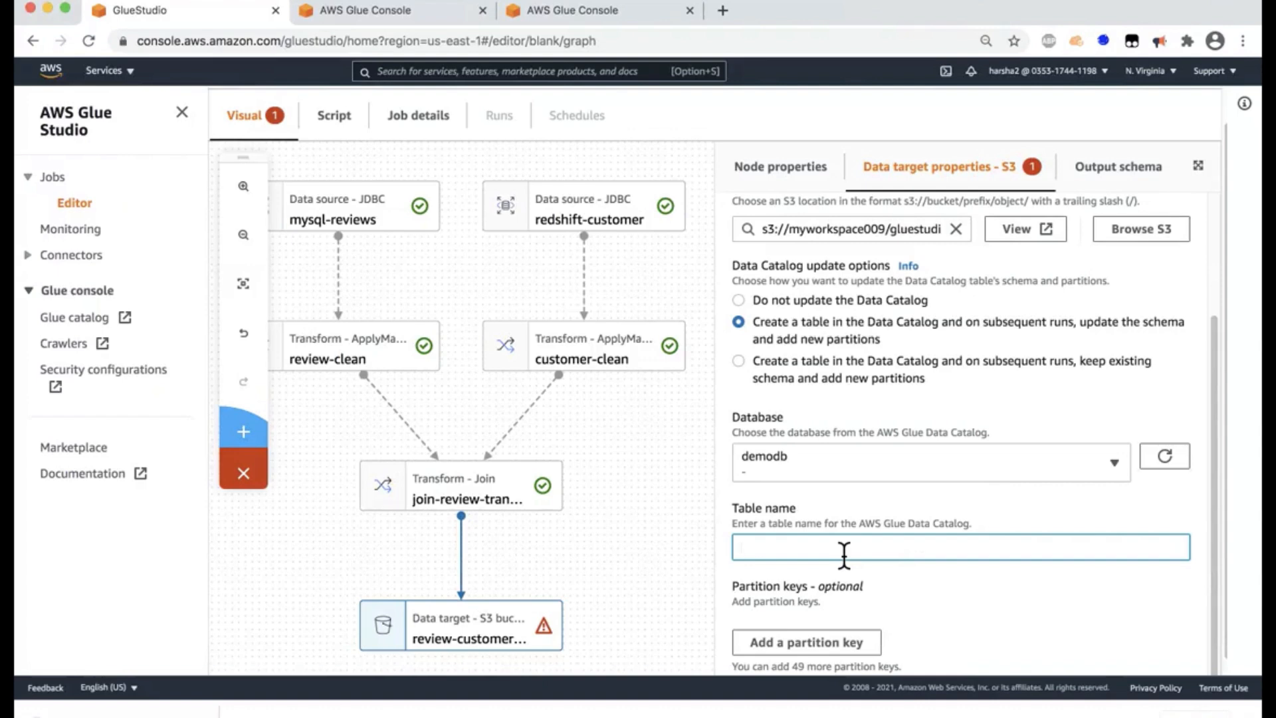
type("demo-customer-revi")
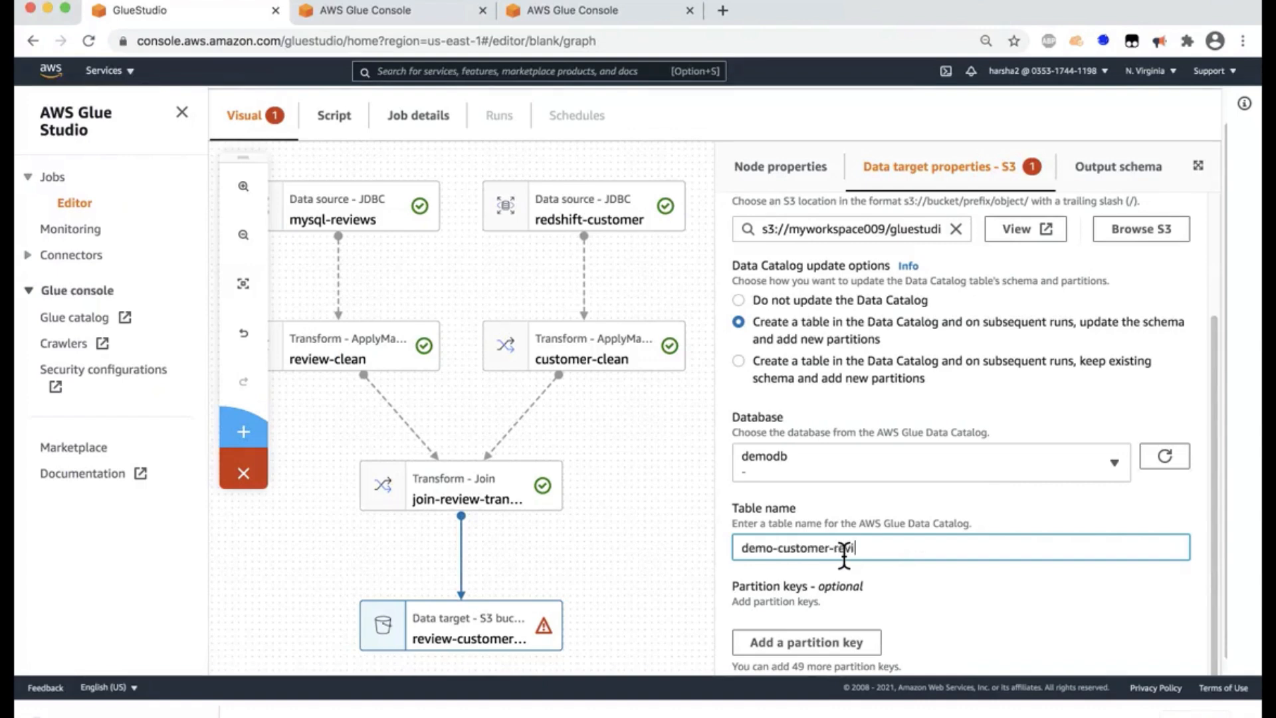
type("ew")
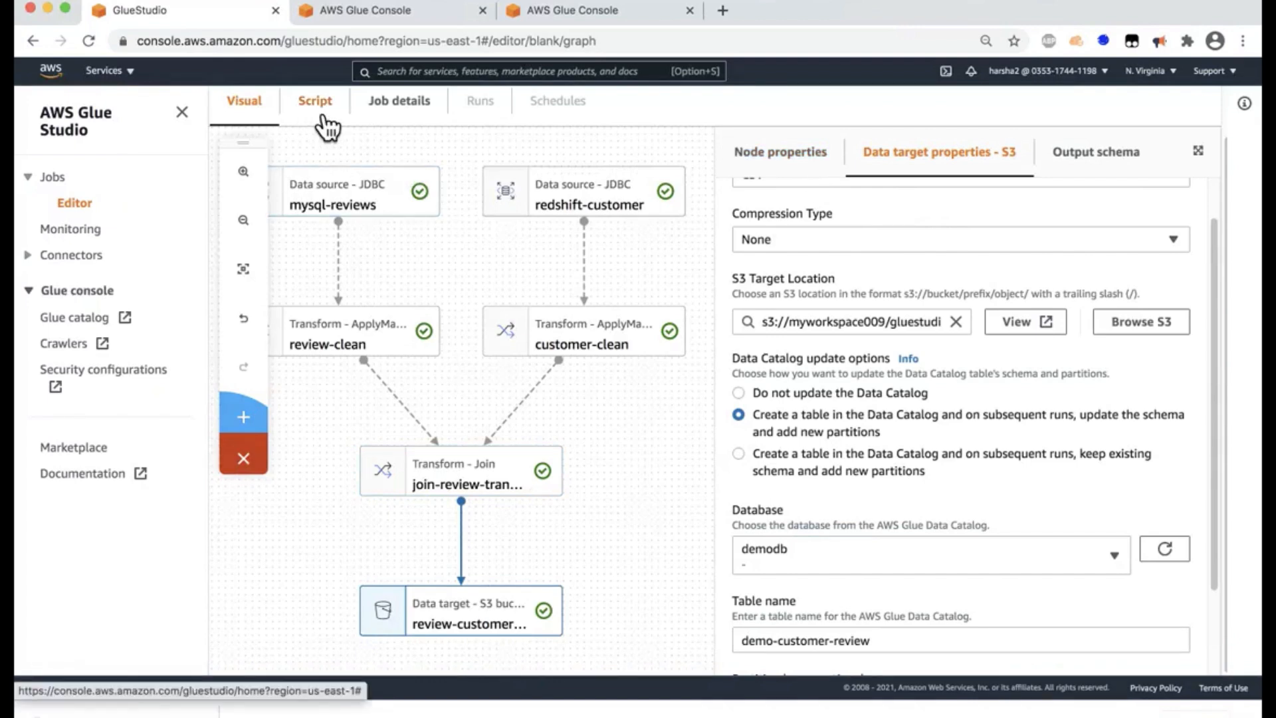
- Review the auto-generated PySpark script on the Script tab
left_click(315, 100)
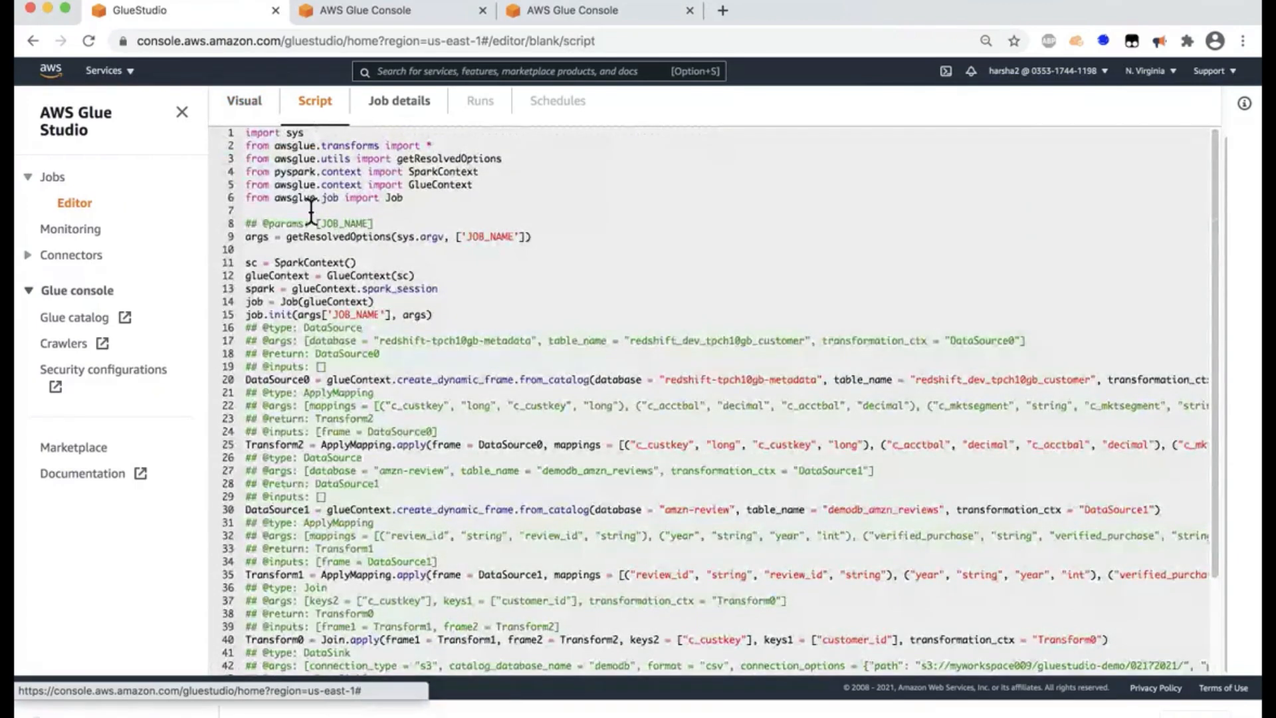
mouse_move(450, 457)
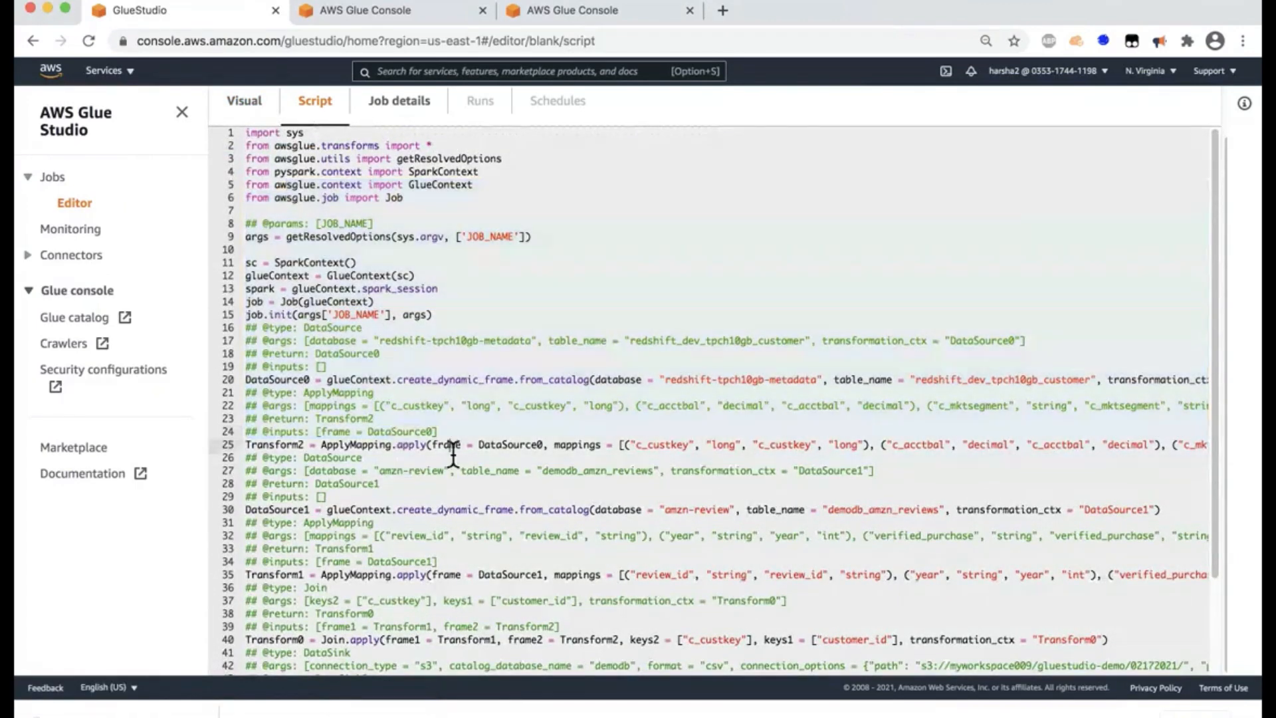
scroll("down", 3)
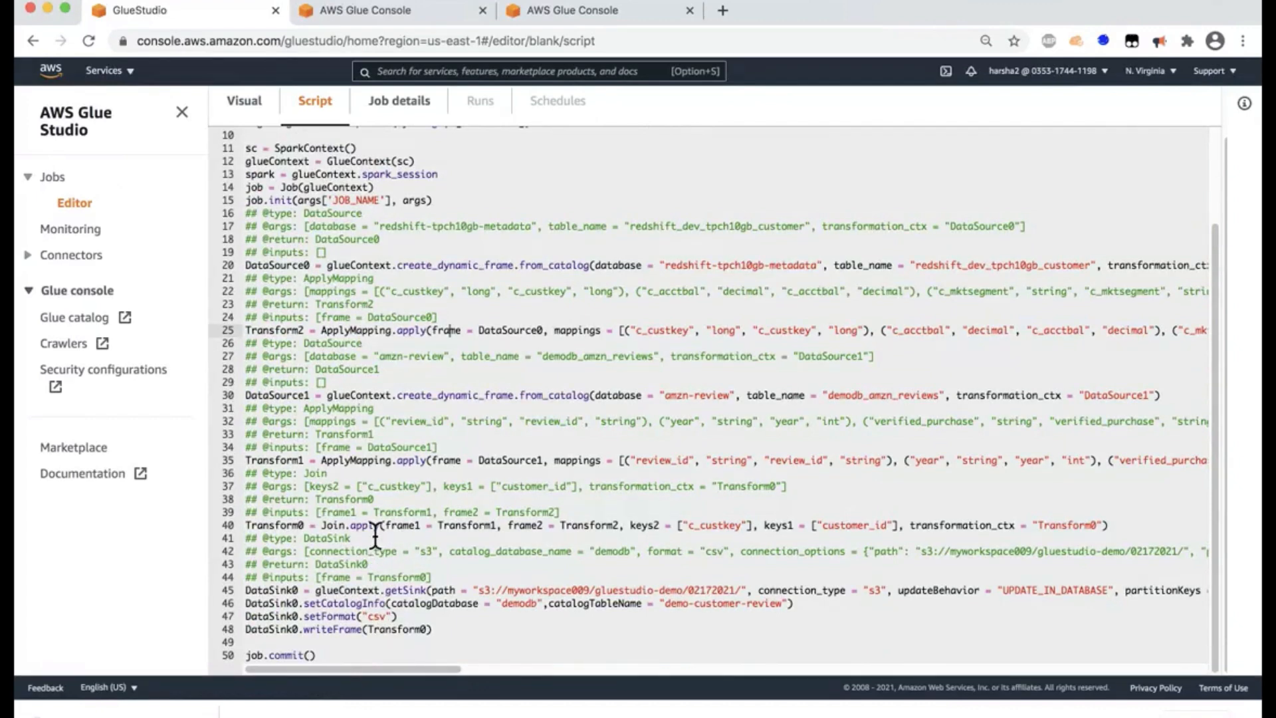
mouse_move(374, 698)
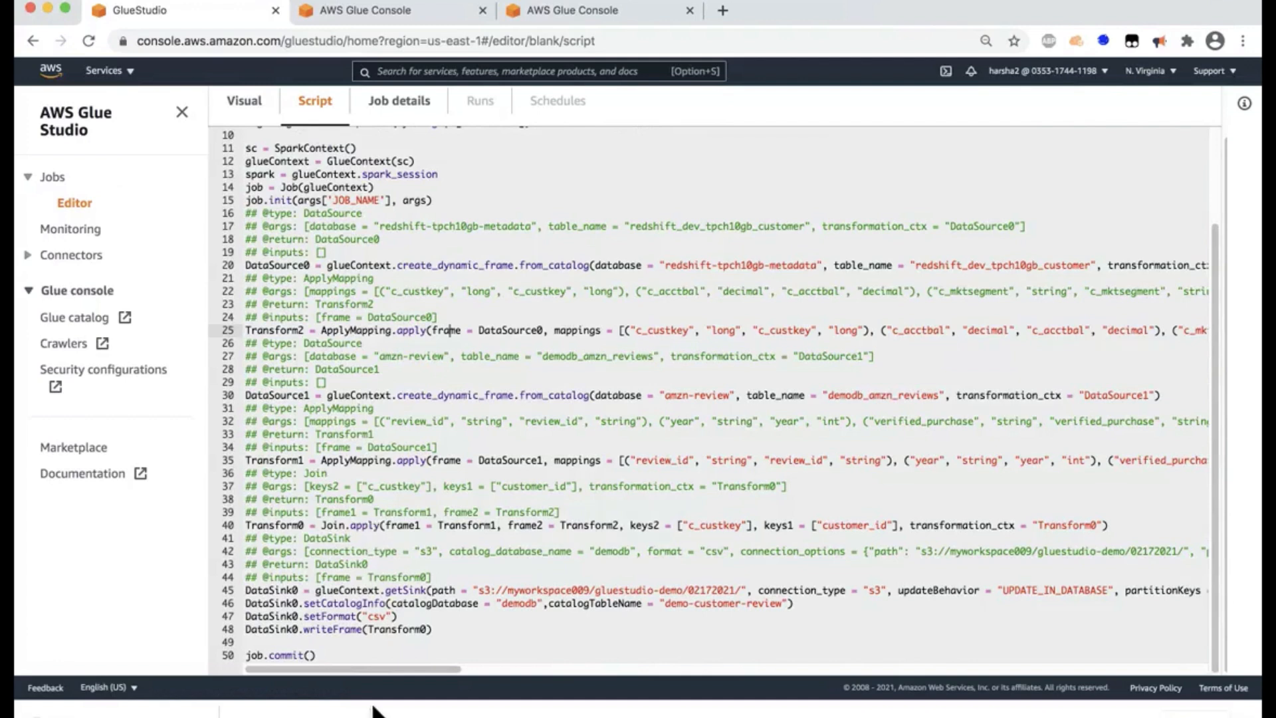
mouse_move(350, 509)
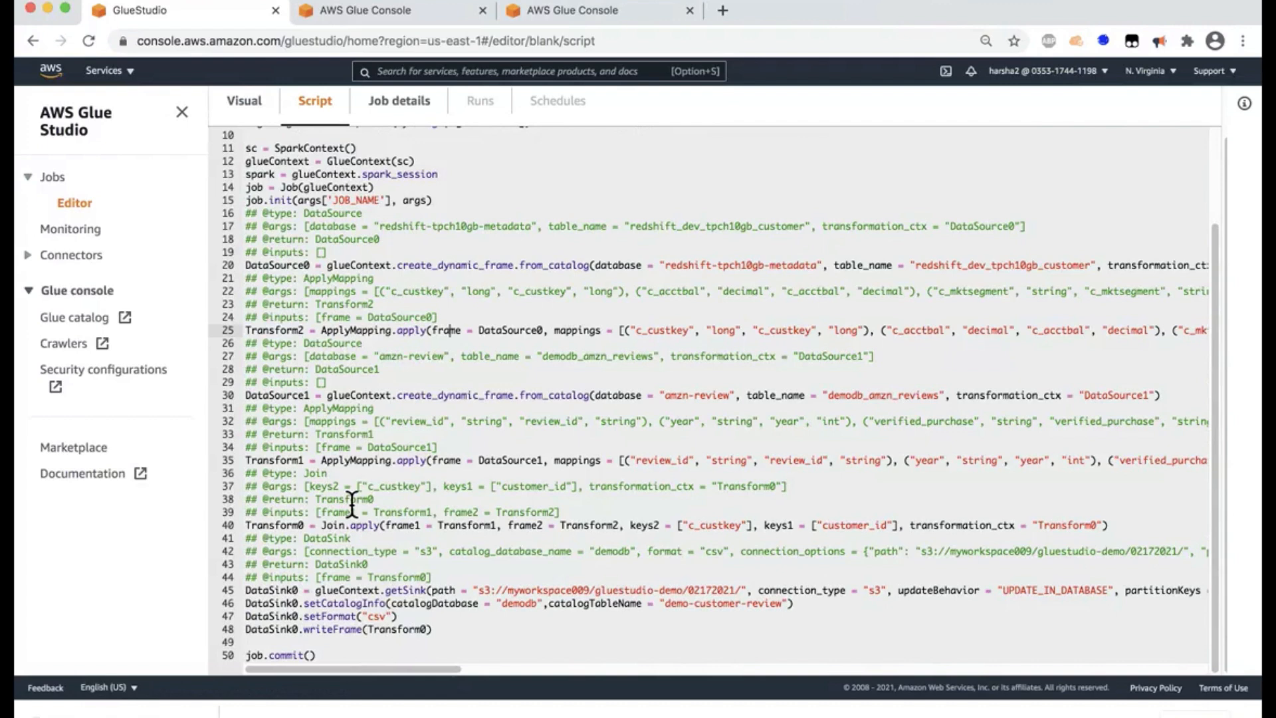
mouse_move(422, 486)
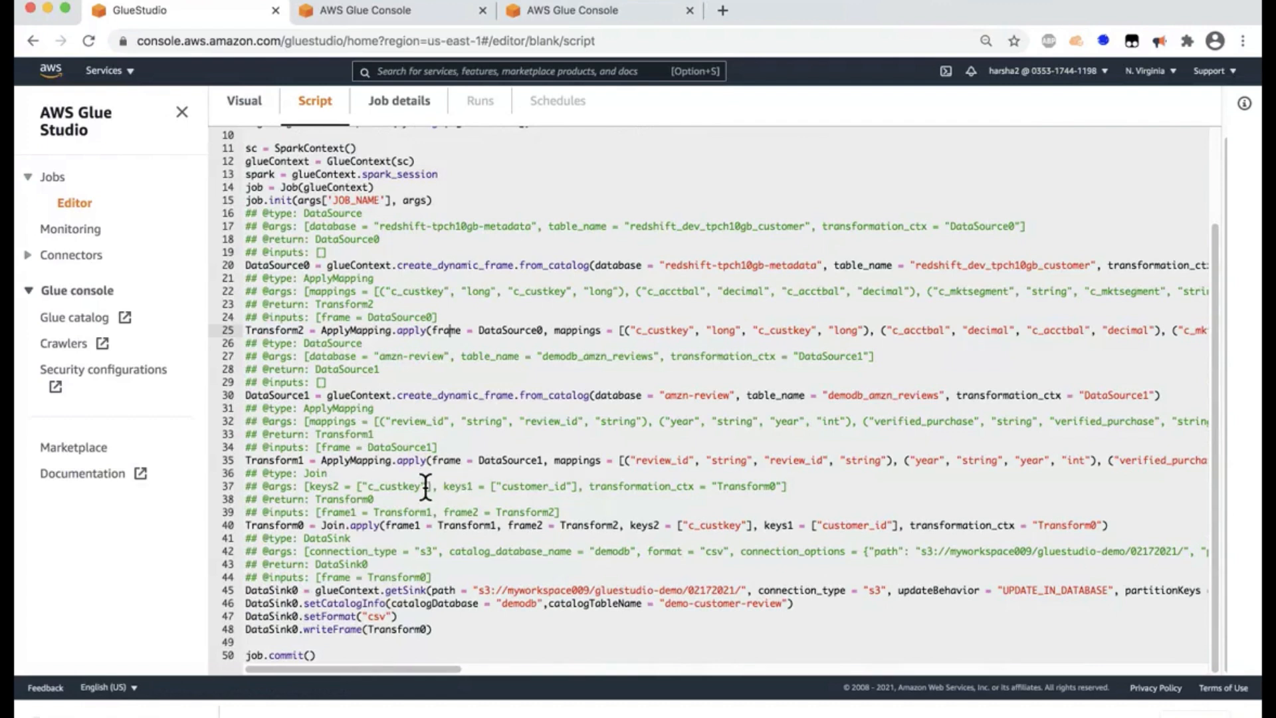
mouse_move(453, 512)
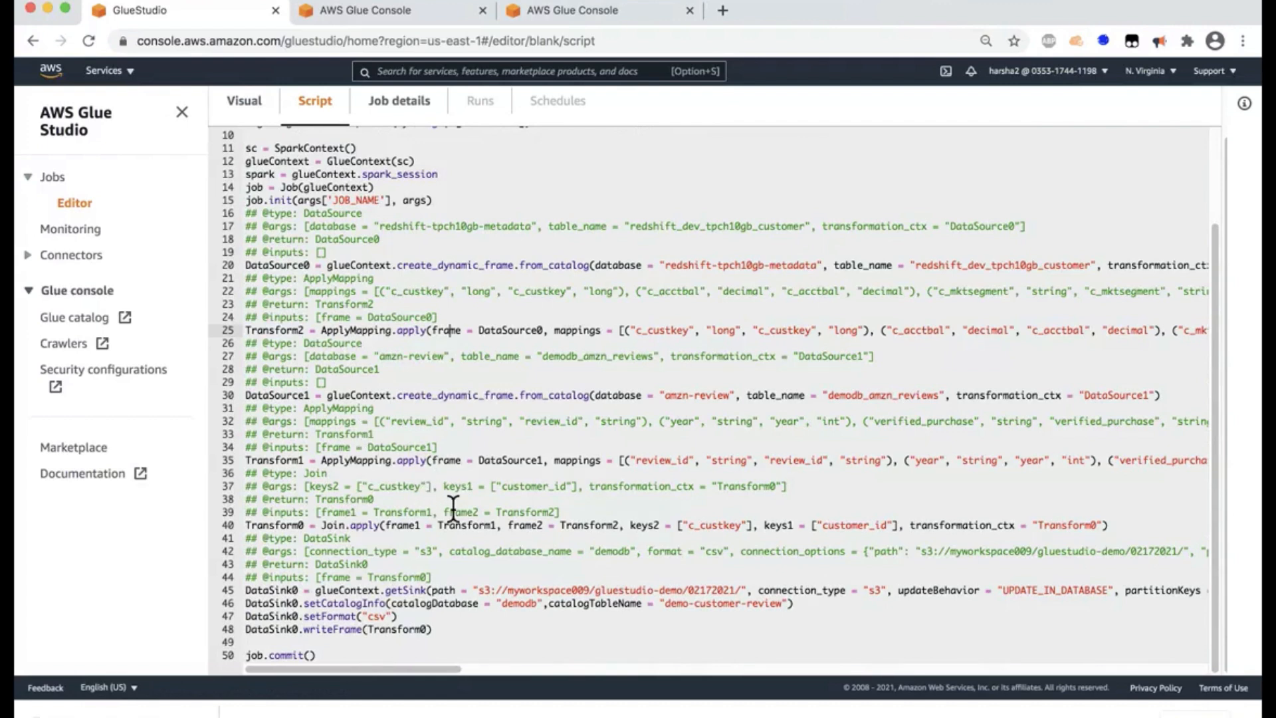
left_click(435, 486)
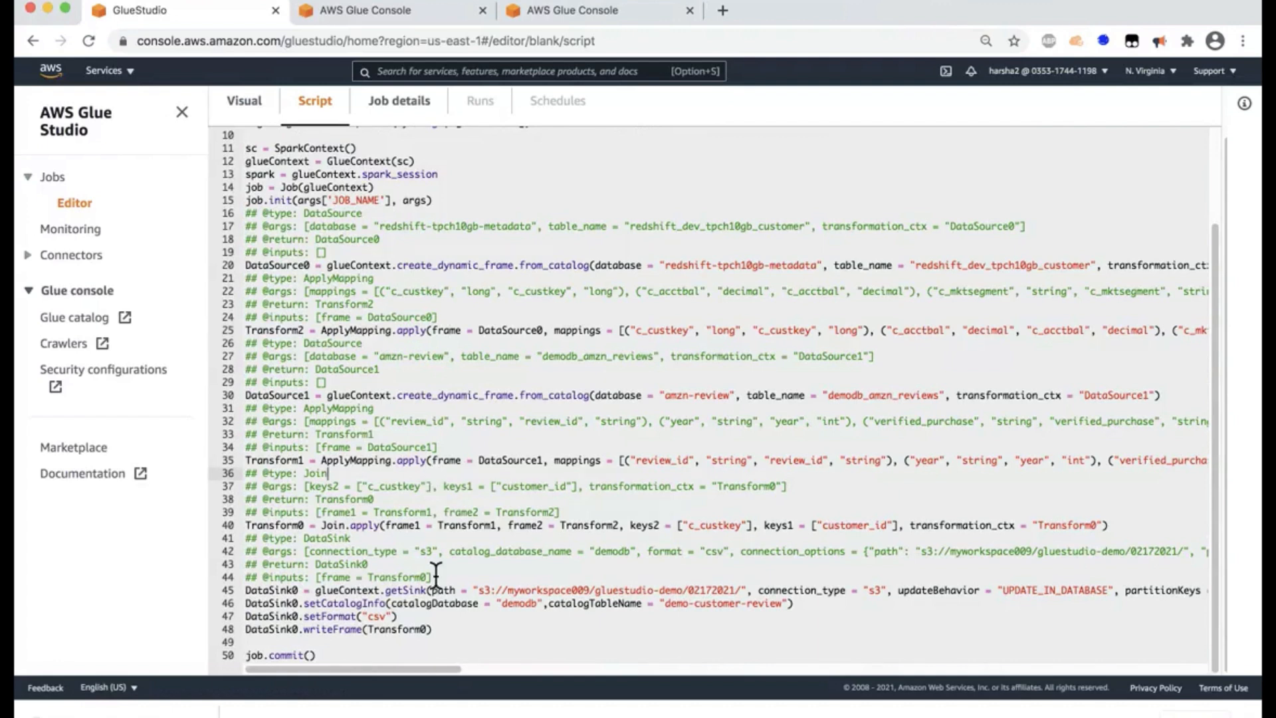
mouse_move(480, 514)
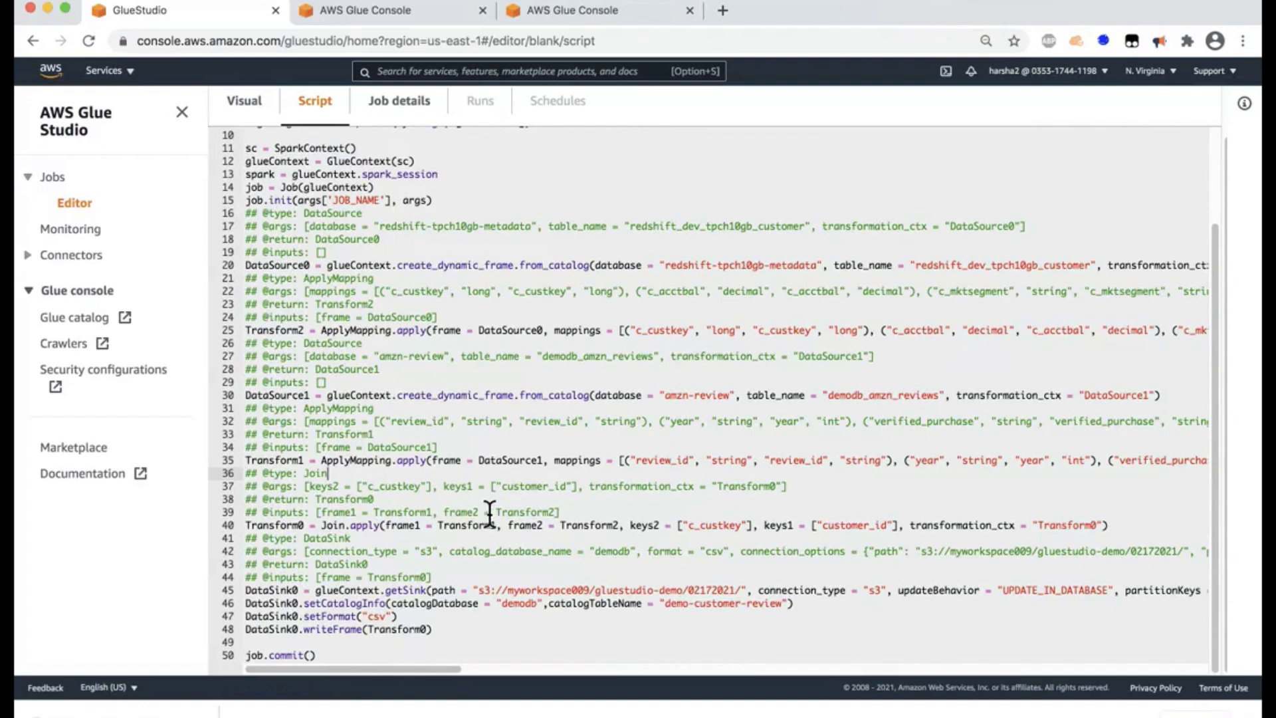
mouse_move(497, 550)
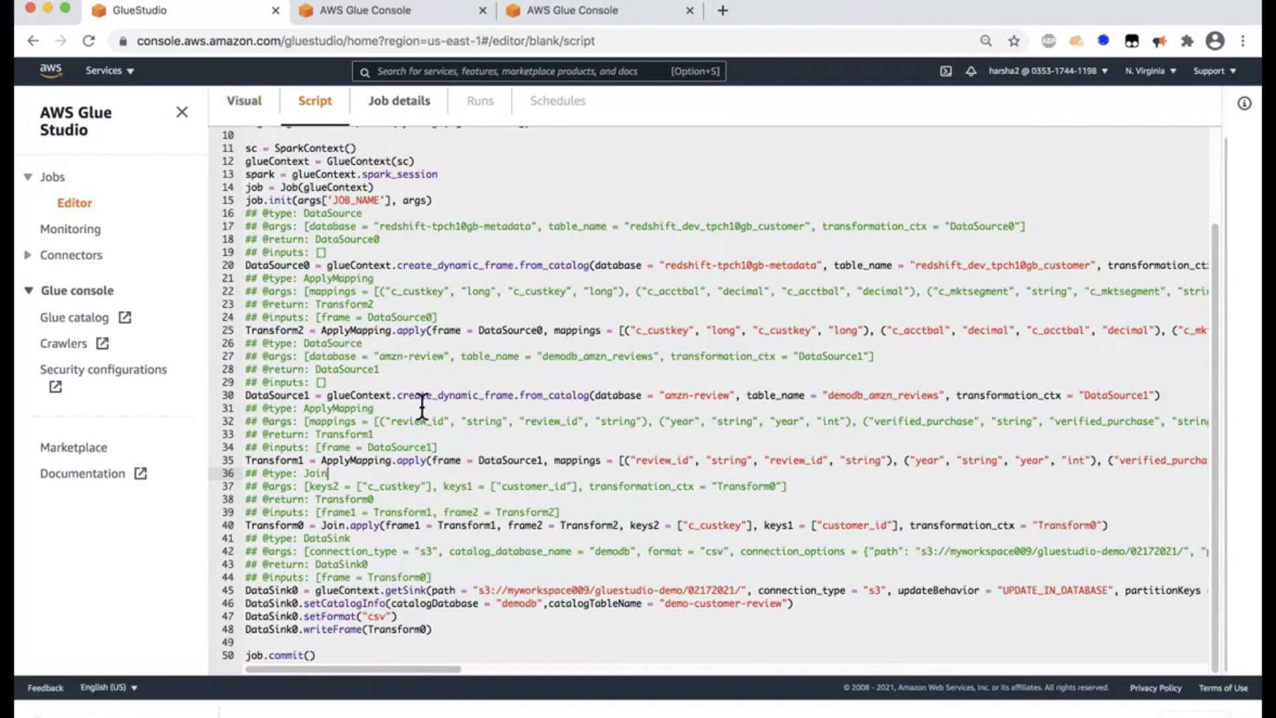
mouse_move(422, 430)
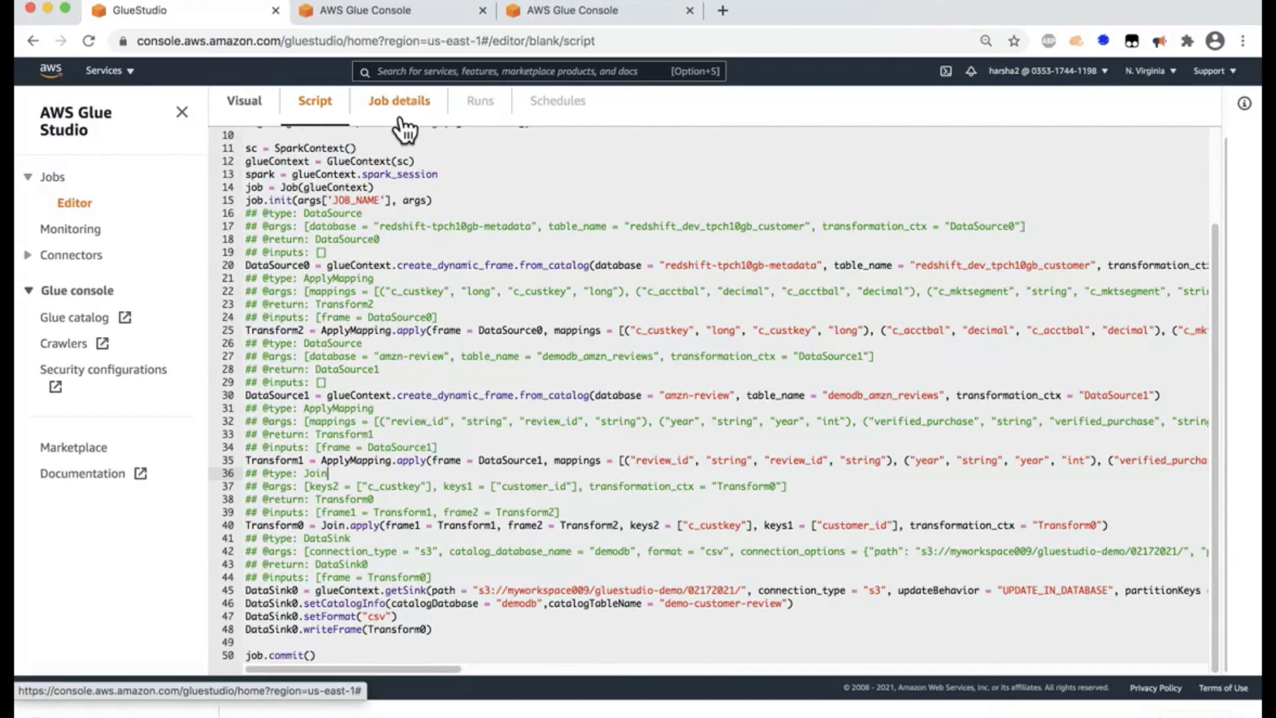
- Save and run job demo-021821, then confirm its run shows Running
left_click(398, 101)
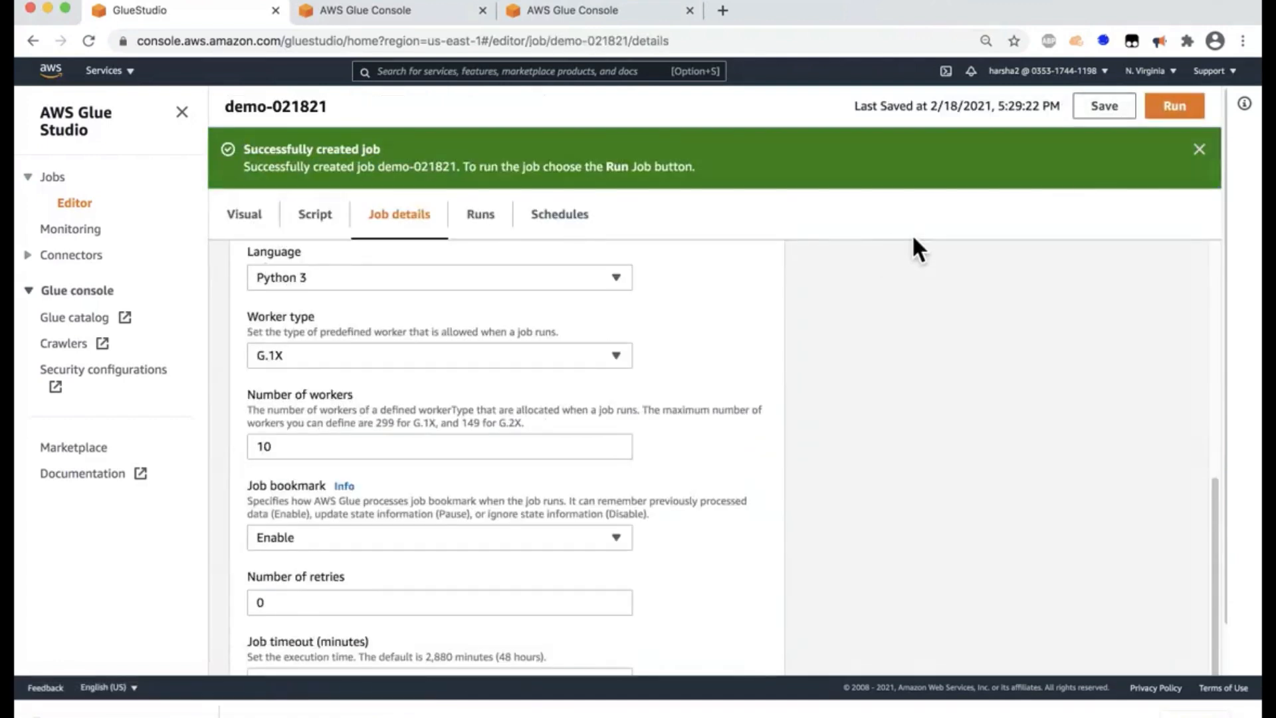
left_click(1173, 106)
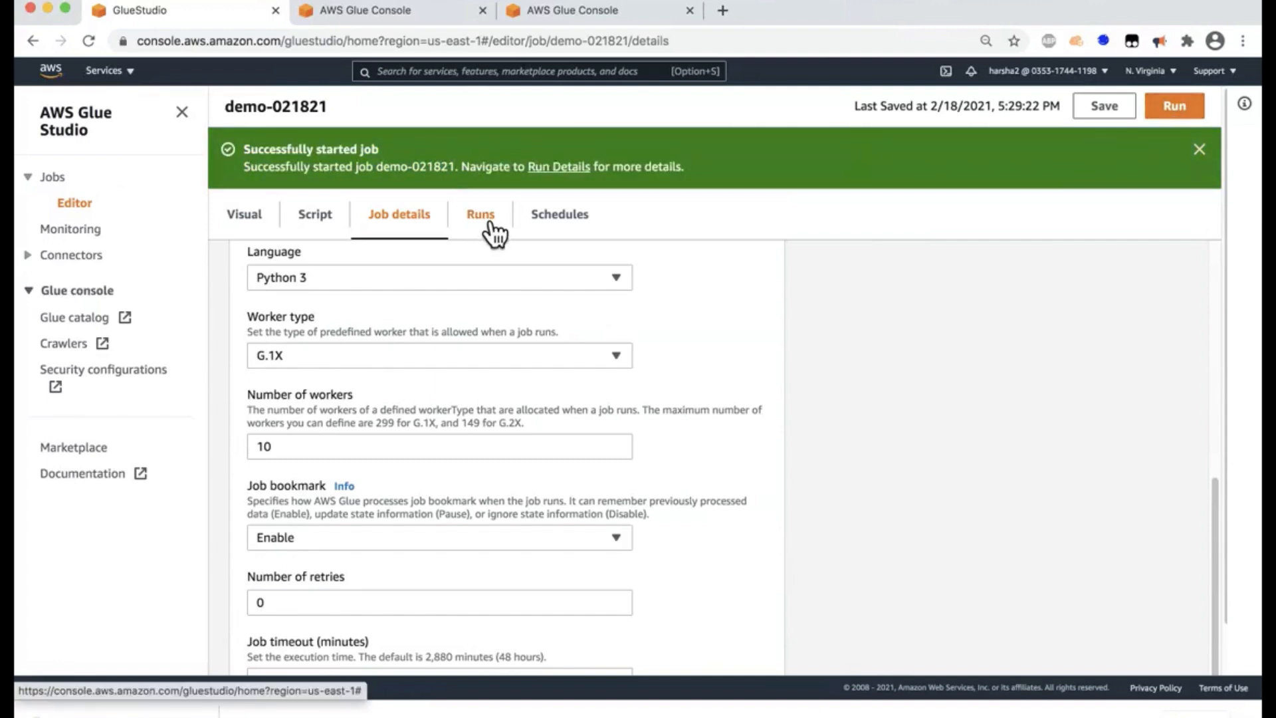
left_click(481, 214)
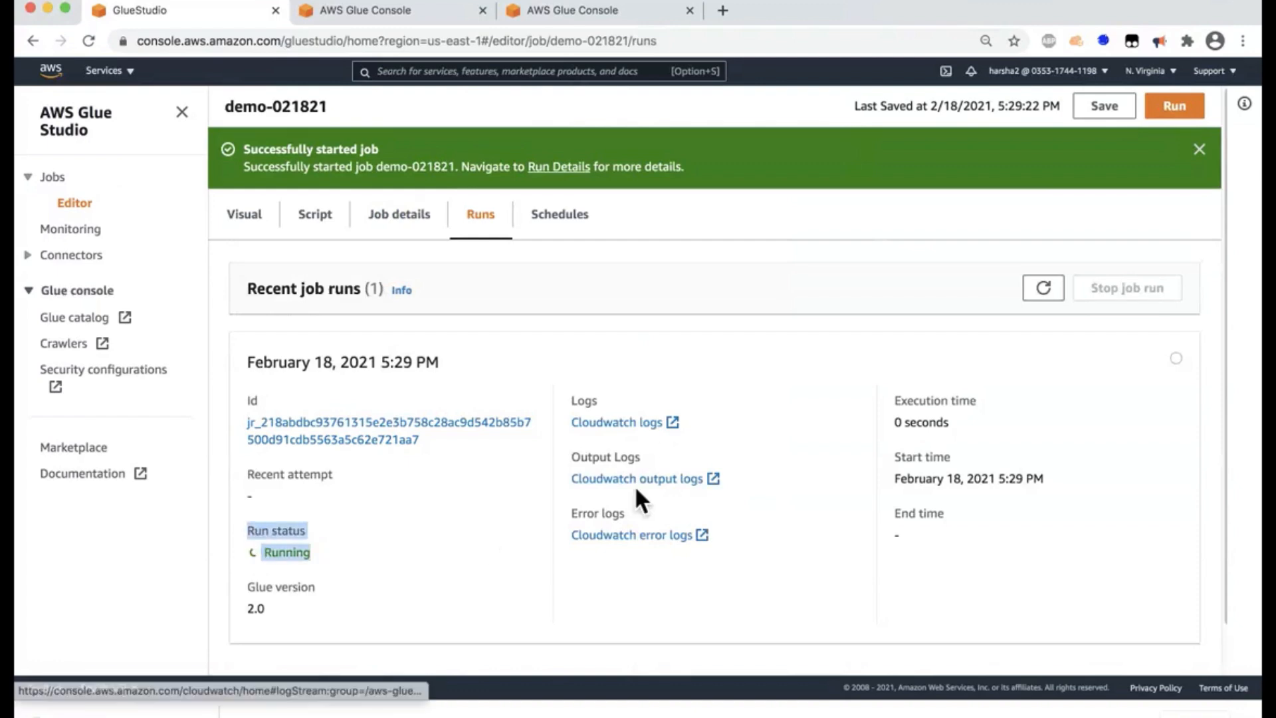
mouse_move(625, 419)
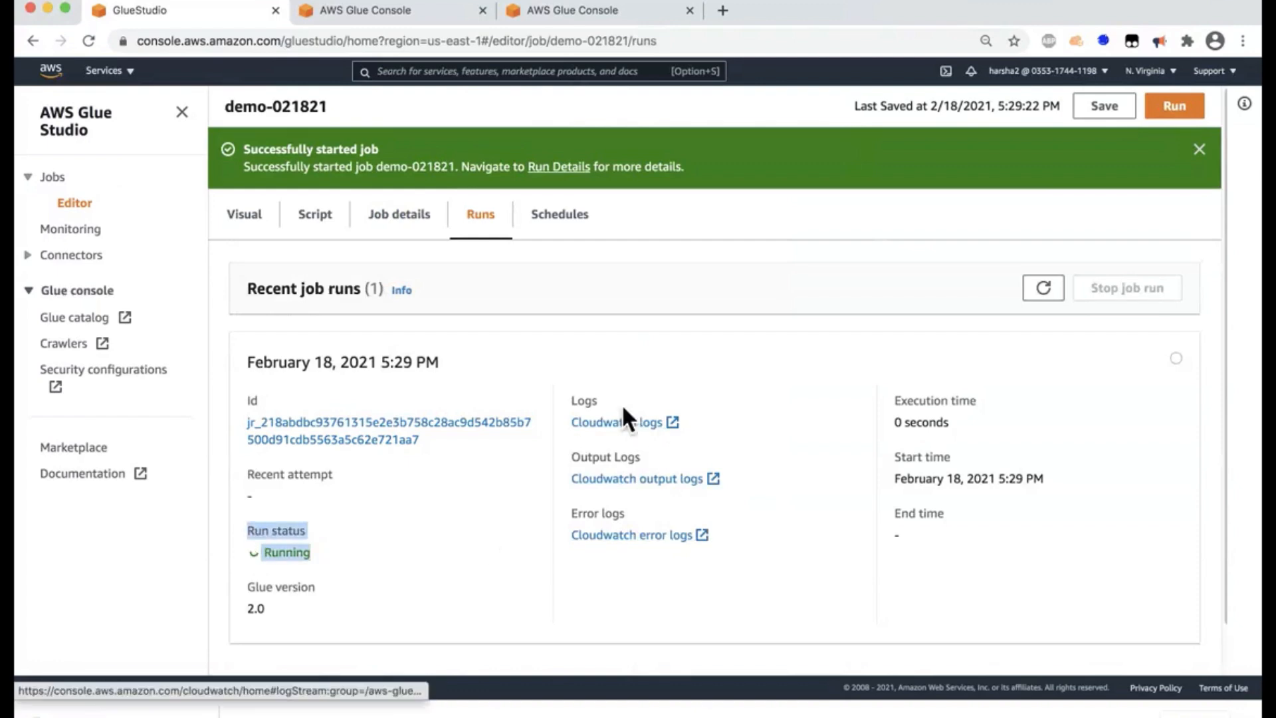
mouse_move(69, 229)
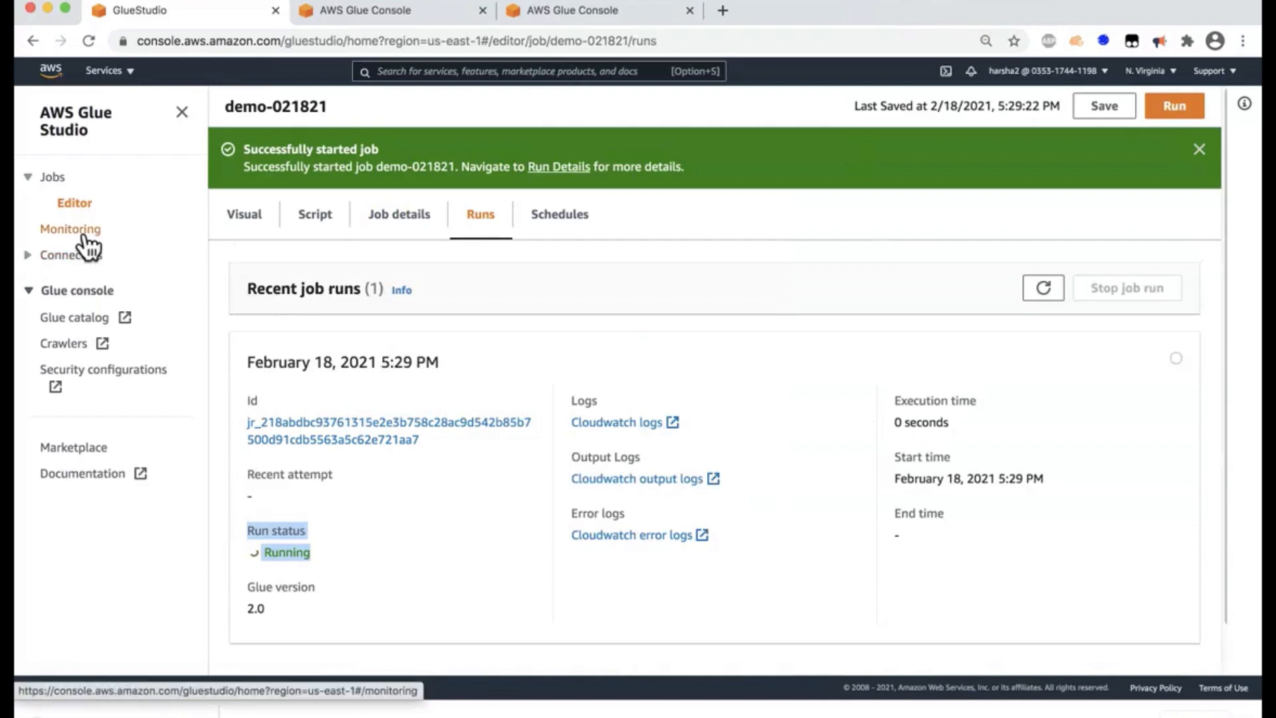
- View the Monitoring job runs table with demo-021821 and four failed runs
left_click(70, 229)
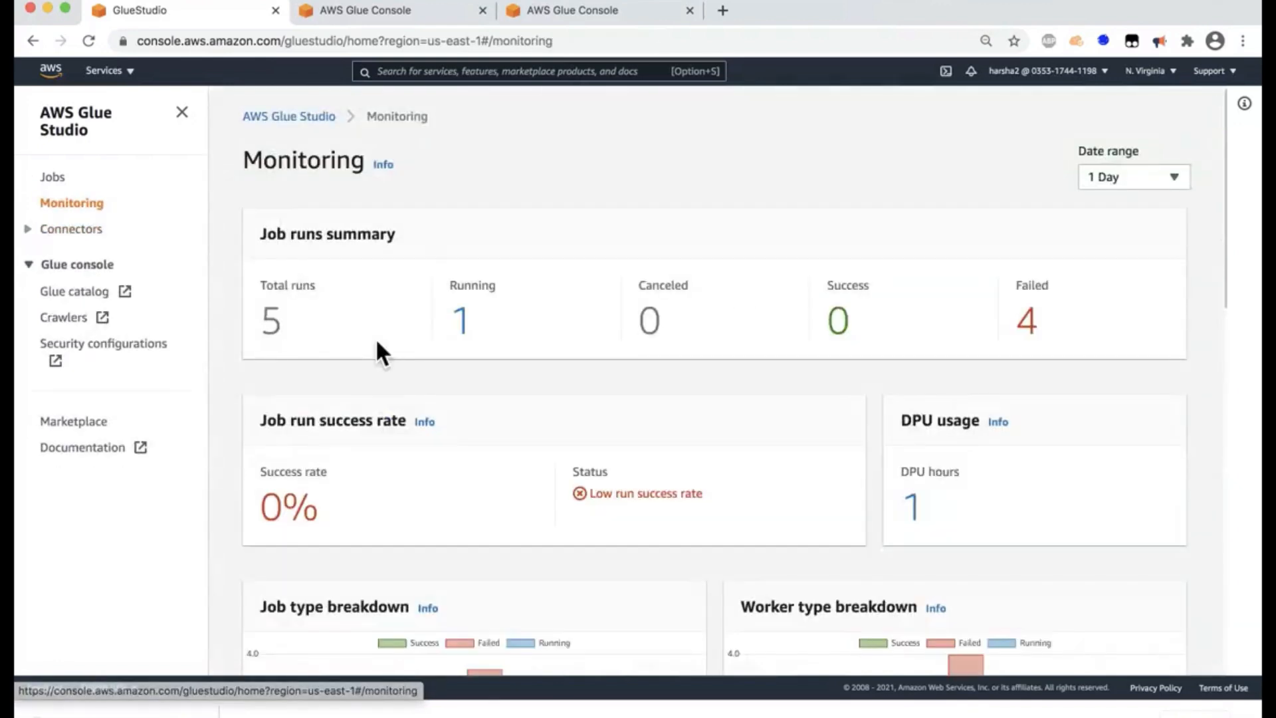
scroll("down", 3)
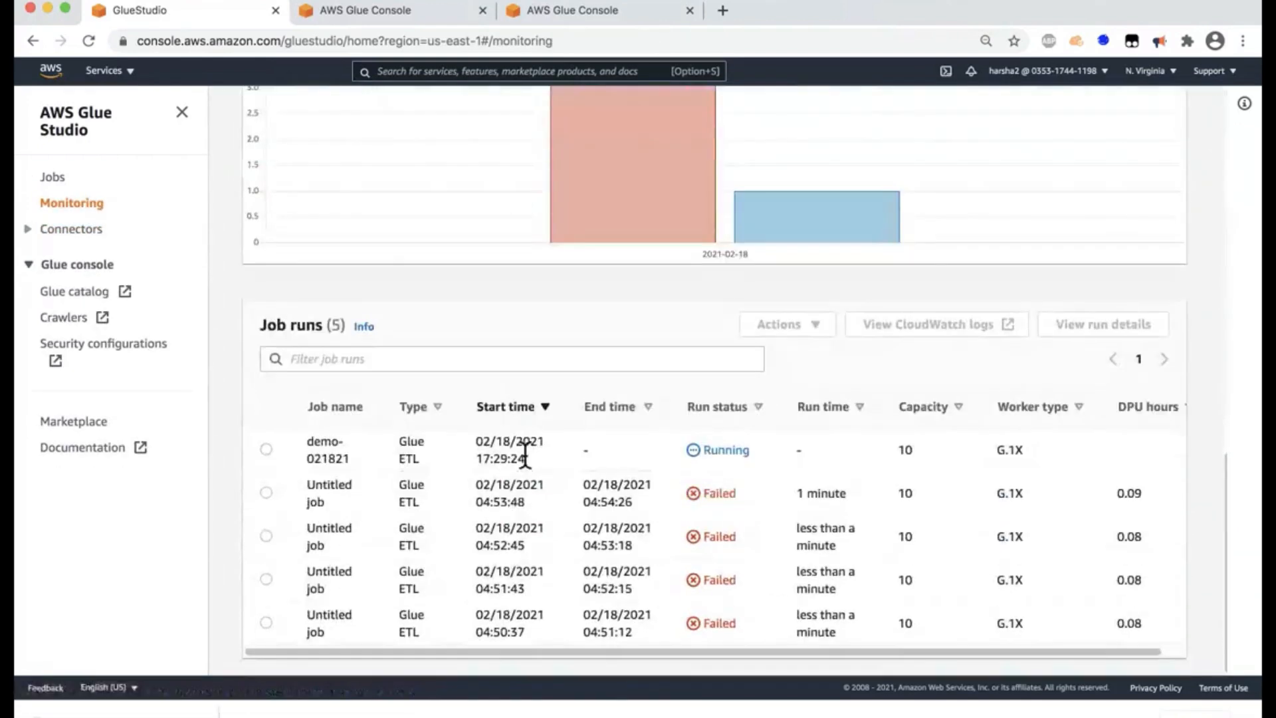
mouse_move(698, 456)
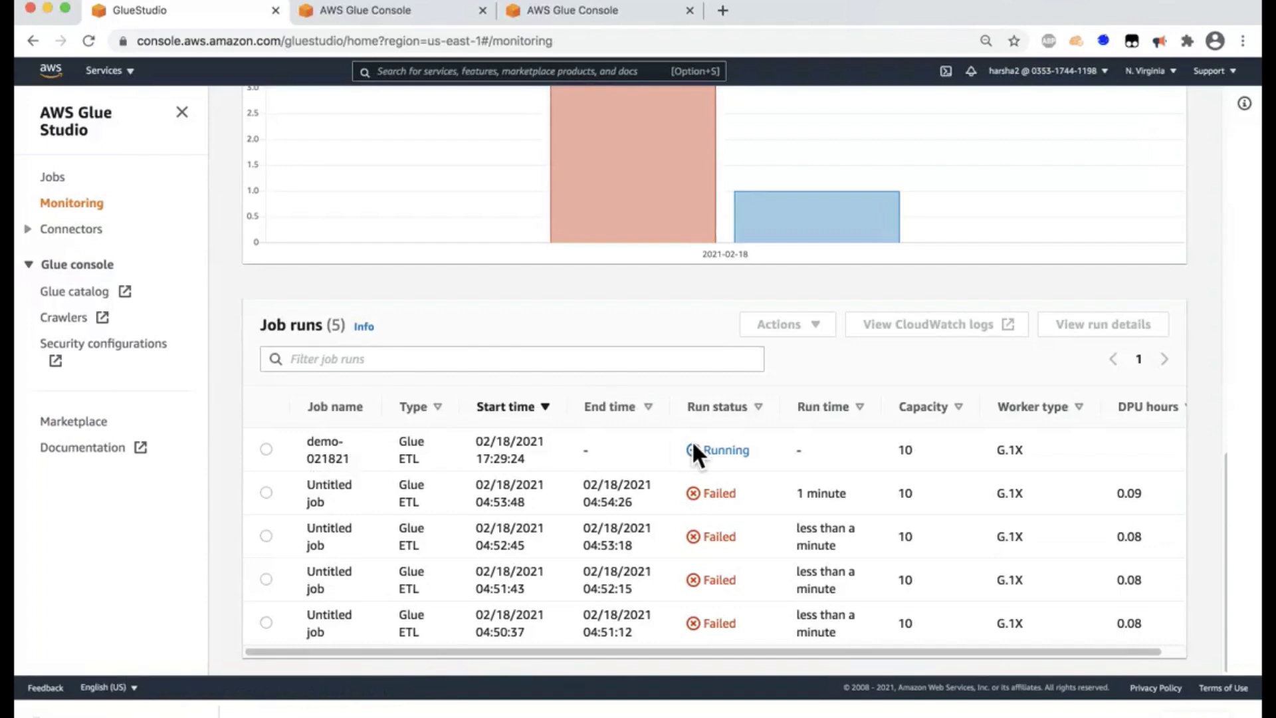
mouse_move(710, 461)
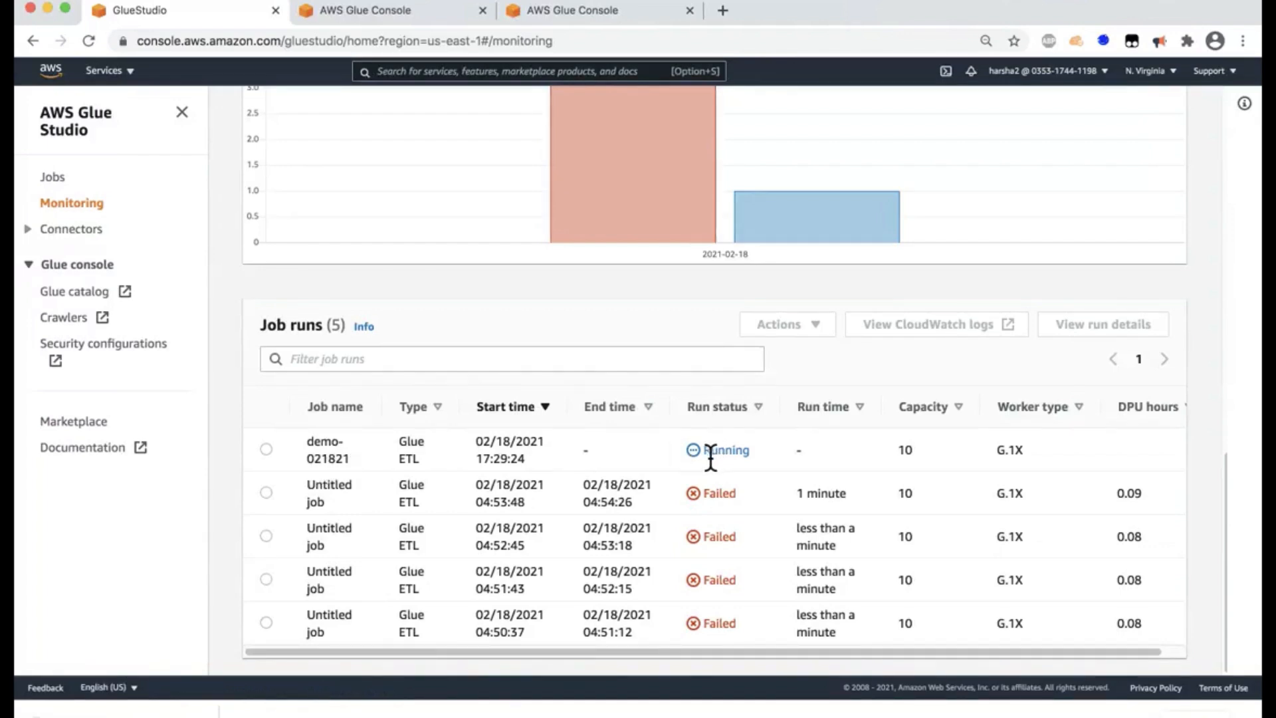